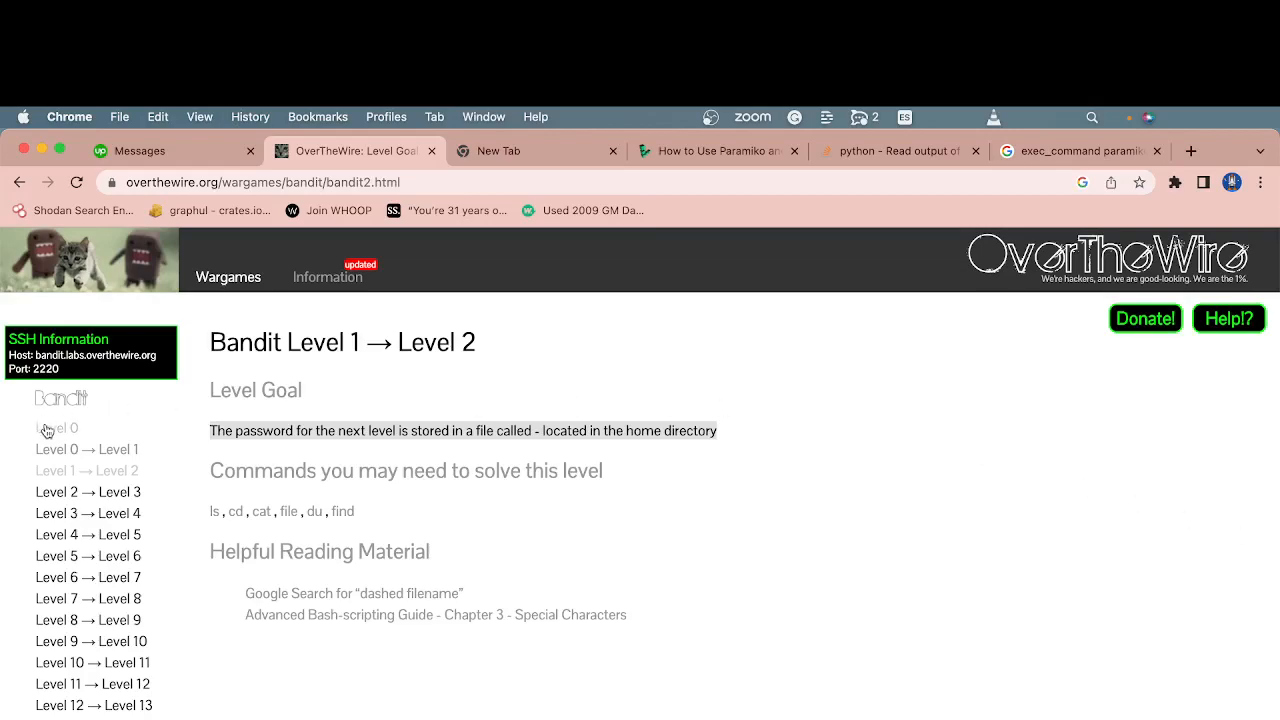
# View the Bandit Level 0 page with the SSH host, port 2220 and bandit0 login
pyautogui.click(56, 428)
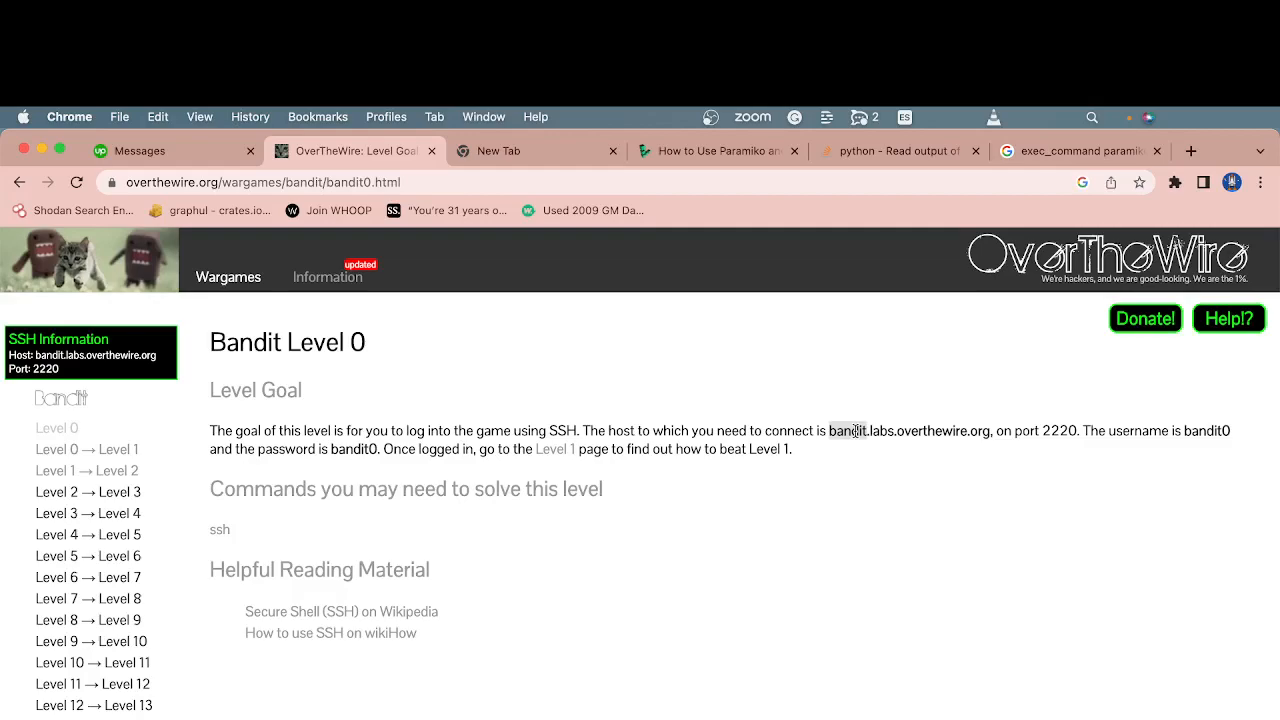
pyautogui.moveTo(490, 356)
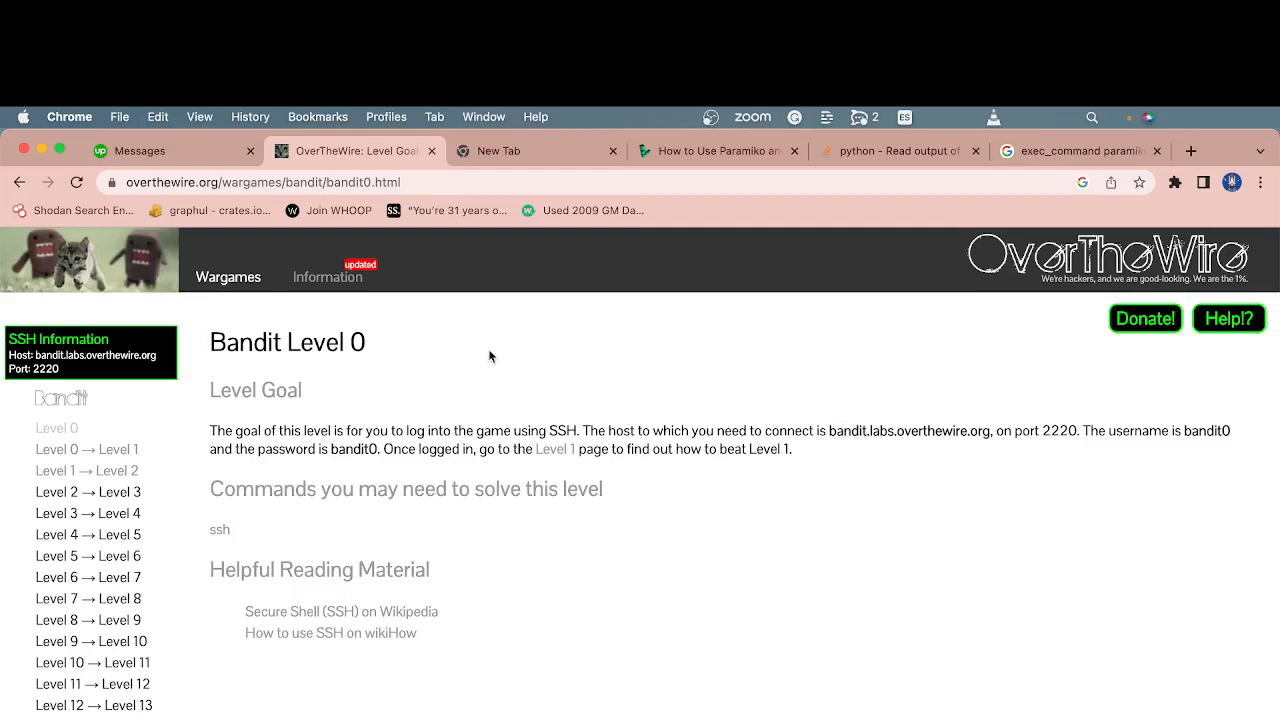
pyautogui.moveTo(308, 320)
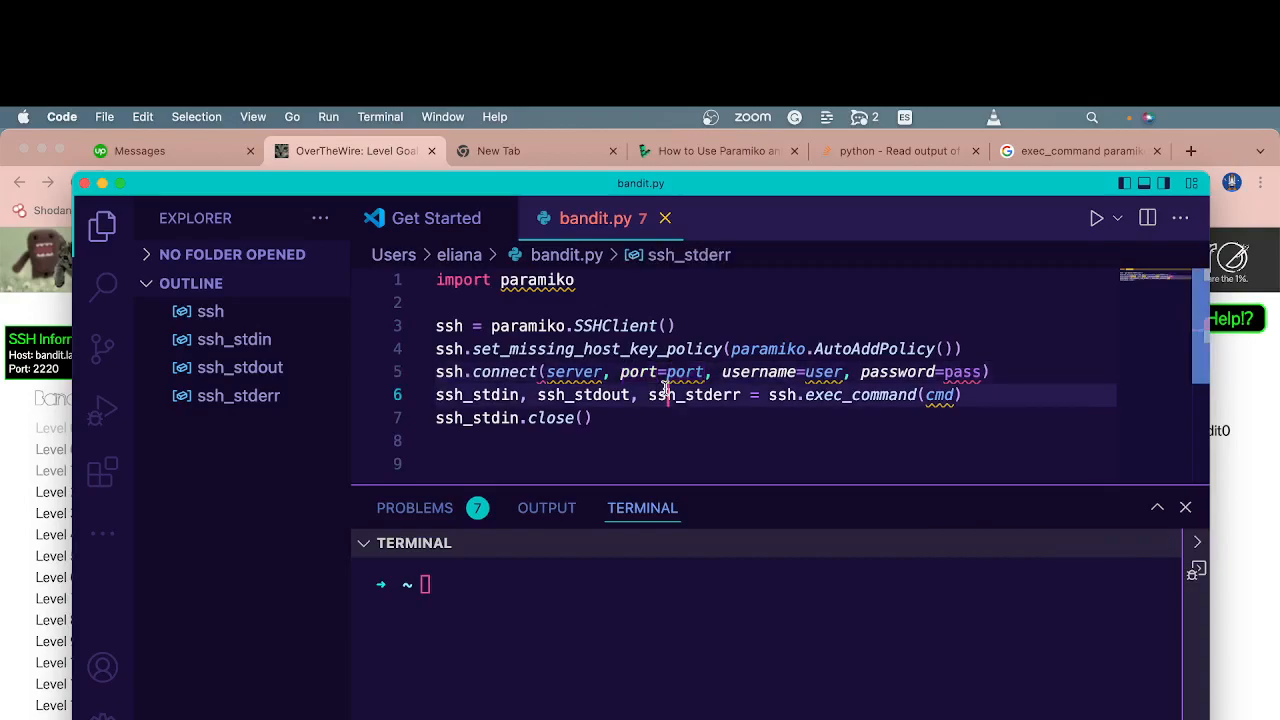
pyautogui.click(354, 152)
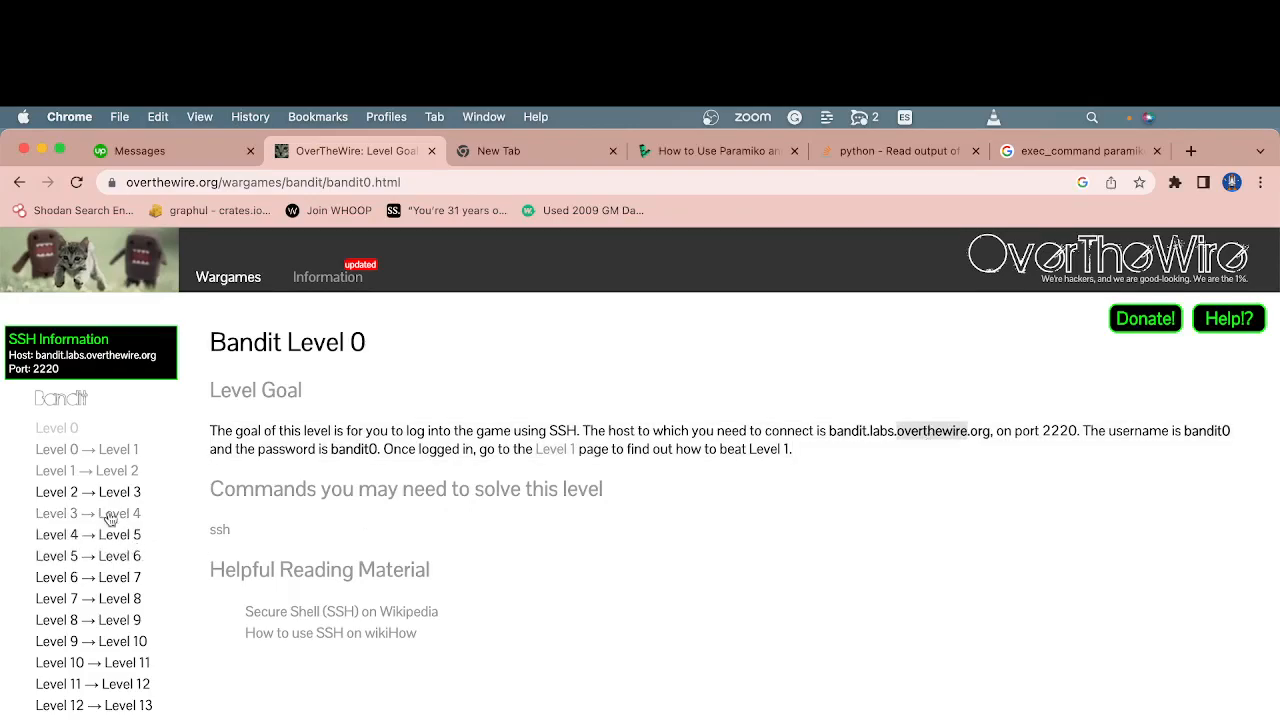
pyautogui.moveTo(56, 492)
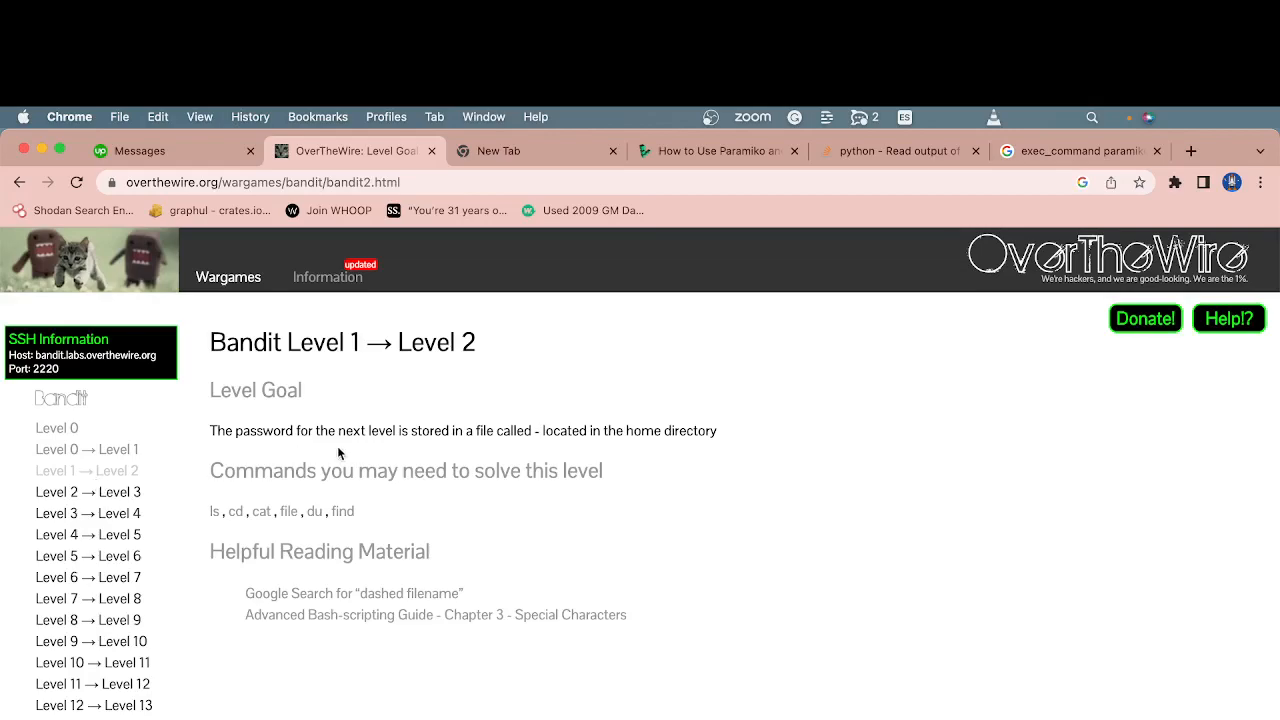
pyautogui.click(86, 492)
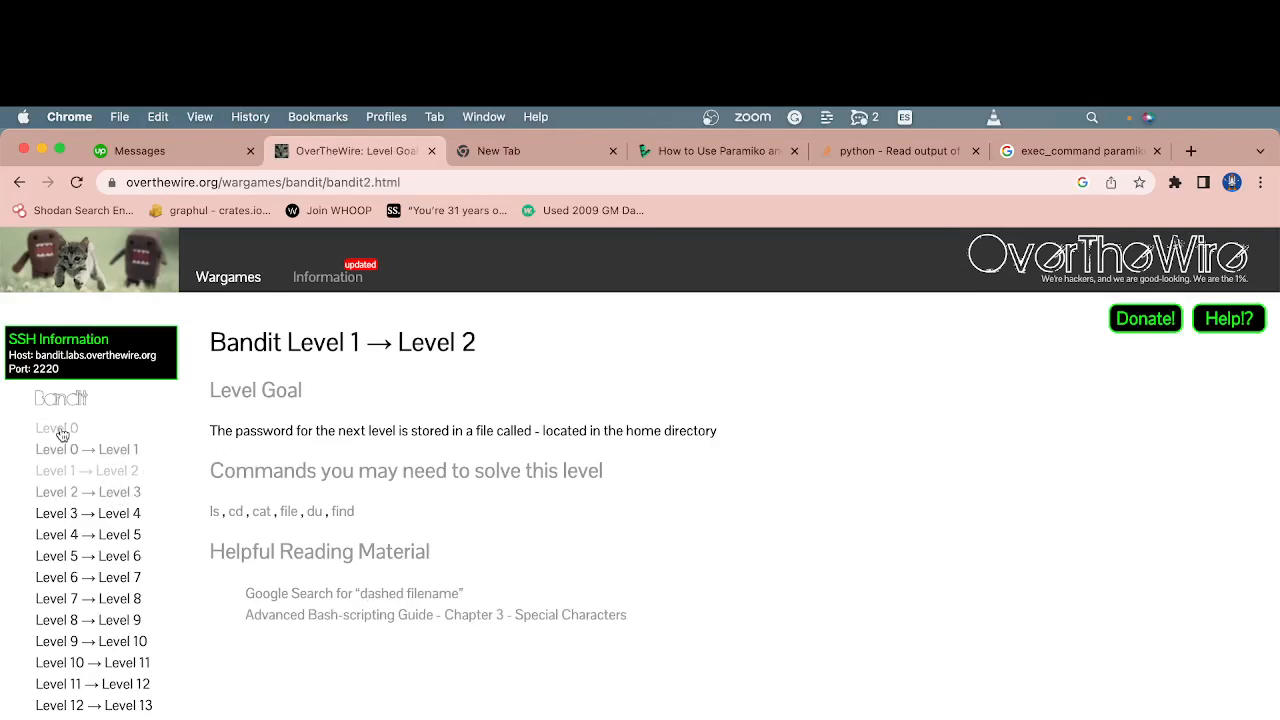
pyautogui.click(56, 428)
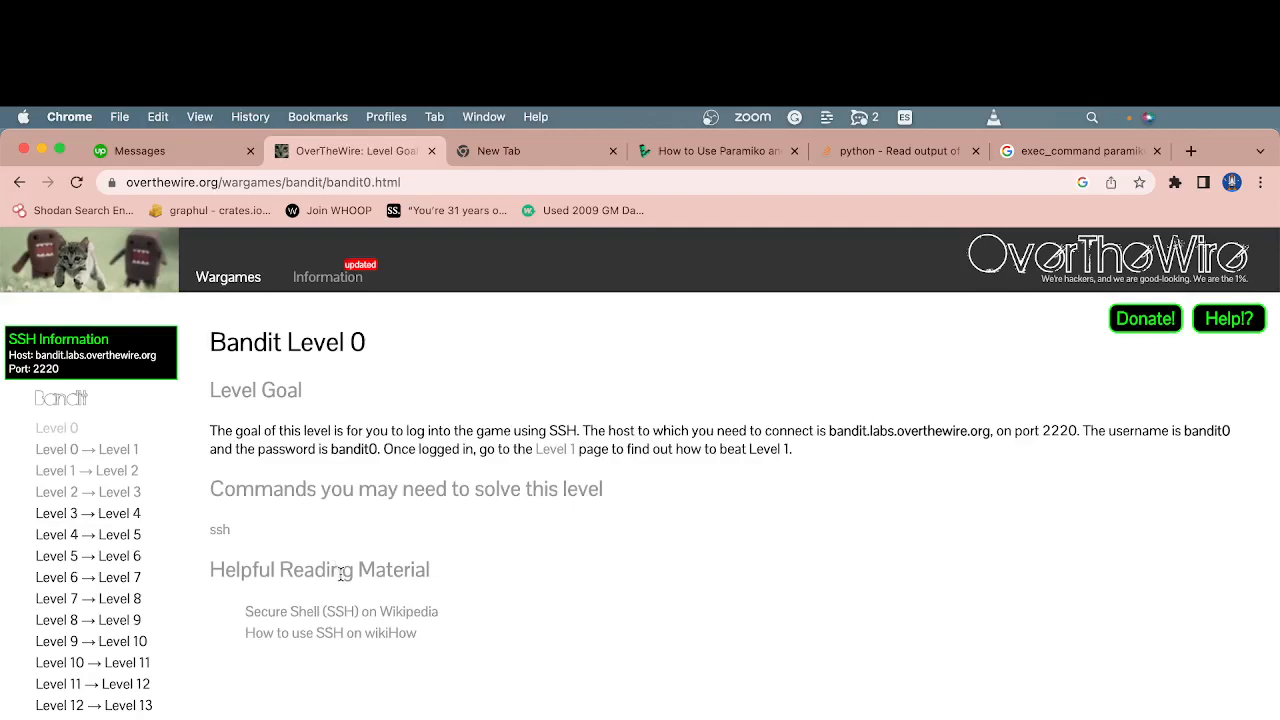
pyautogui.moveTo(988, 438)
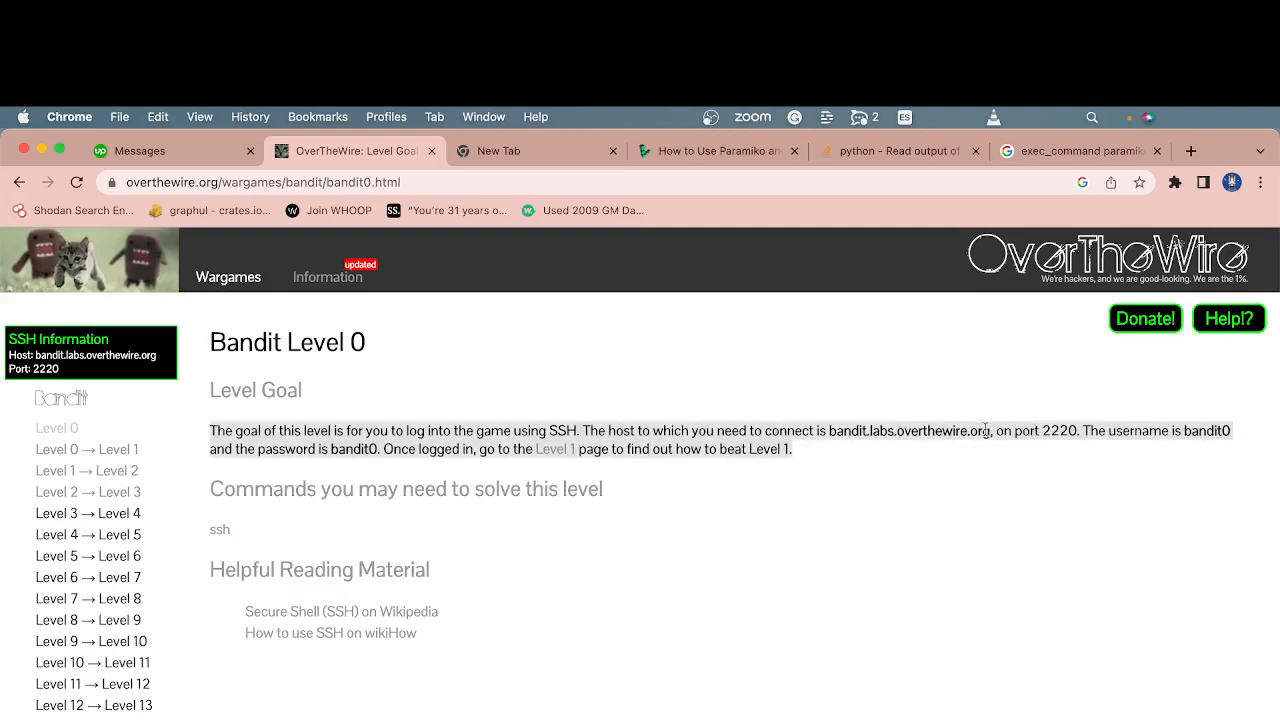
pyautogui.doubleClick(956, 430)
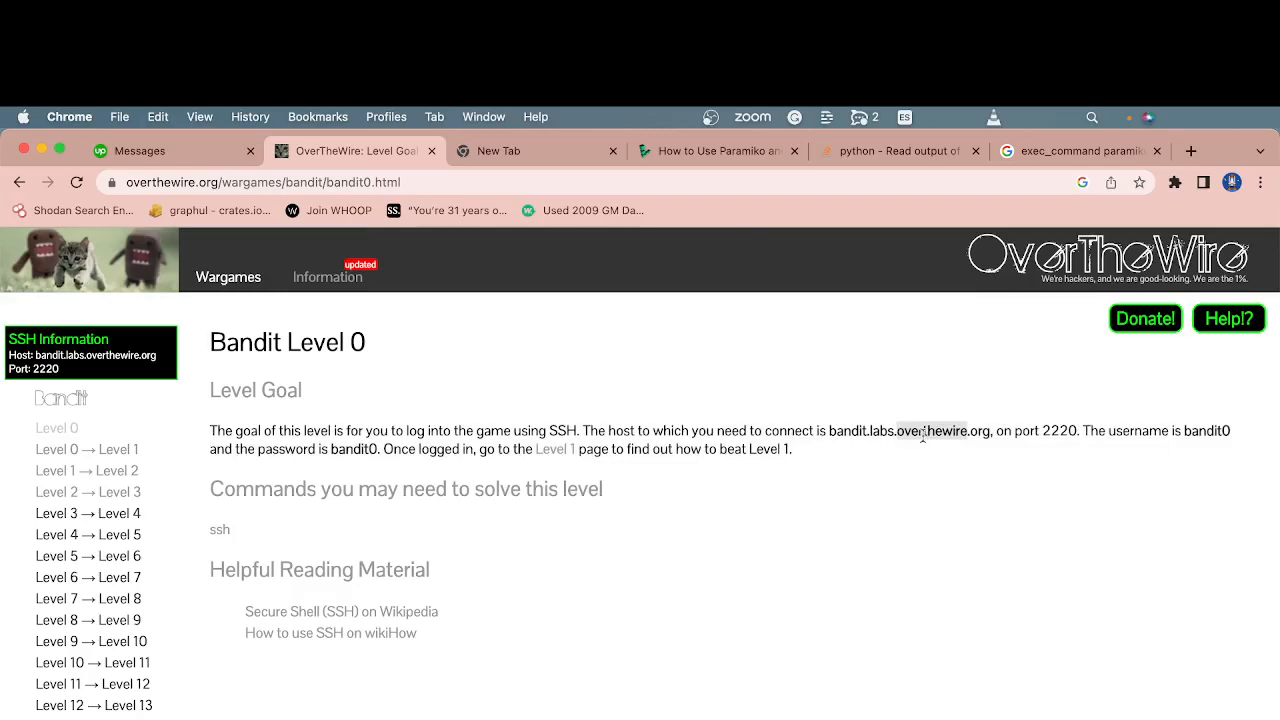
pyautogui.moveTo(1060, 428)
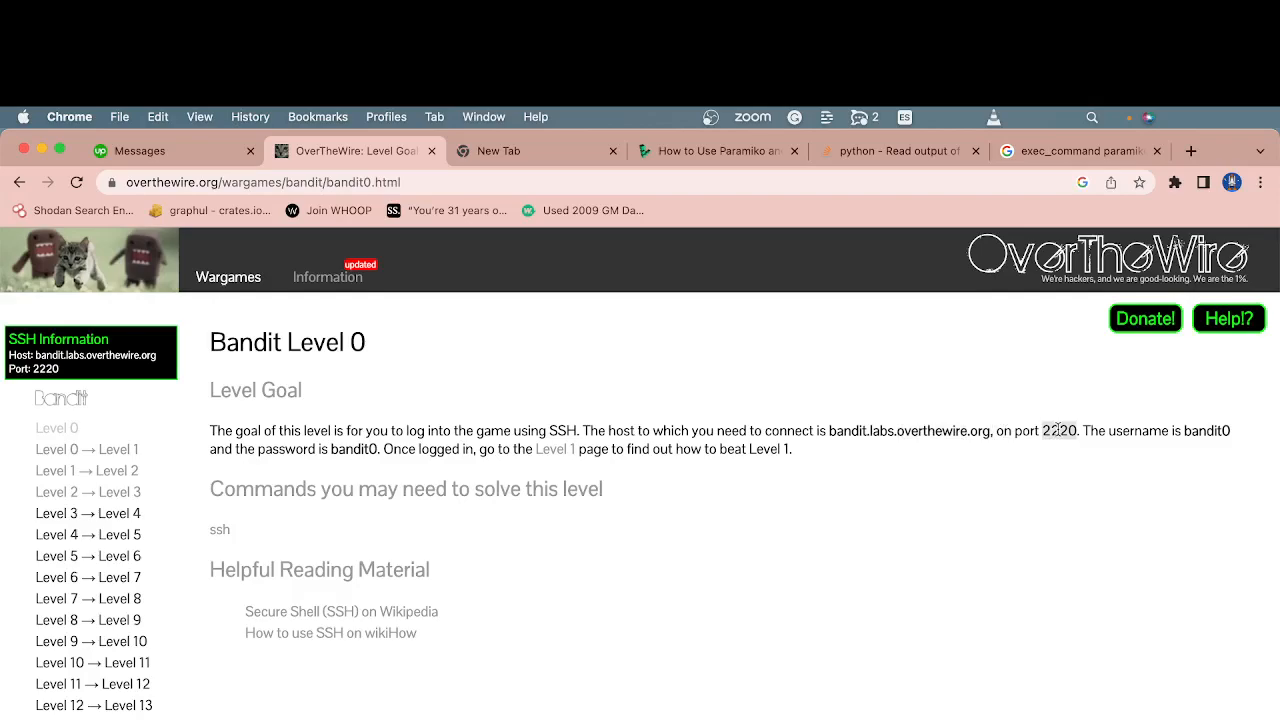
pyautogui.moveTo(996, 458)
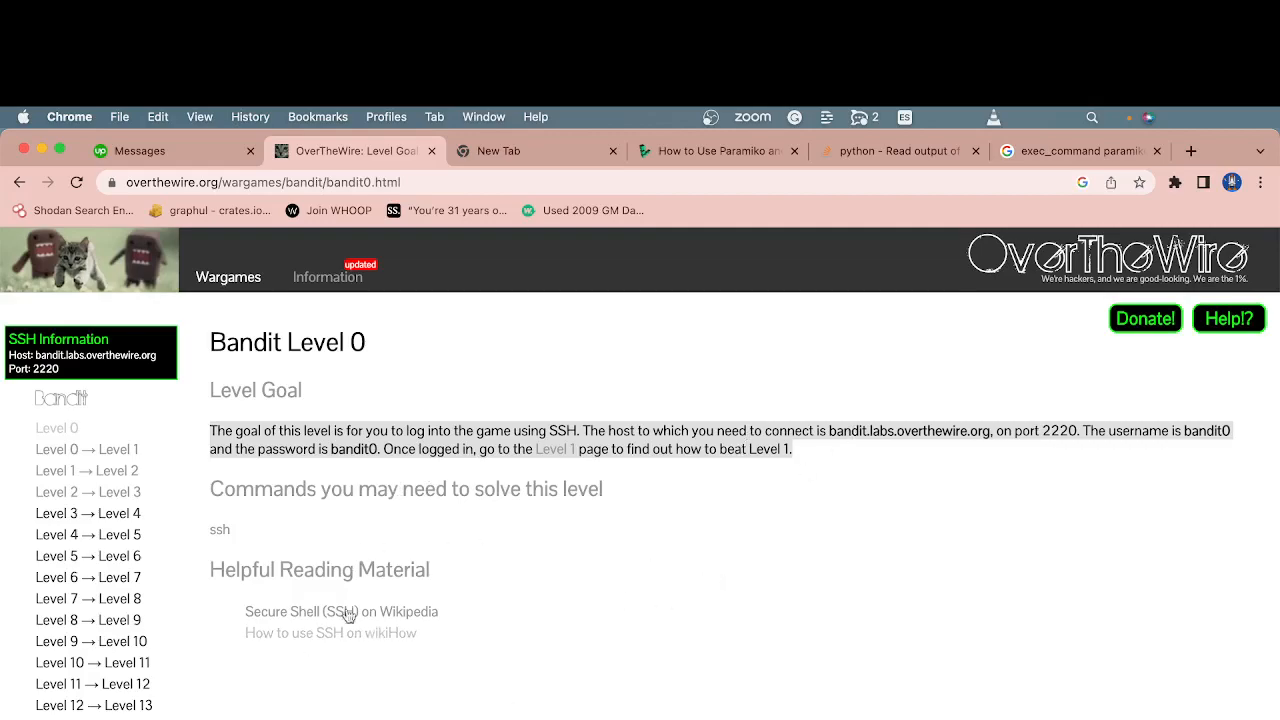
pyautogui.moveTo(160, 358)
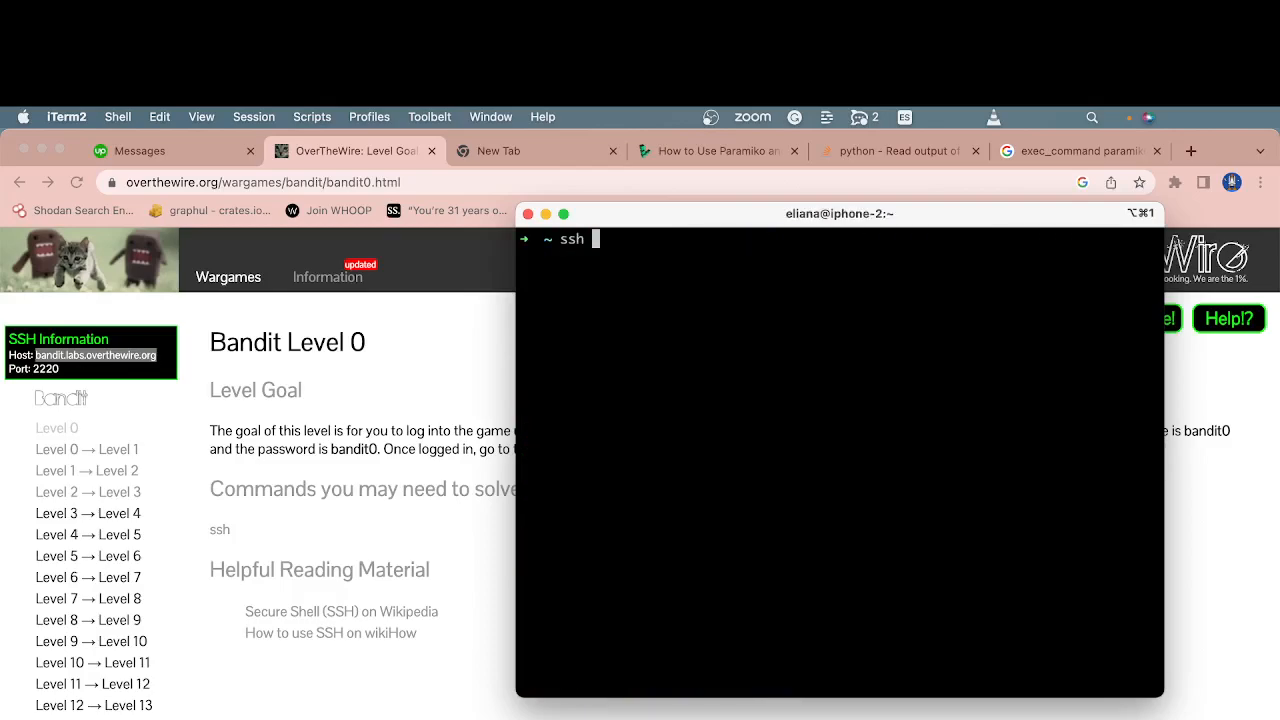
pyautogui.write('bandit0@')
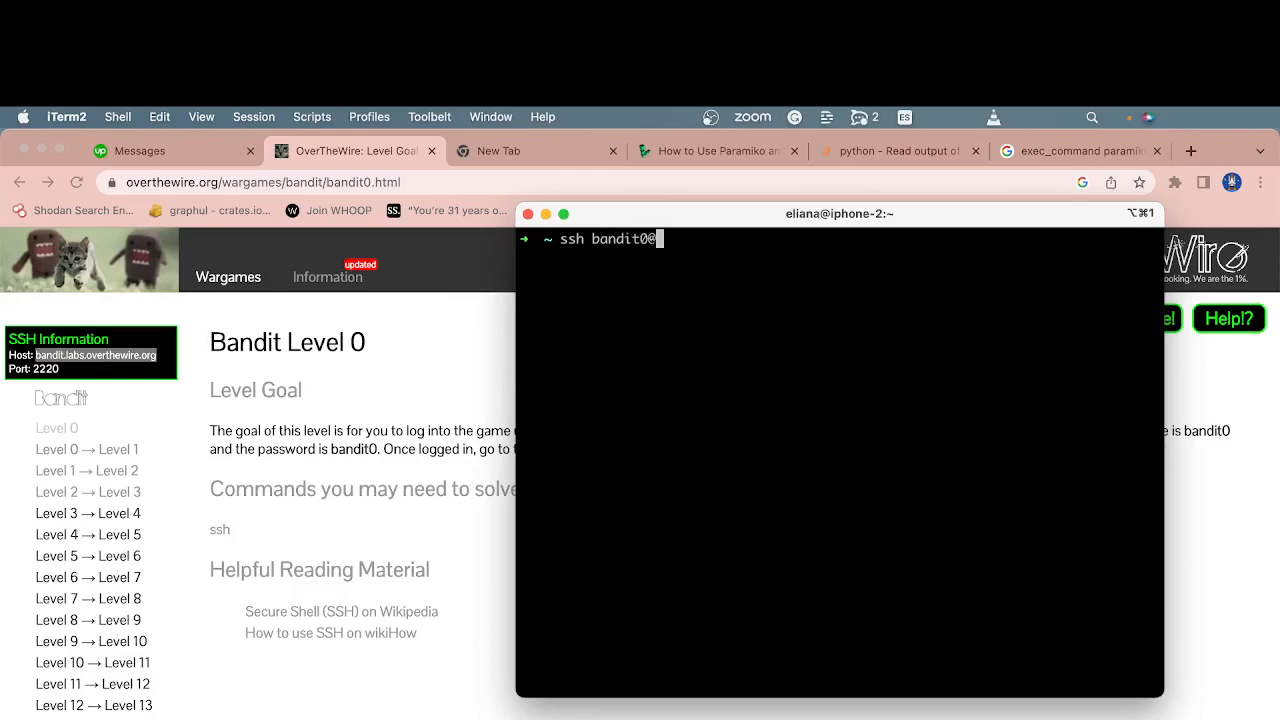
pyautogui.write('bandit.labs.overthewire.org')
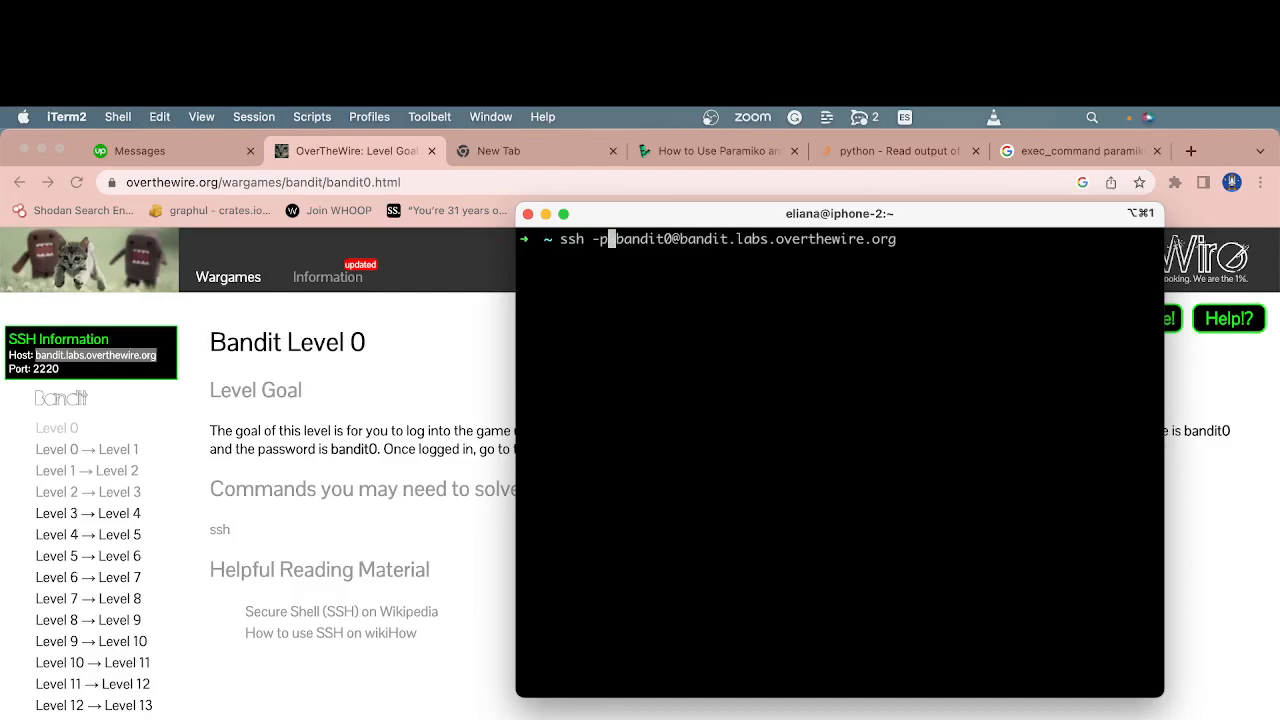
pyautogui.write('2')
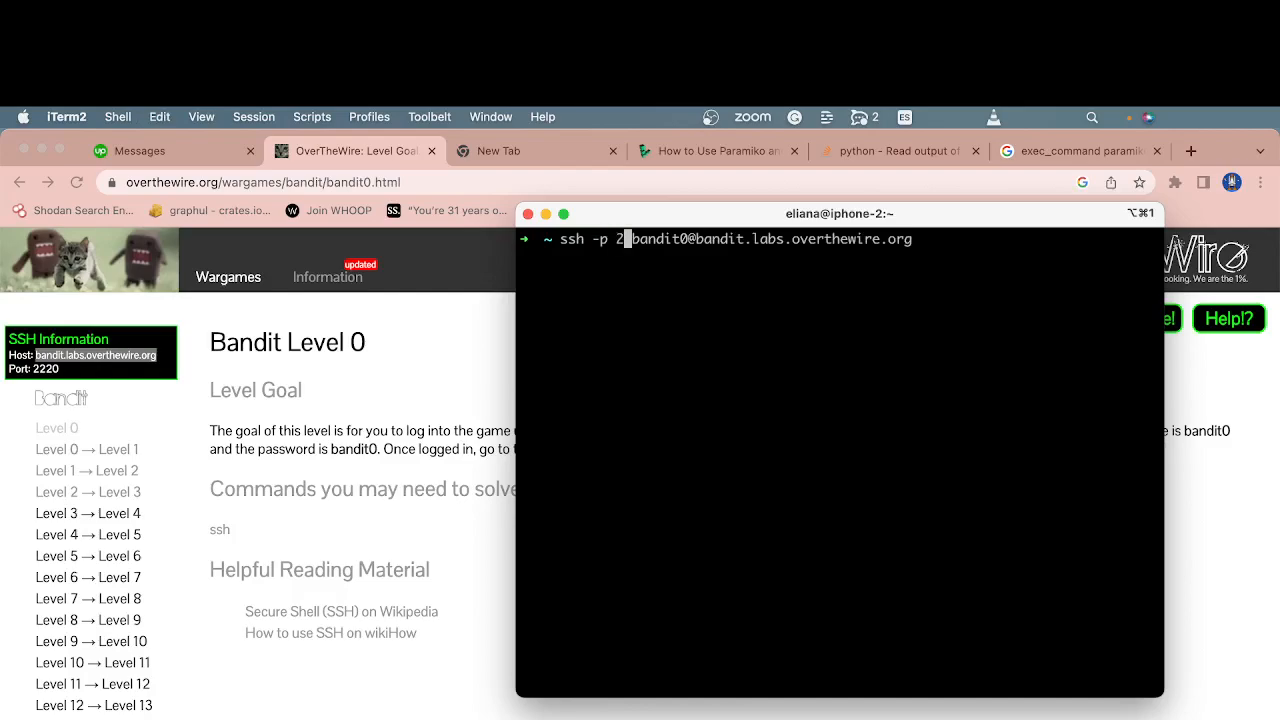
pyautogui.write('220')
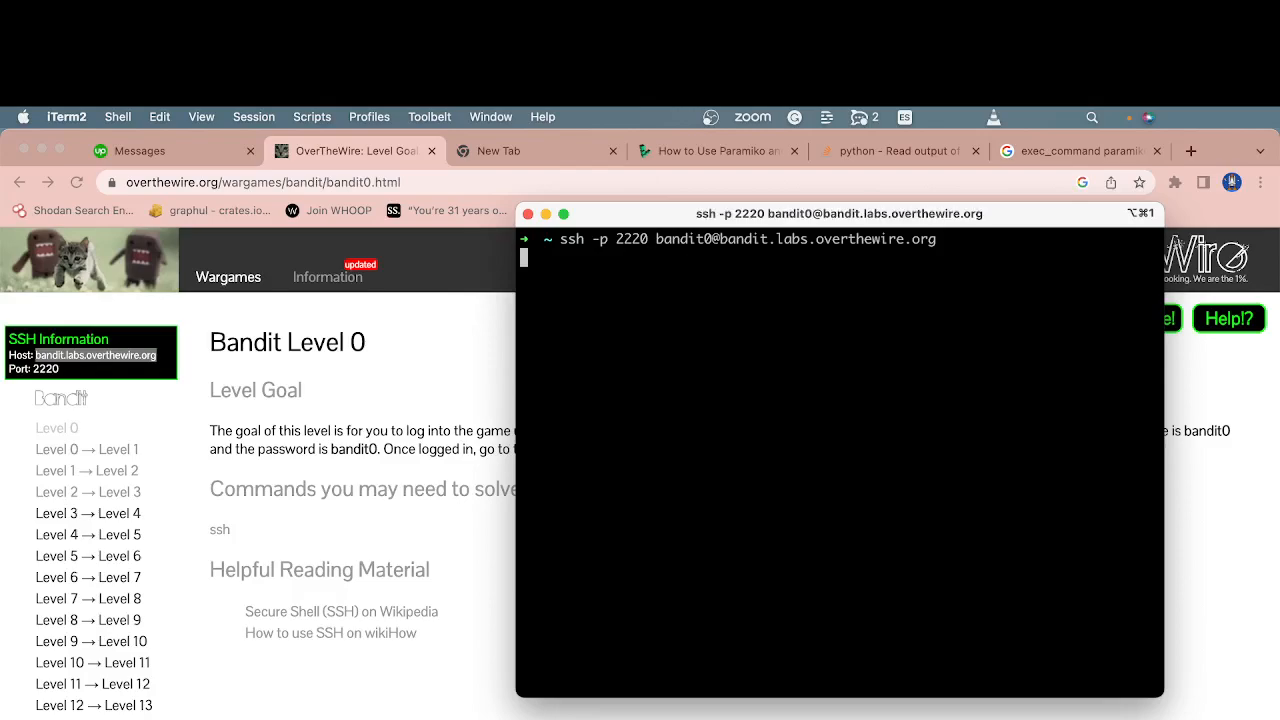
pyautogui.press('Enter')
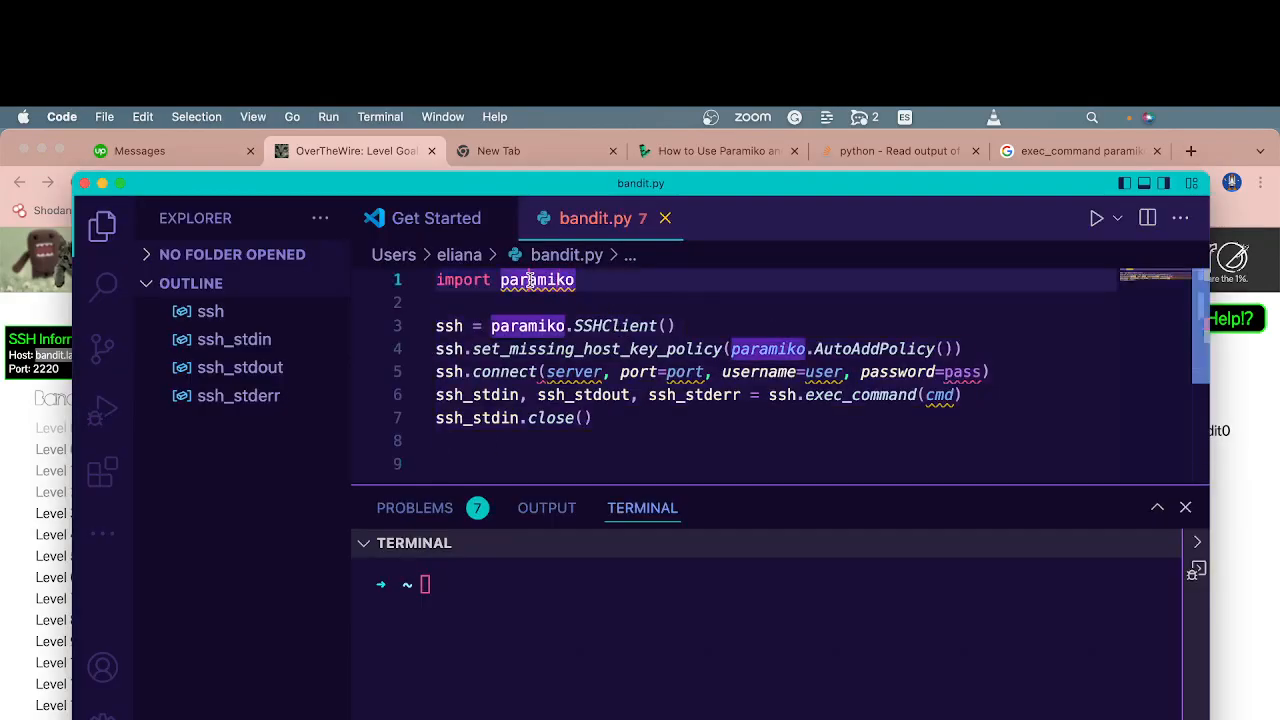
pyautogui.moveTo(536, 280)
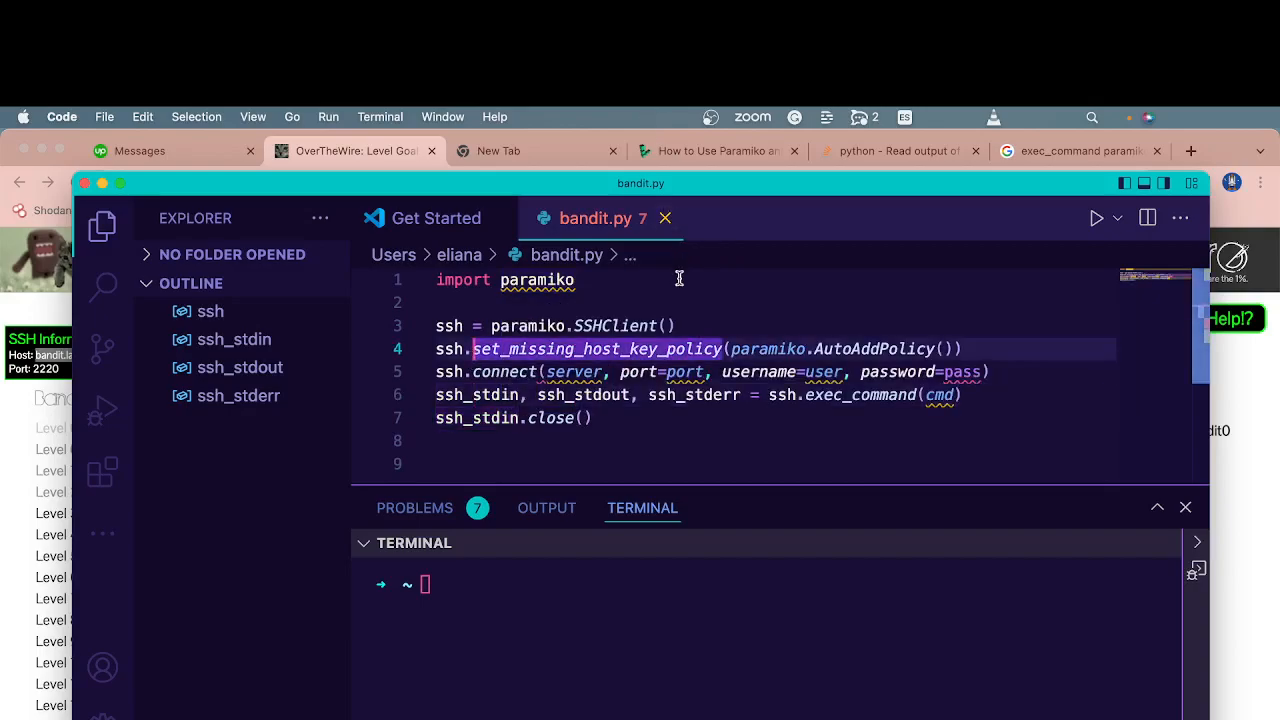
pyautogui.moveTo(600, 324)
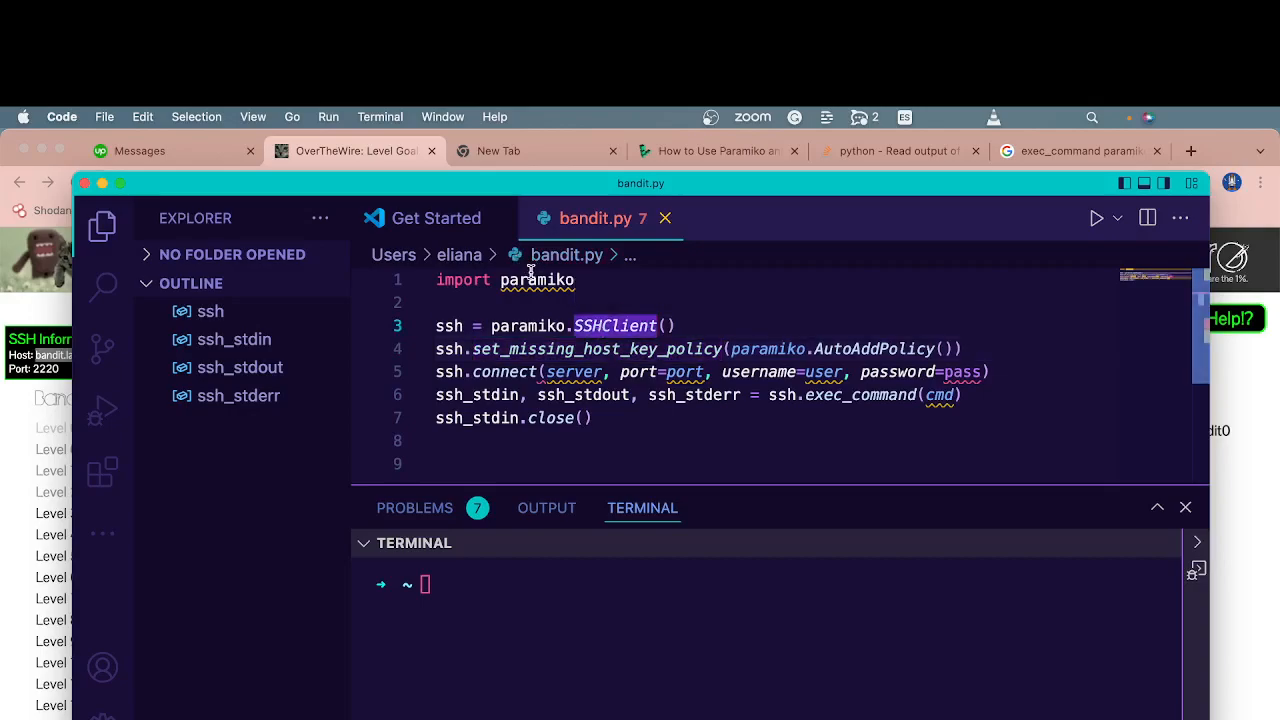
pyautogui.moveTo(538, 280)
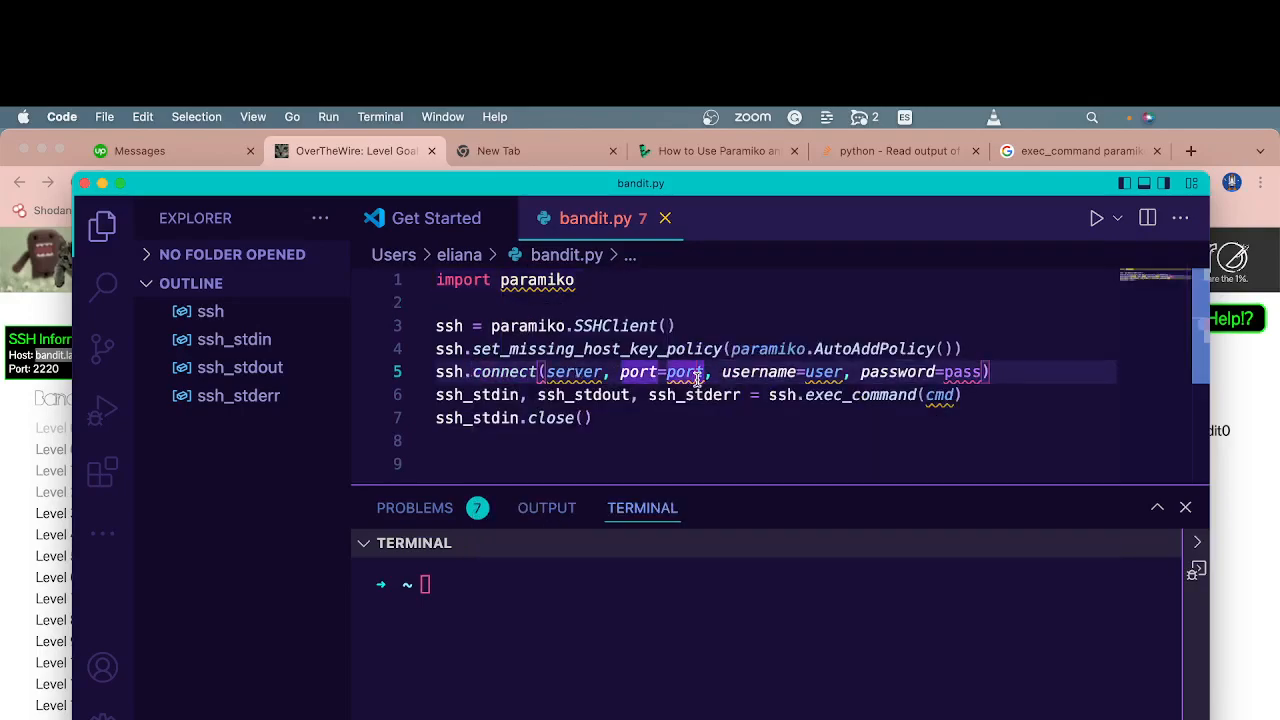
# Inspect the connect call's port and host-key policy, then list the local .ssh folder in the terminal
pyautogui.doubleClick(616, 324)
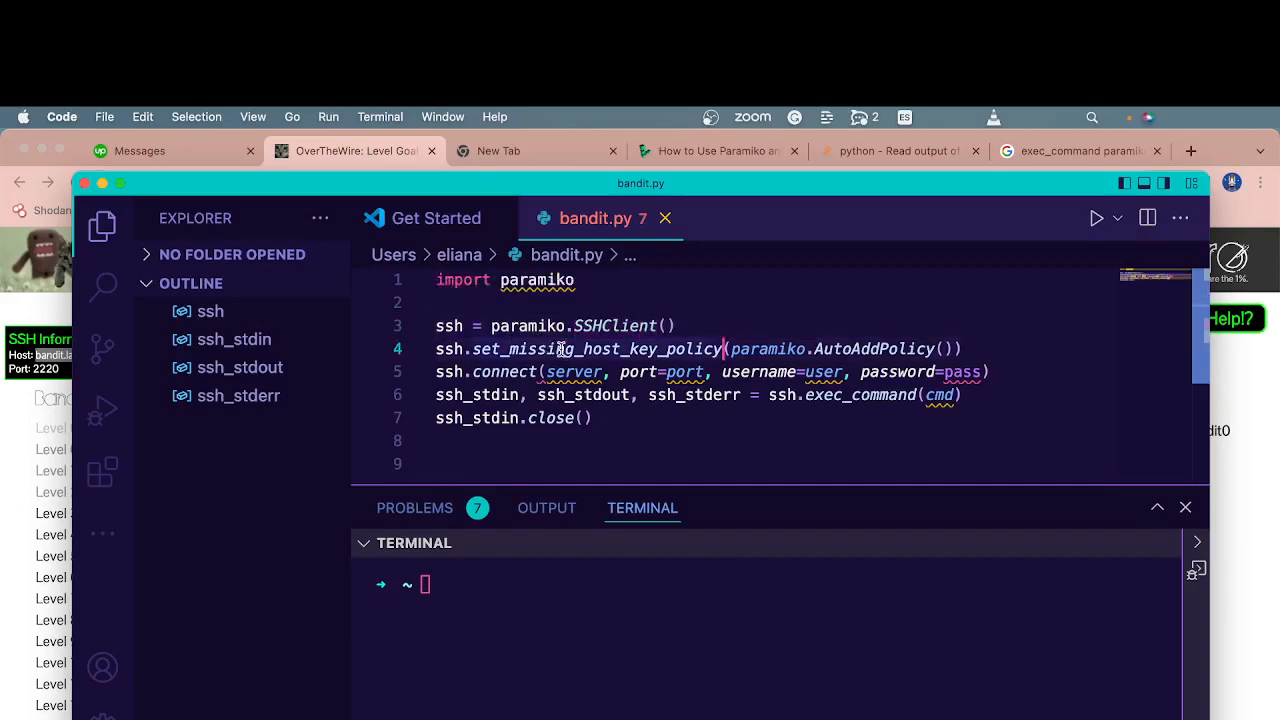
pyautogui.doubleClick(596, 348)
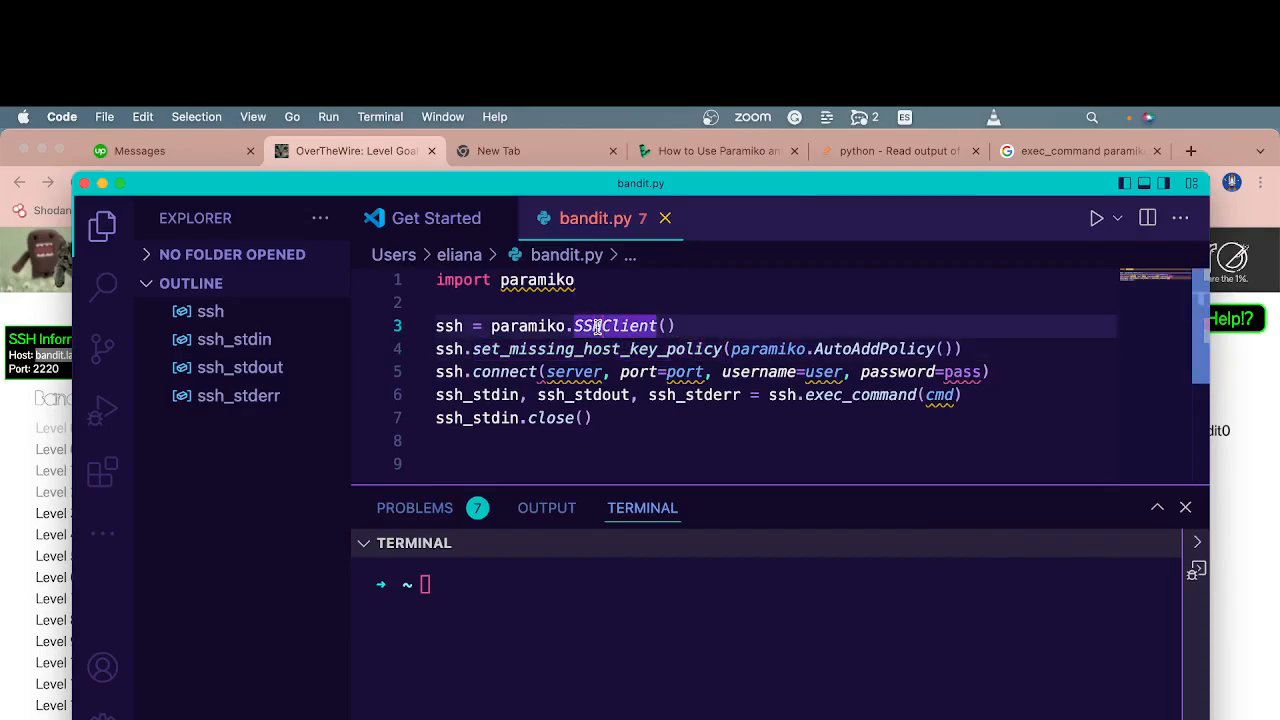
pyautogui.write('cd .ssh')
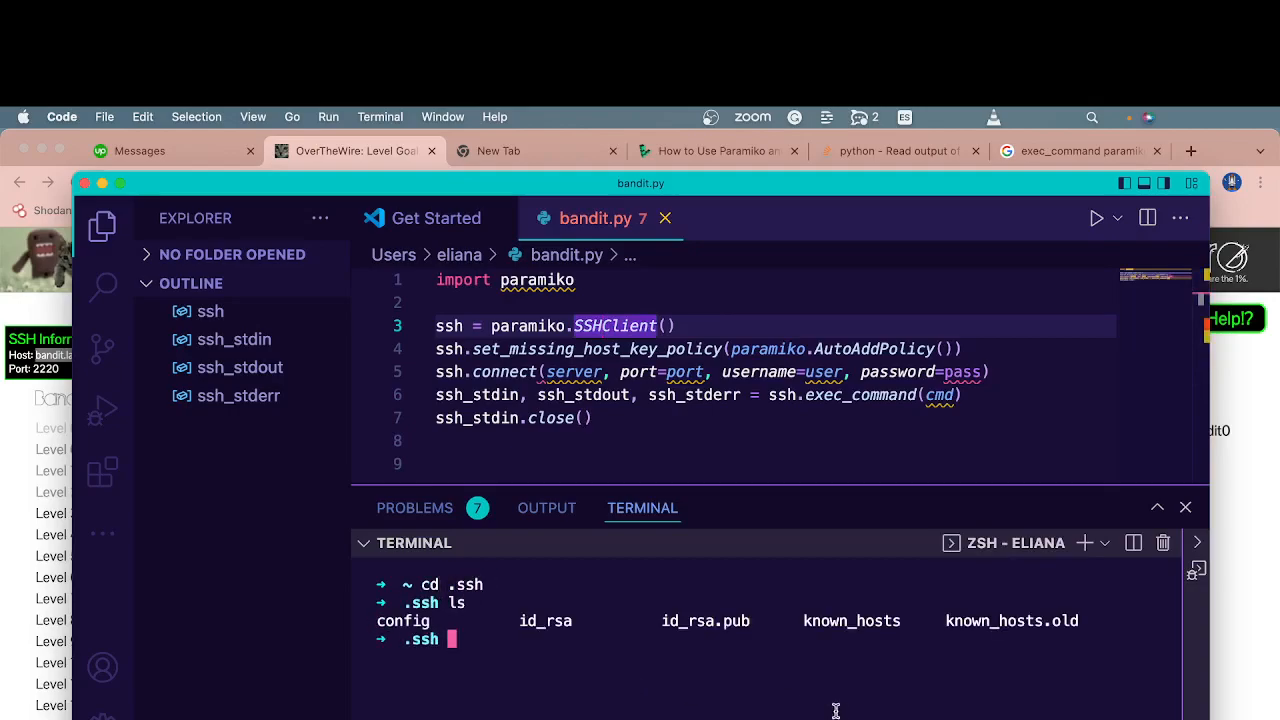
pyautogui.doubleClick(852, 620)
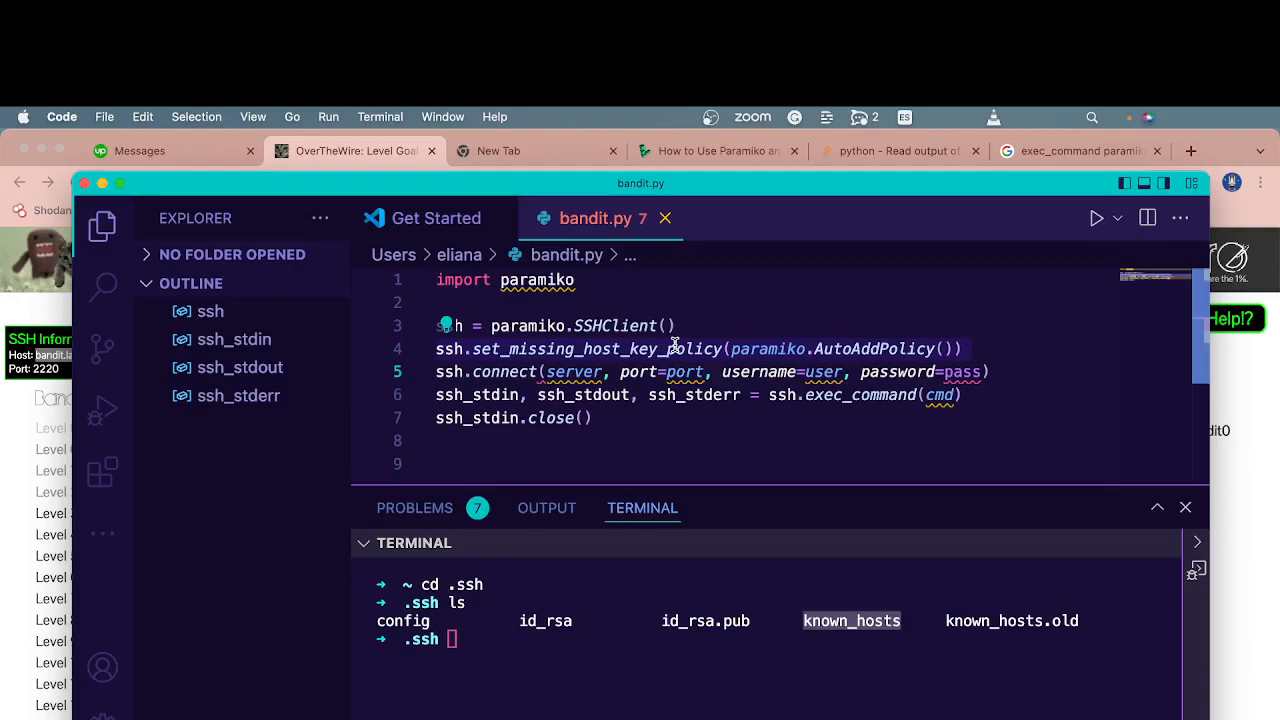
pyautogui.moveTo(754, 348)
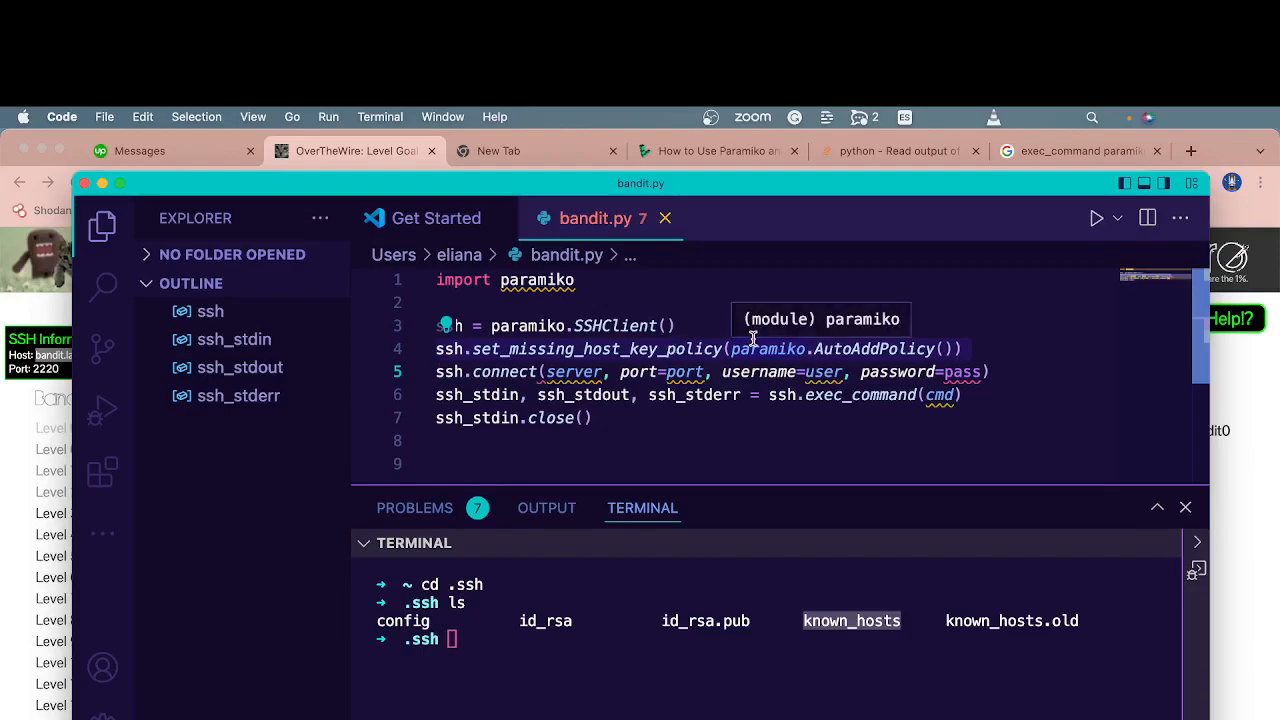
pyautogui.moveTo(756, 348)
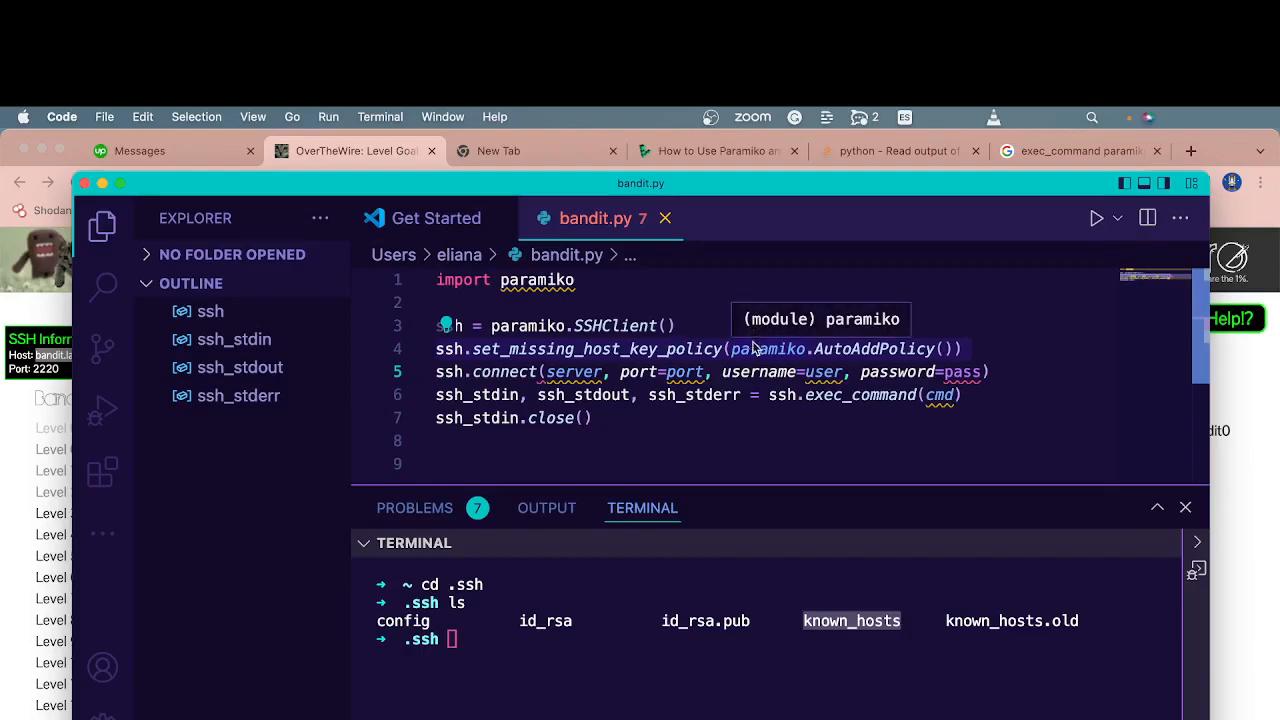
pyautogui.doubleClick(684, 372)
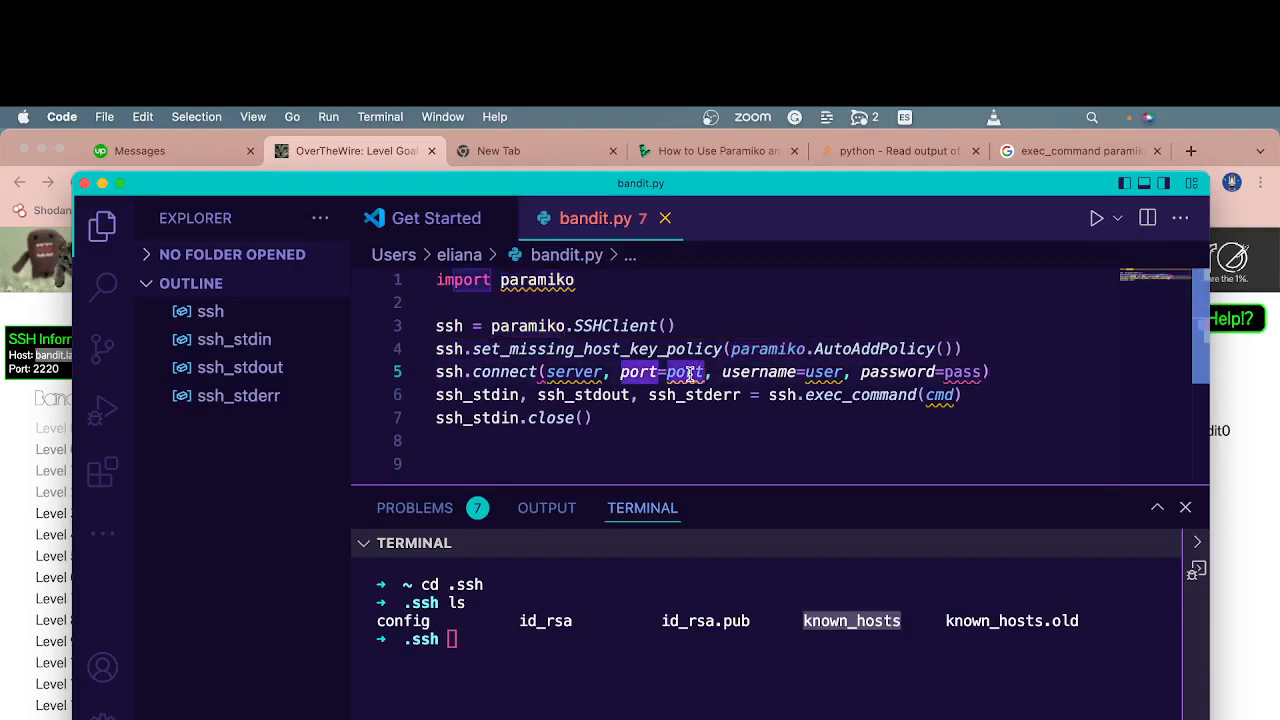
pyautogui.click(504, 372)
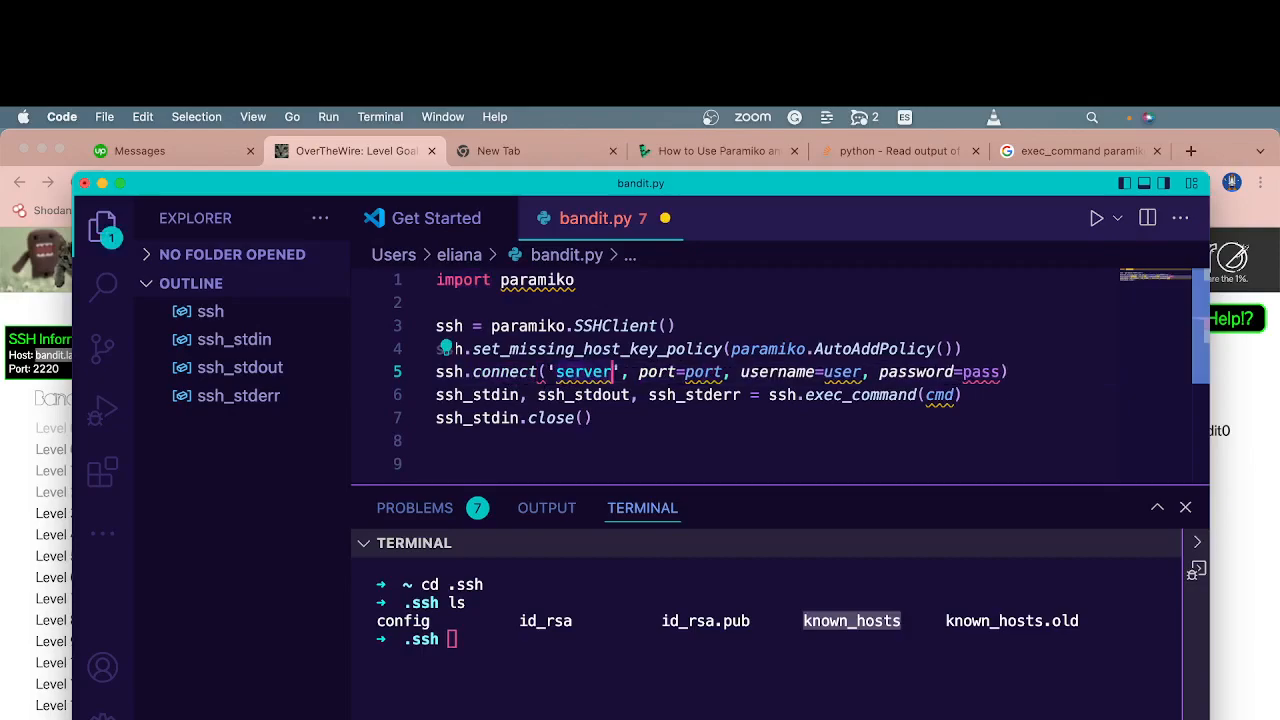
# Point ssh.connect at bandit.labs.overthewire.org, port 2220, username bandit0
pyautogui.write('bandit.labs.overthewire.org')
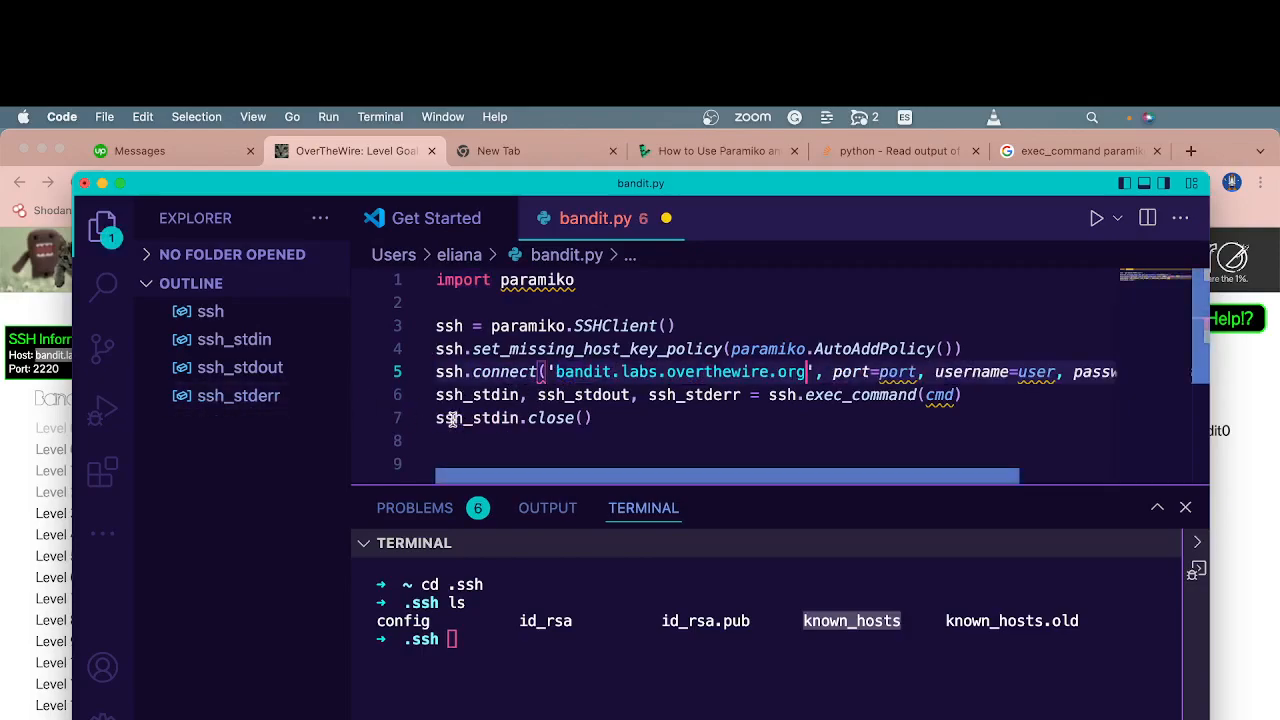
pyautogui.doubleClick(898, 372)
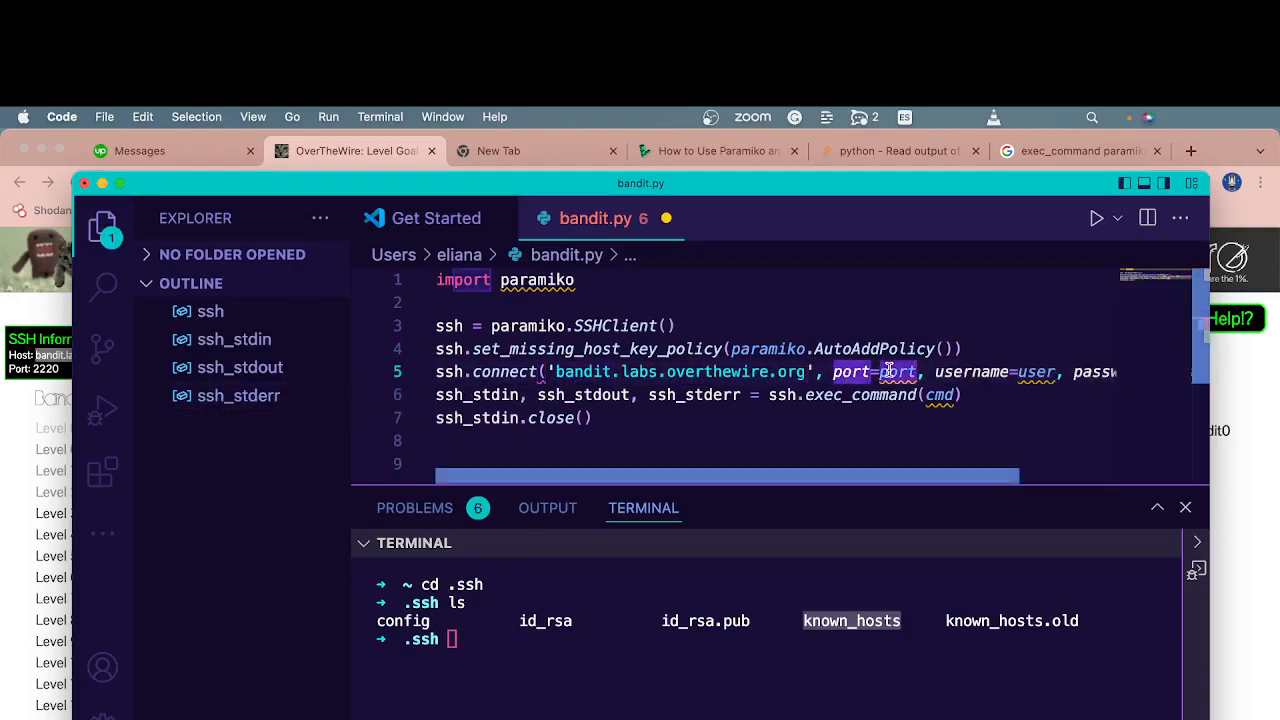
pyautogui.write('2220')
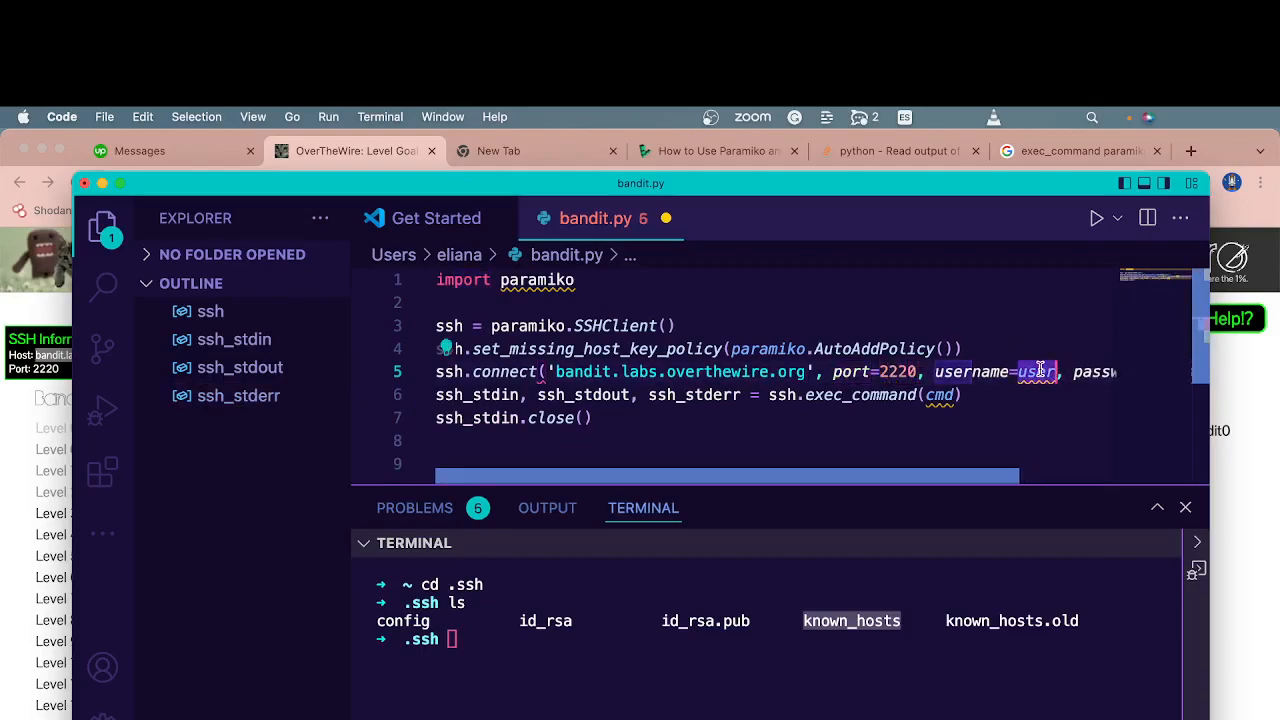
pyautogui.write("'banditg")
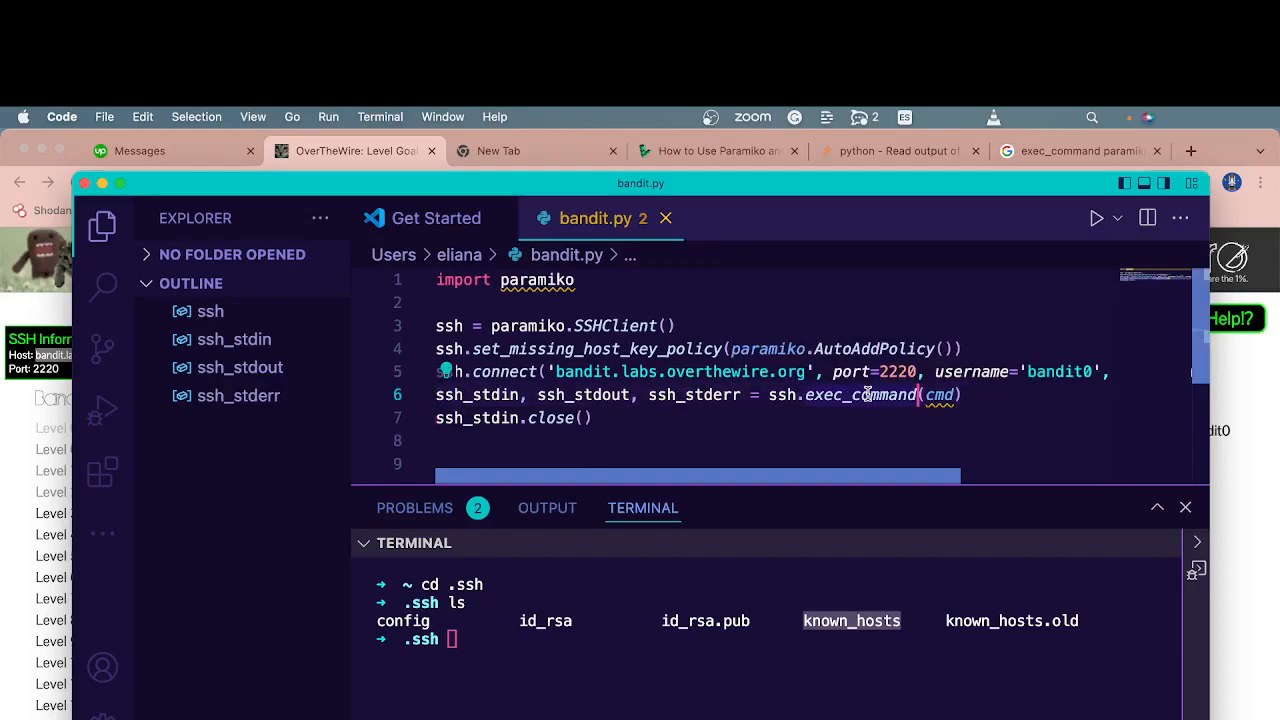
pyautogui.moveTo(940, 396)
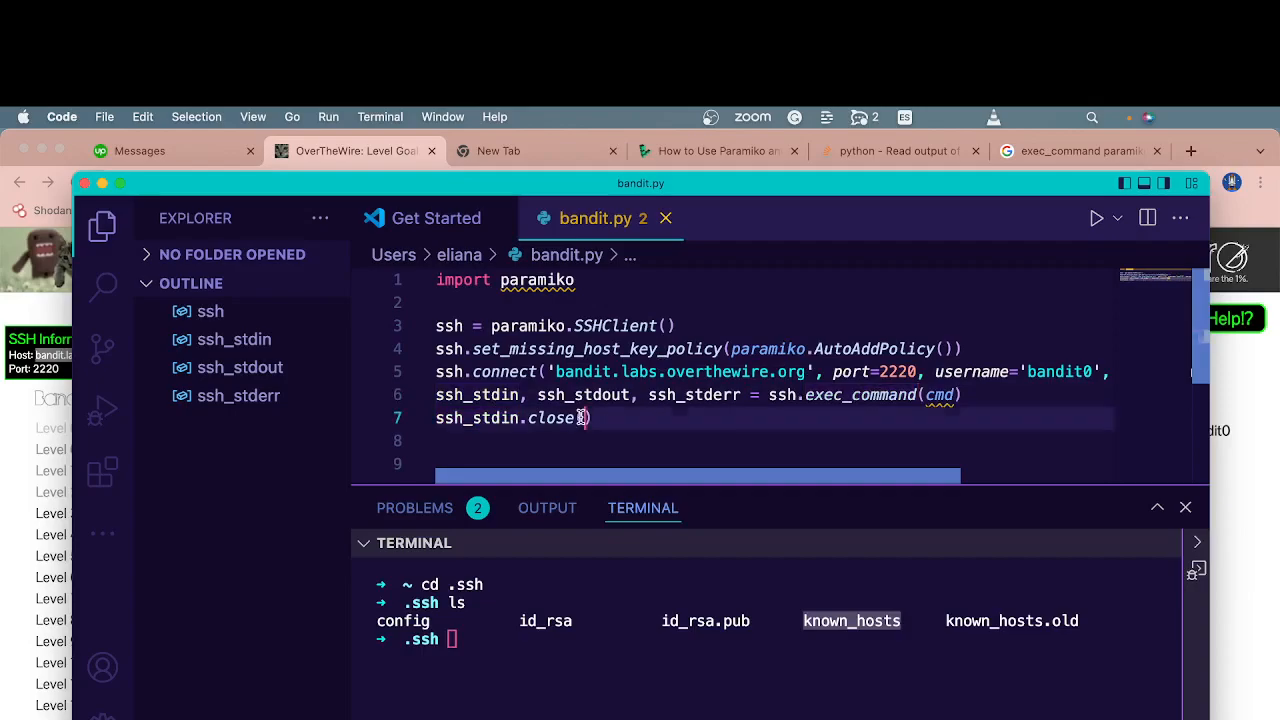
pyautogui.scroll(-3)
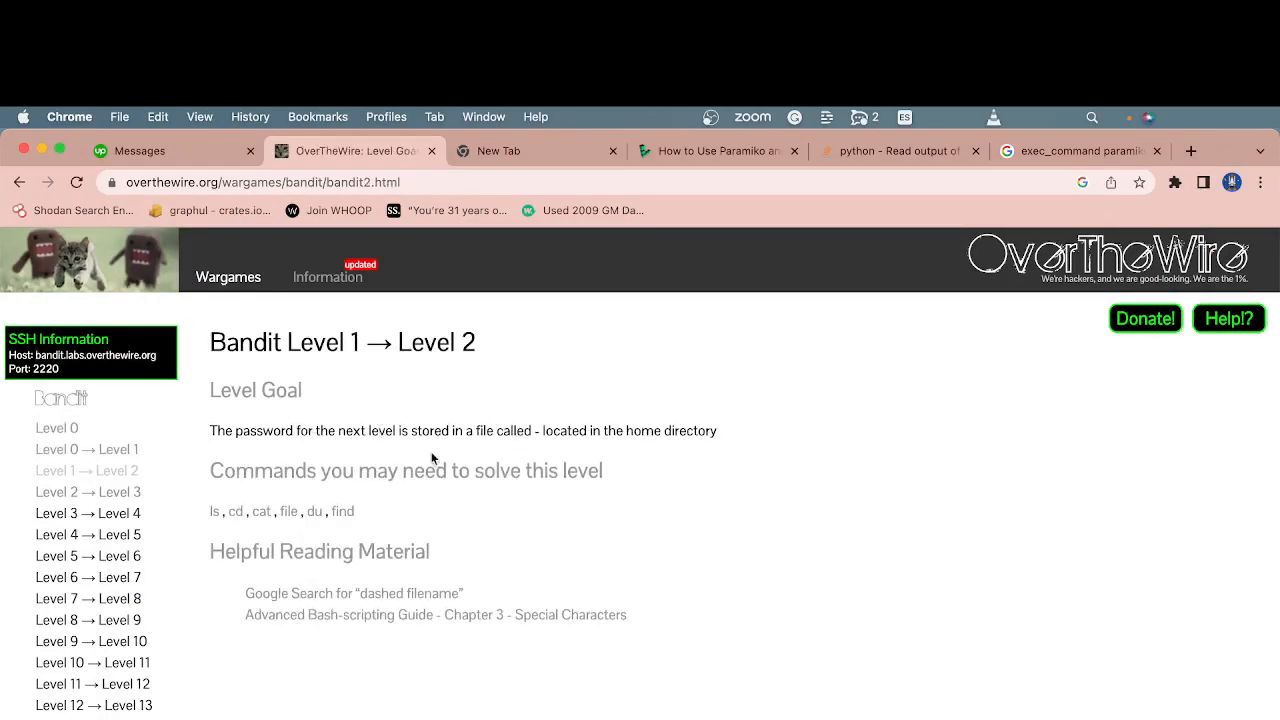
pyautogui.moveTo(576, 436)
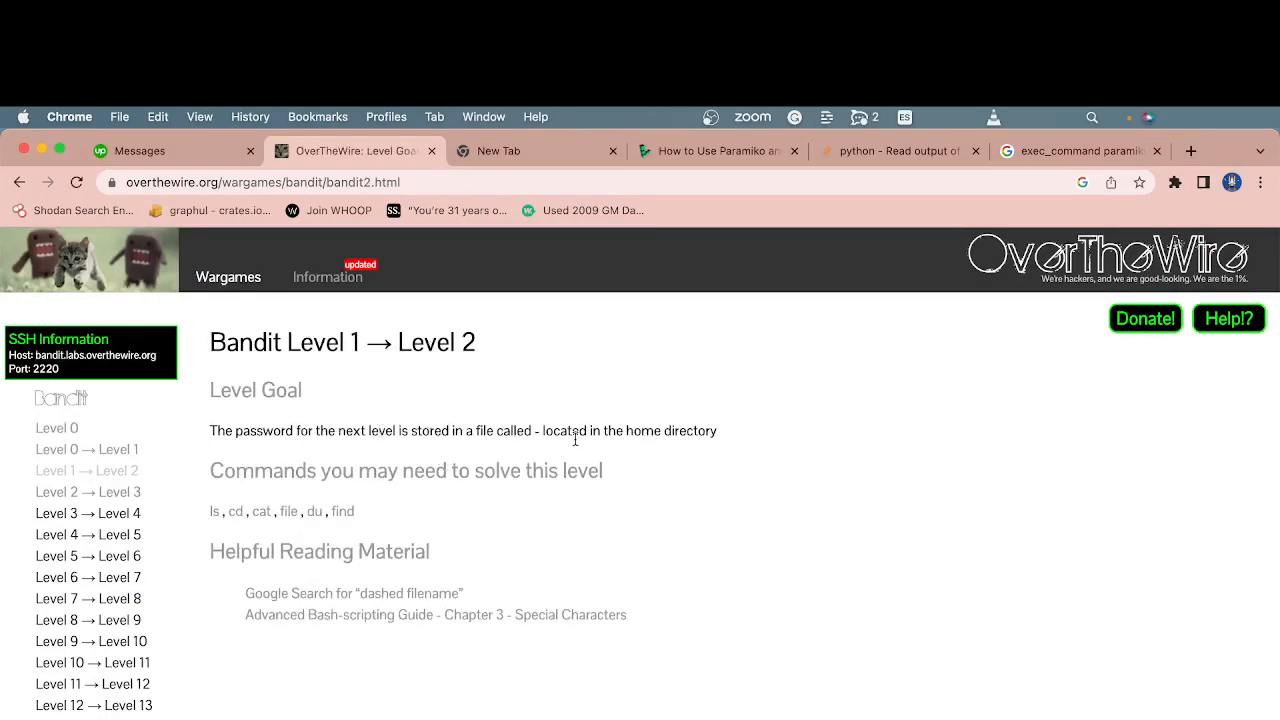
pyautogui.click(88, 448)
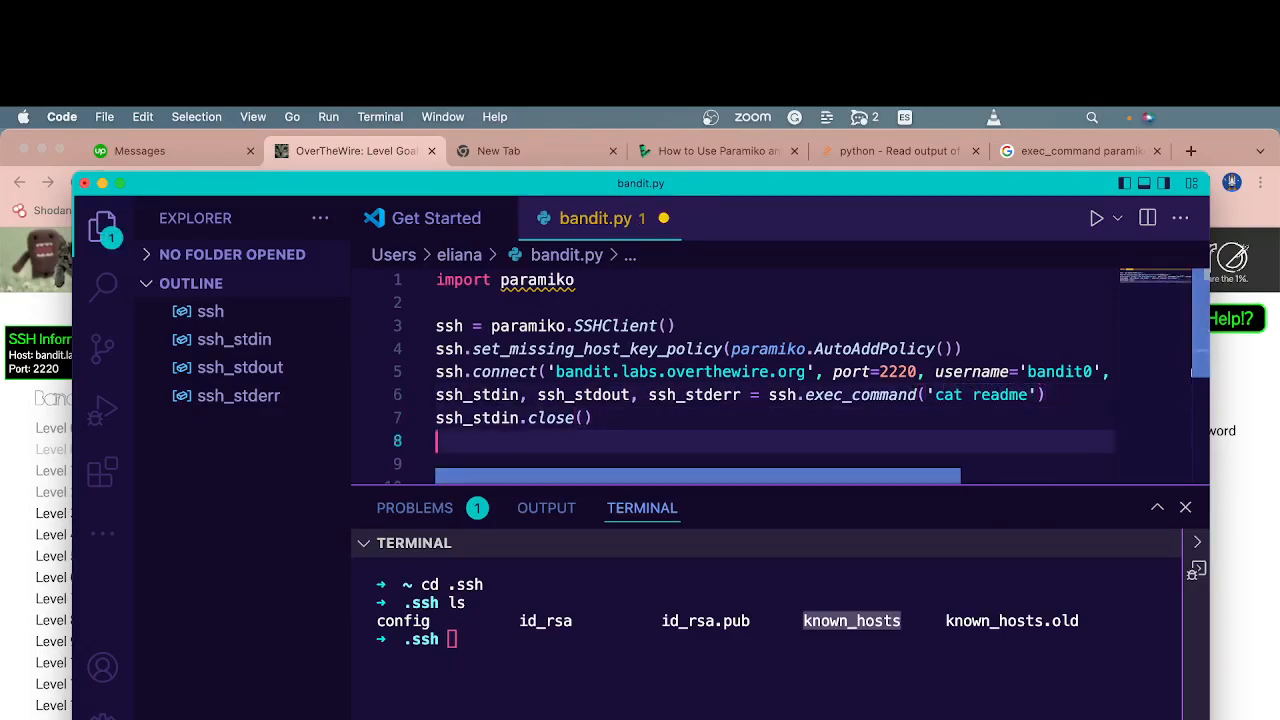
# Add print(stdout.read()) after running cat readme, save, and move to the terminal
pyautogui.write('print')
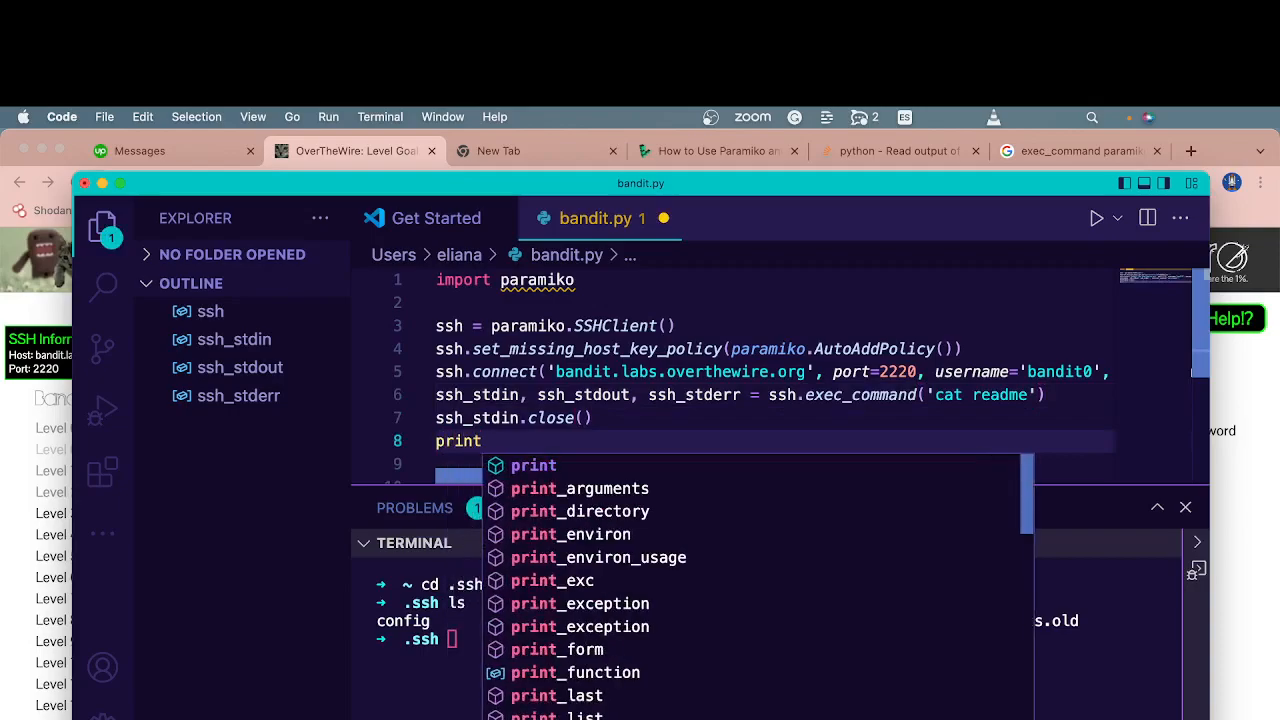
pyautogui.write('(std')
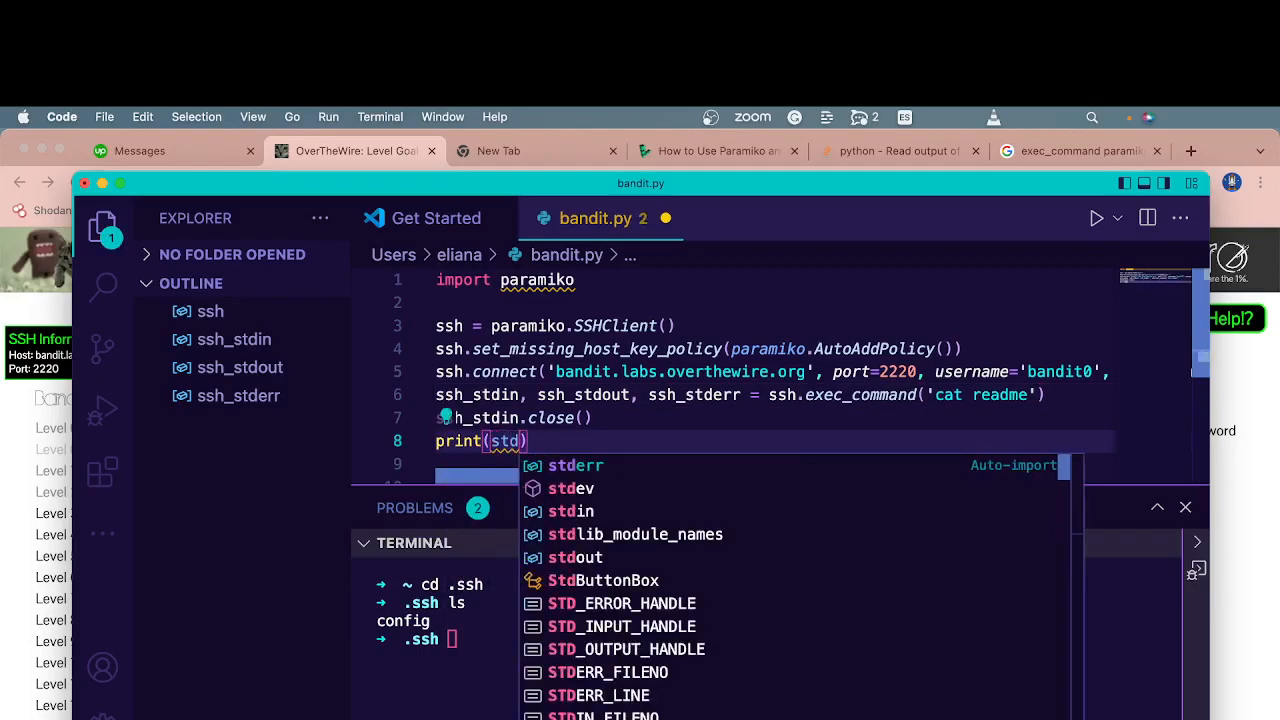
pyautogui.click(576, 556)
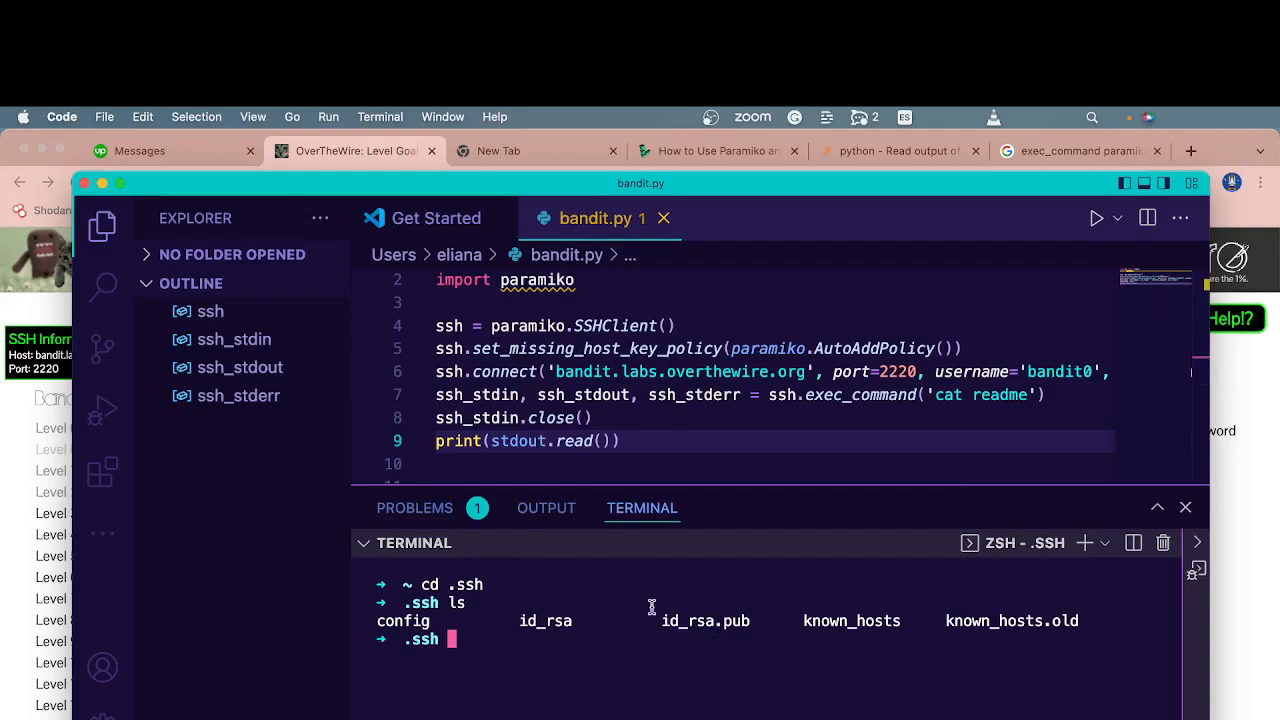
pyautogui.write('cd')
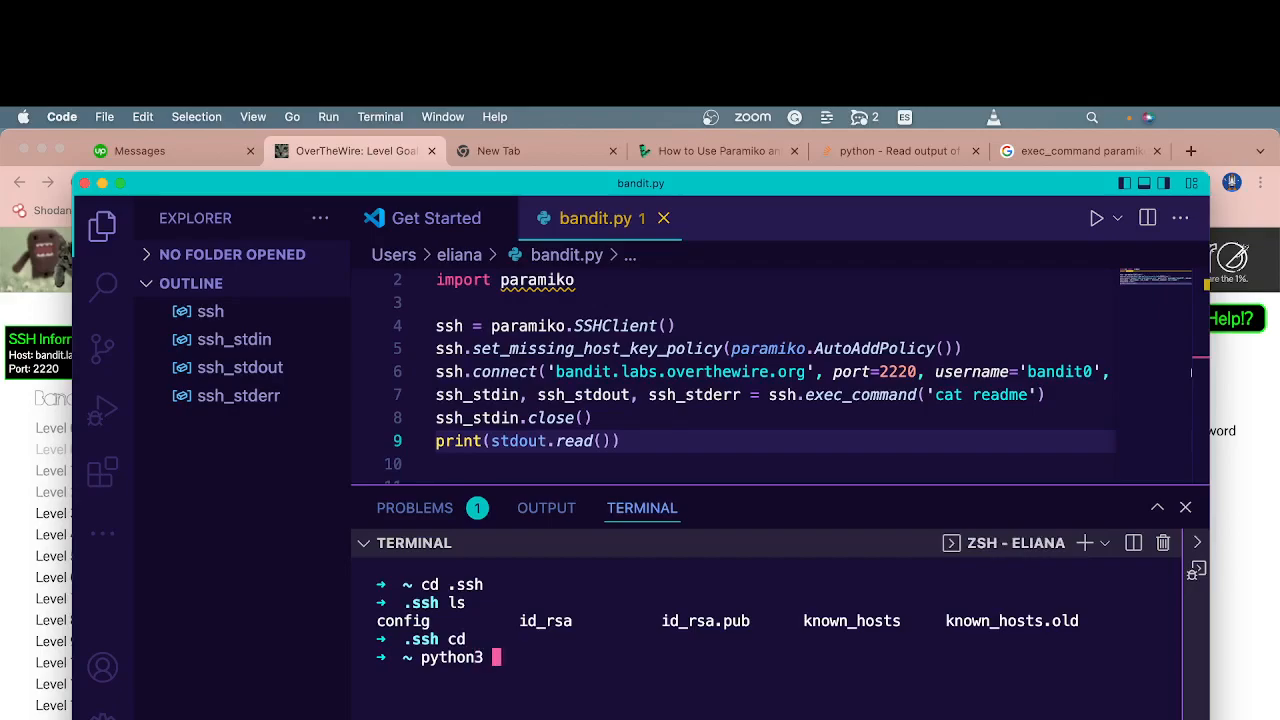
# Run python3 bandit.py and change the print to ssh_stdout.read().decode('utf-8').strip()
pyautogui.write('bandit.py')
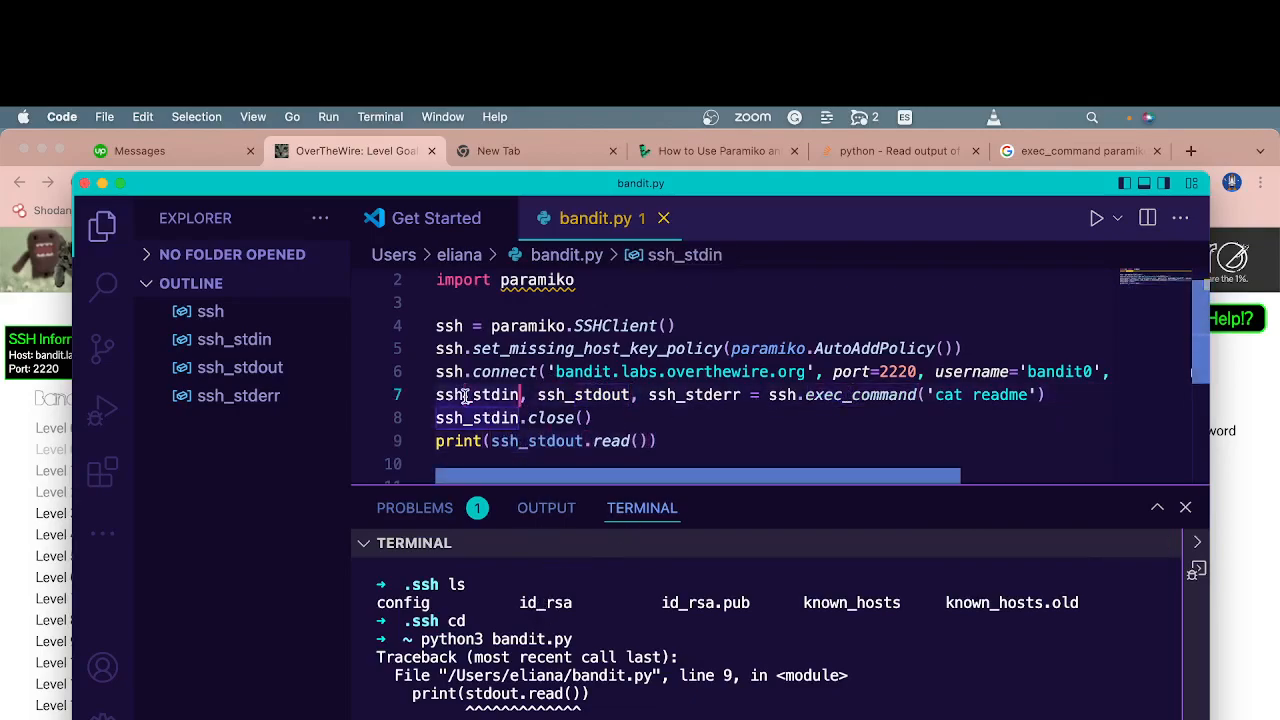
pyautogui.moveTo(580, 394)
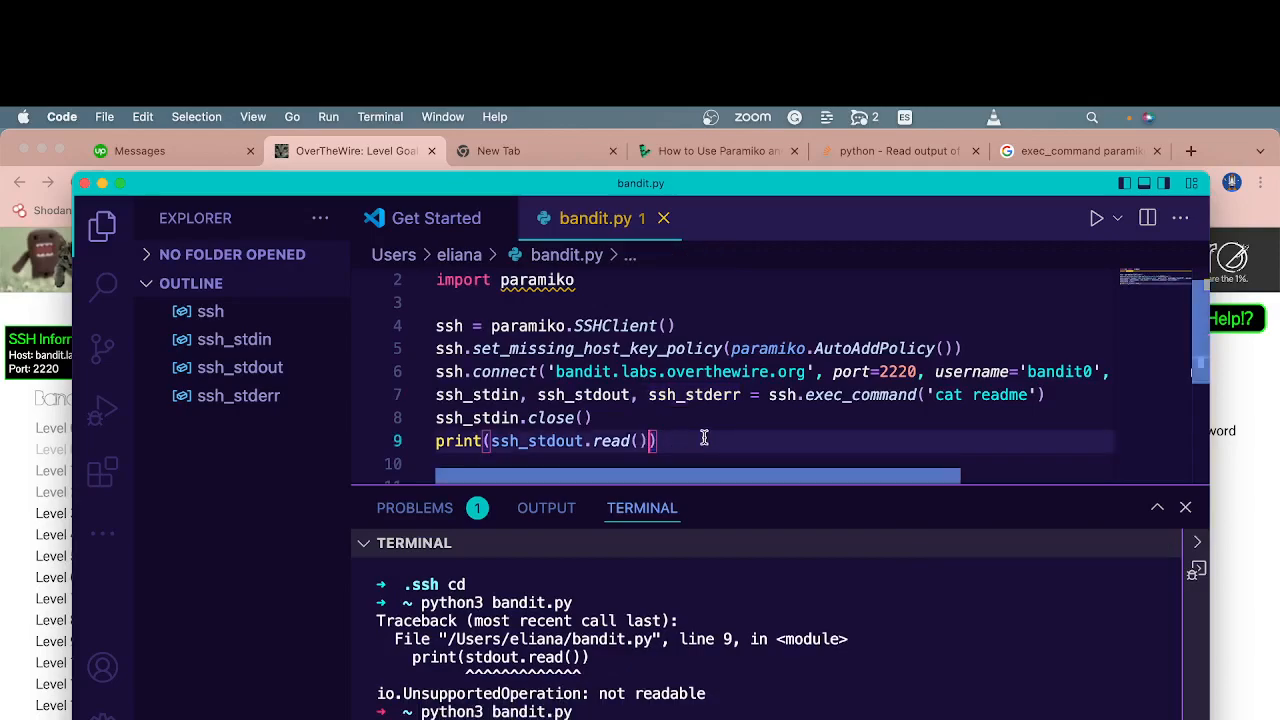
pyautogui.write(".decode('u'")
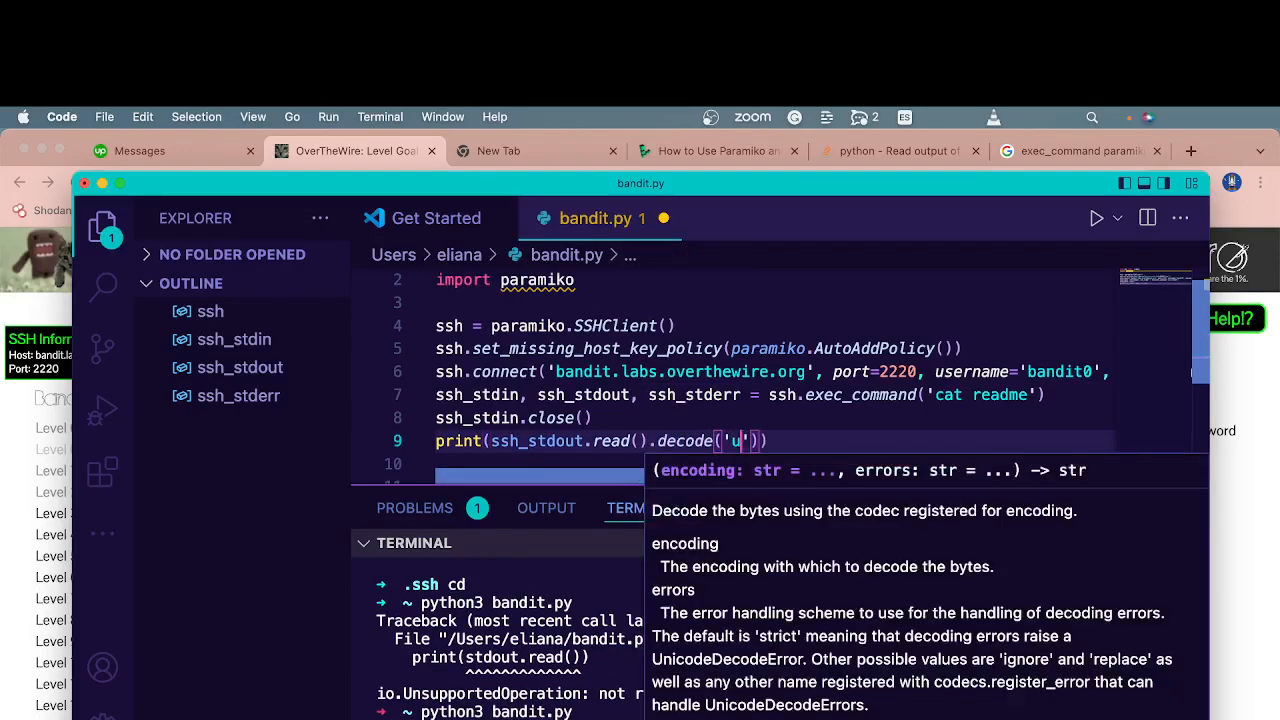
pyautogui.write('tf-8')
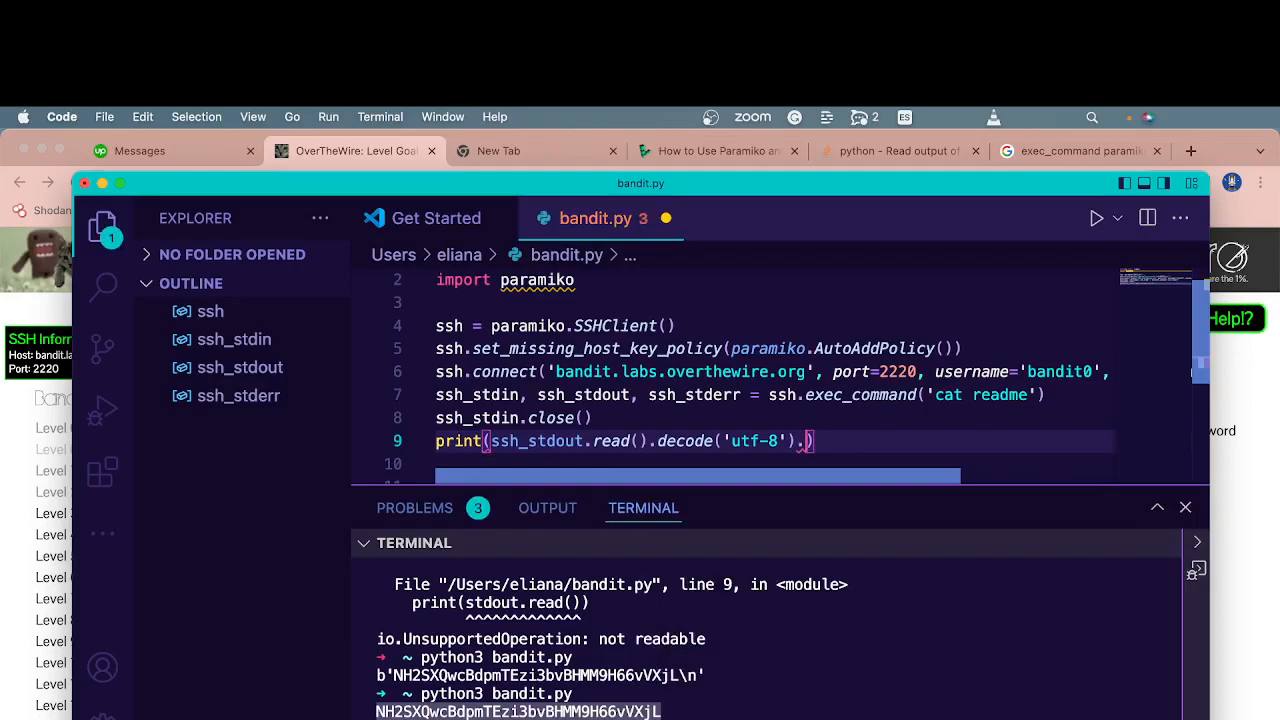
pyautogui.write('trim()')
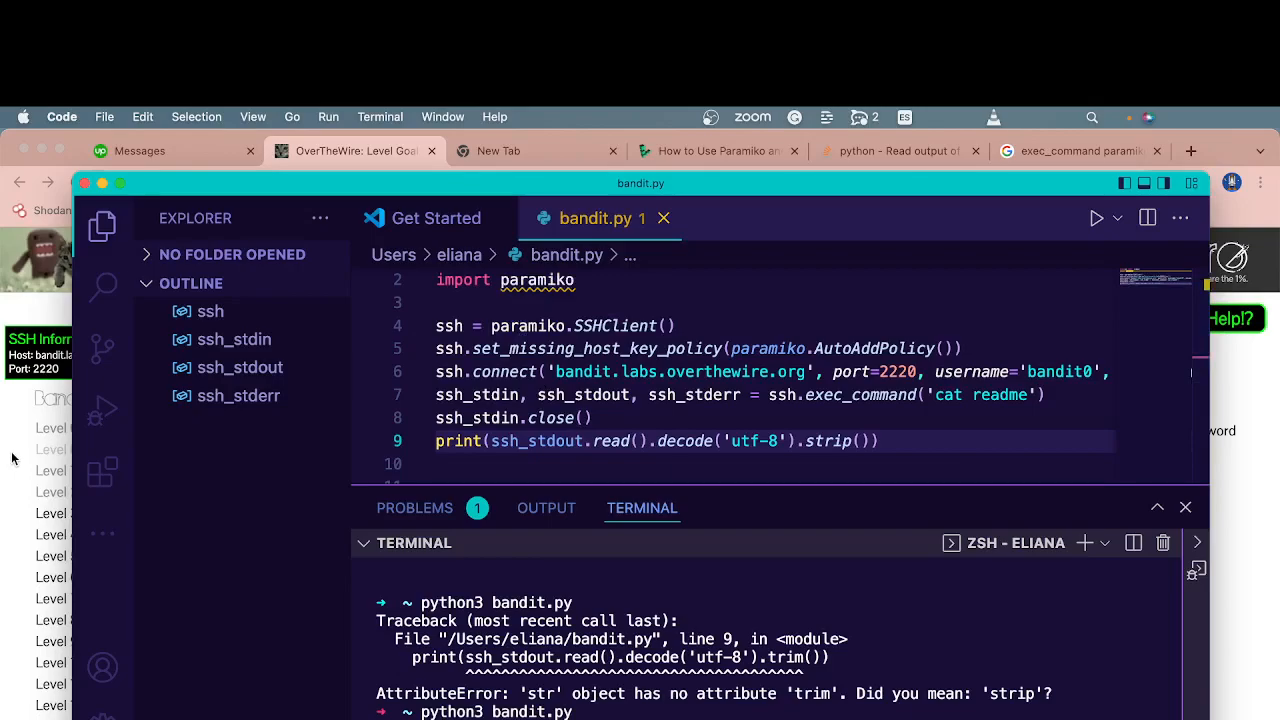
pyautogui.moveTo(218, 460)
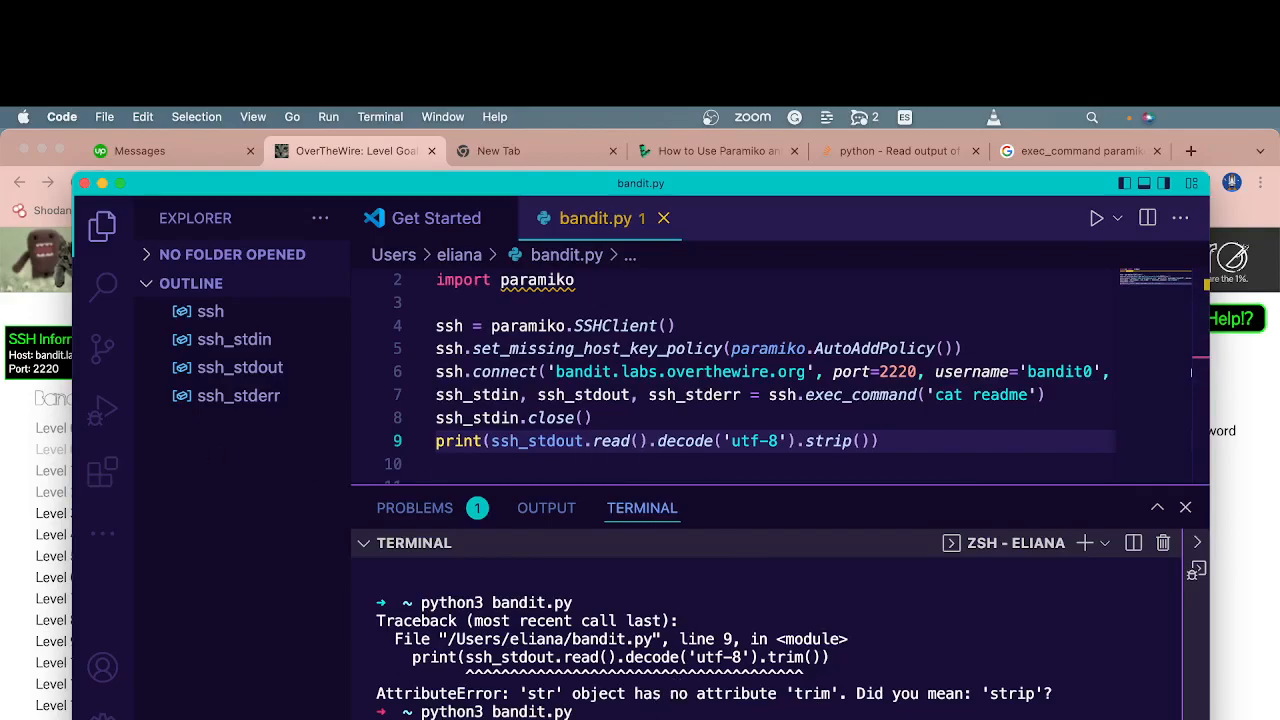
# Browse the Bandit sidebar to the Level 2 → Level 3 goal page in Chrome
pyautogui.click(356, 150)
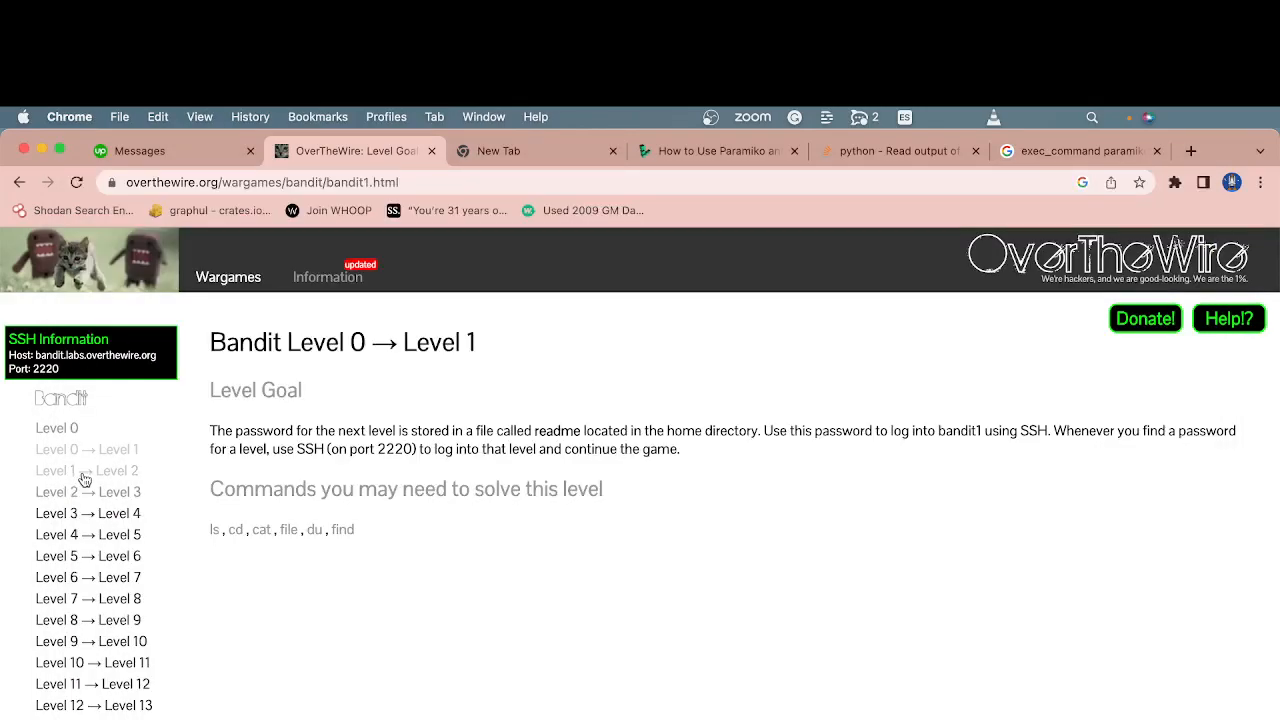
pyautogui.click(86, 472)
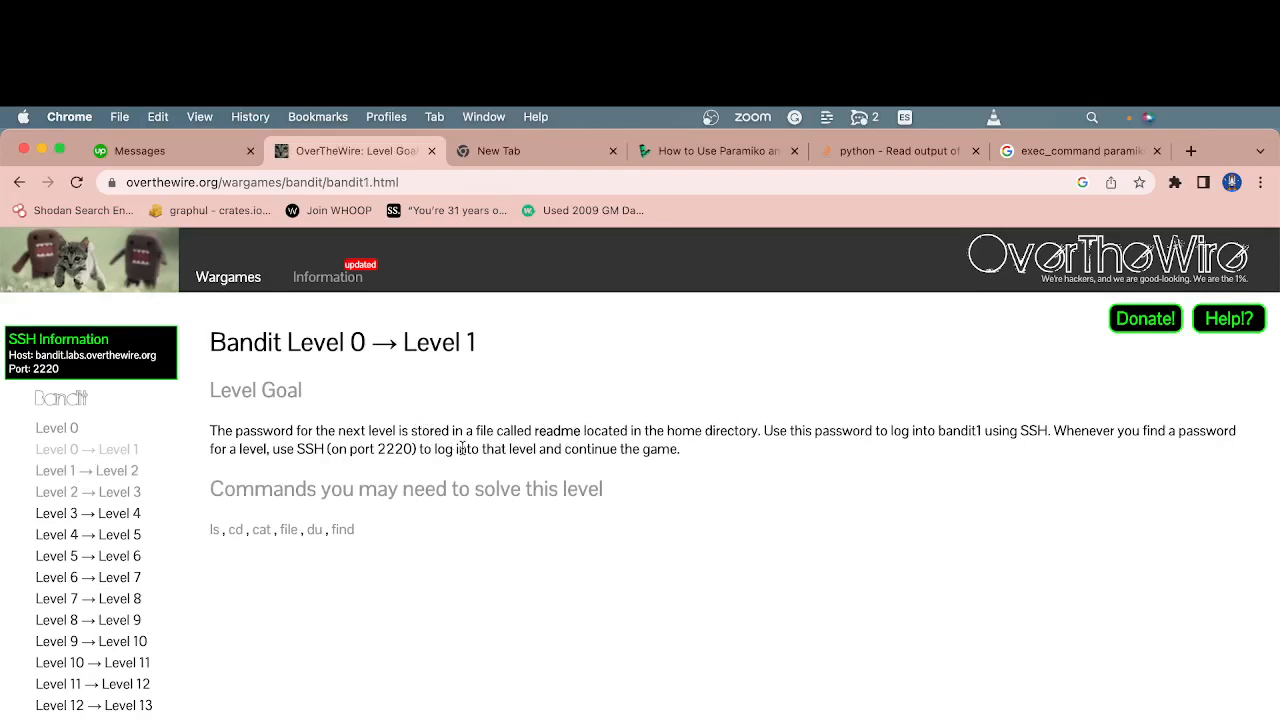
pyautogui.moveTo(360, 420)
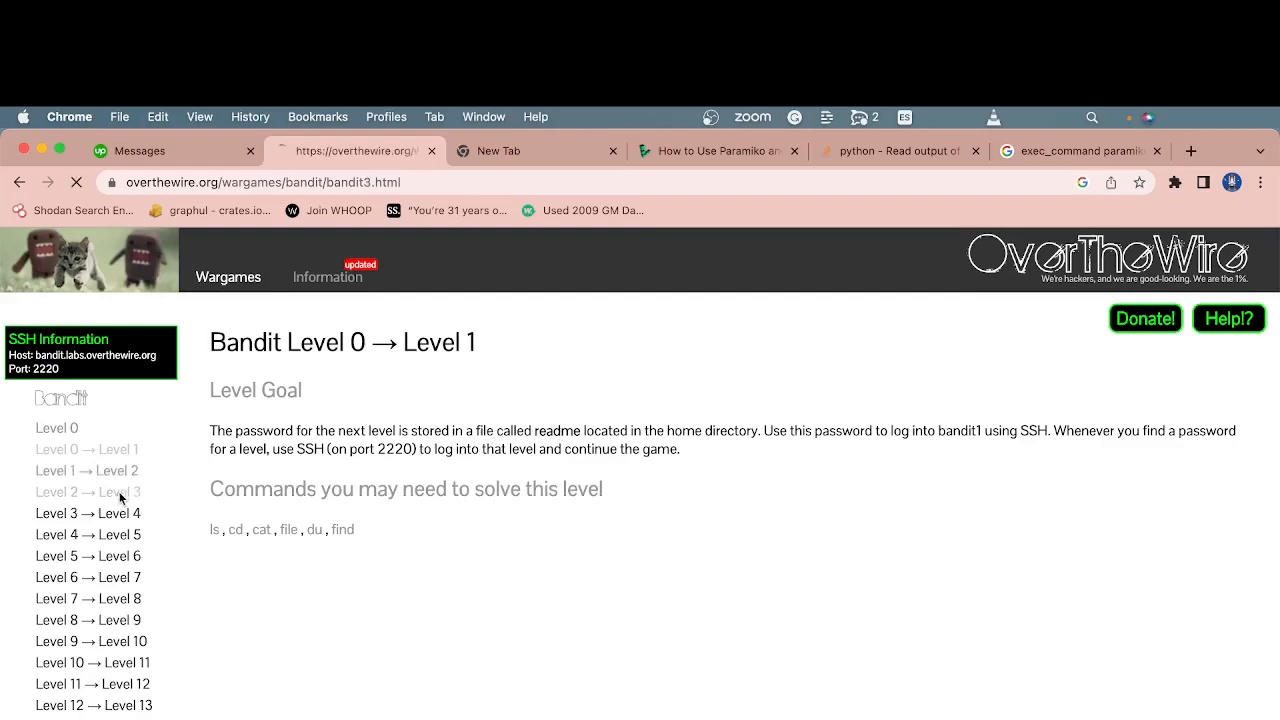
pyautogui.click(88, 492)
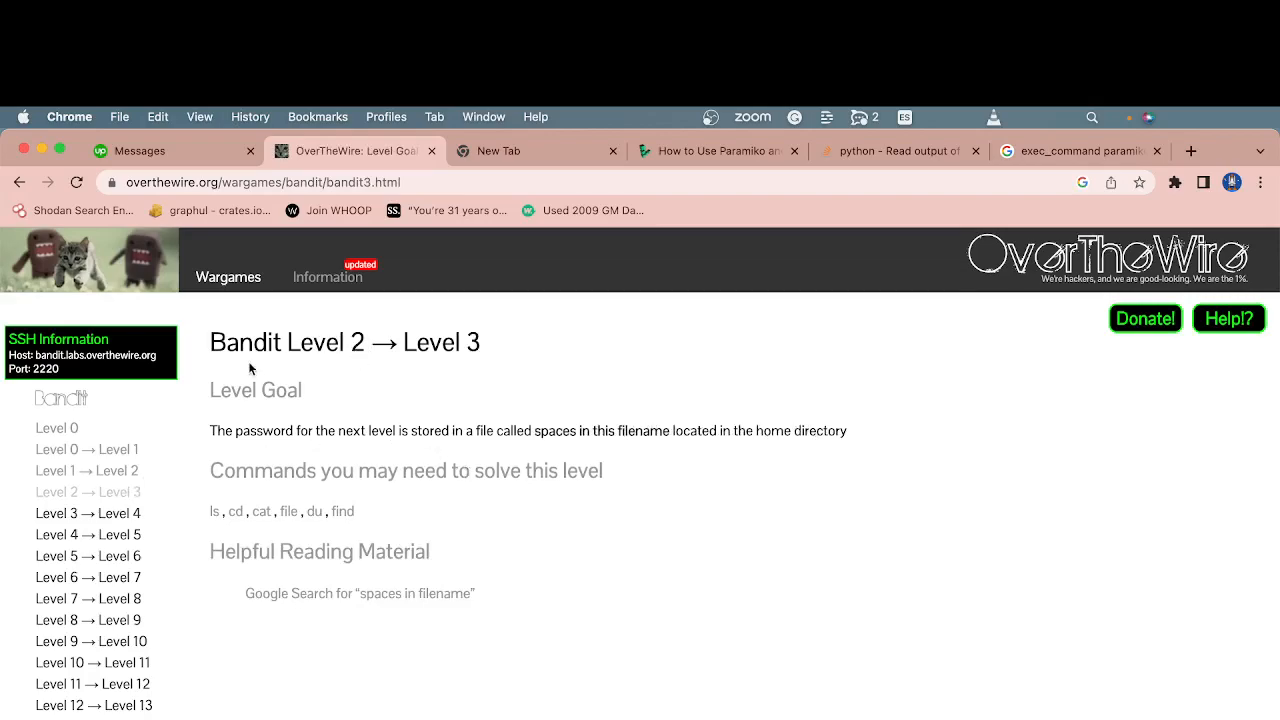
pyautogui.moveTo(90, 456)
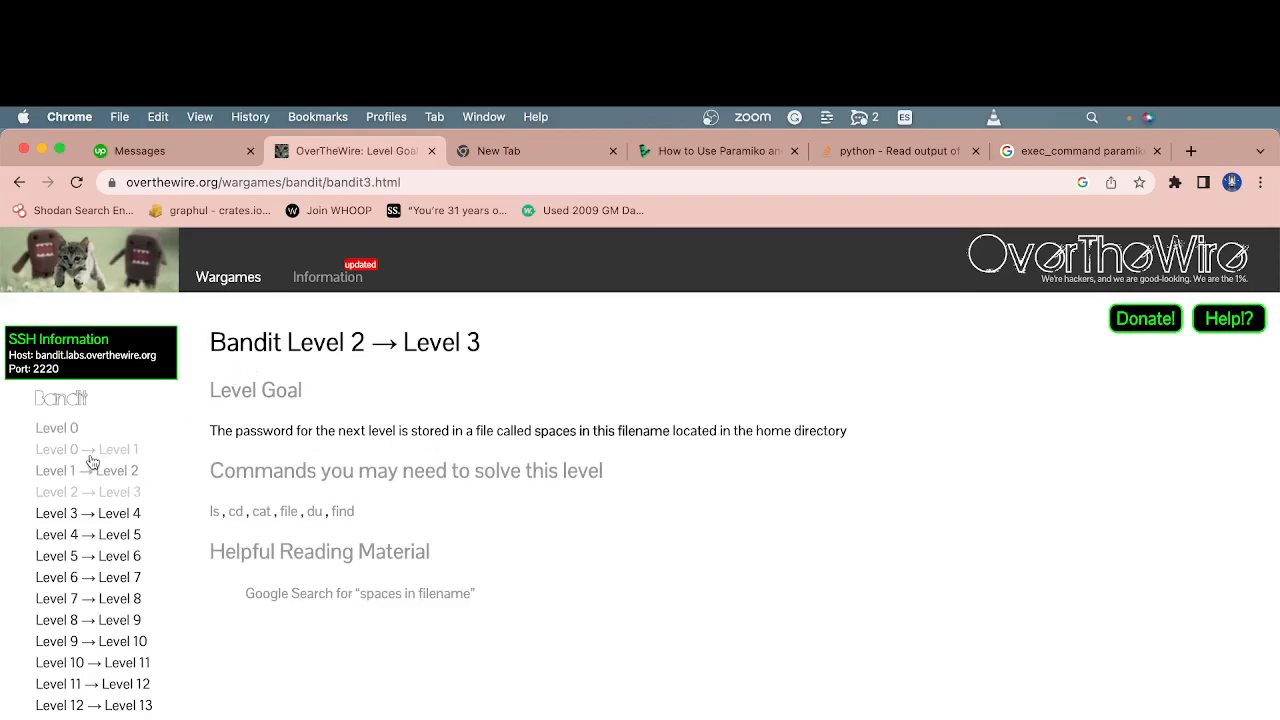
pyautogui.click(88, 470)
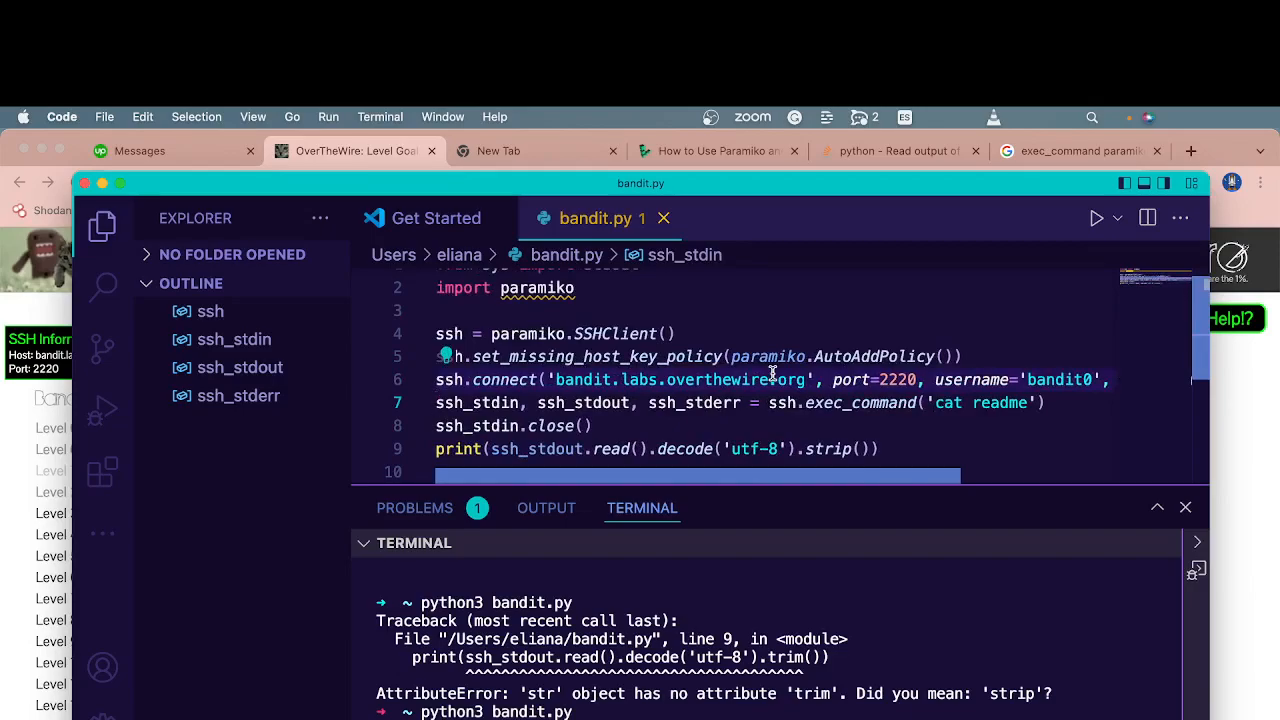
# Start a run_bandit_command(level) function definition below the import line
pyautogui.doubleClick(860, 402)
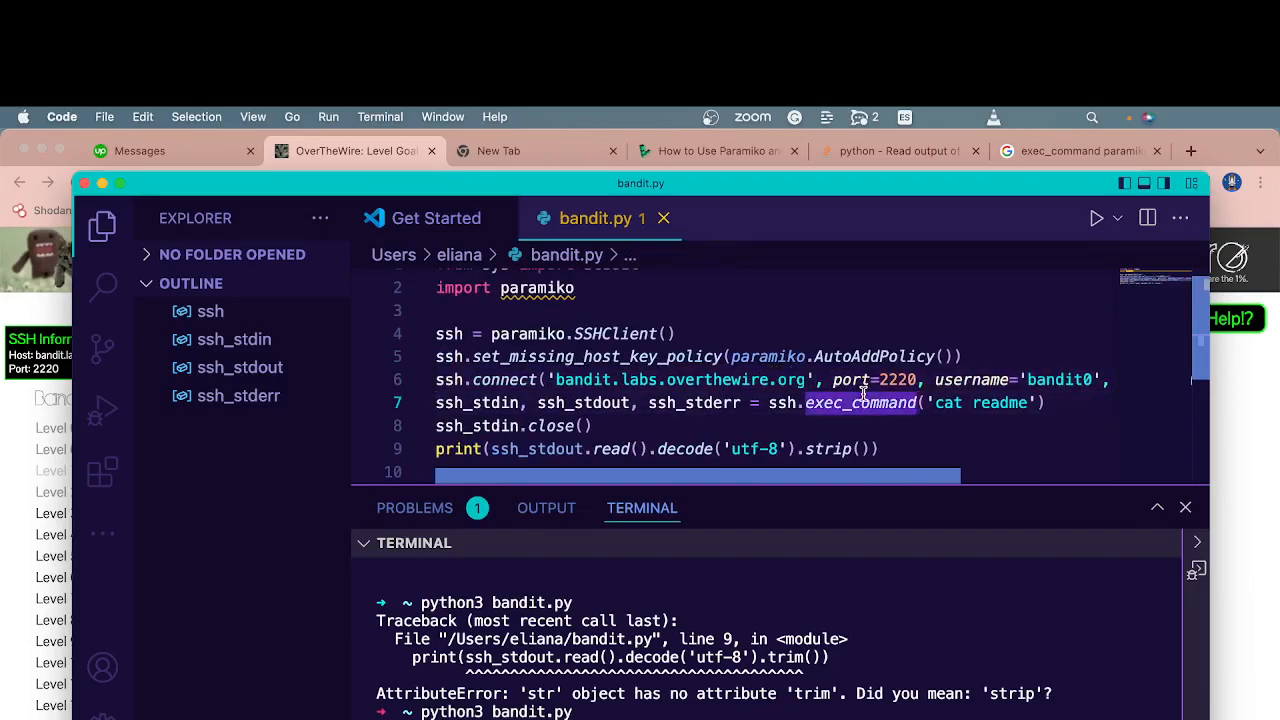
pyautogui.click(512, 310)
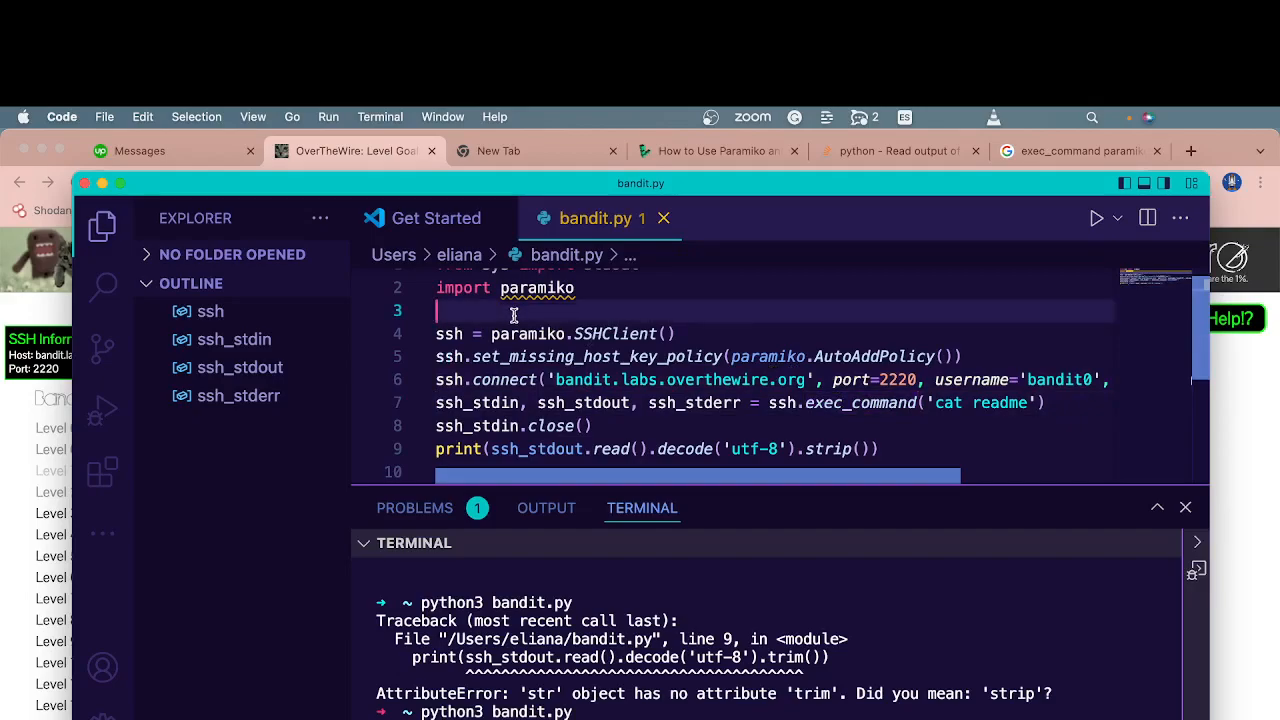
pyautogui.write('def')
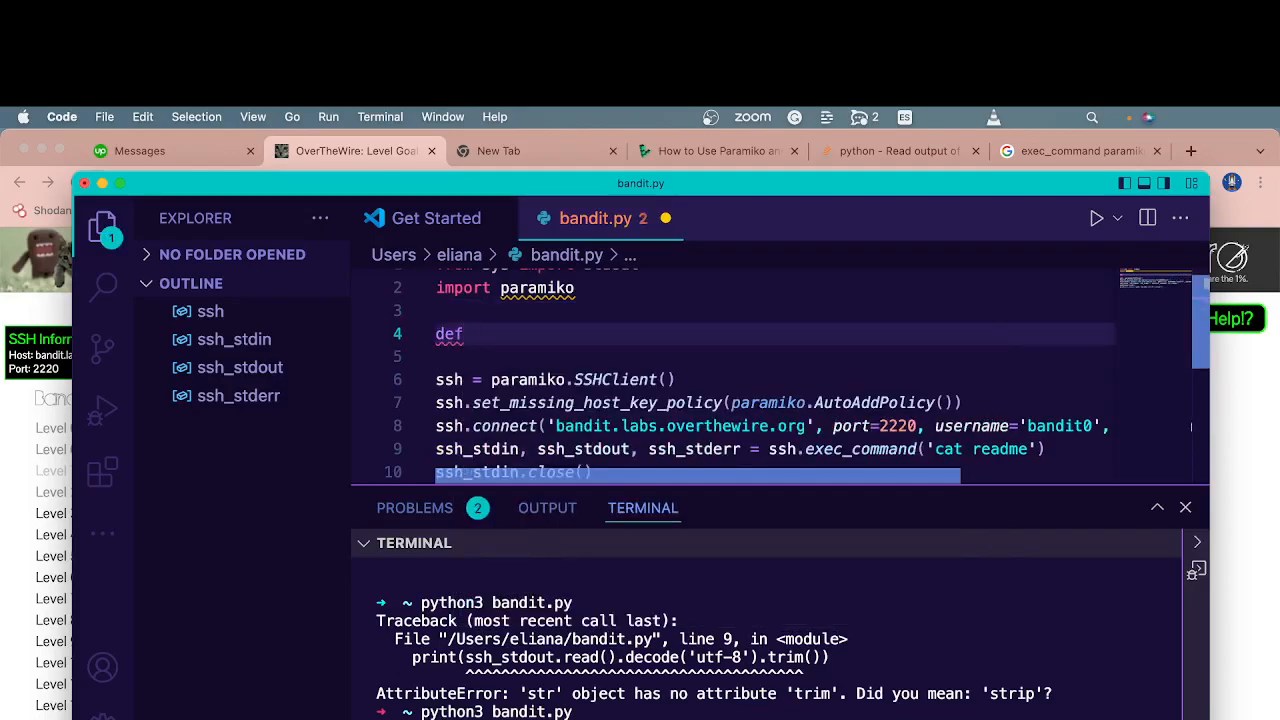
pyautogui.moveTo(596, 324)
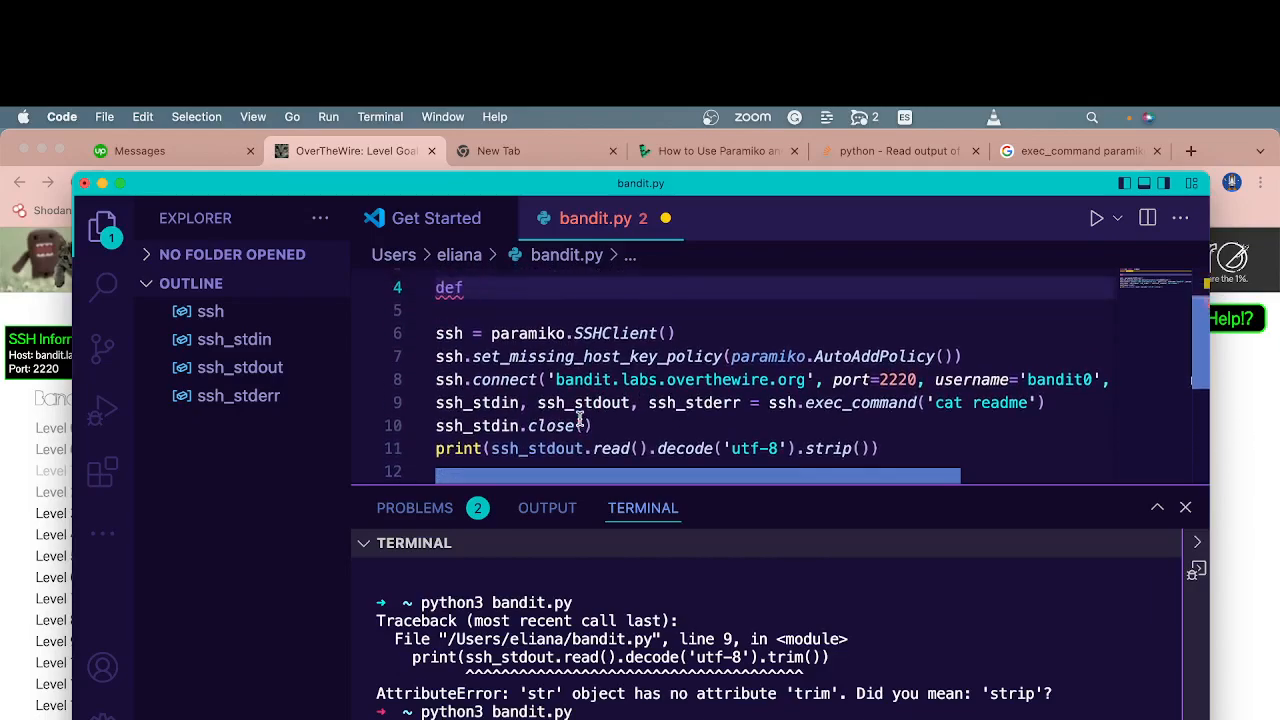
pyautogui.moveTo(964, 420)
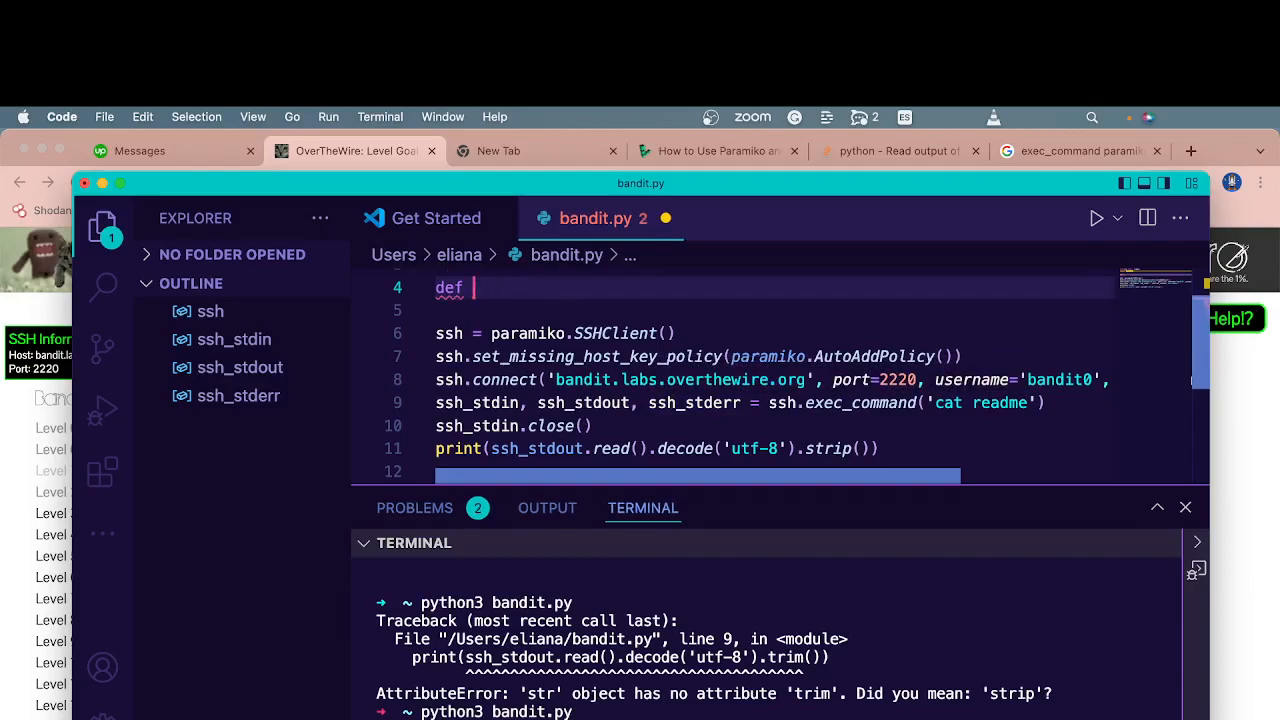
pyautogui.write('run_ba')
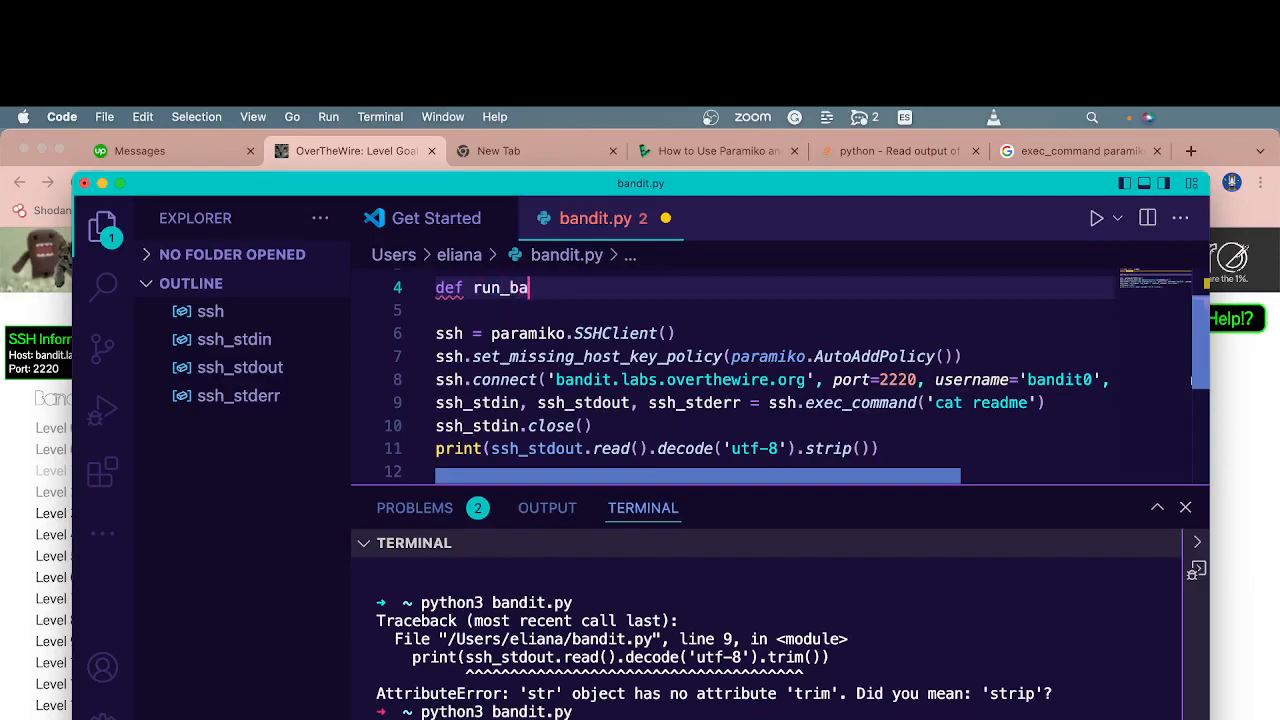
pyautogui.write('ndit_command()')
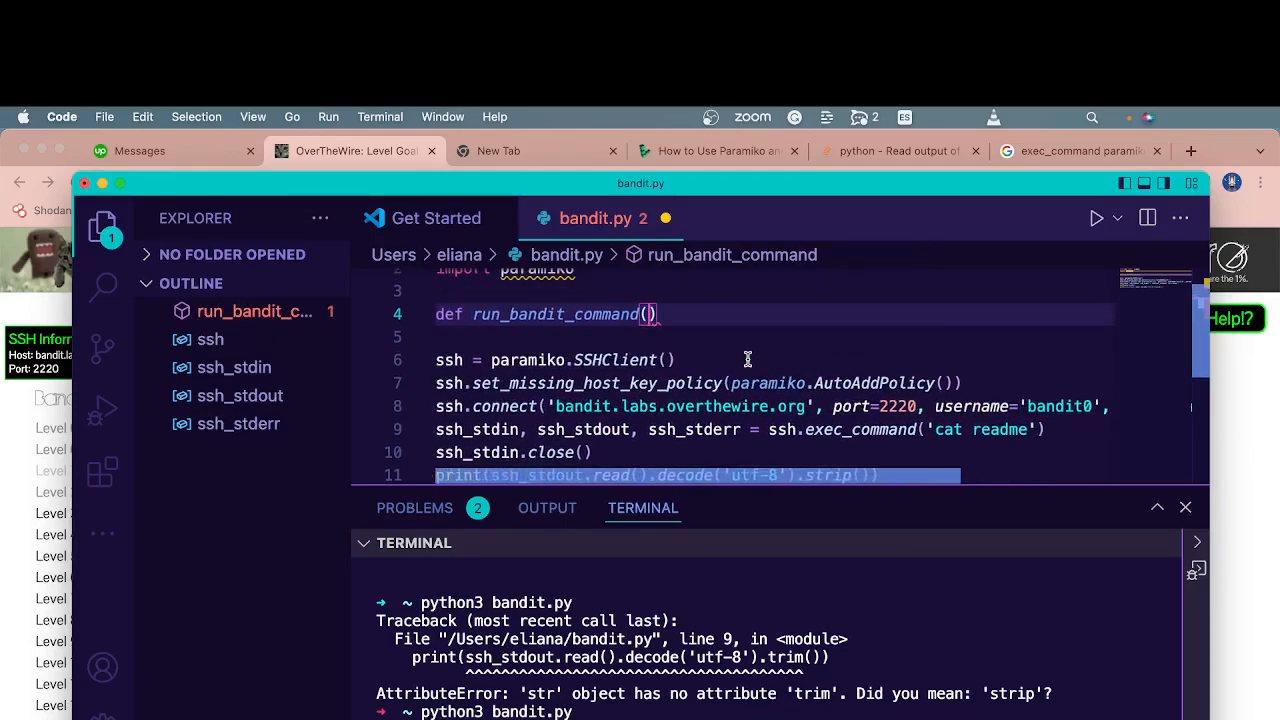
pyautogui.write('us')
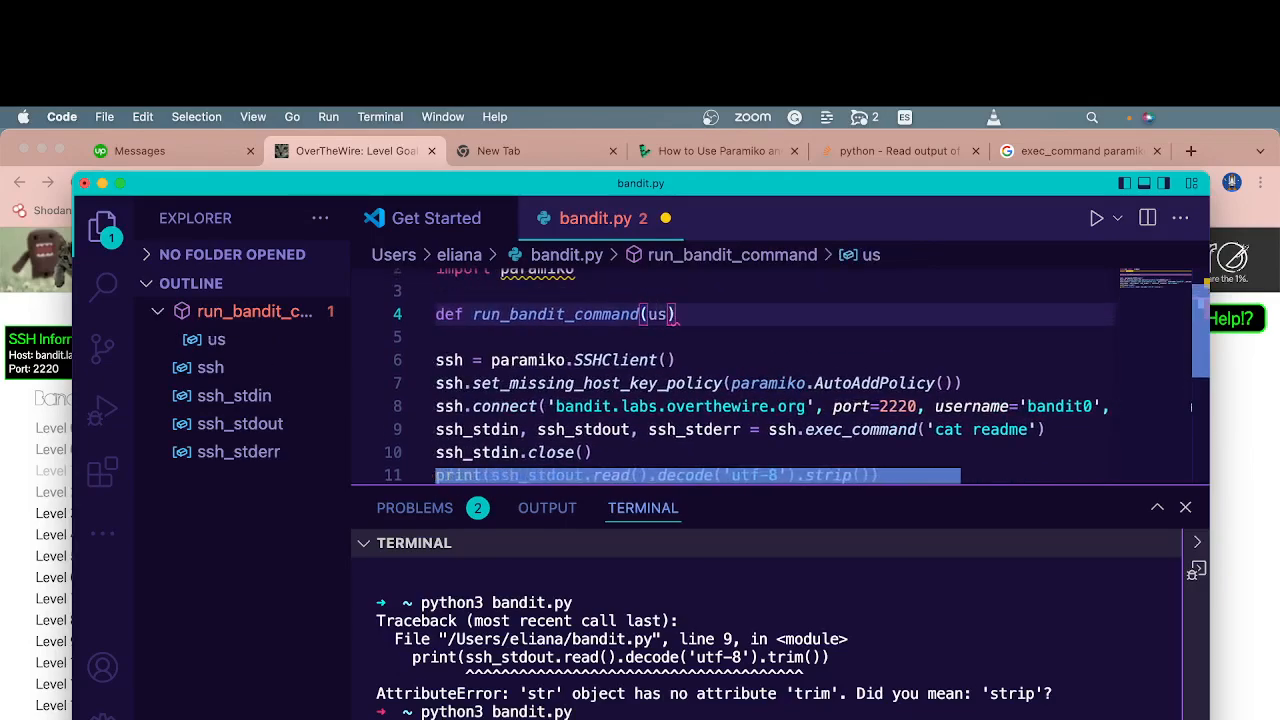
pyautogui.write('level')
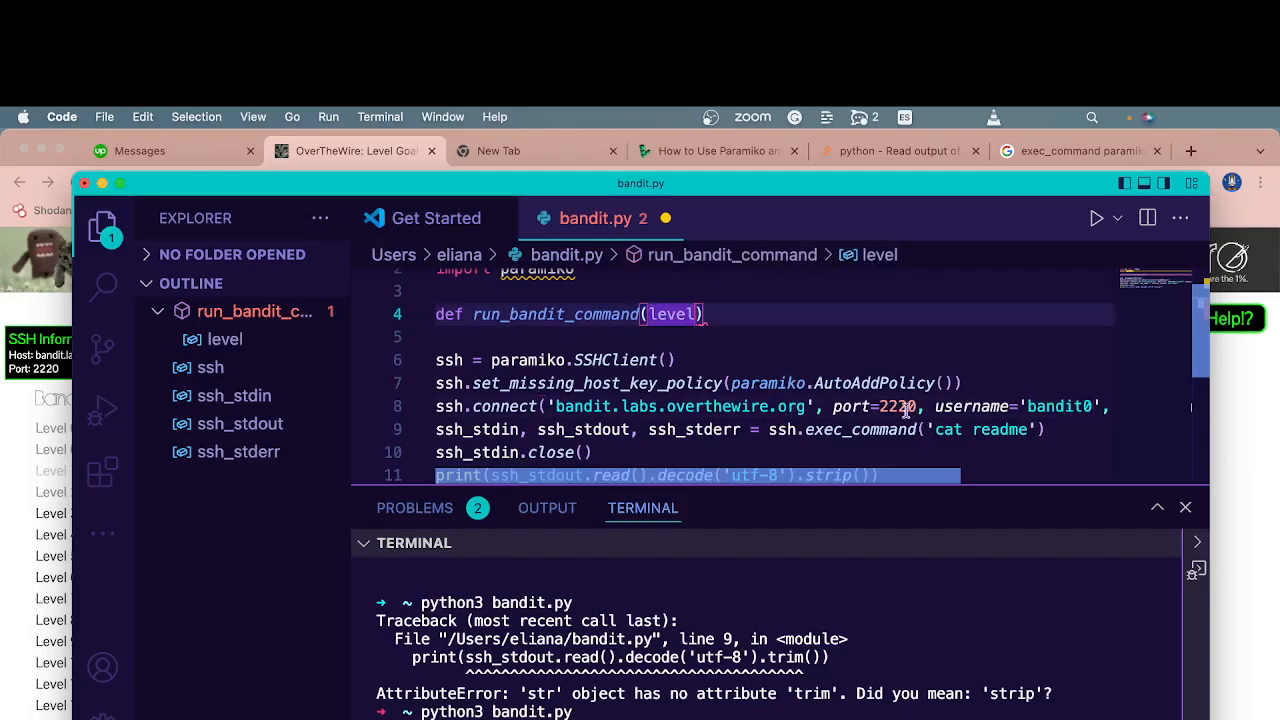
# Add previous_pass=None and cmd=None keyword parameters to run_bandit_command
pyautogui.write(',')
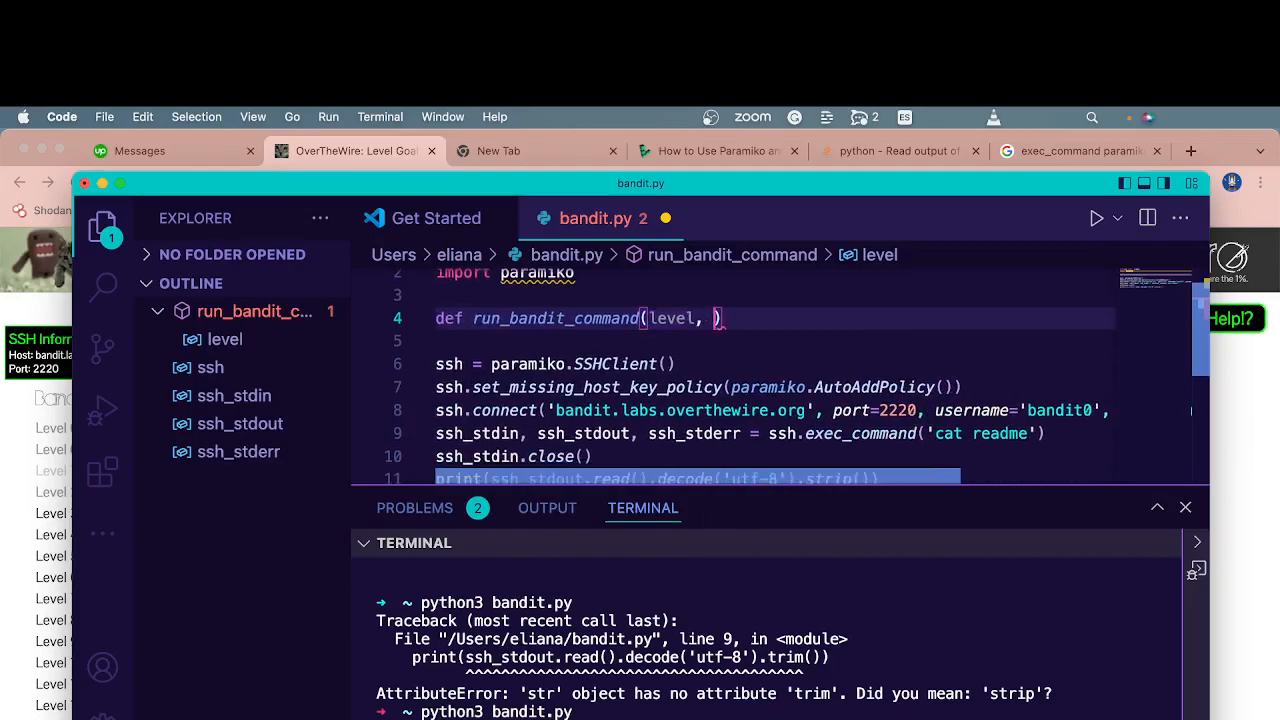
pyautogui.write('previous_pass')
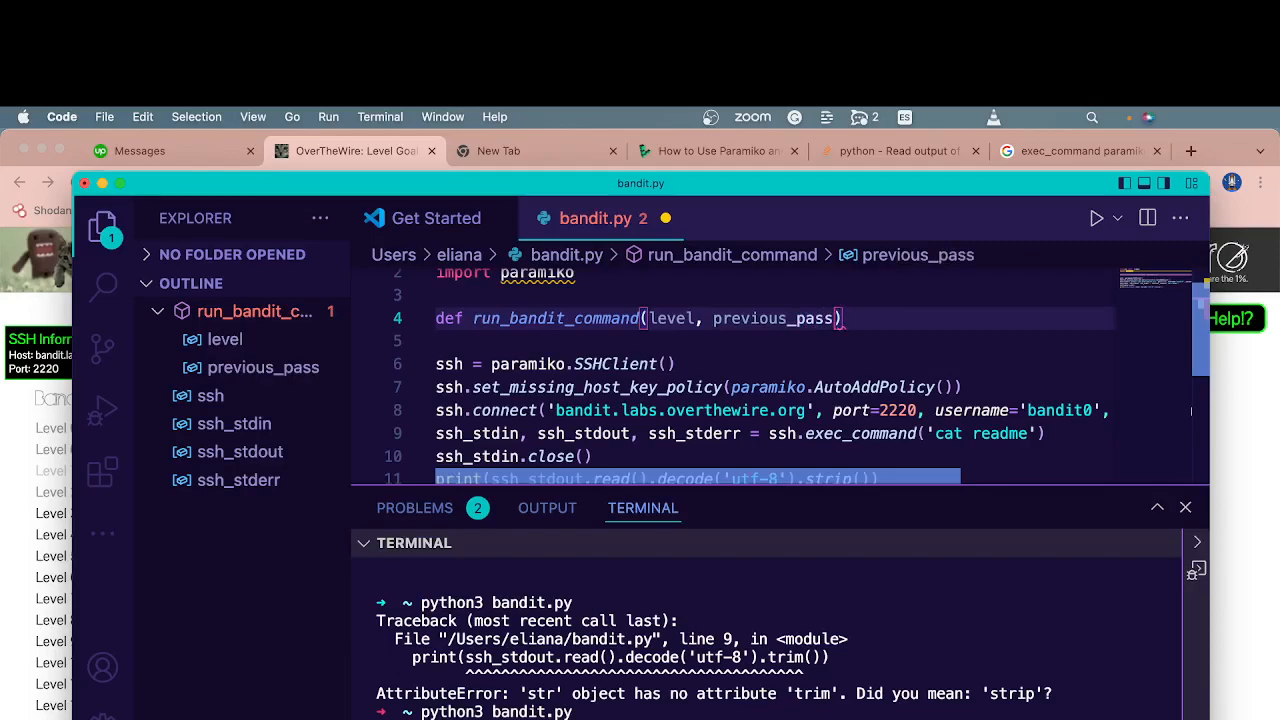
pyautogui.moveTo(932, 382)
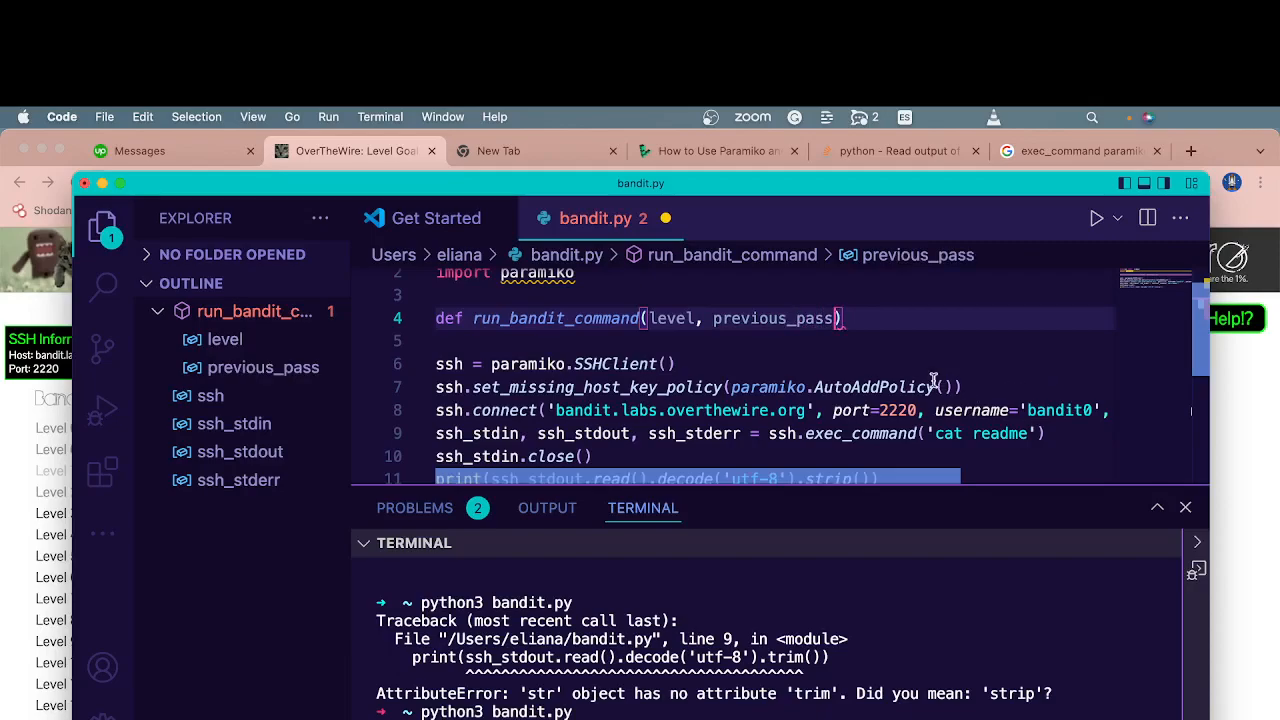
pyautogui.write('=')
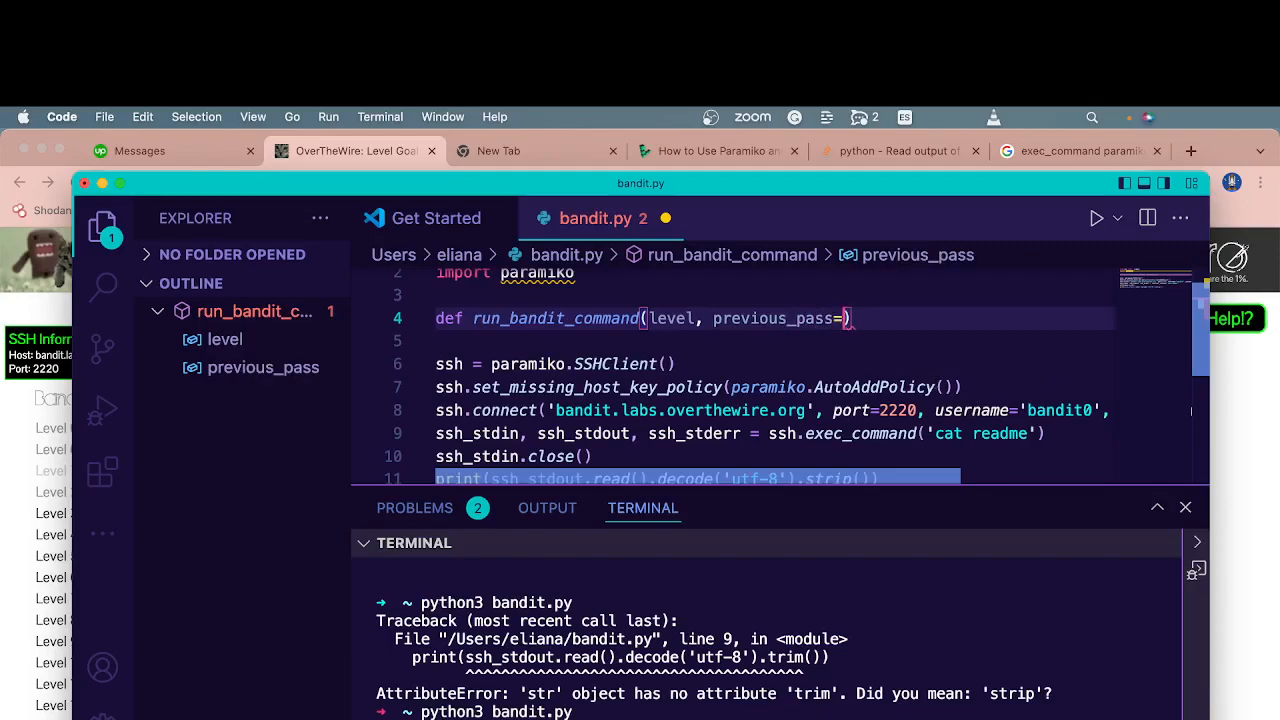
pyautogui.write('bandit')
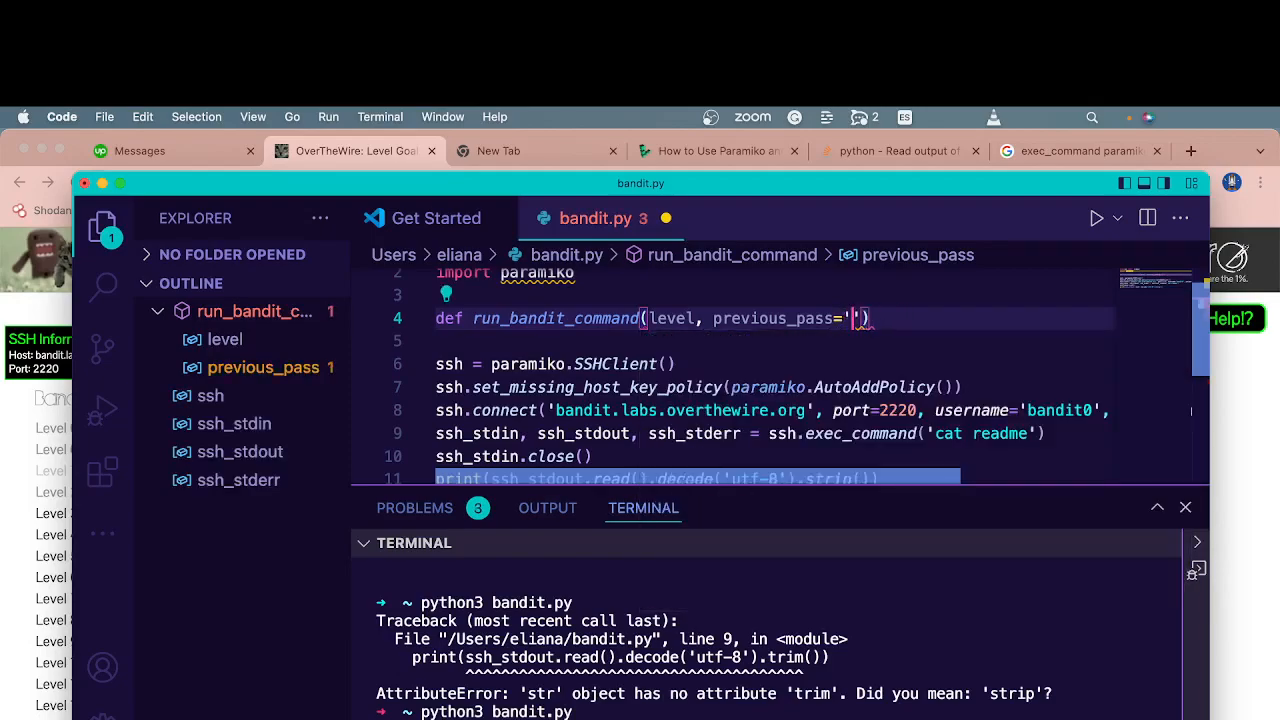
pyautogui.write('b')
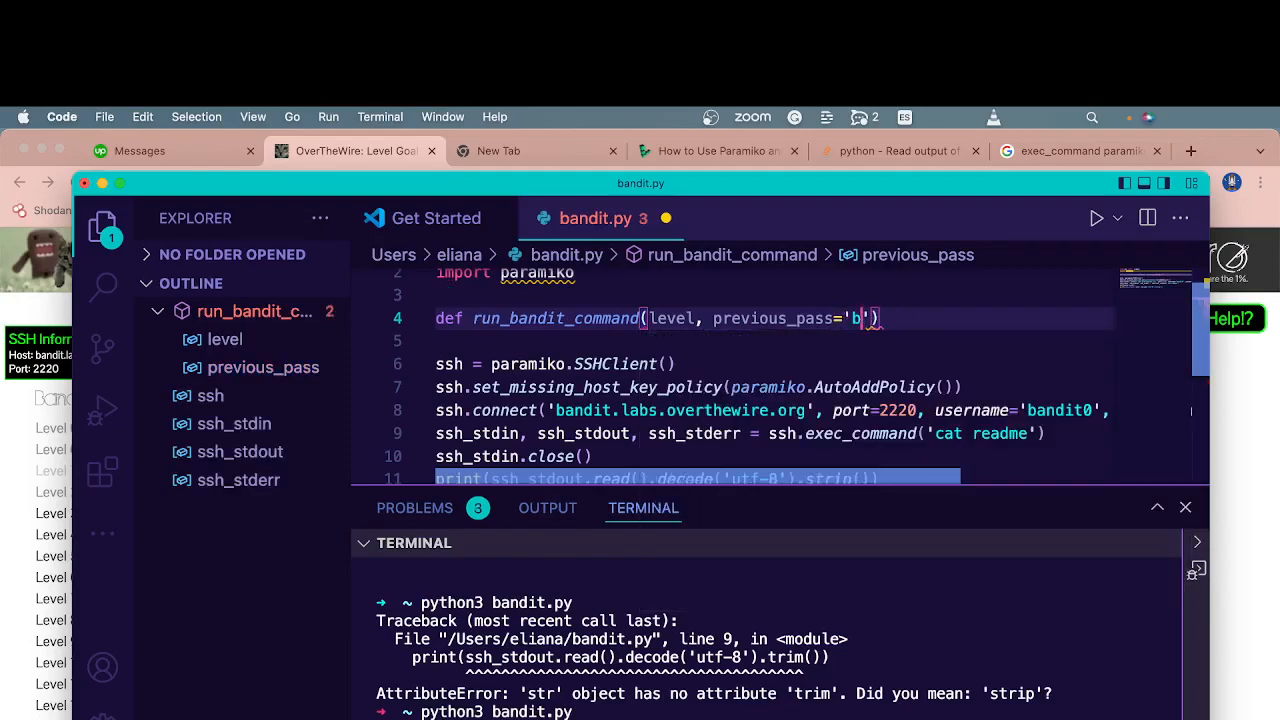
pyautogui.write('None,')
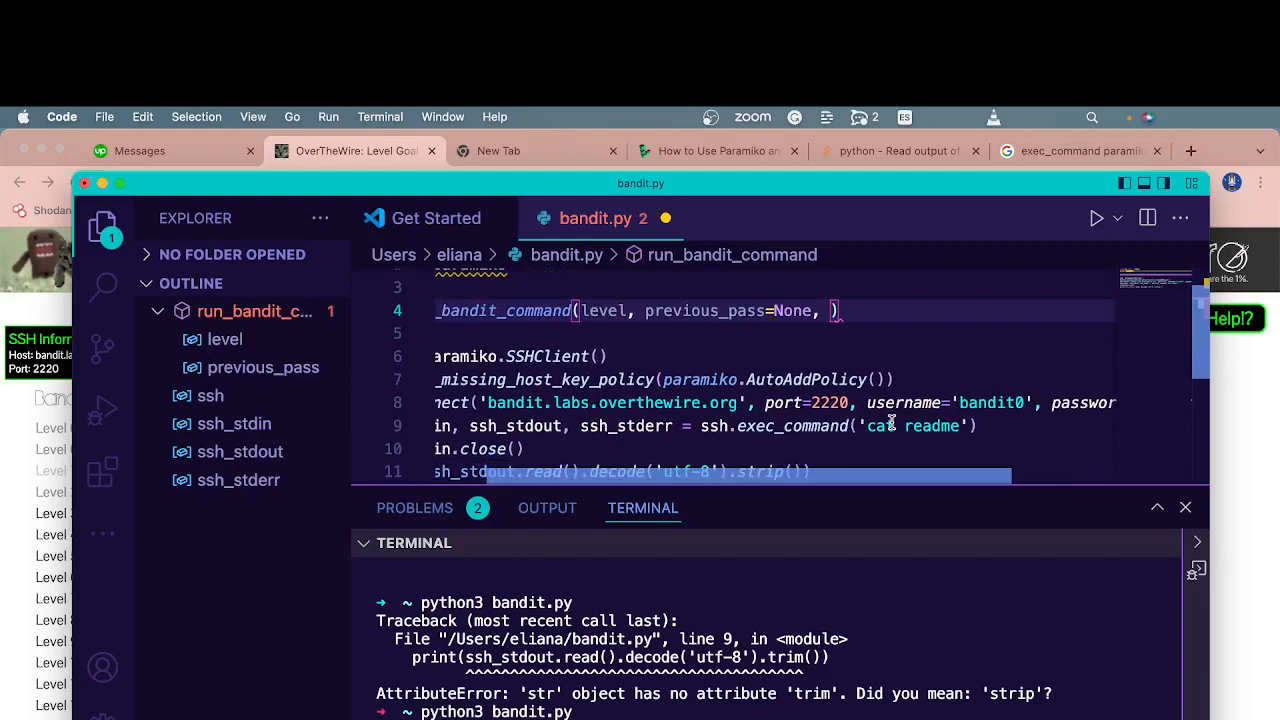
pyautogui.write('cmd=')
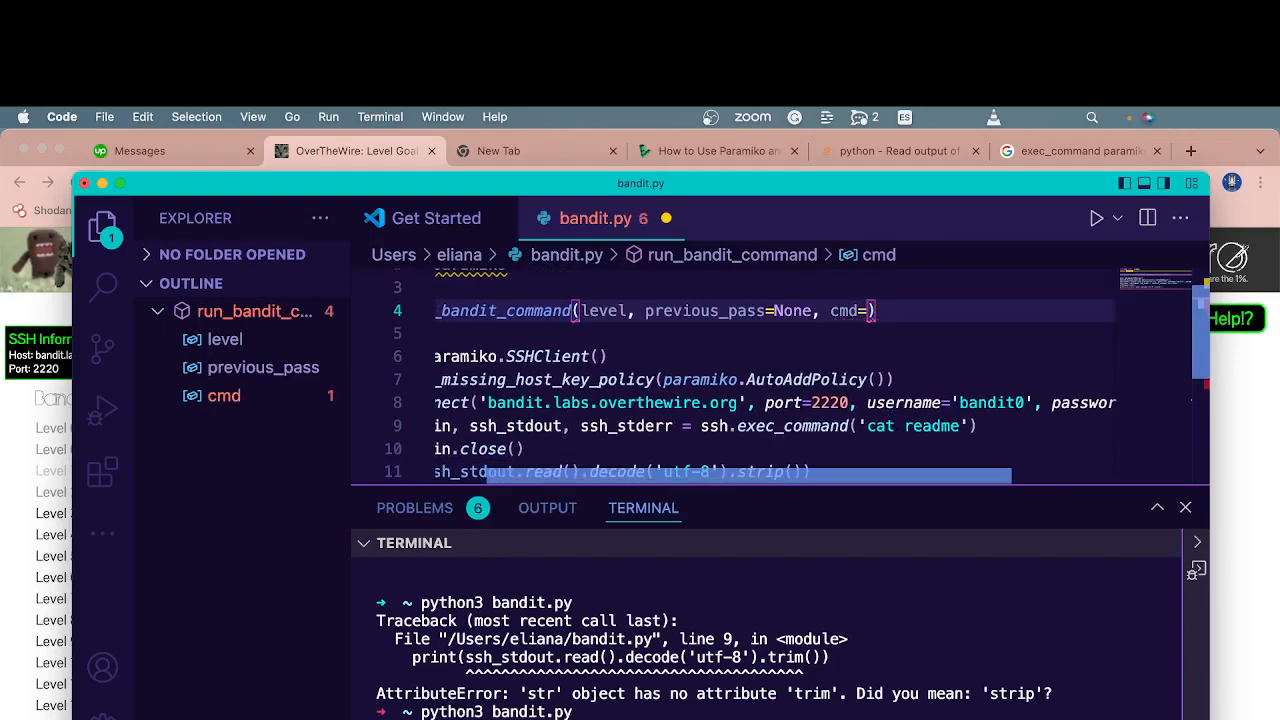
pyautogui.write('None);')
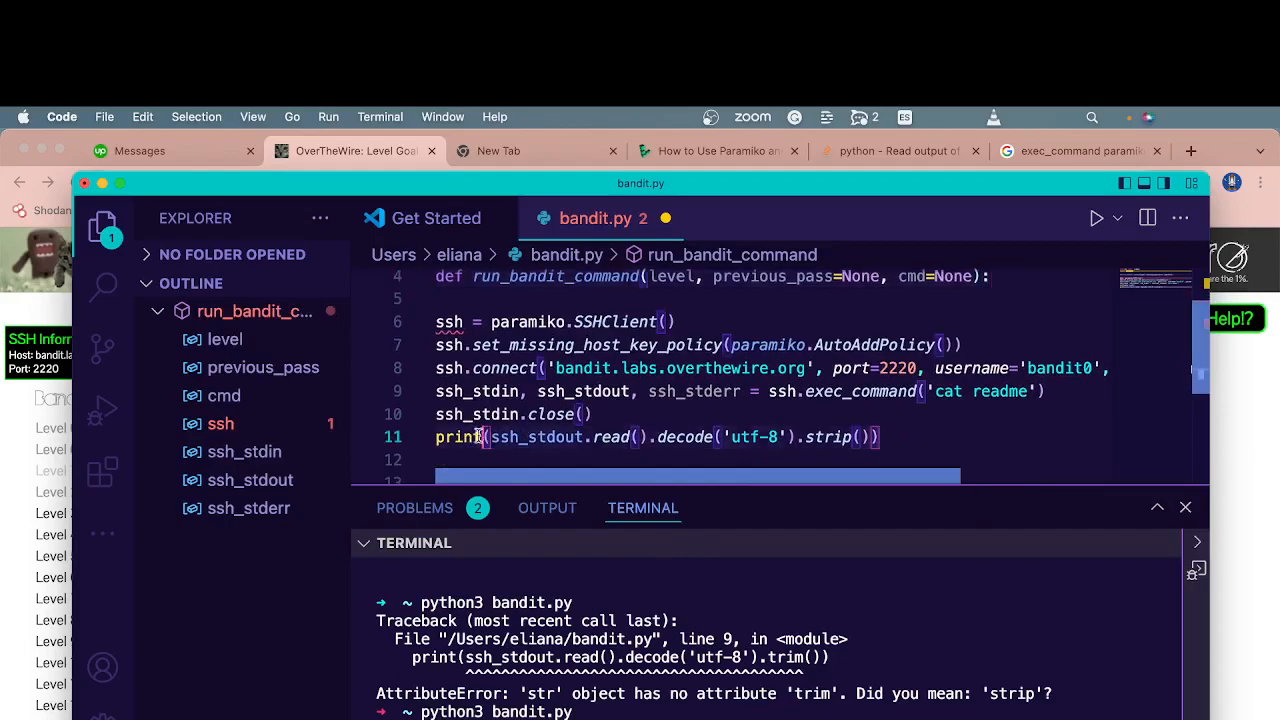
# Return the decoded output from the function and begin level1_pass = run_bandit_command('0')
pyautogui.write('return')
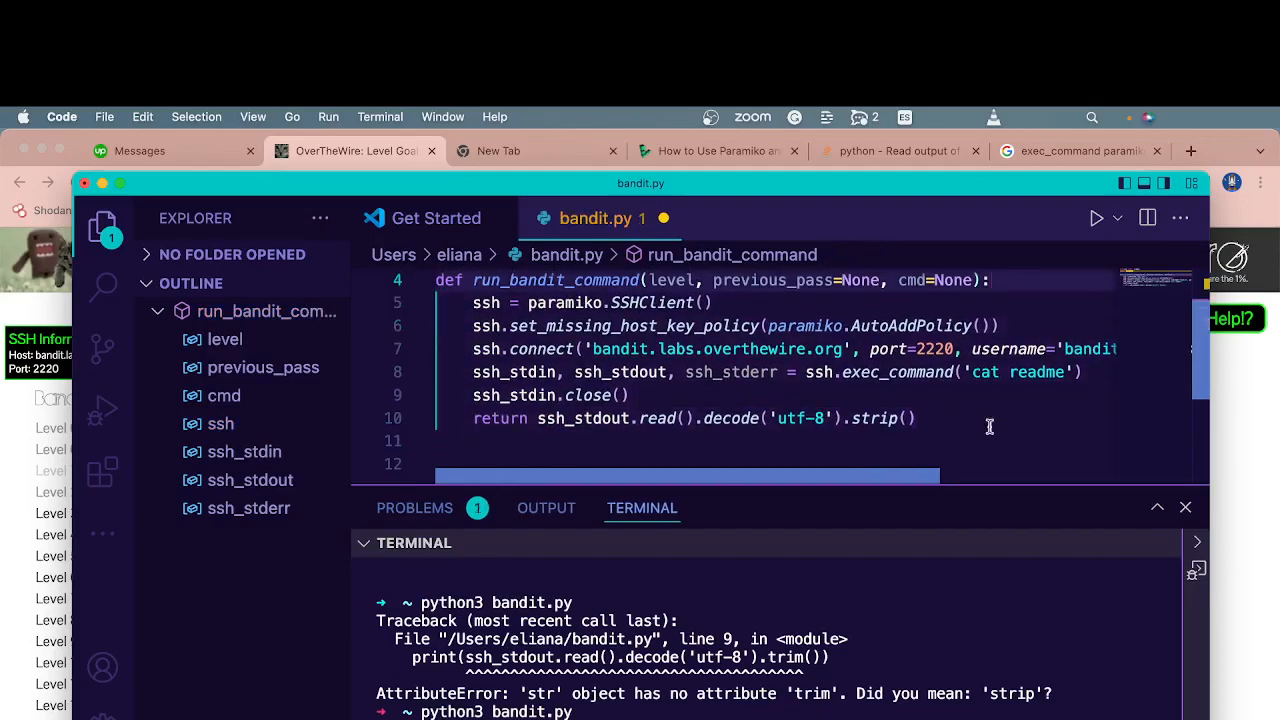
pyautogui.write('p')
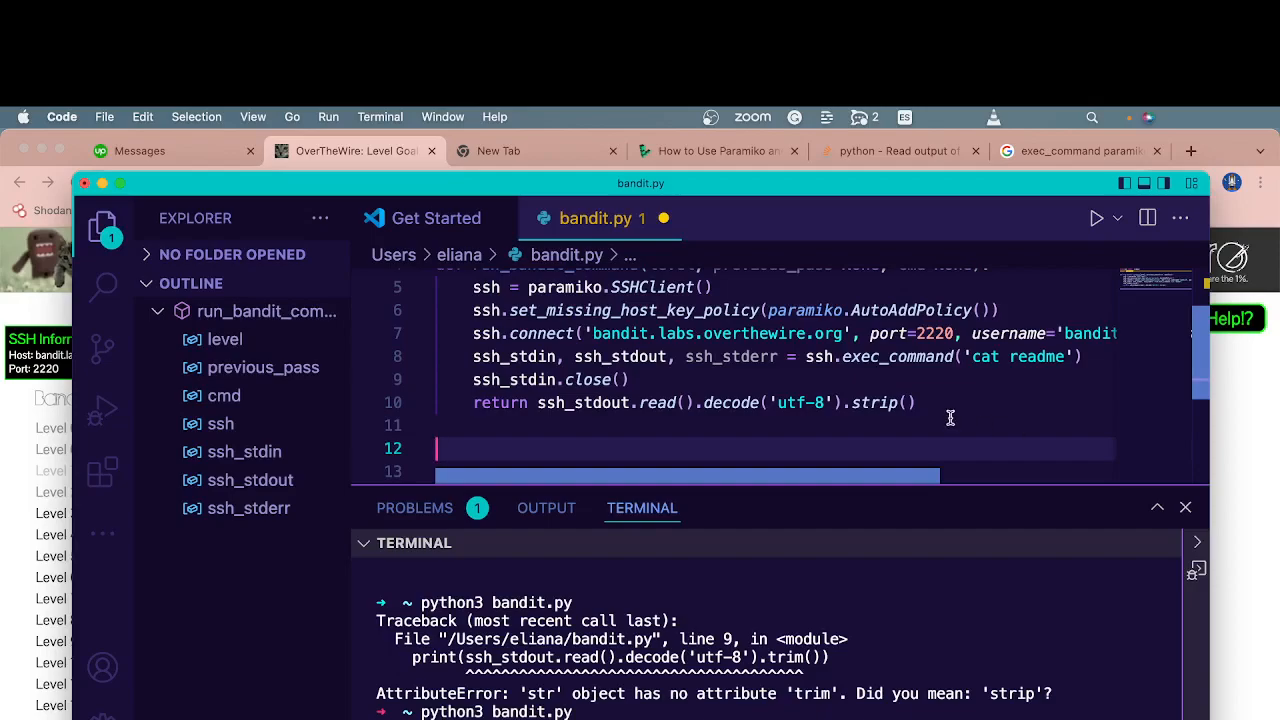
pyautogui.write('level1')
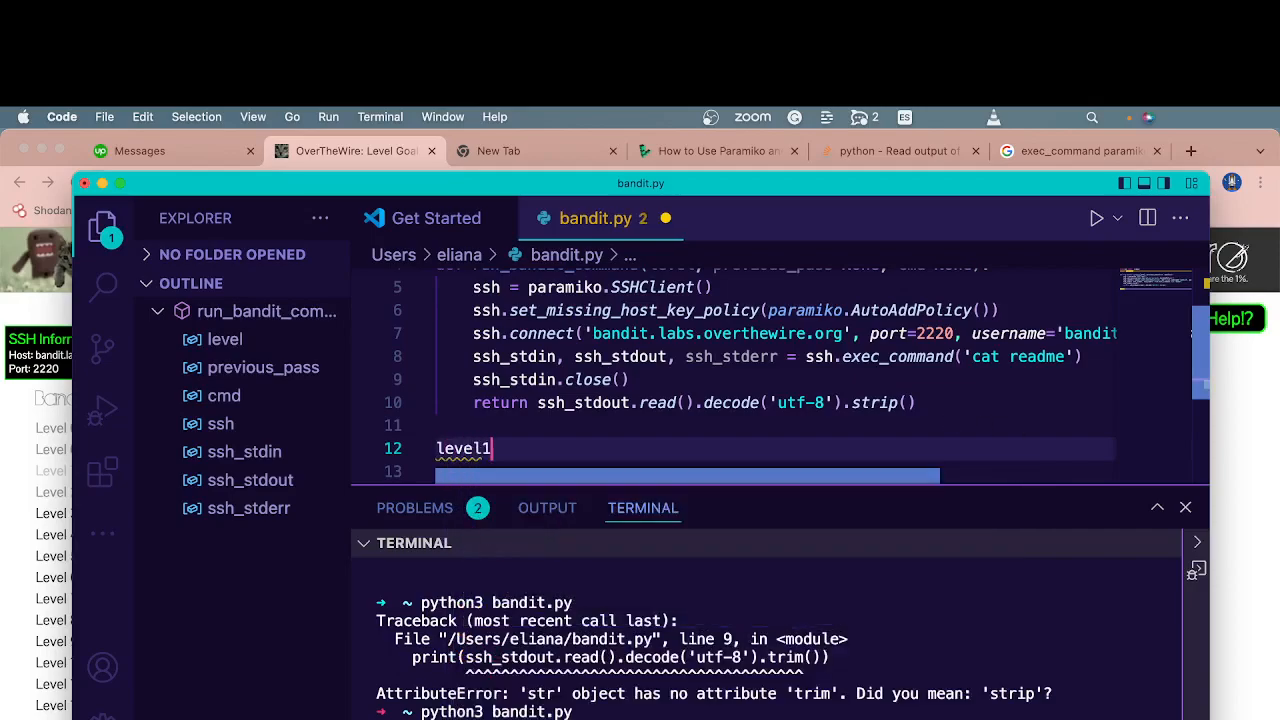
pyautogui.write('_pass = run_bandit_command()')
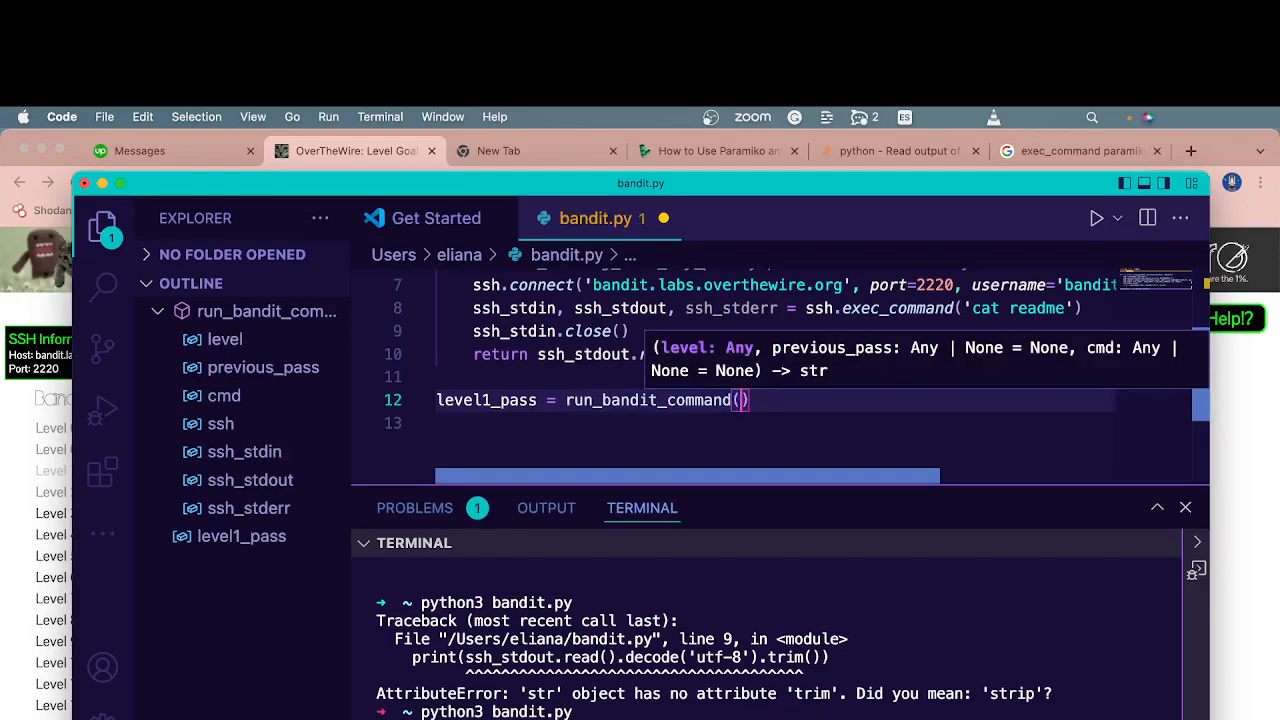
pyautogui.write("''")
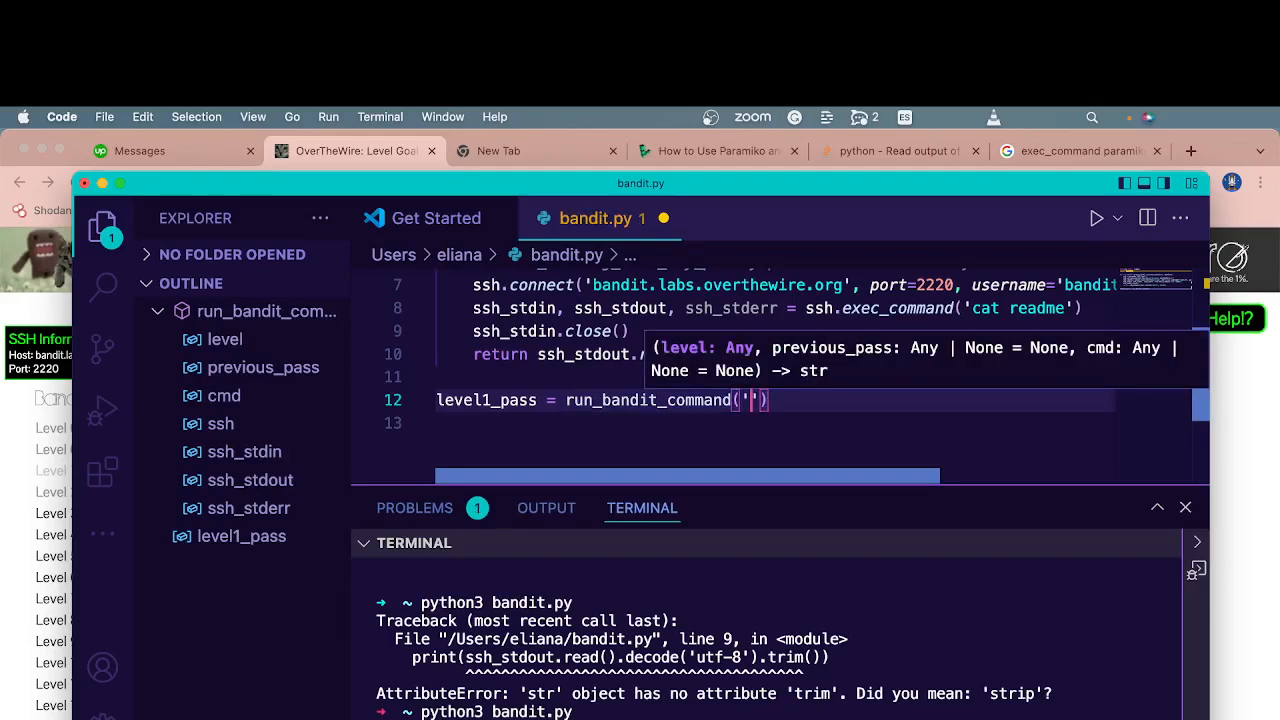
pyautogui.write('0')
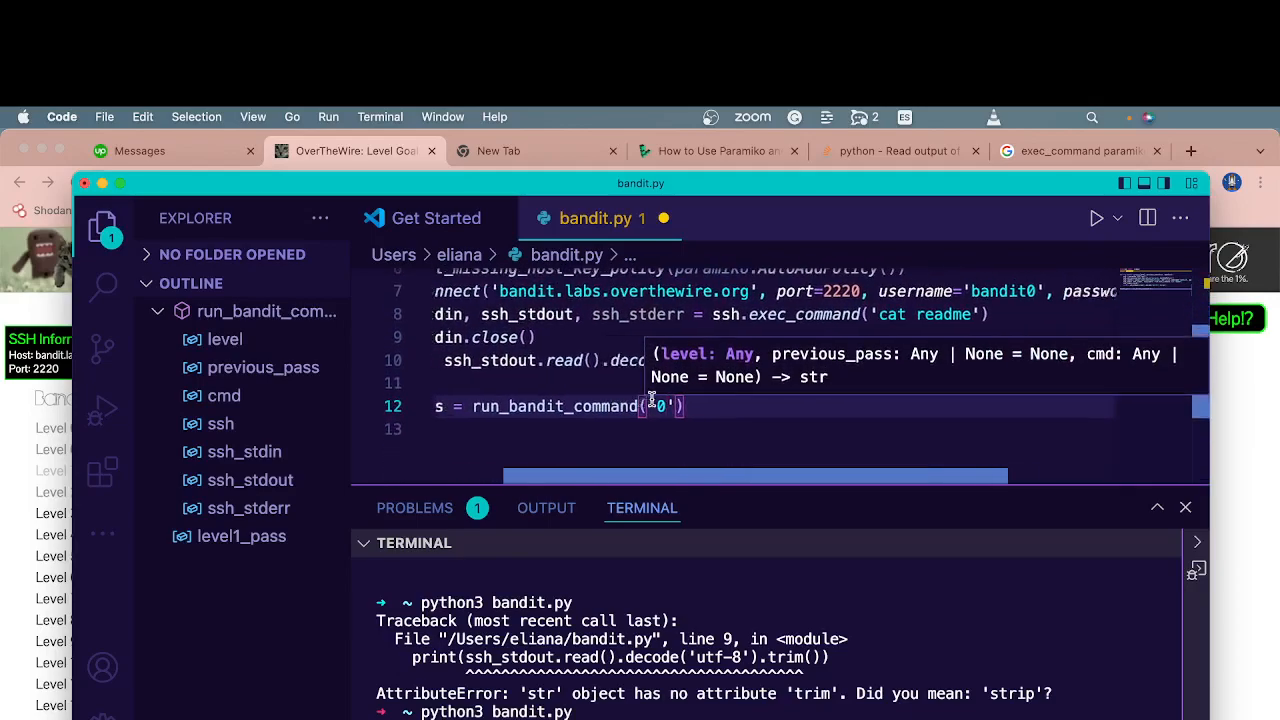
pyautogui.hscroll(3)
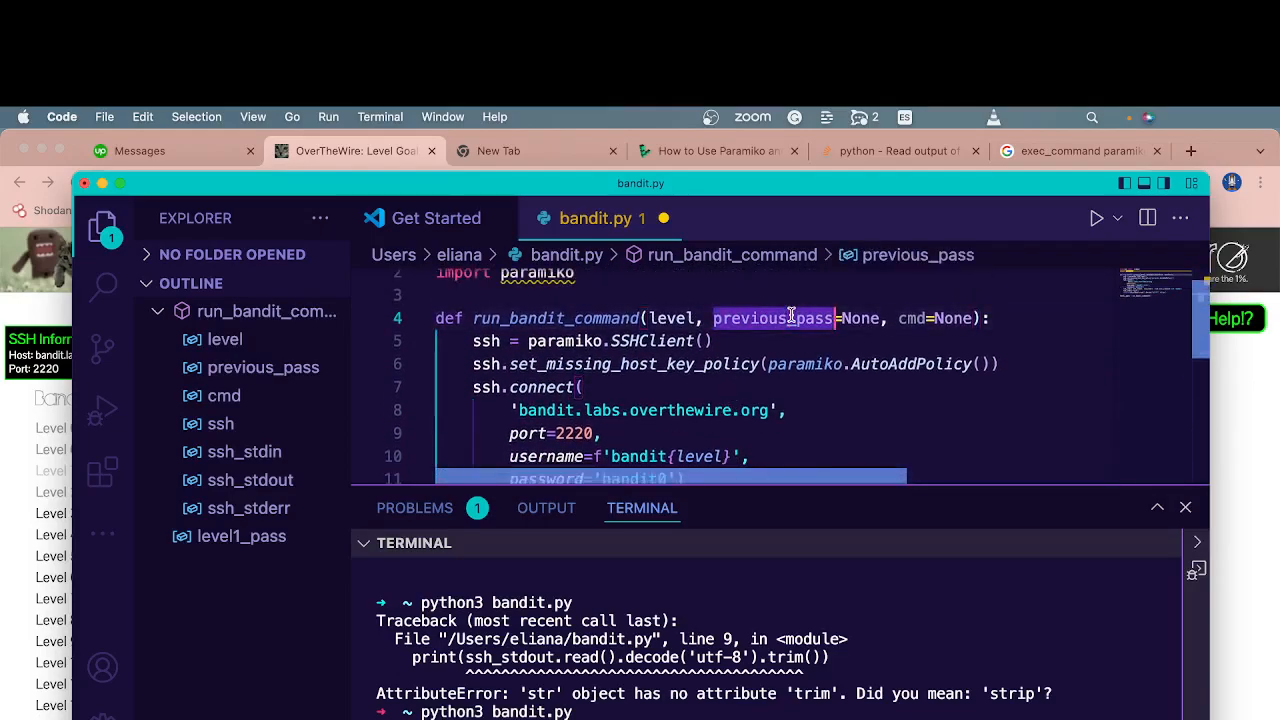
pyautogui.scroll(-3)
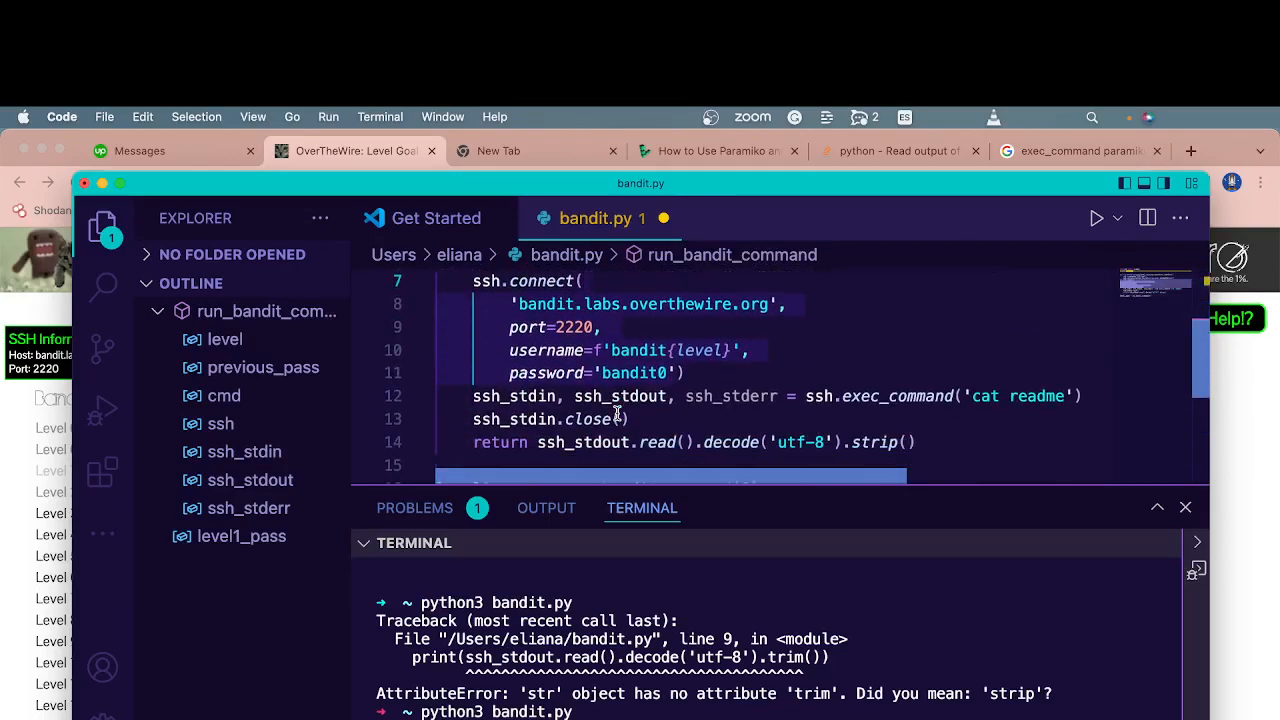
pyautogui.click(650, 374)
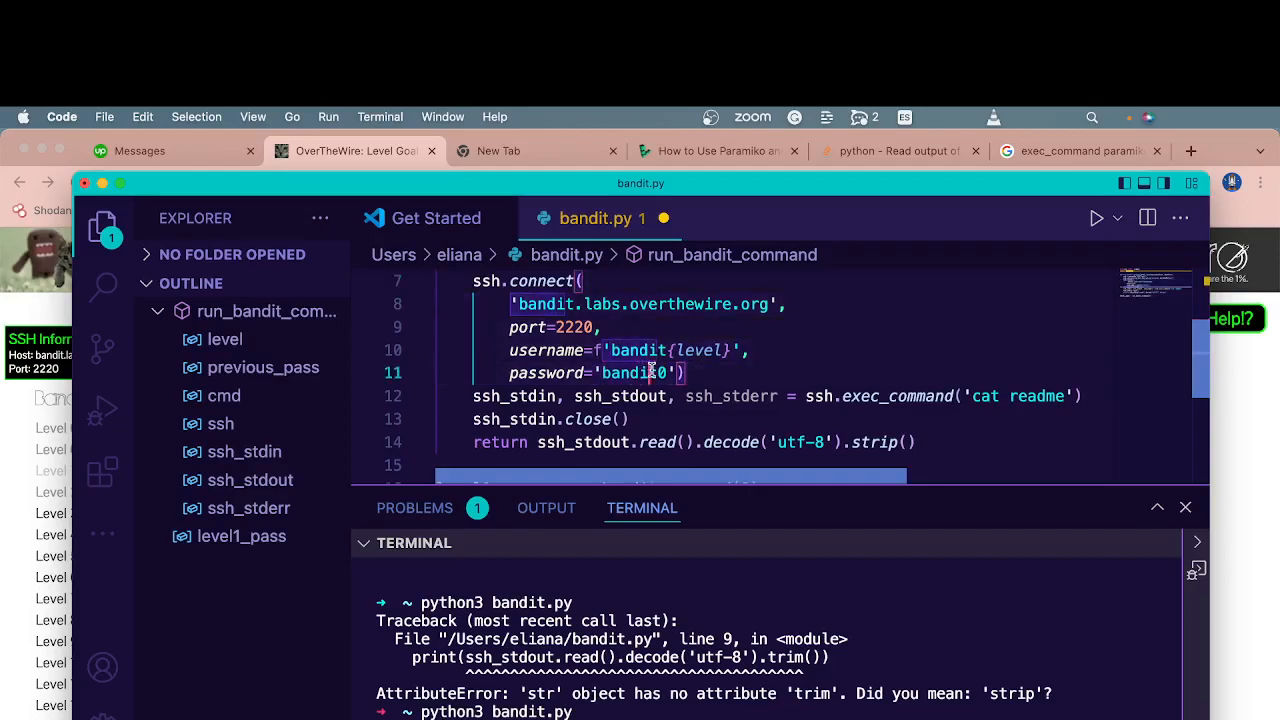
pyautogui.write('previous_pass')
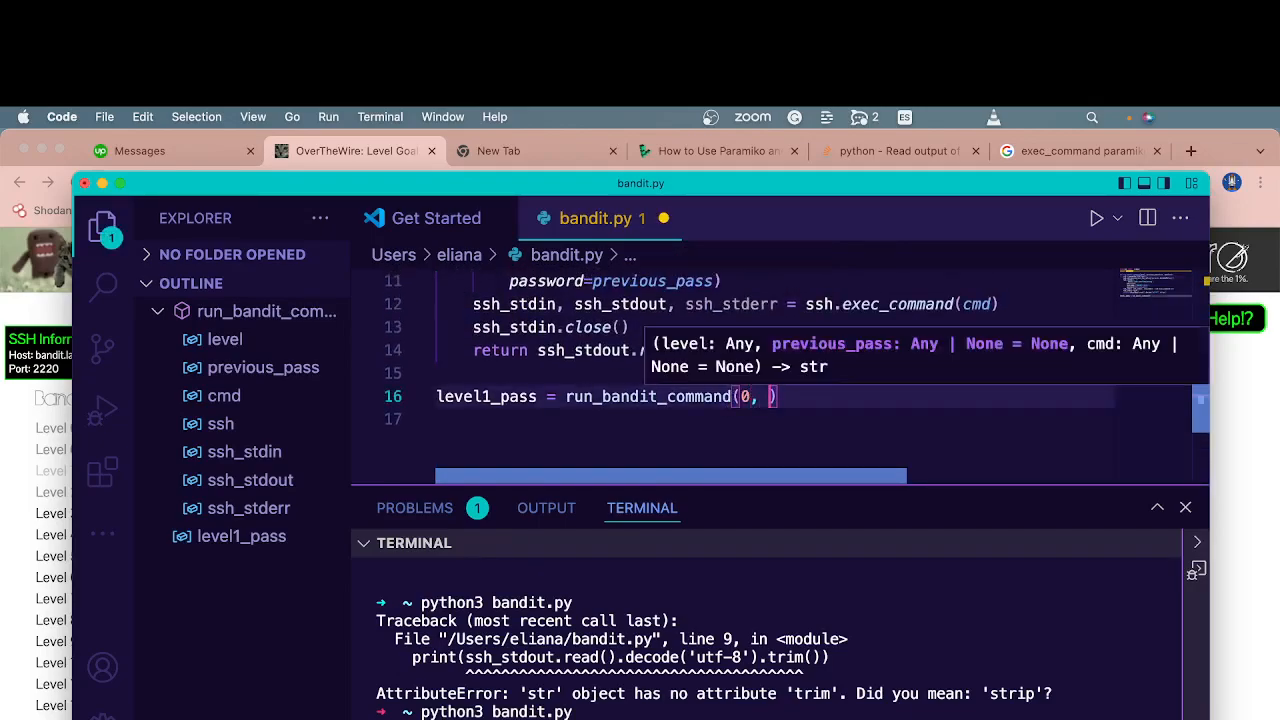
# Set level1_pass = run_bandit_command(0, 'bandit0', 'cat readme') in bandit.py
pyautogui.write("'badn'")
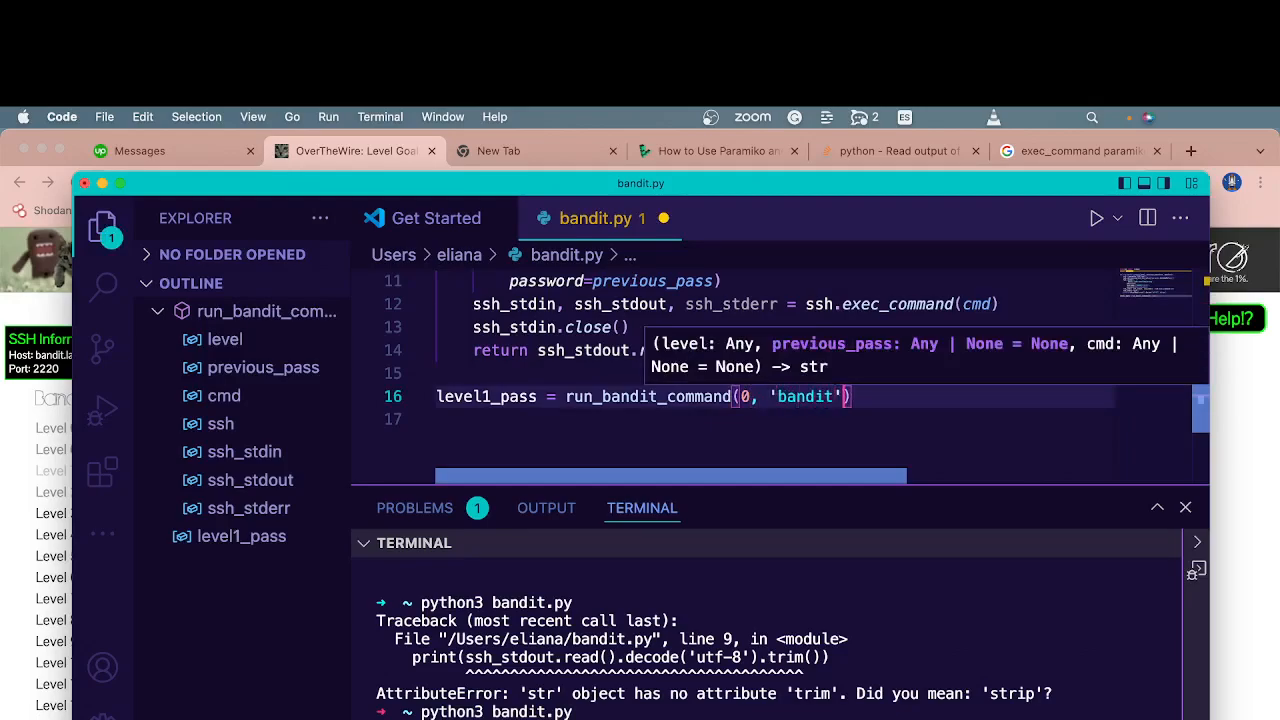
pyautogui.write("0', 'c")
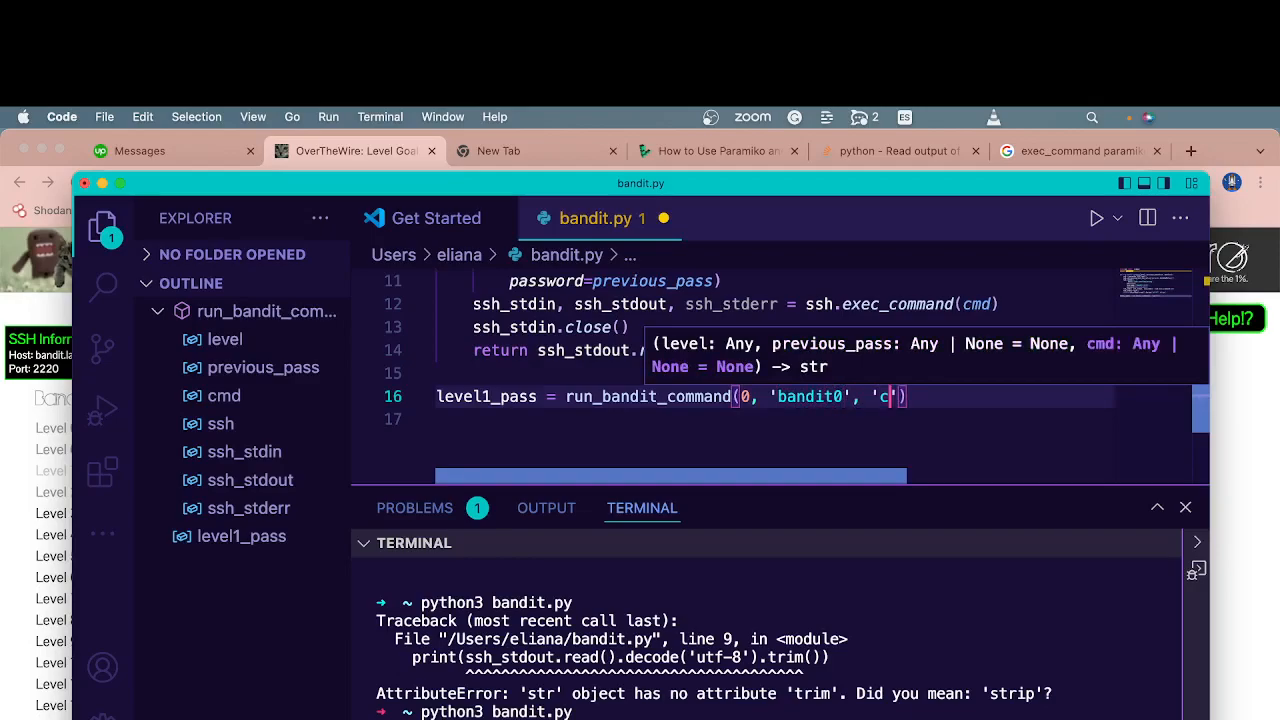
pyautogui.write('at readme')
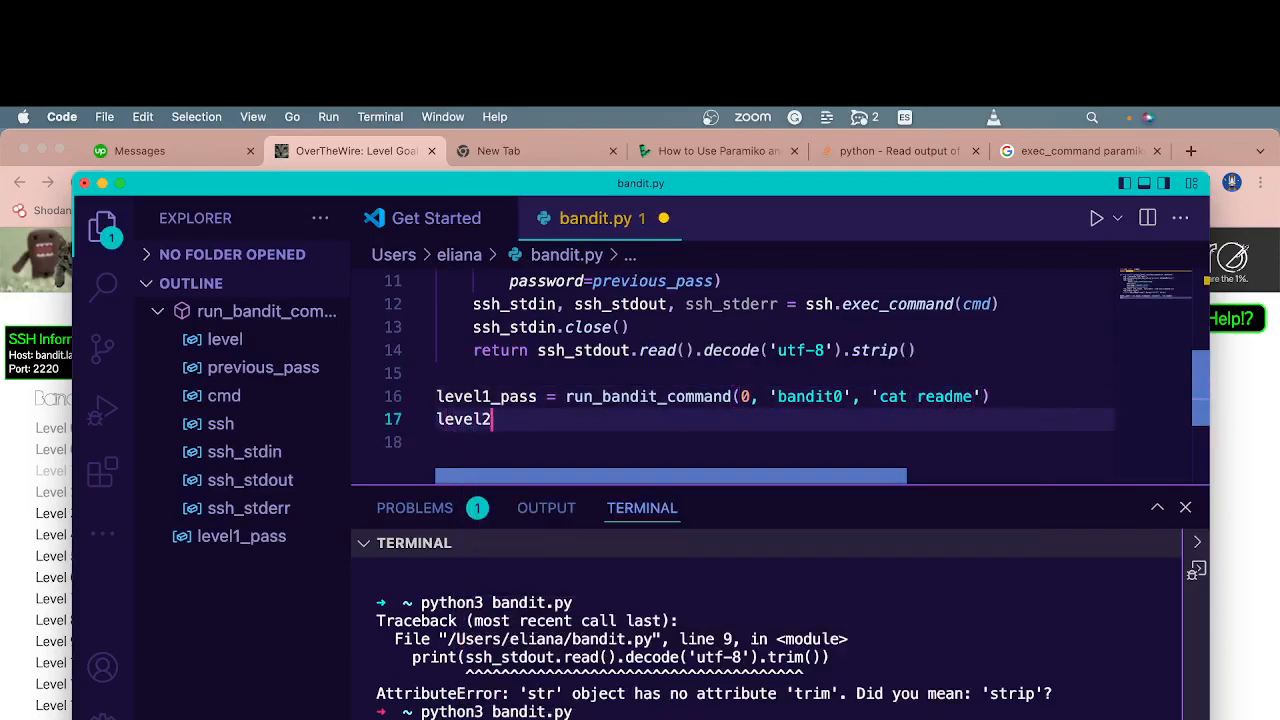
pyautogui.write('_pass =')
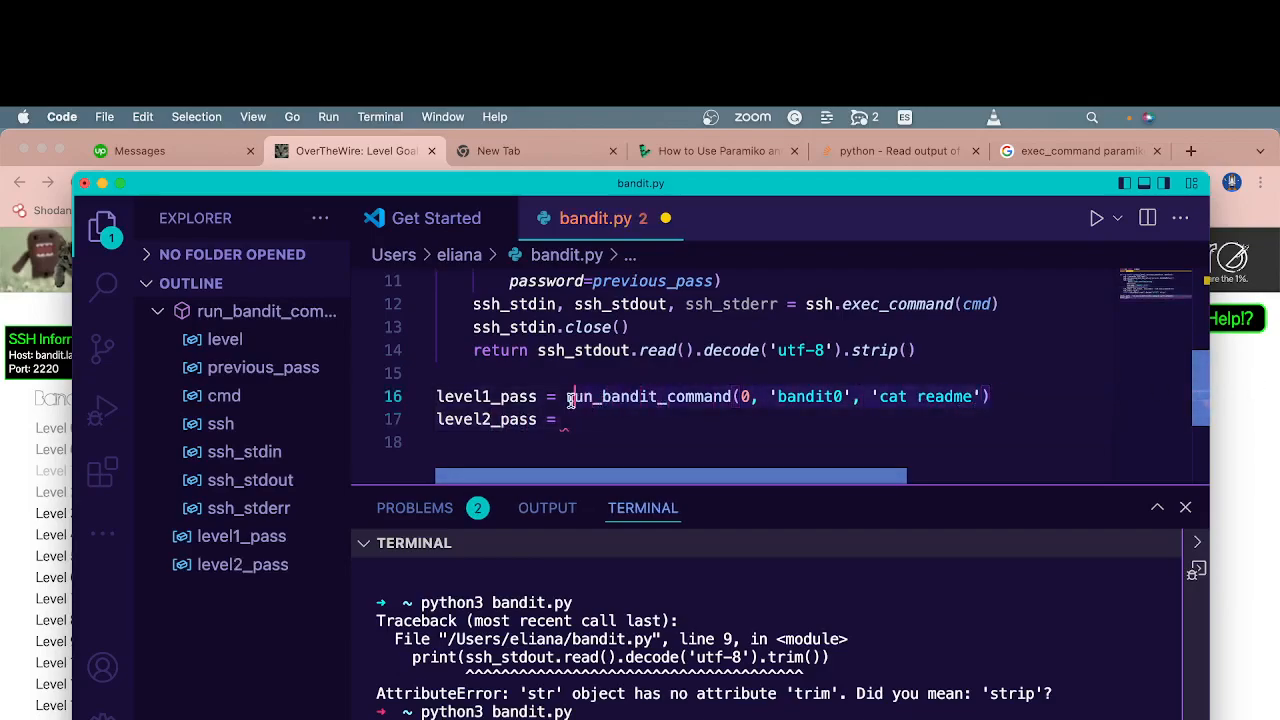
pyautogui.write("run_bandit_command(0, 'bandit0', 'cat readme')")
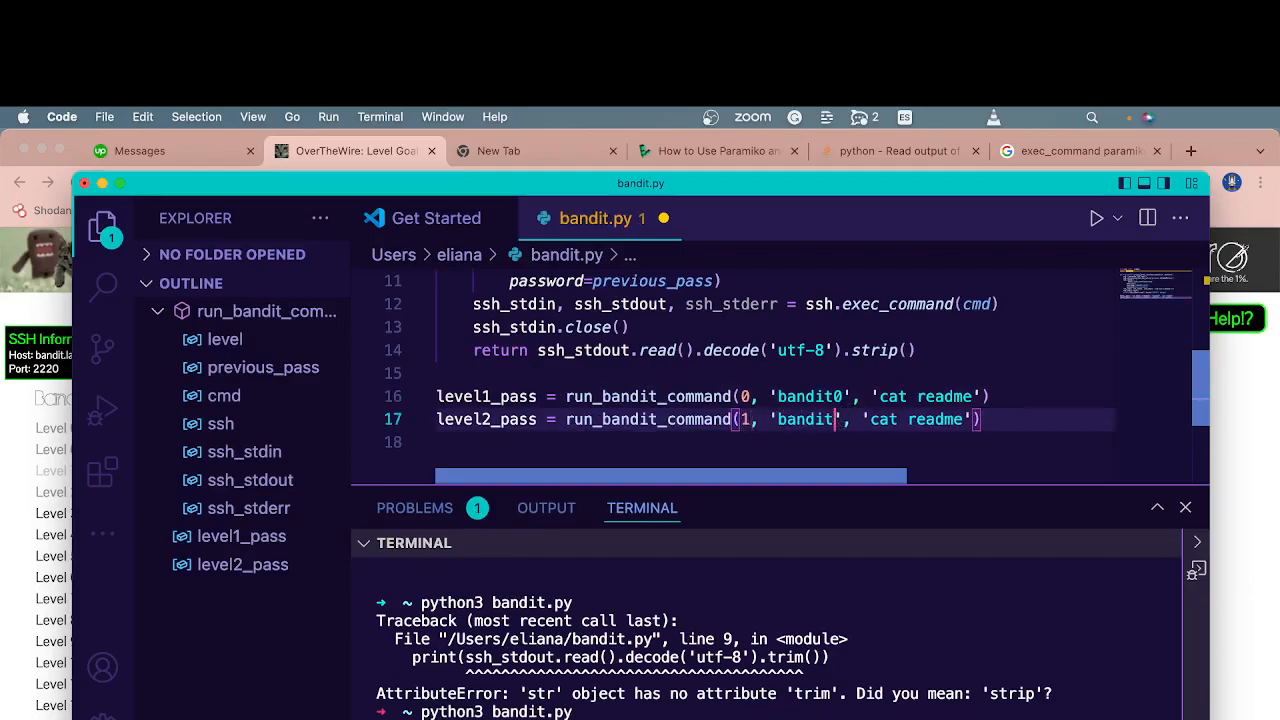
# Set level2_pass = run_bandit_command(1, level1_pass, 'cat readme') below it
pyautogui.write('1')
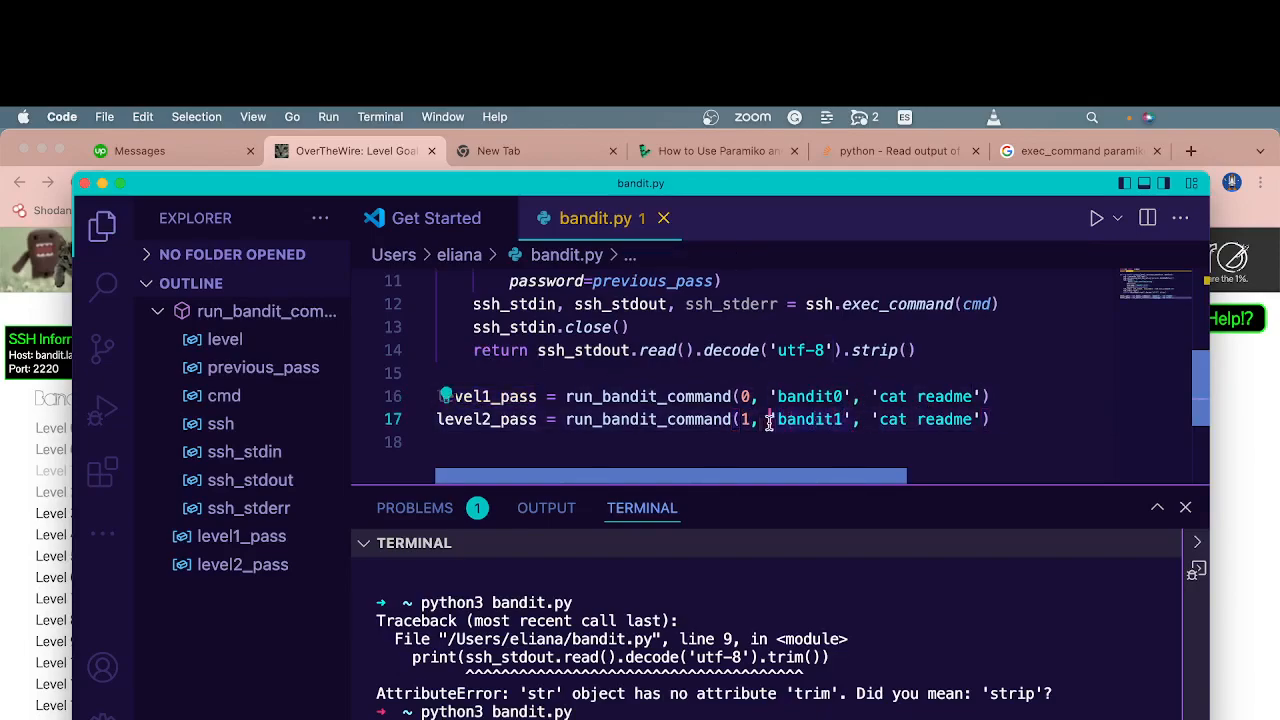
pyautogui.write('level1_pass')
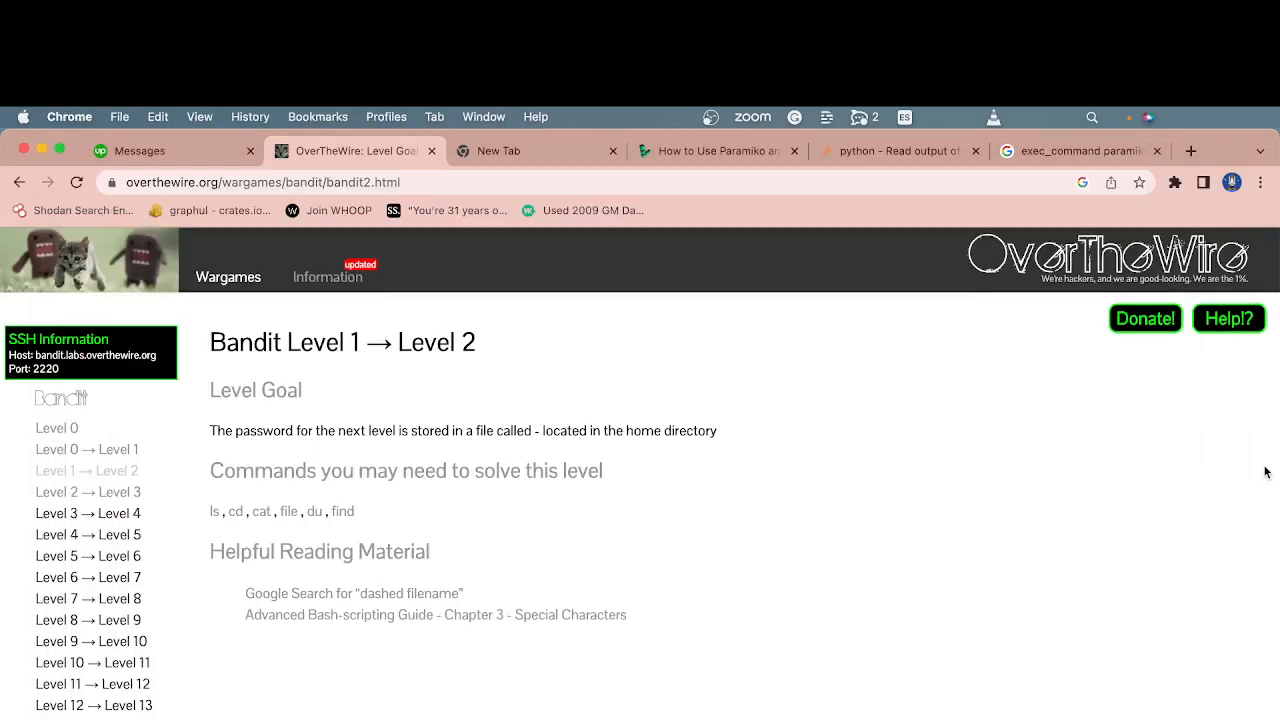
pyautogui.click(88, 492)
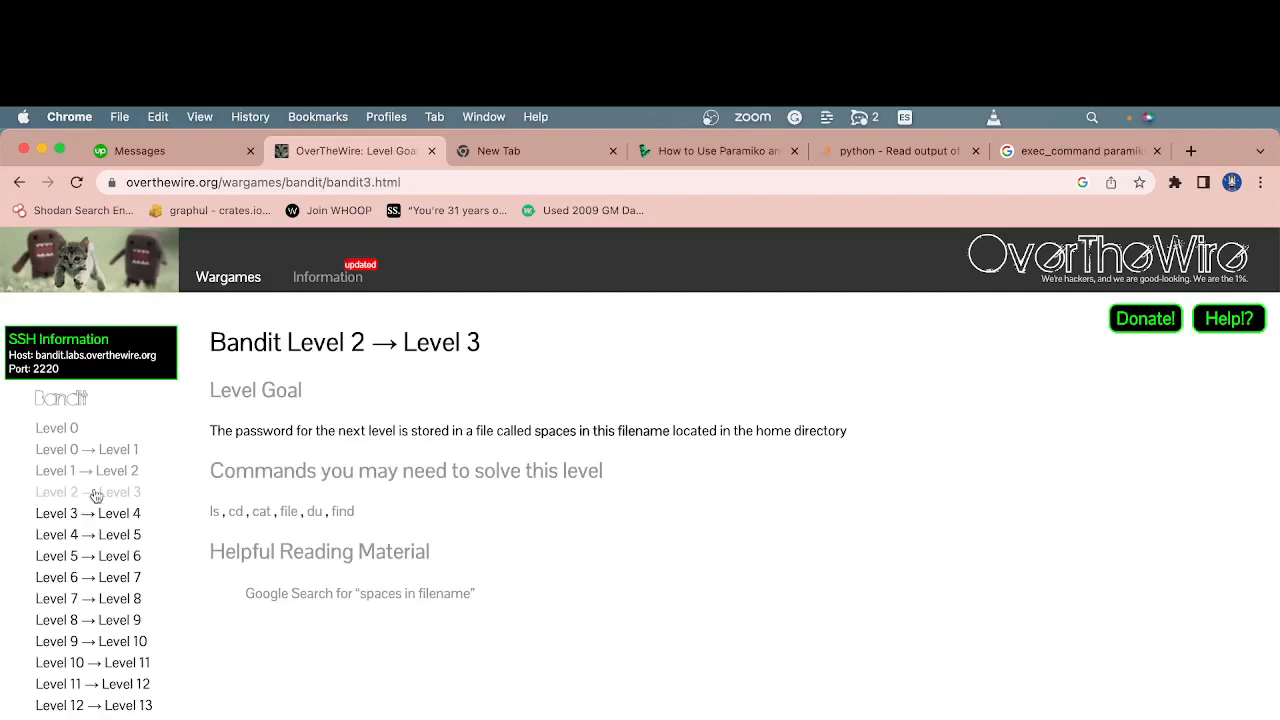
pyautogui.moveTo(392, 432)
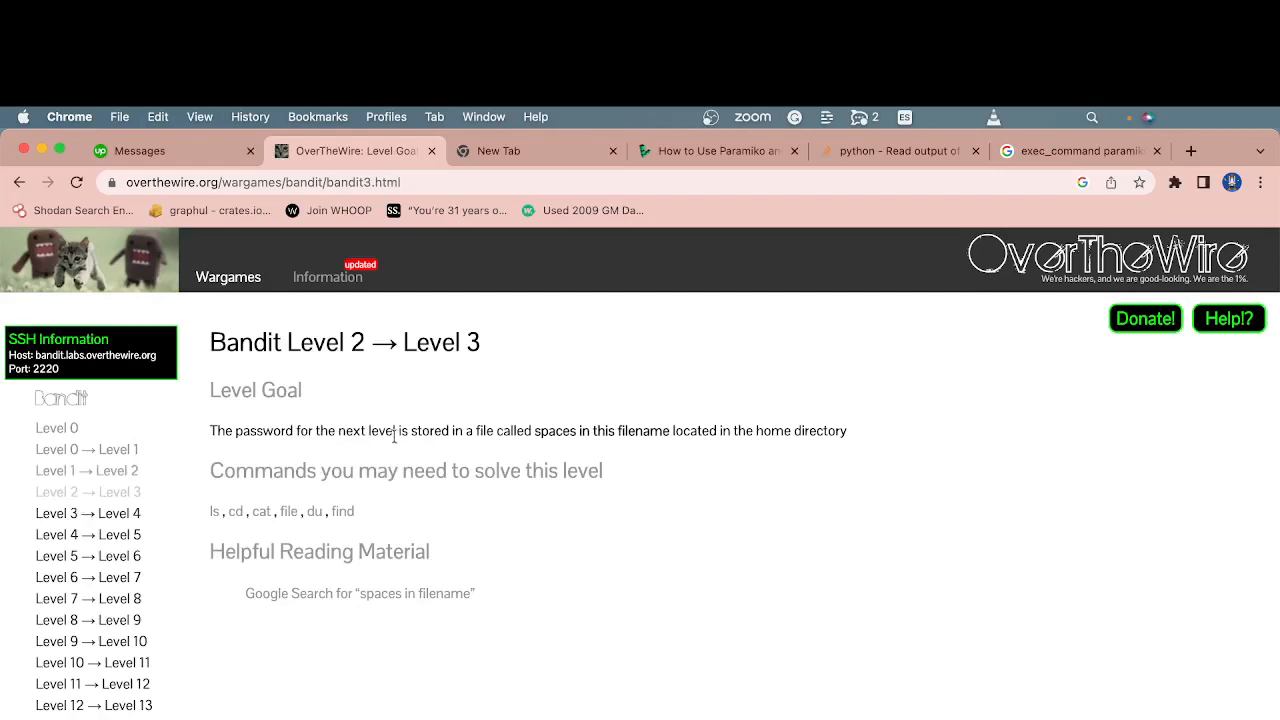
pyautogui.moveTo(528, 452)
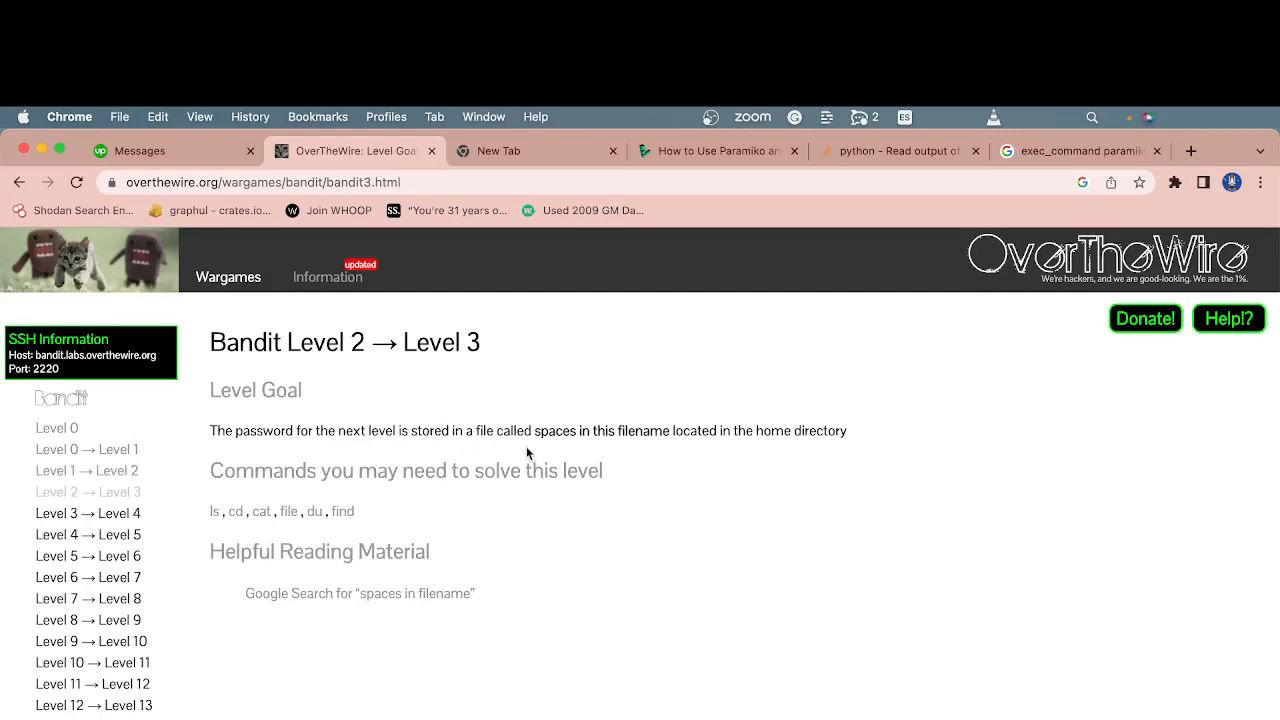
pyautogui.click(88, 470)
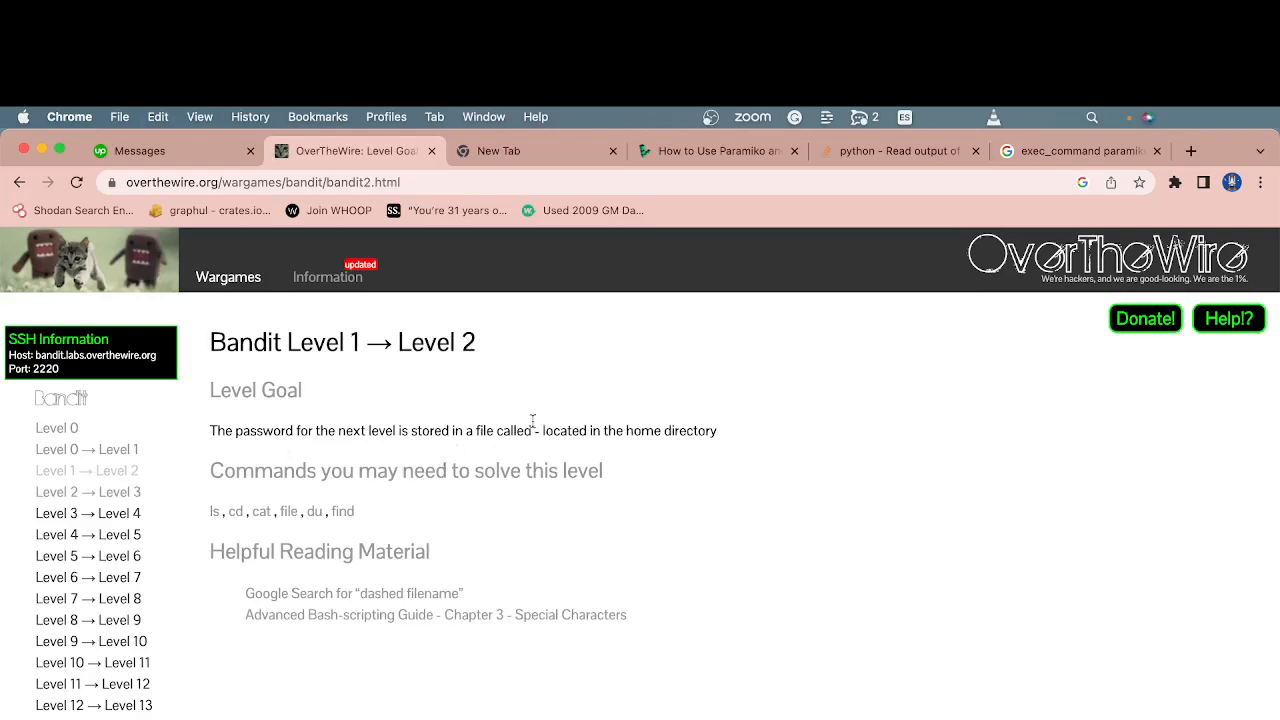
pyautogui.moveTo(216, 512)
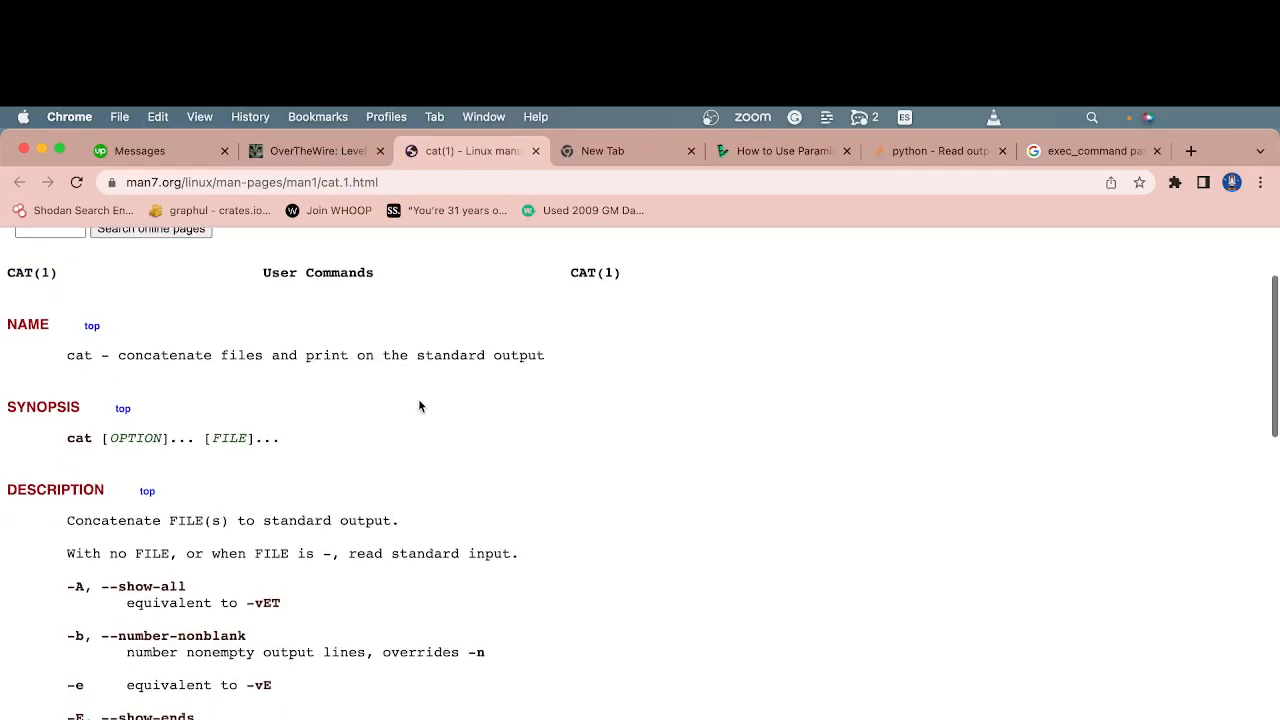
# Read the cat(1) DESCRIPTION on how a - file name is read as standard input
pyautogui.scroll(-3)
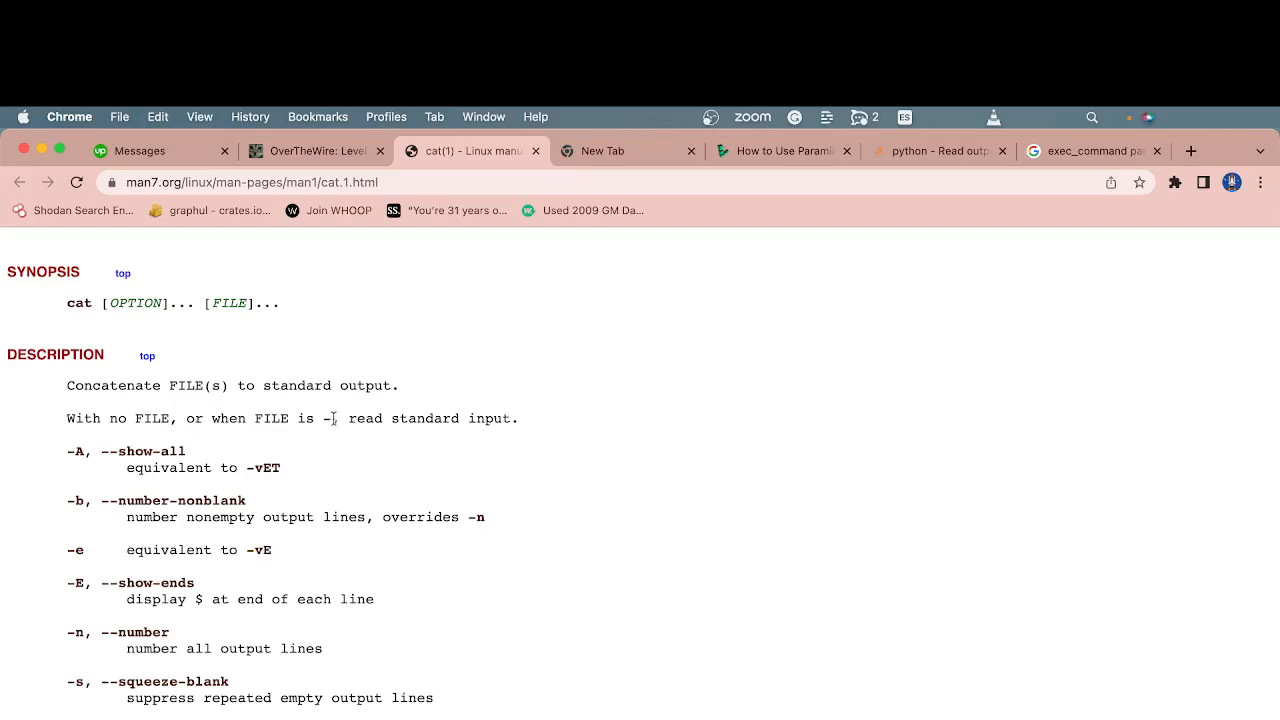
pyautogui.scroll(-3)
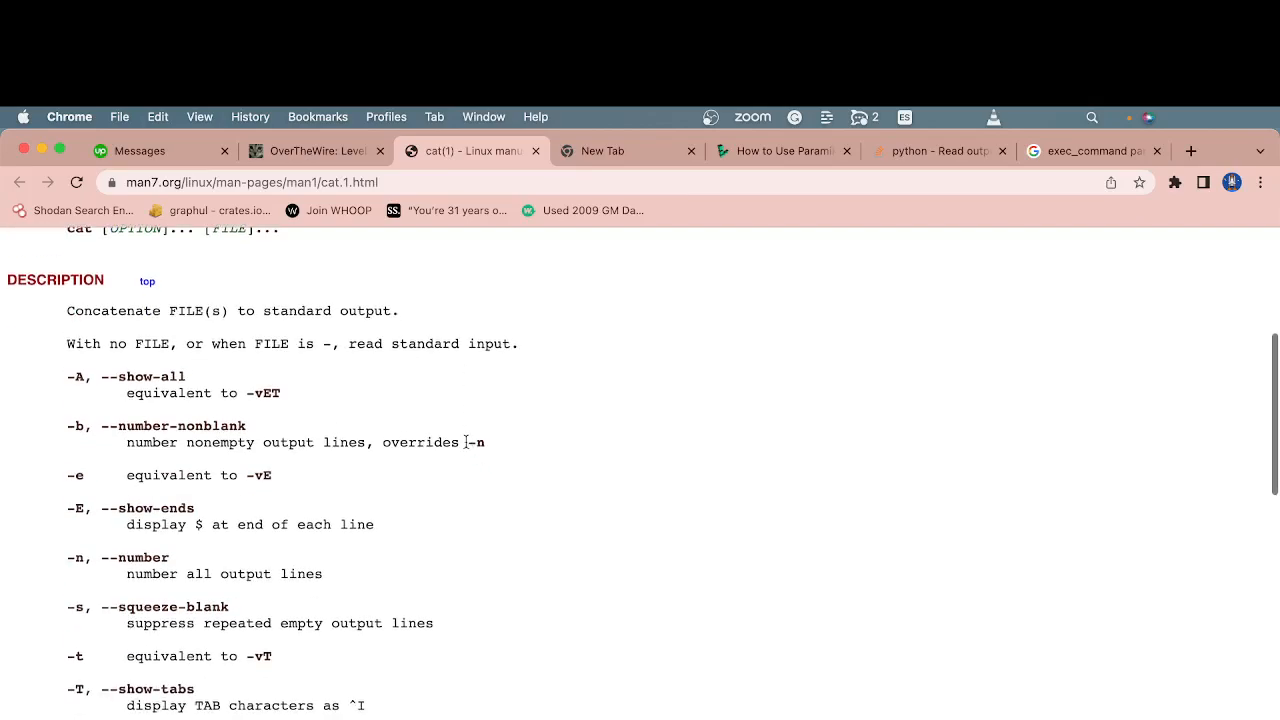
pyautogui.scroll(-3)
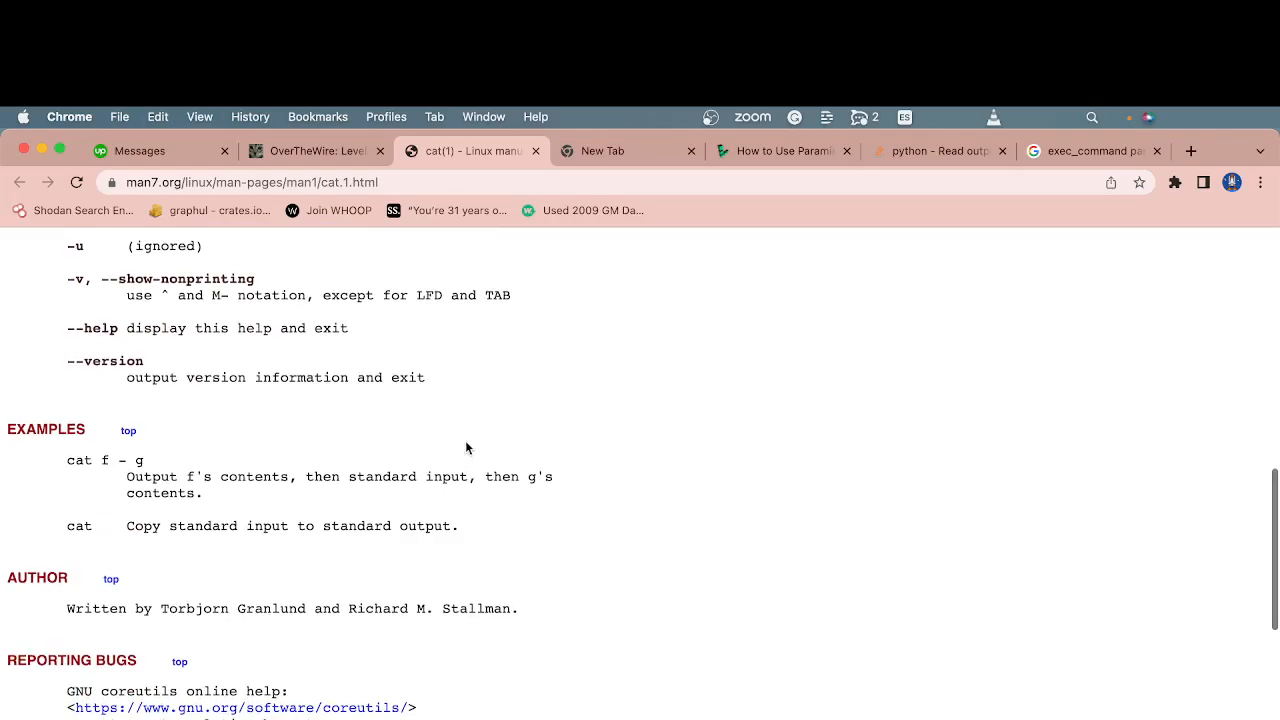
pyautogui.scroll(3)
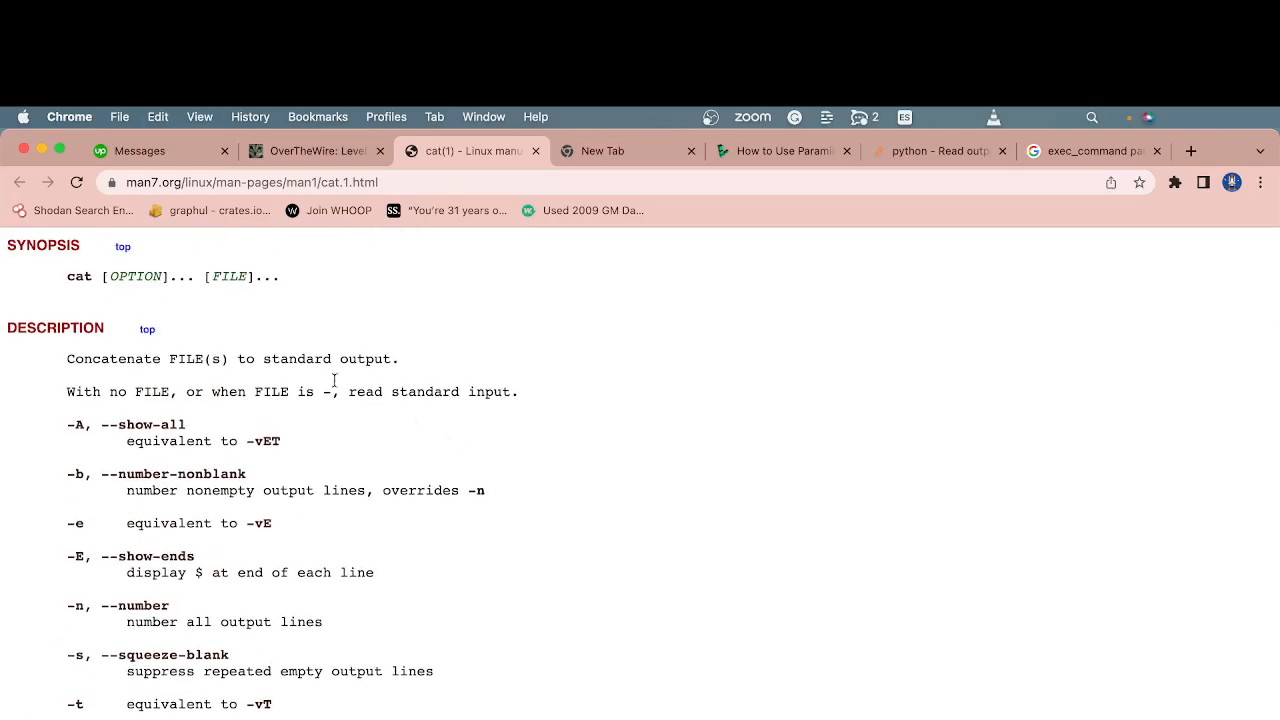
pyautogui.doubleClick(424, 392)
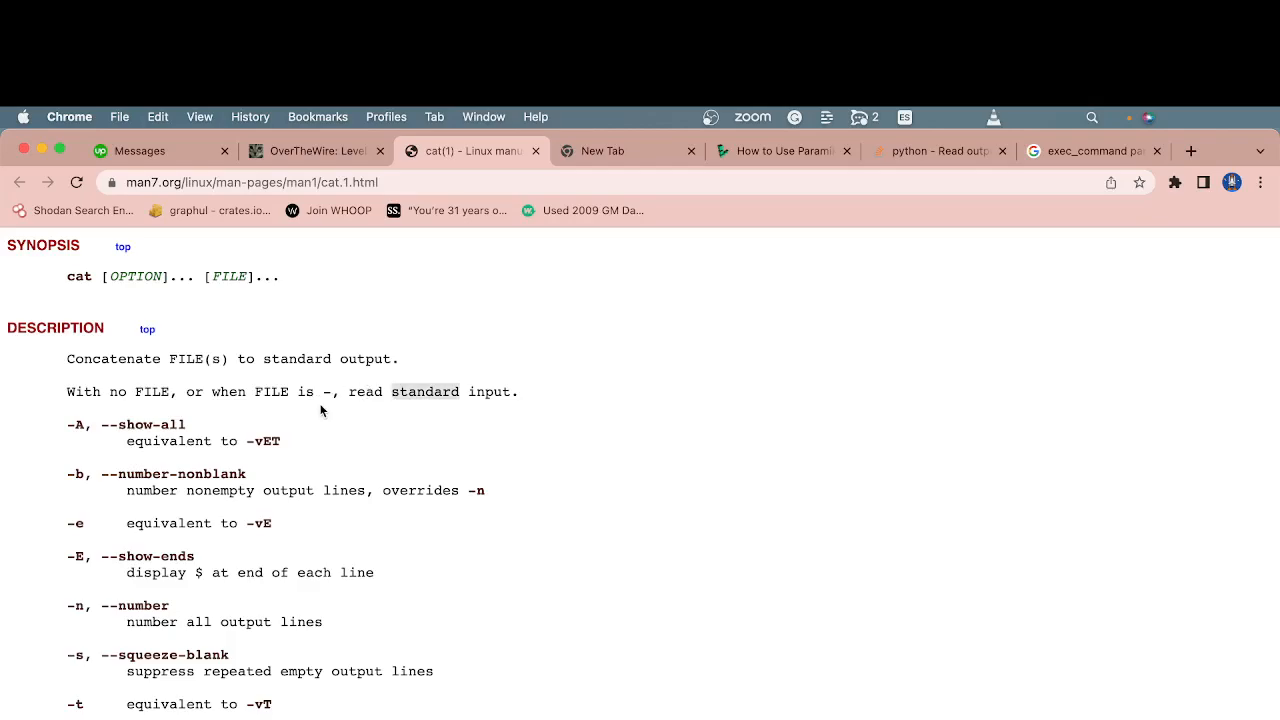
pyautogui.moveTo(324, 392)
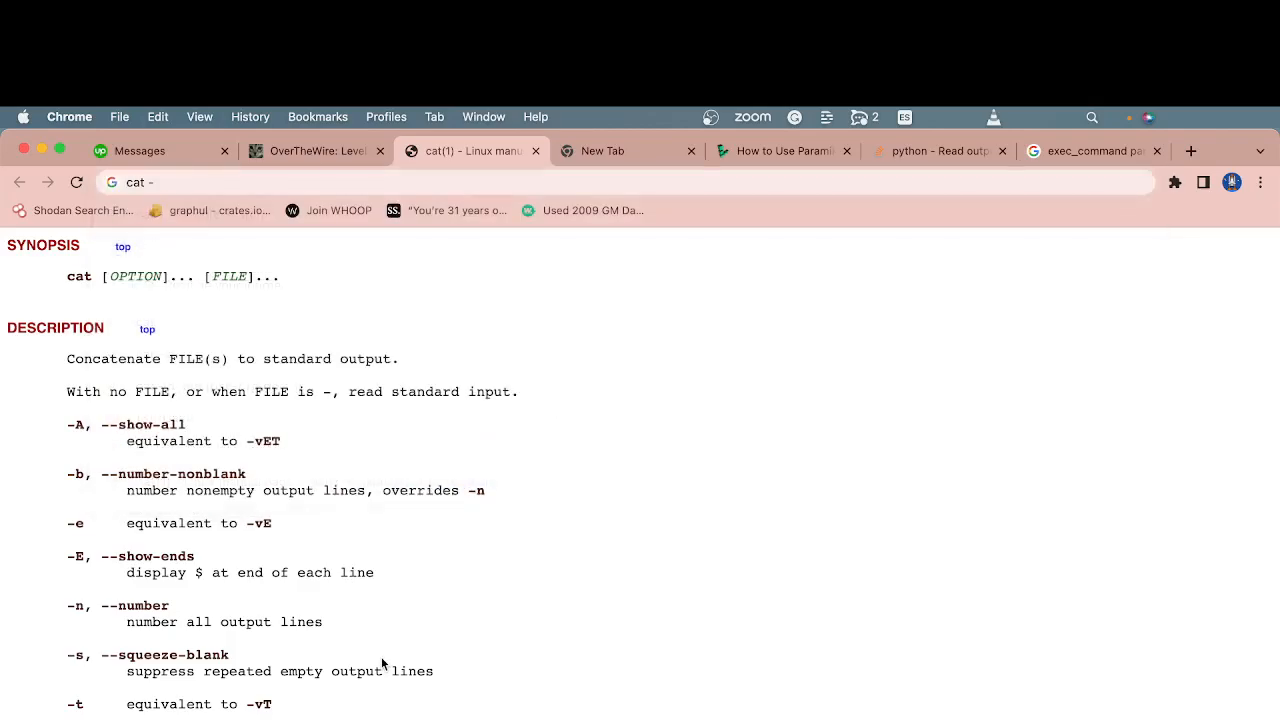
# Review cat's options and examples, noting open(...).read() as an alternative, before returning to the bandit0 shell
pyautogui.scroll(-3)
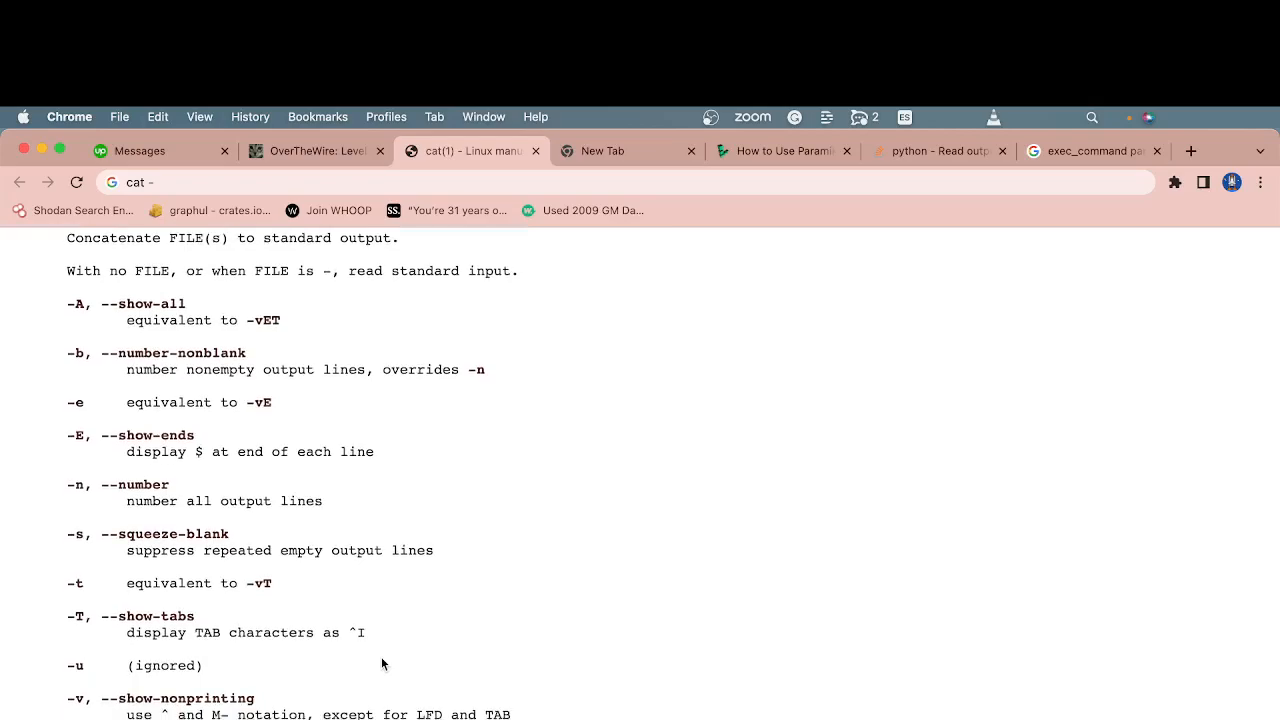
pyautogui.scroll(-3)
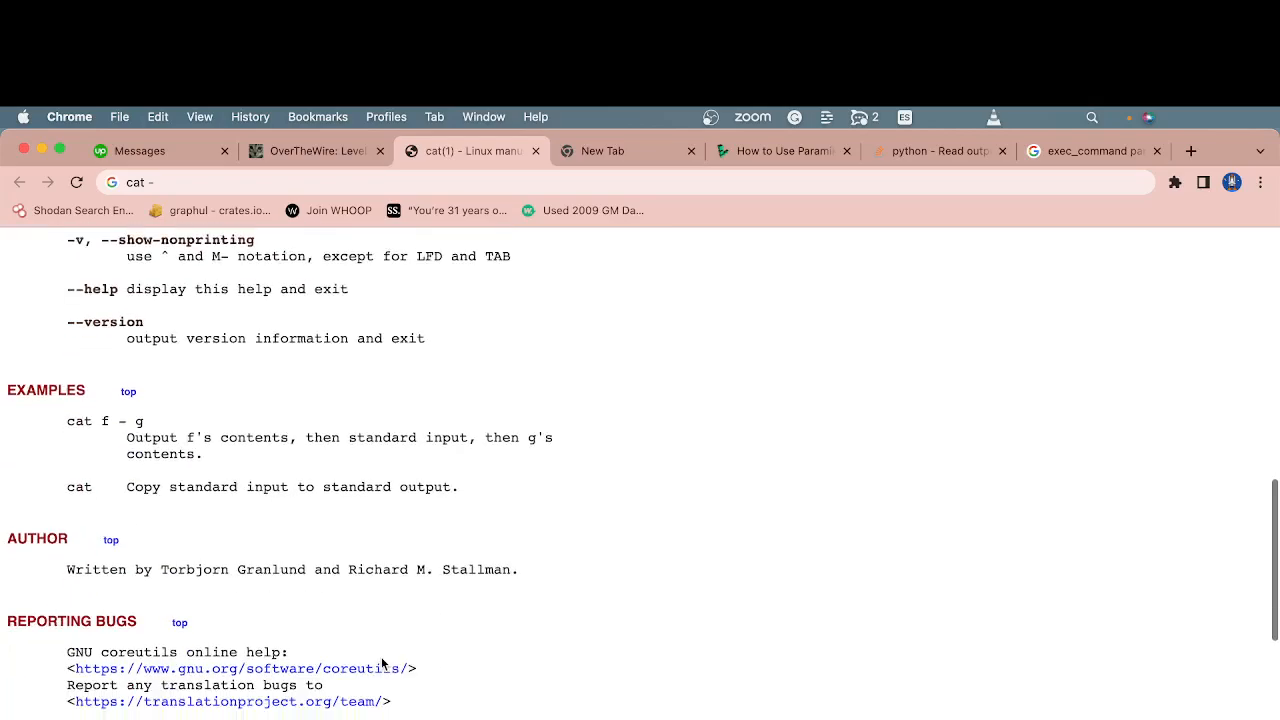
pyautogui.scroll(-3)
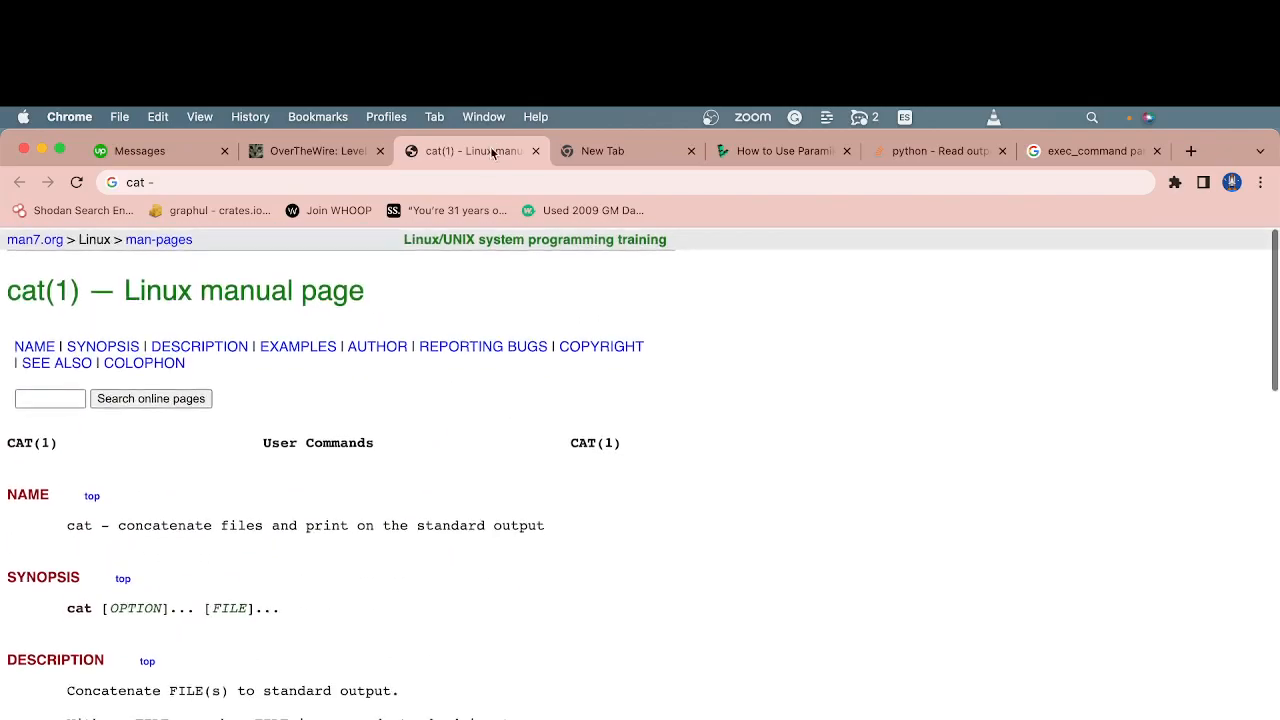
pyautogui.write("open('-")
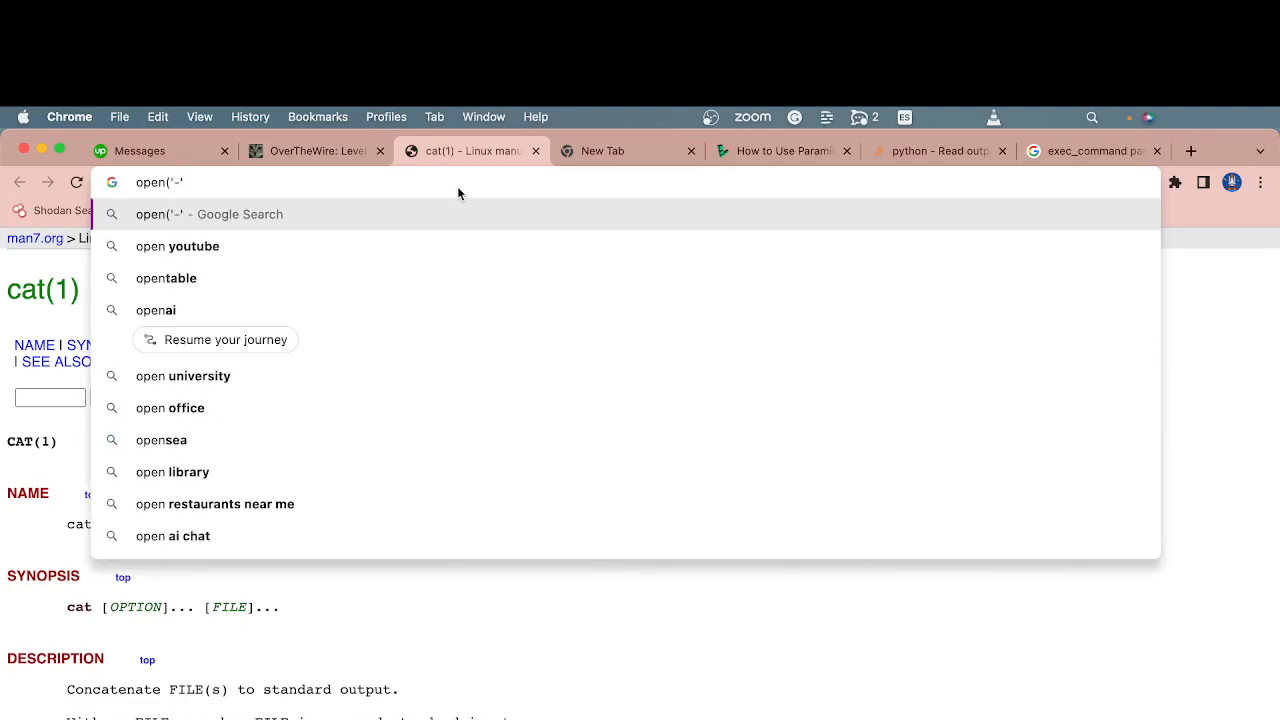
pyautogui.write('.read()')
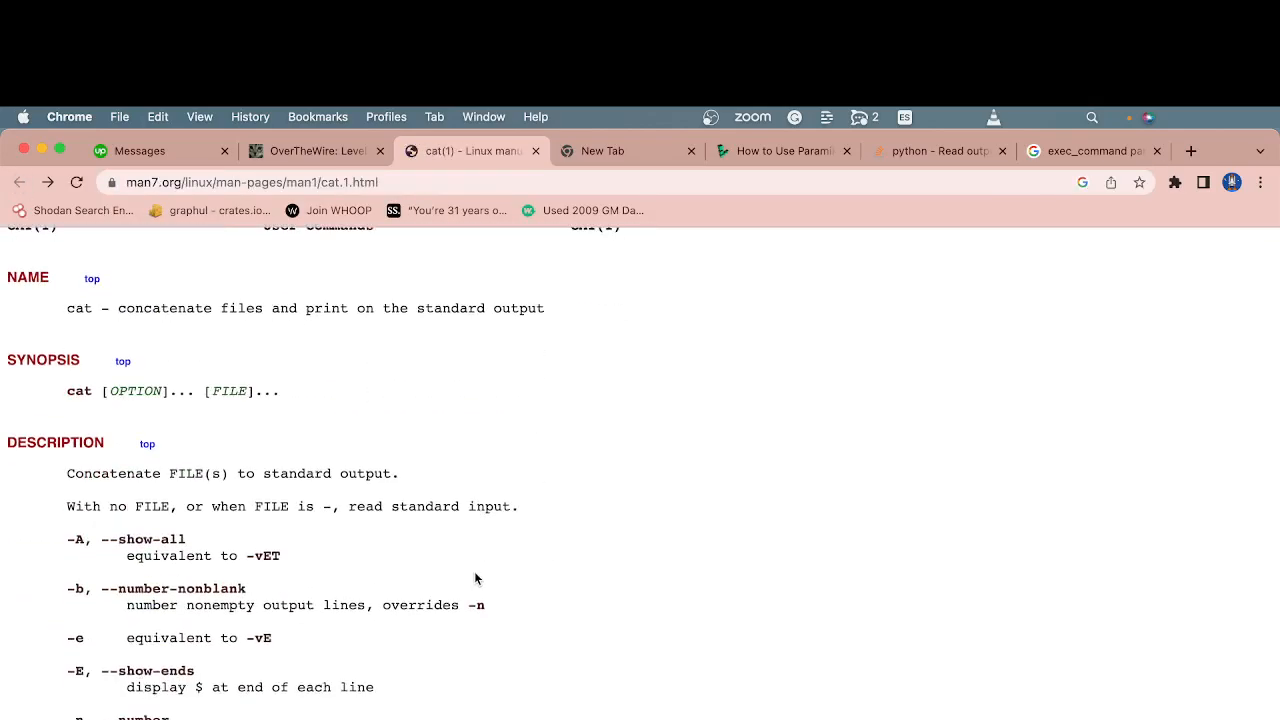
pyautogui.scroll(-3)
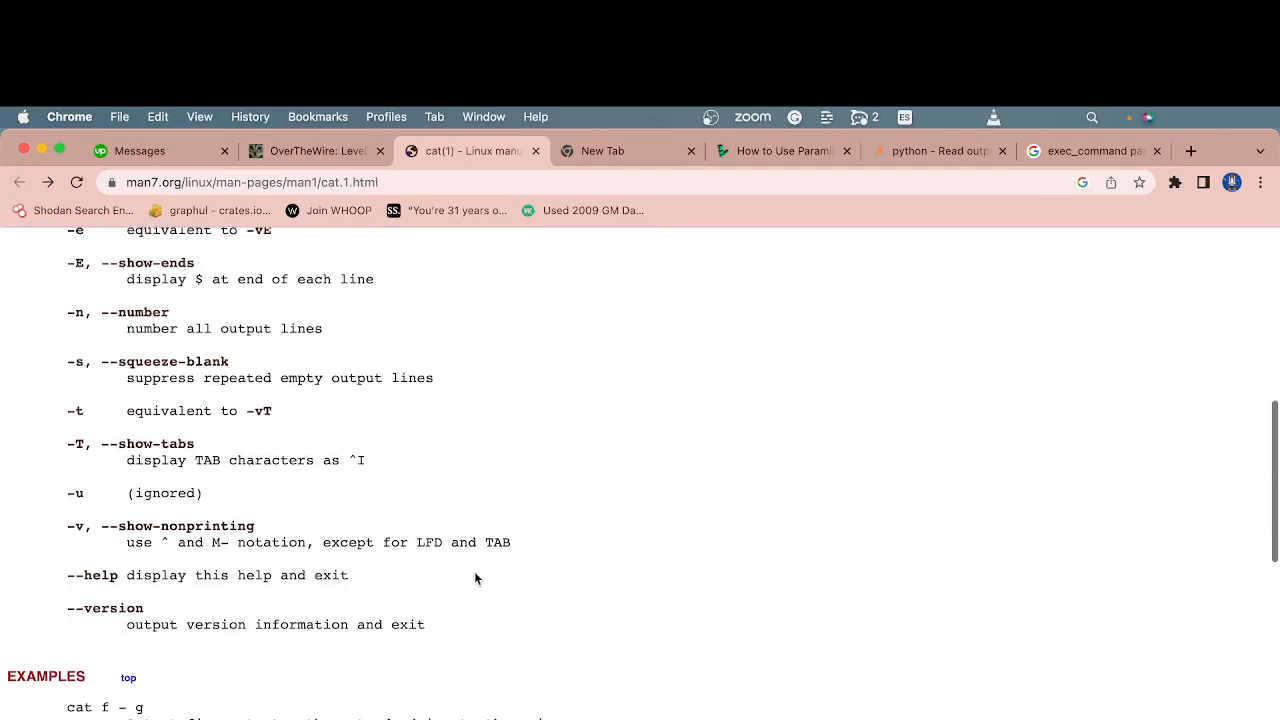
pyautogui.scroll(3)
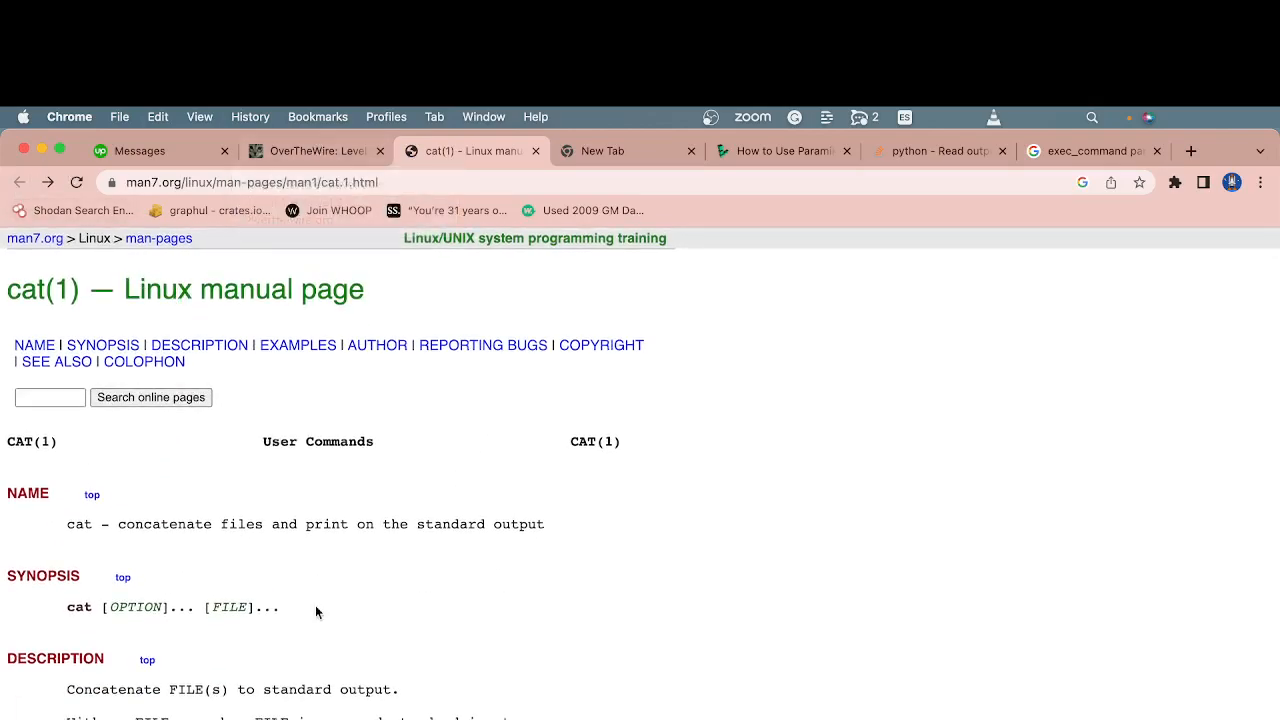
pyautogui.scroll(-3)
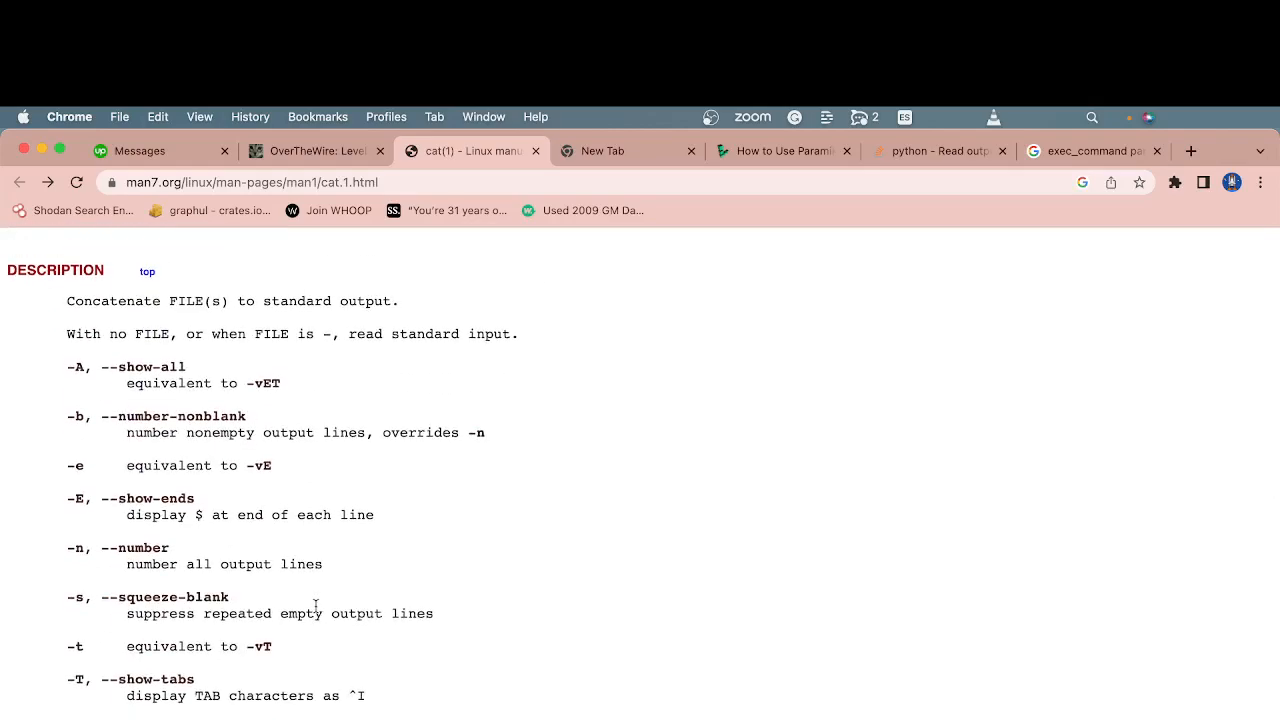
pyautogui.scroll(-3)
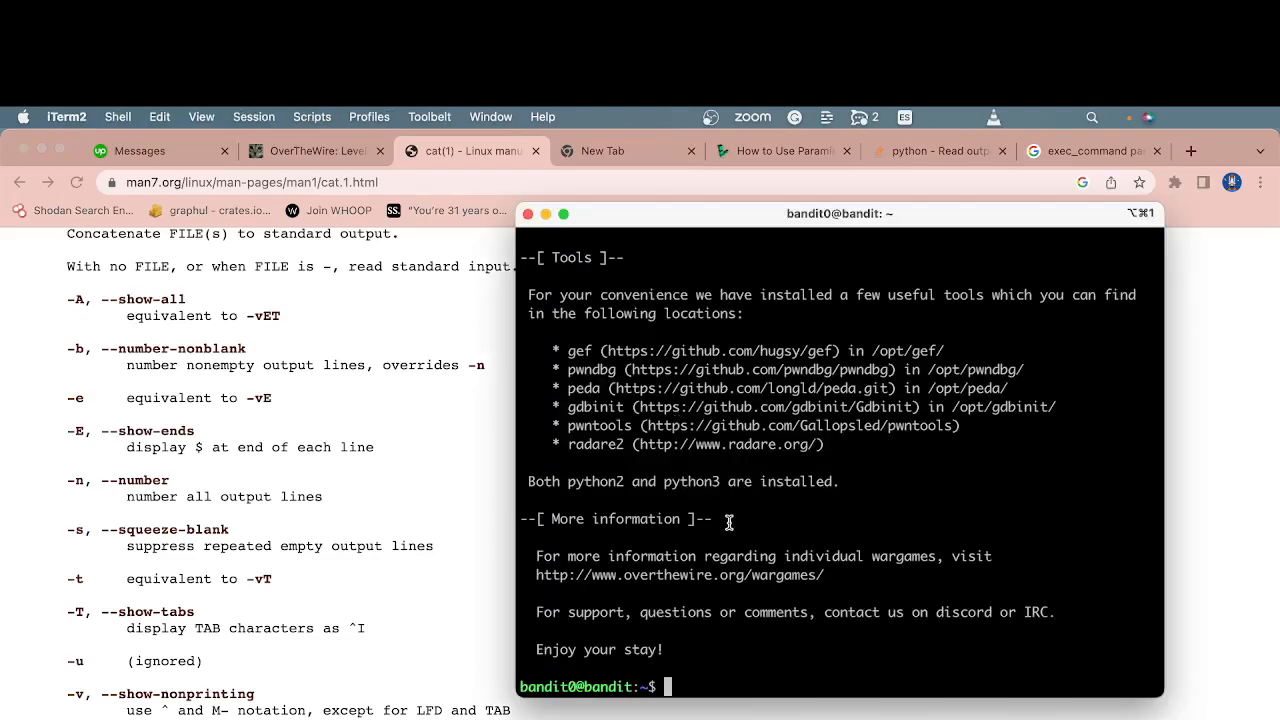
# Run cd ../bandit1 and ls -l to reveal the single - file, then begin the ssh login as bandit1 on port 2220
pyautogui.write('cd')
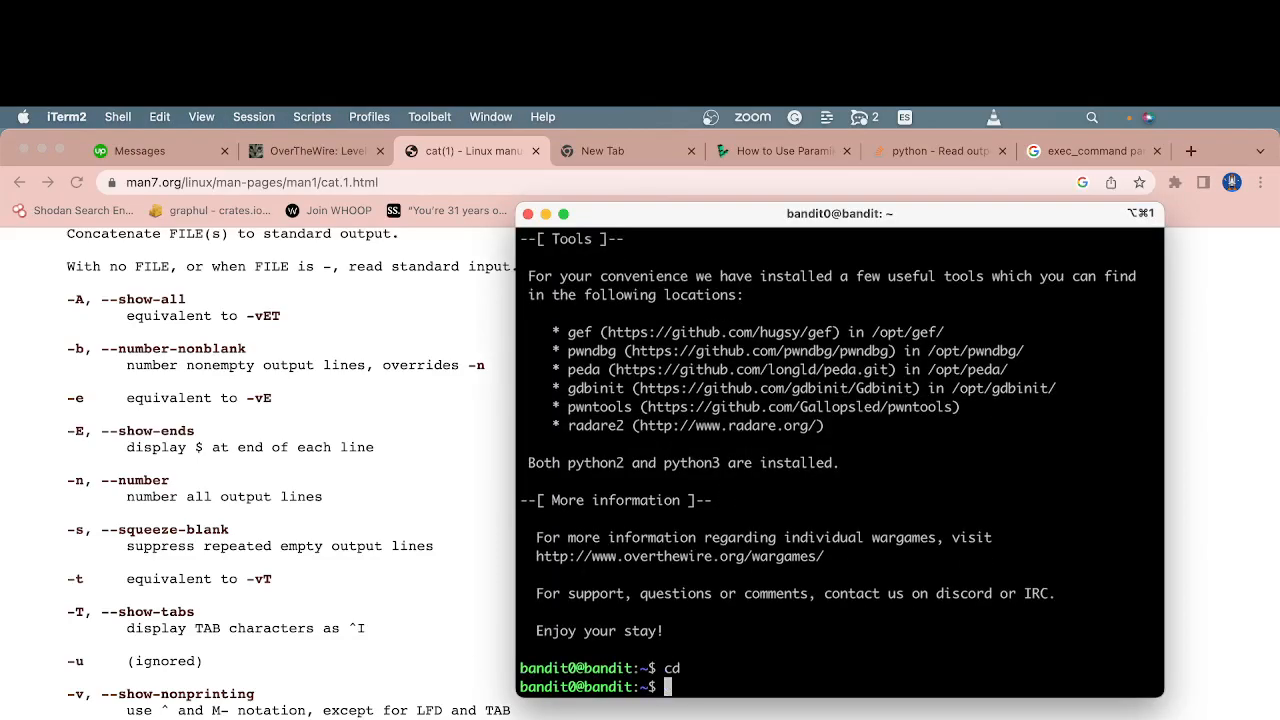
pyautogui.write('cd ../bandit1')
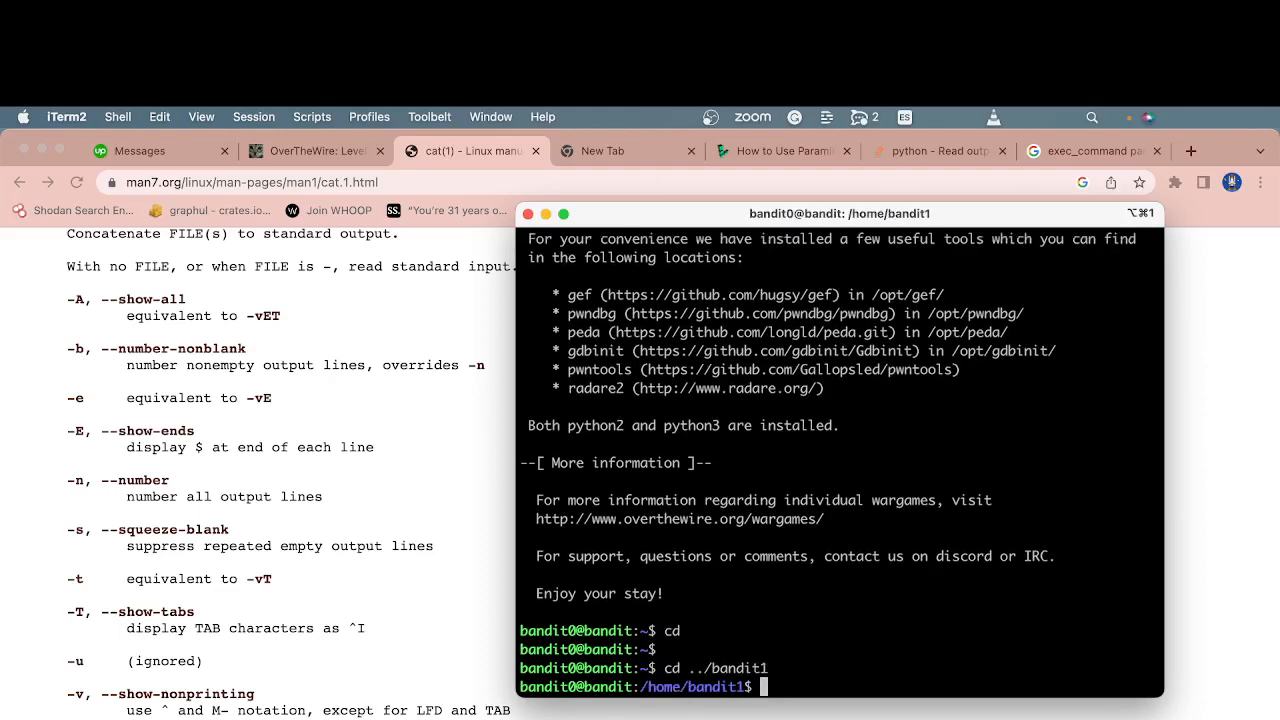
pyautogui.write('ls -l')
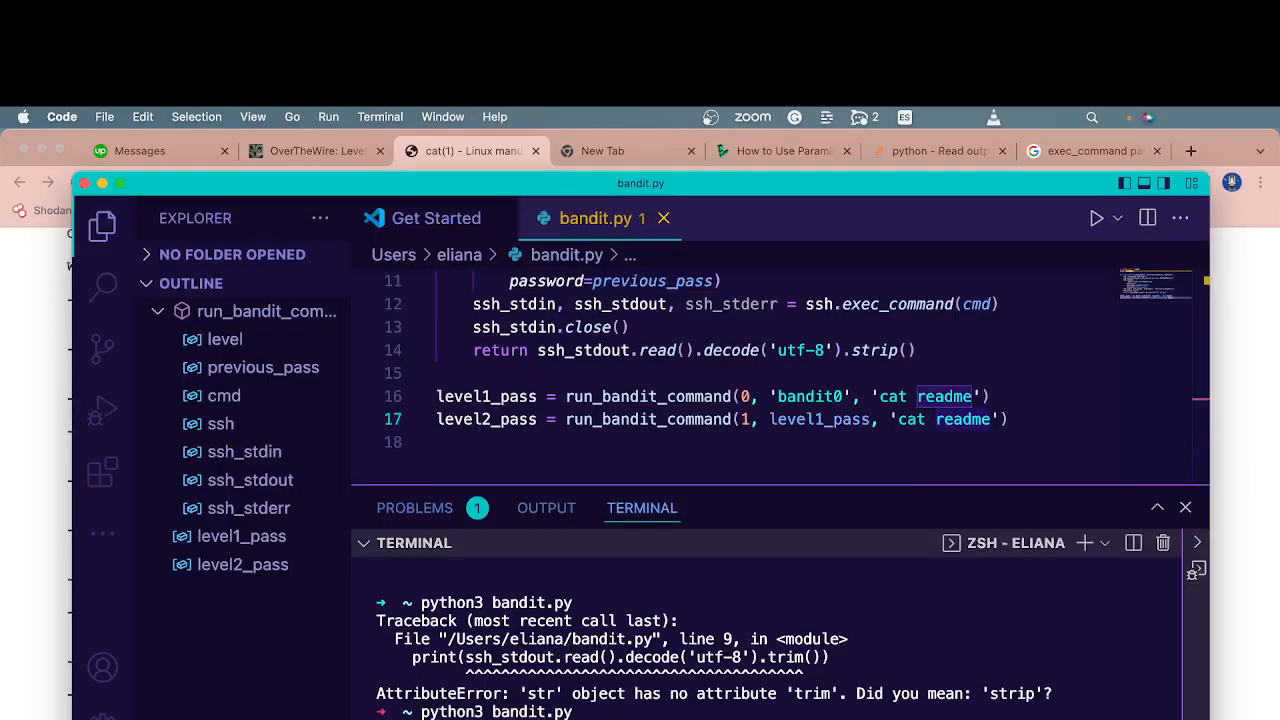
pyautogui.press('F3')
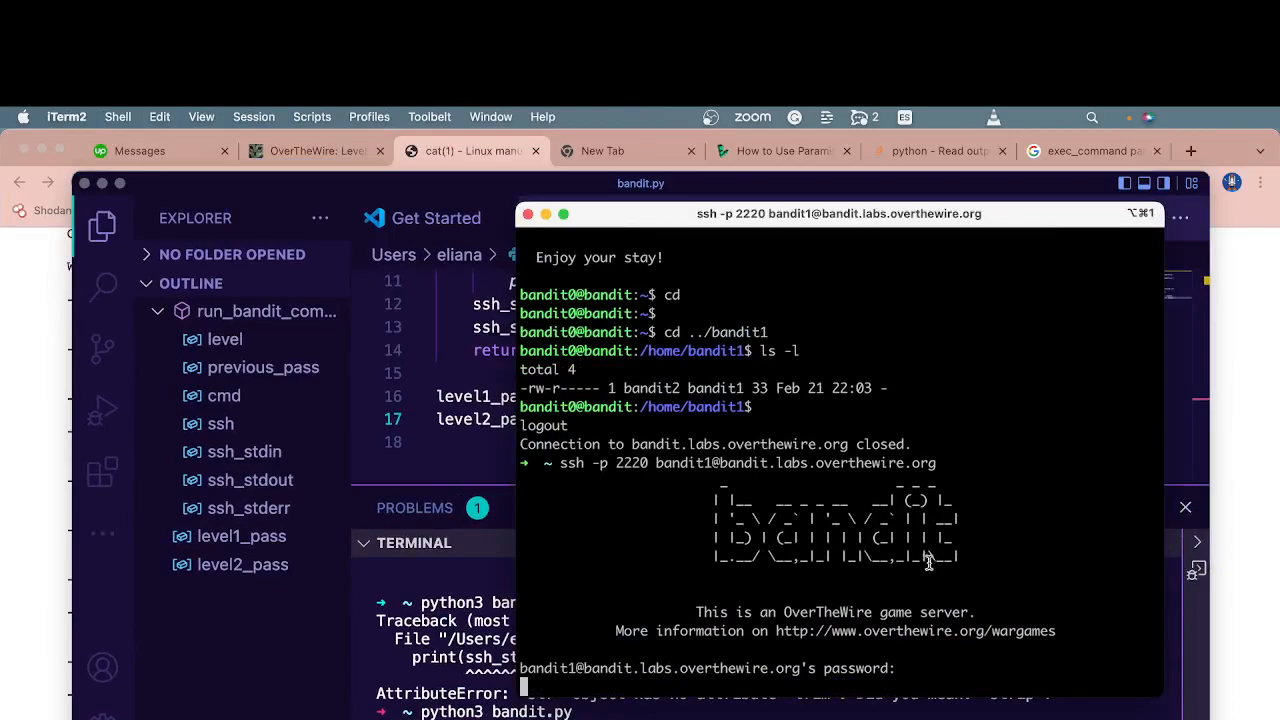
# Log in as bandit1 with the level1 password, run ls, and try cat * on the - file
pyautogui.write('[password]')
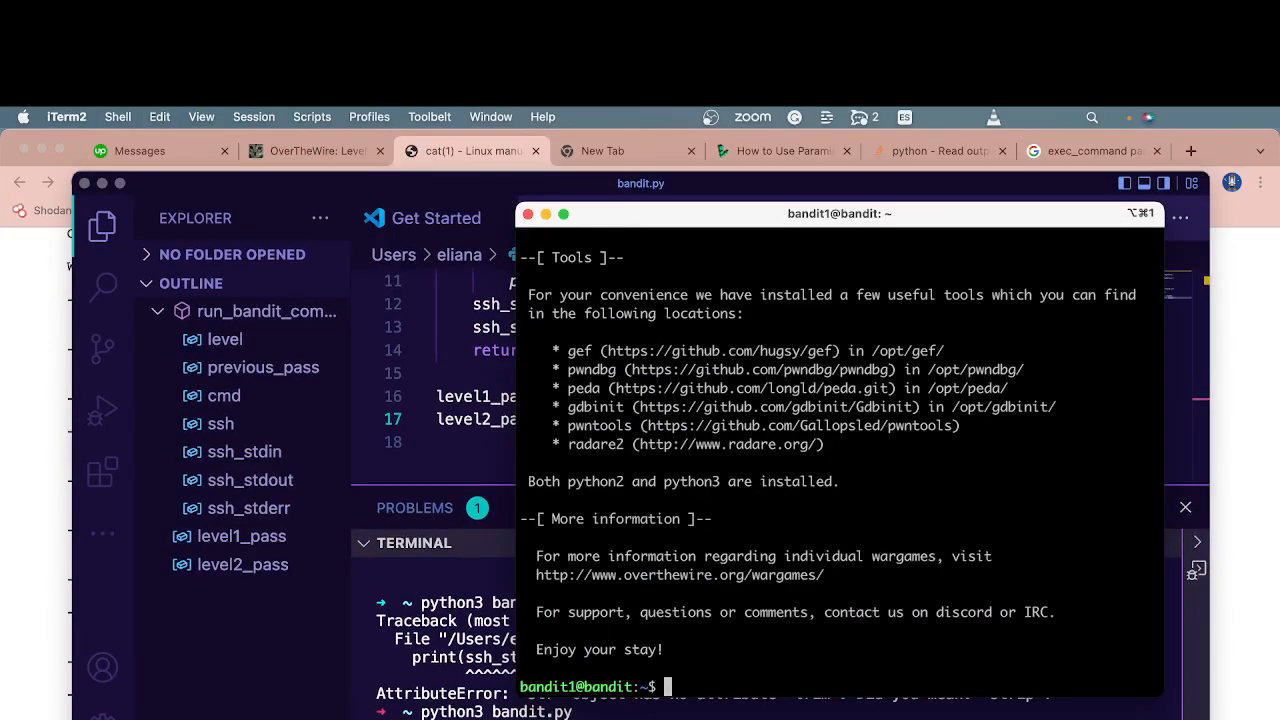
pyautogui.write('ls')
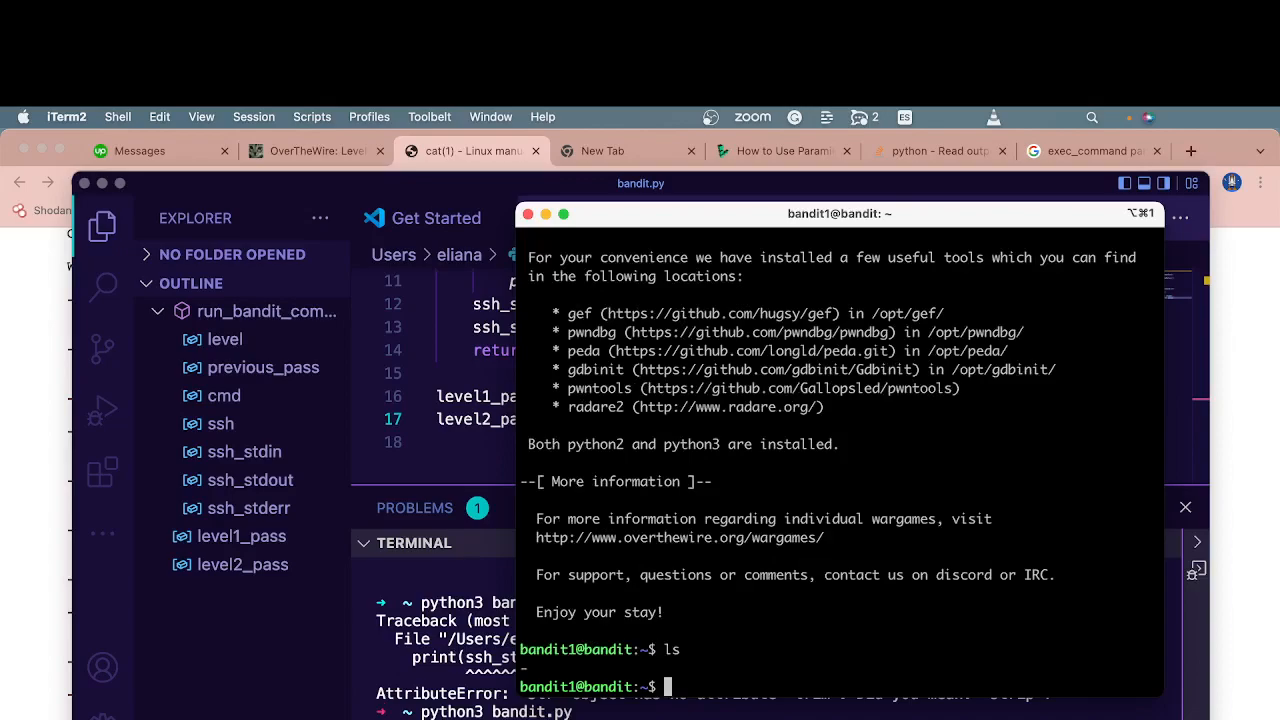
pyautogui.write('cat *')
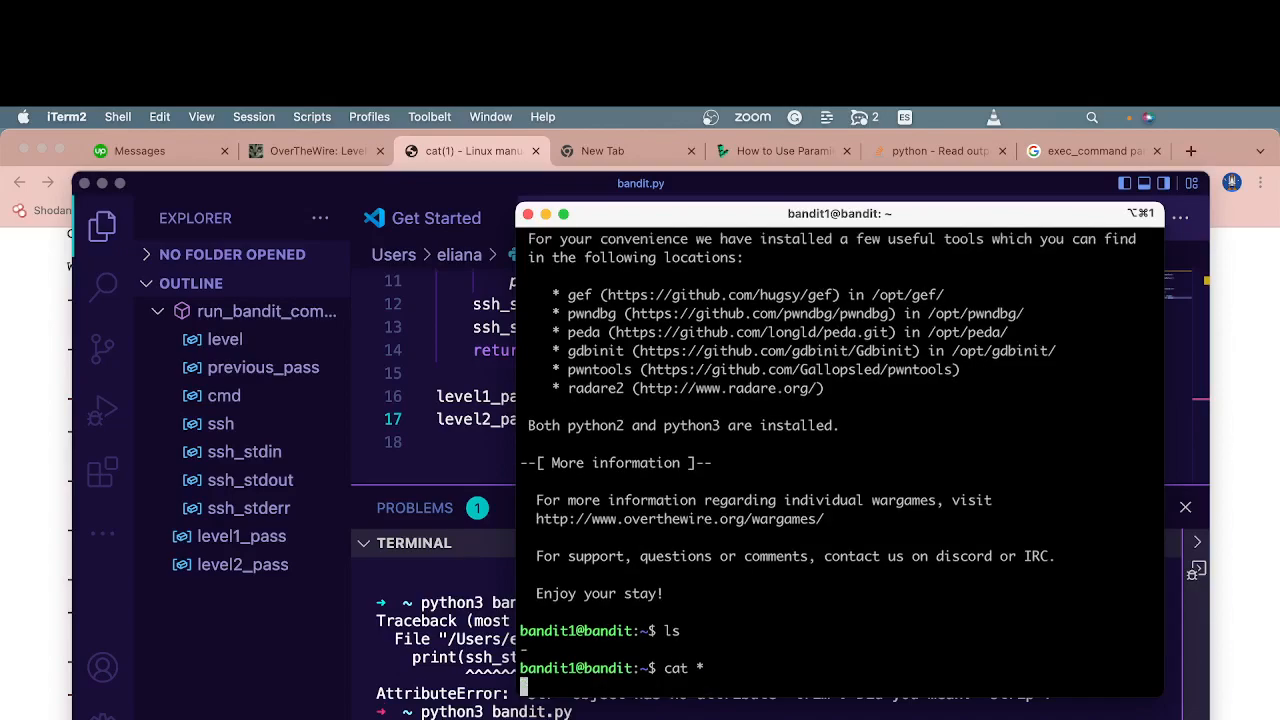
pyautogui.moveTo(694, 652)
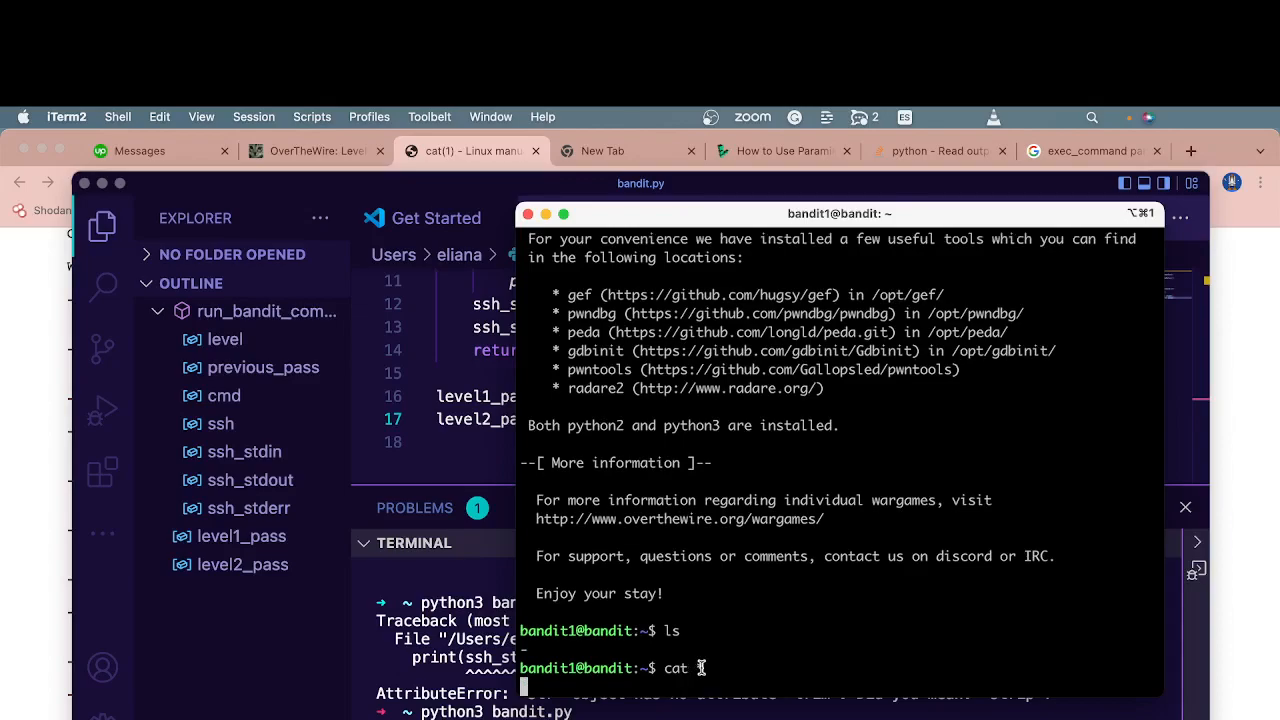
pyautogui.write('*')
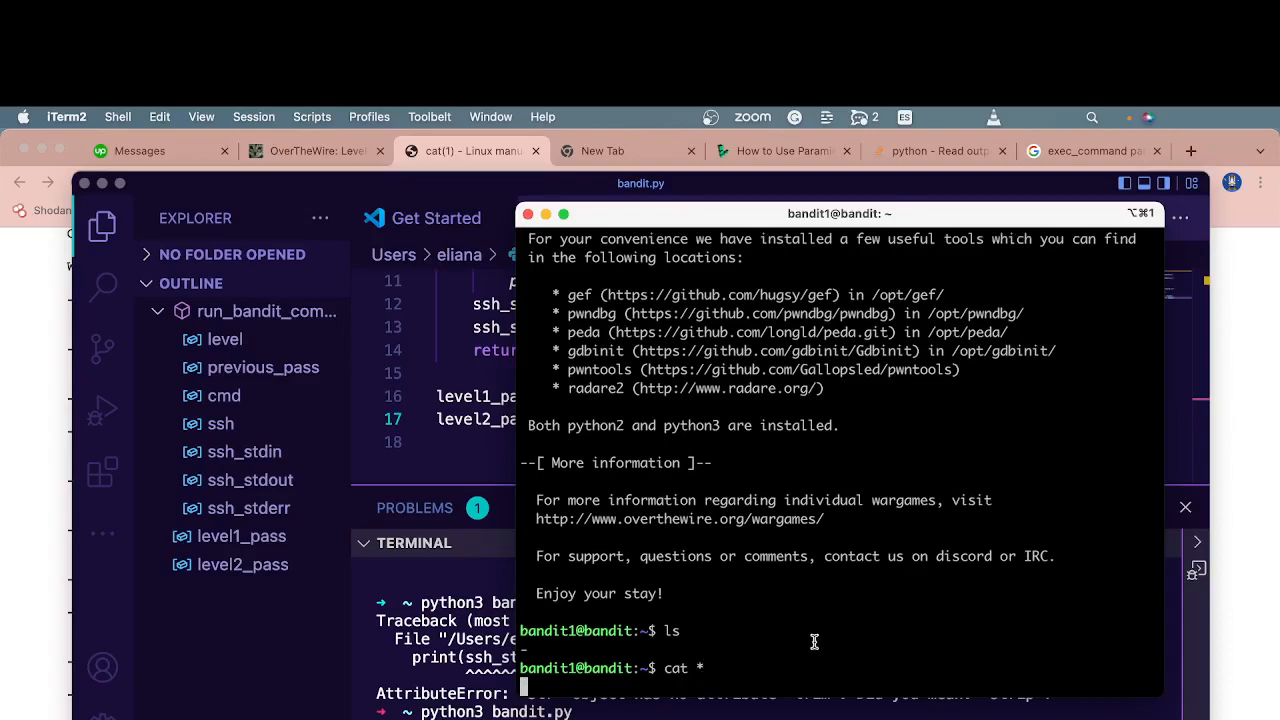
pyautogui.moveTo(868, 628)
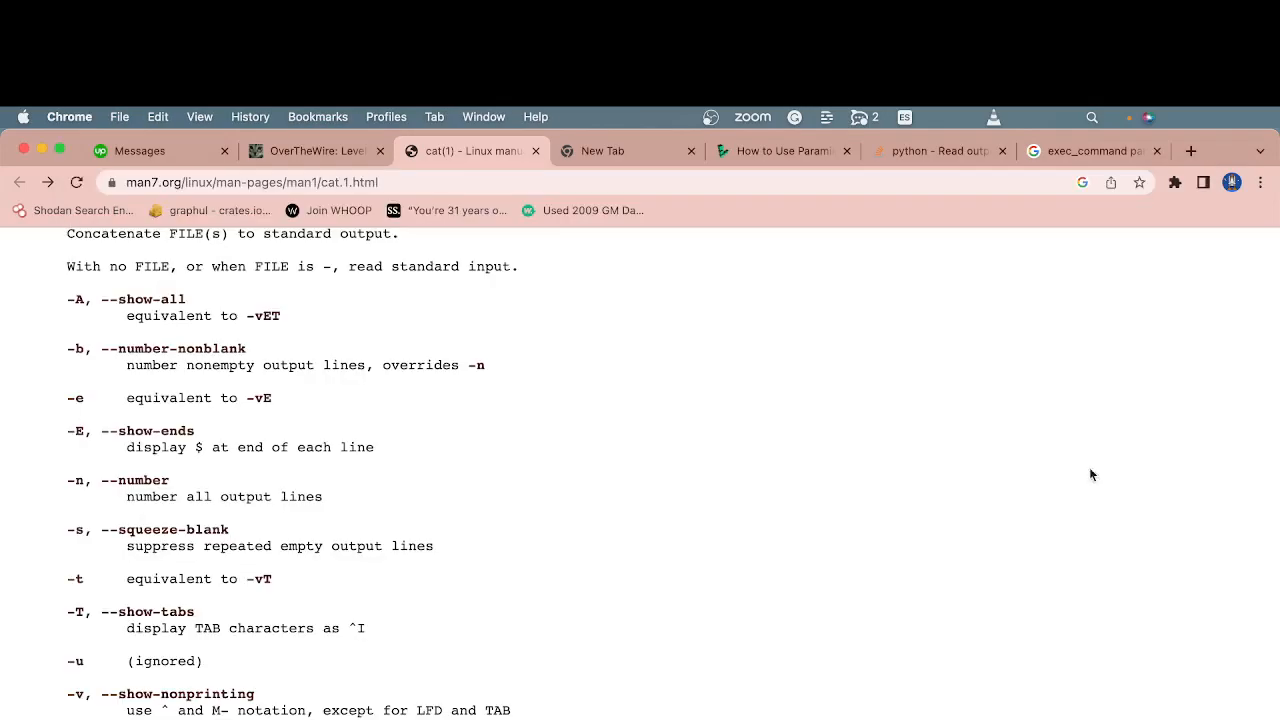
# Scroll through cat's options and examples on man7.org again before cancelling the stalled cat *
pyautogui.scroll(-3)
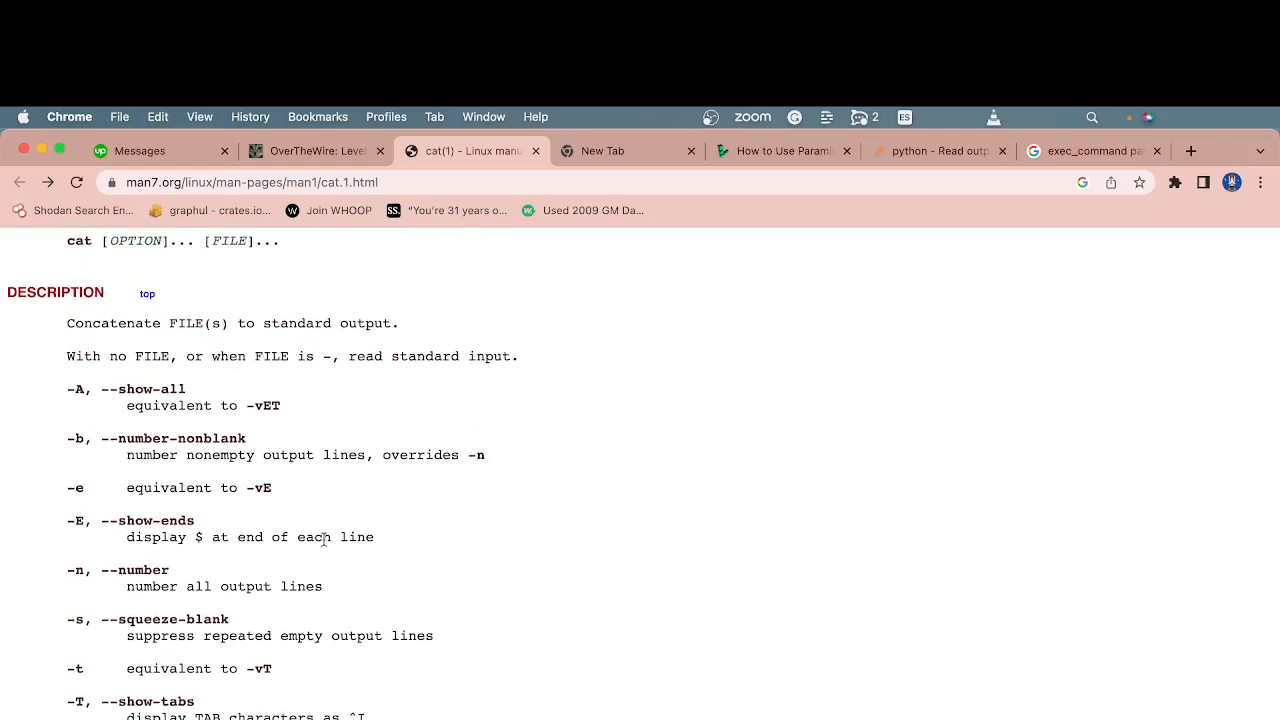
pyautogui.moveTo(224, 556)
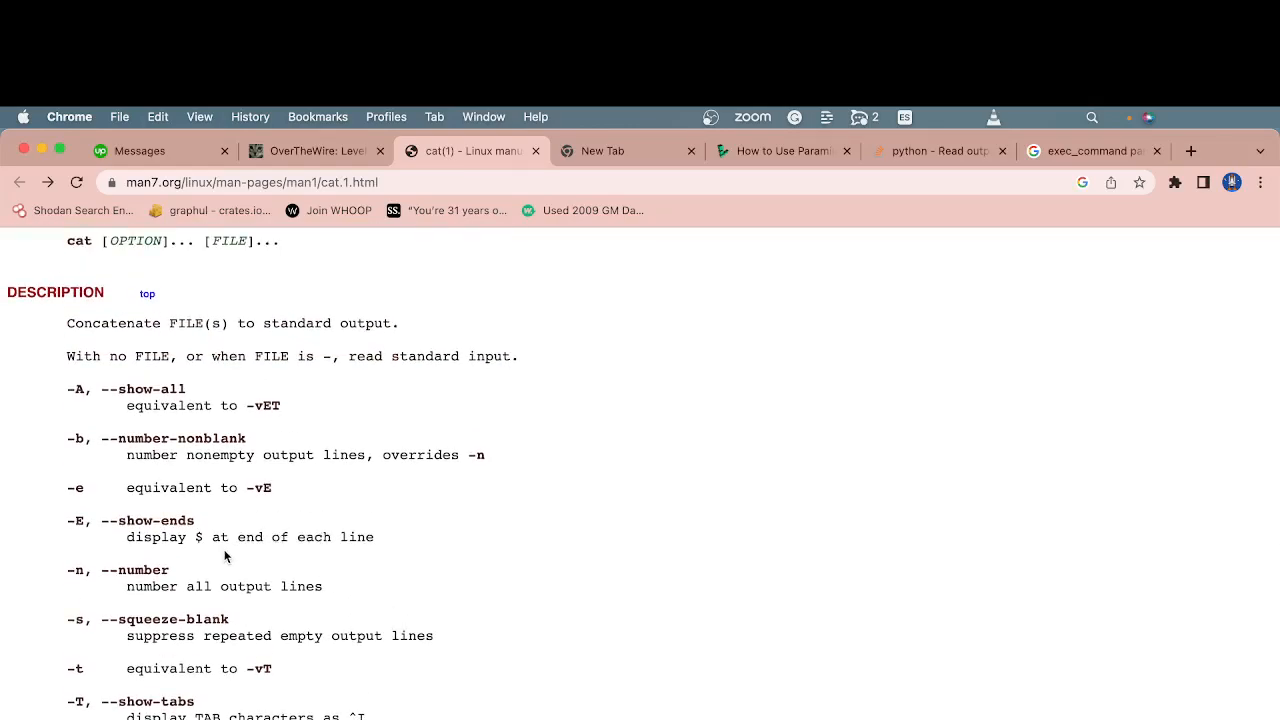
pyautogui.scroll(-3)
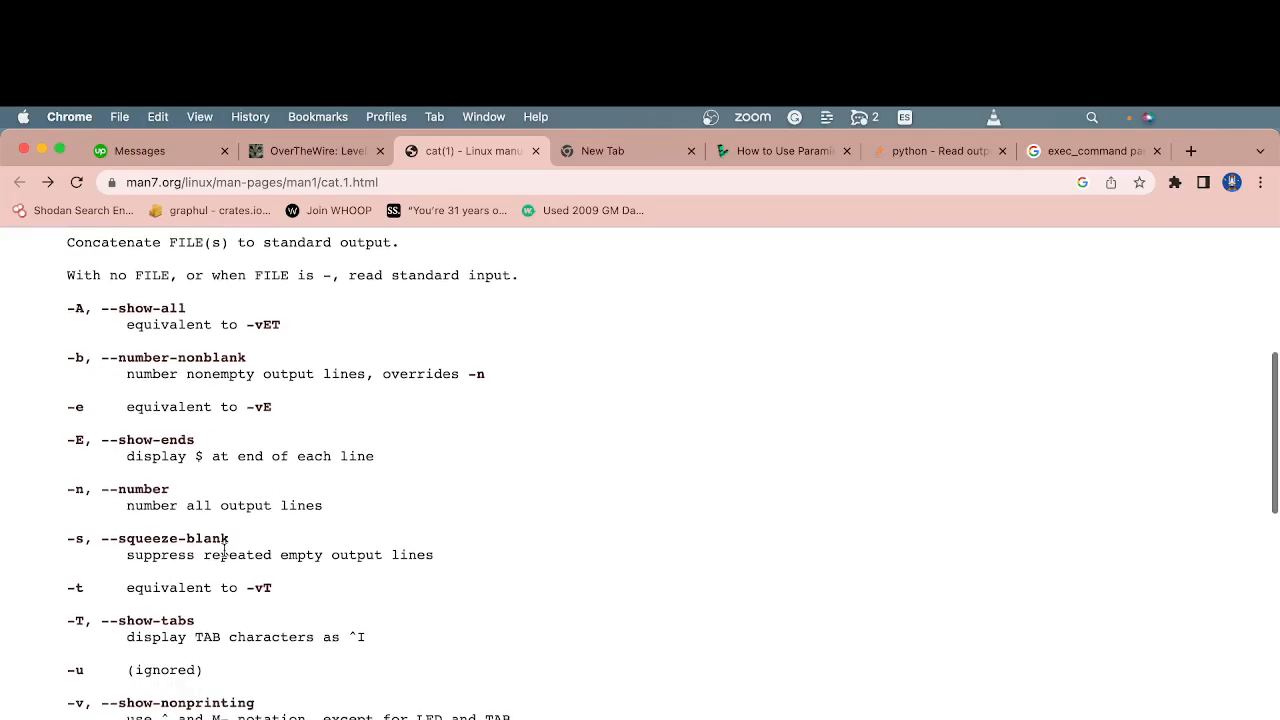
pyautogui.scroll(-3)
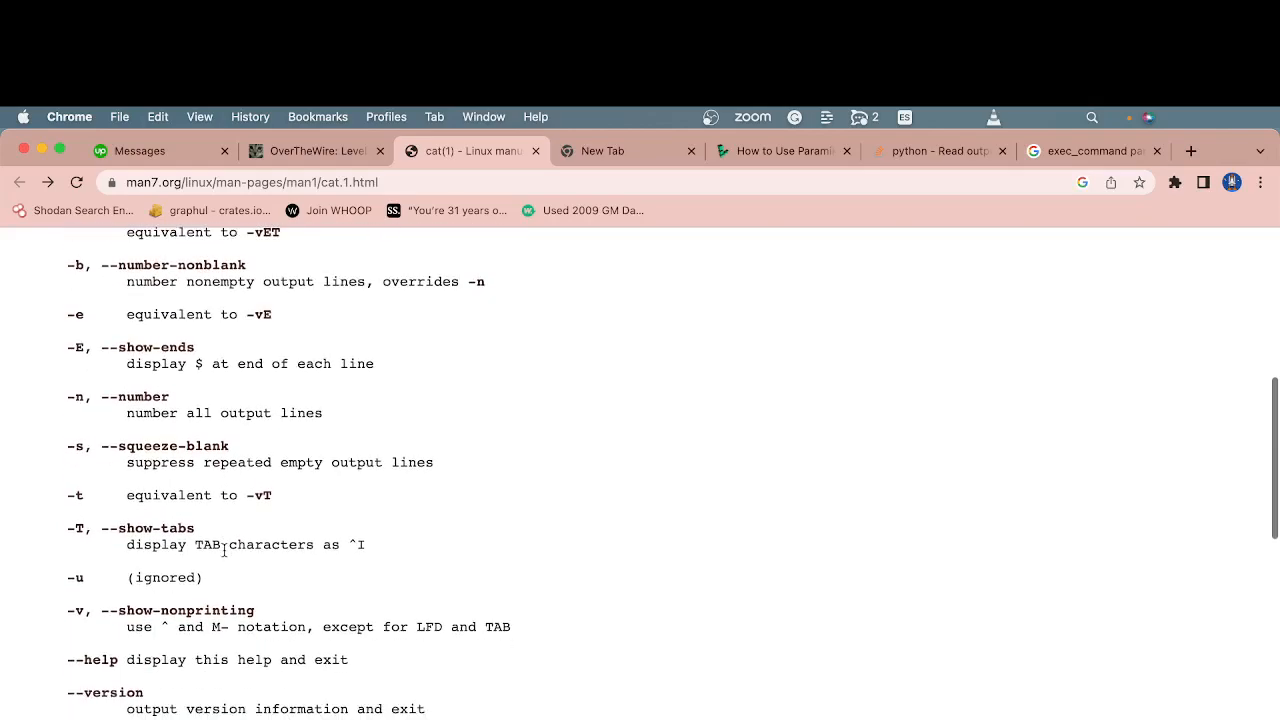
pyautogui.scroll(-3)
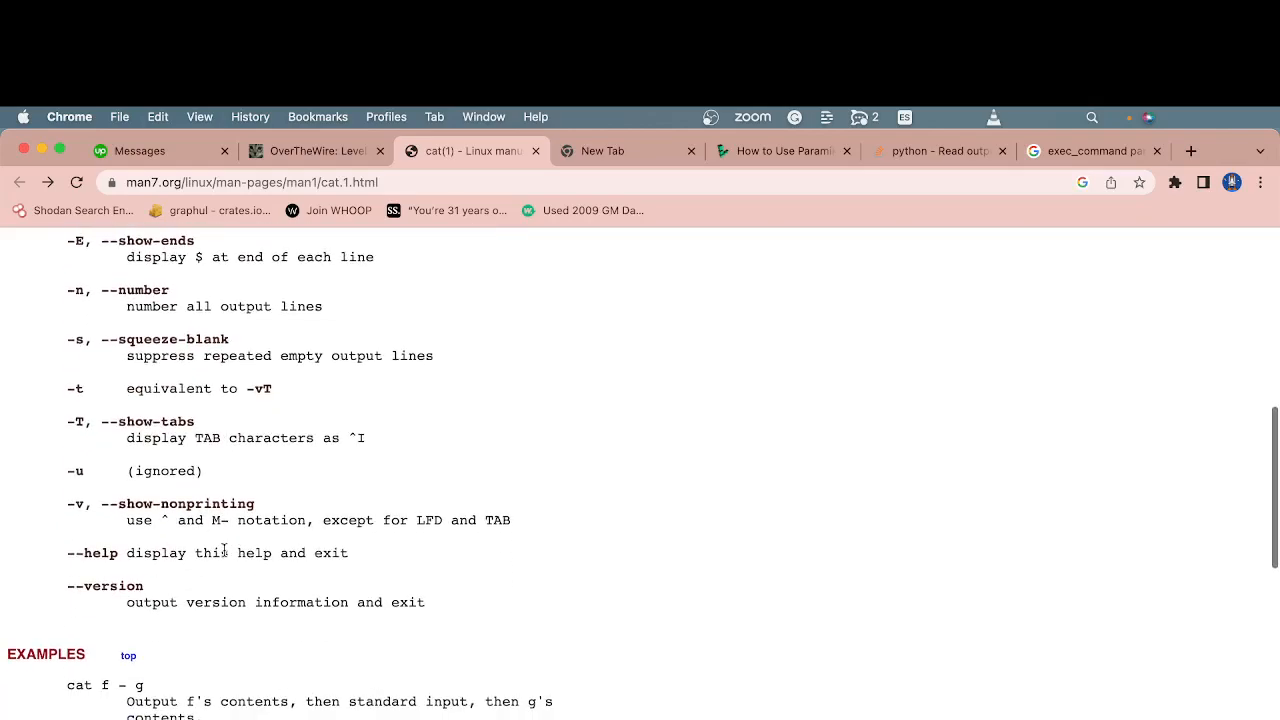
pyautogui.scroll(-3)
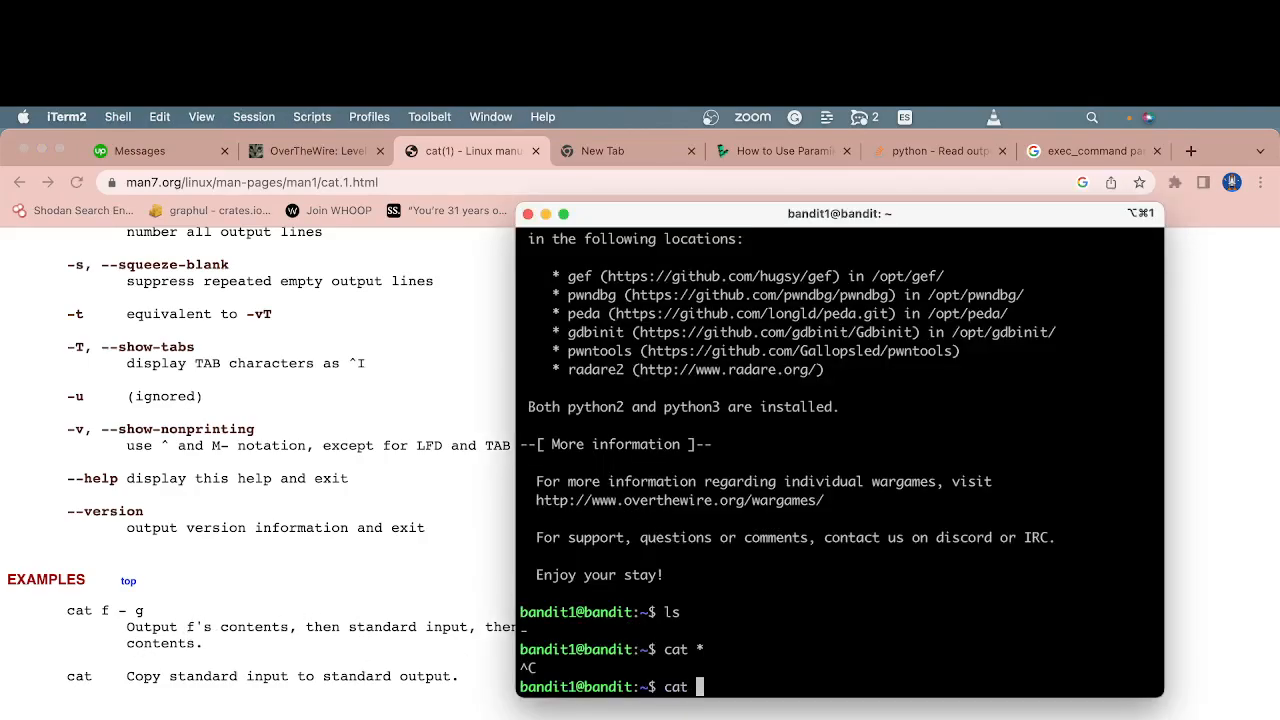
# Try cat - - and cancel it with Ctrl+C, then run cat < - to print the next password
pyautogui.write('- -')
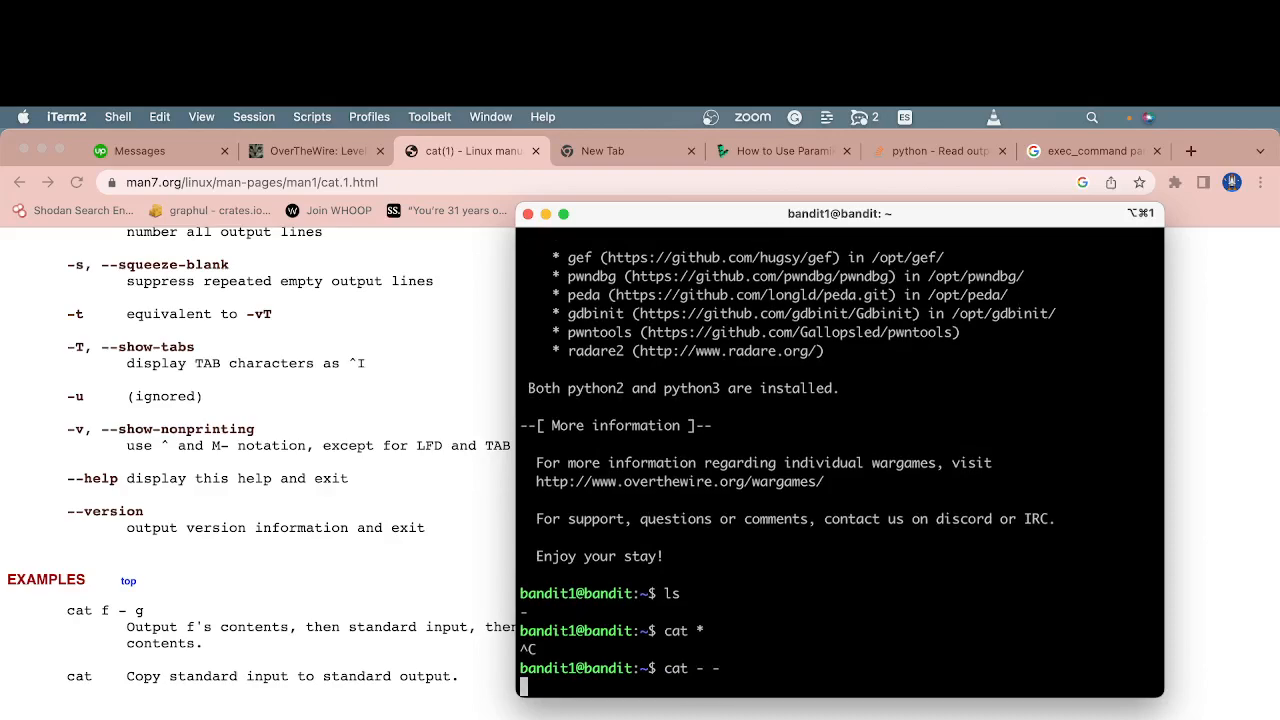
pyautogui.press('ctrl+c')
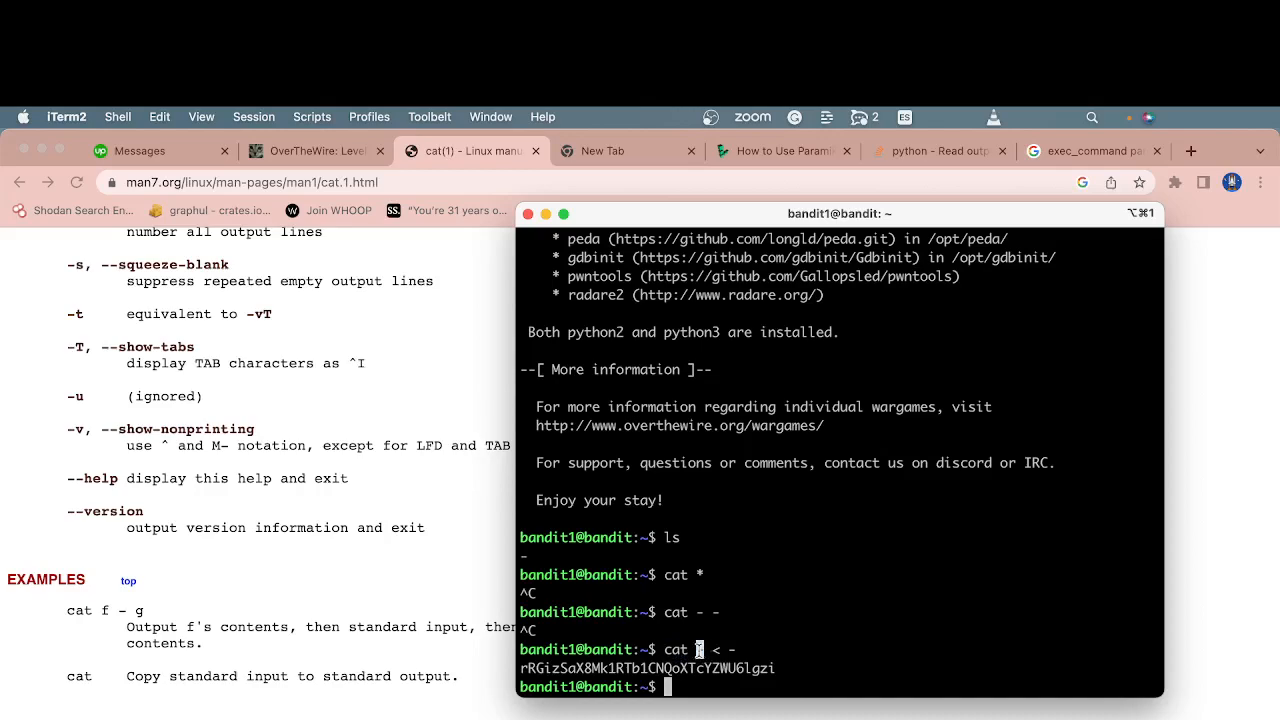
pyautogui.moveTo(716, 648)
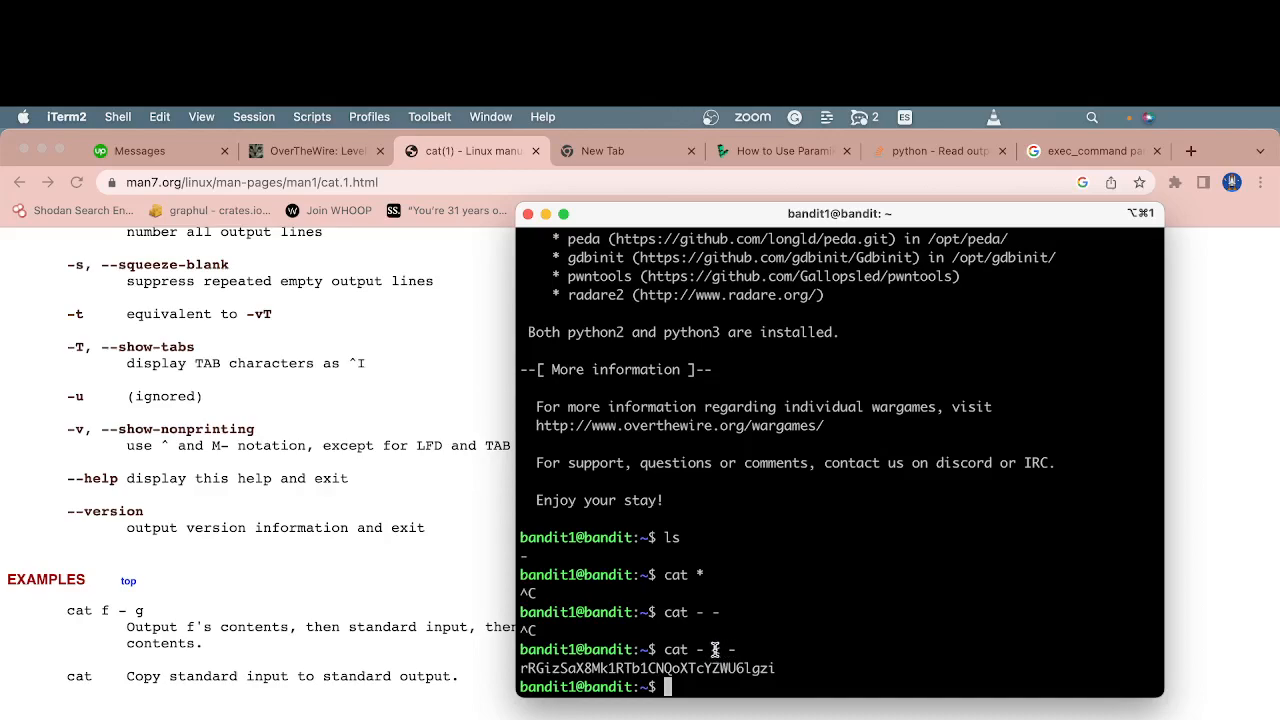
pyautogui.write('<')
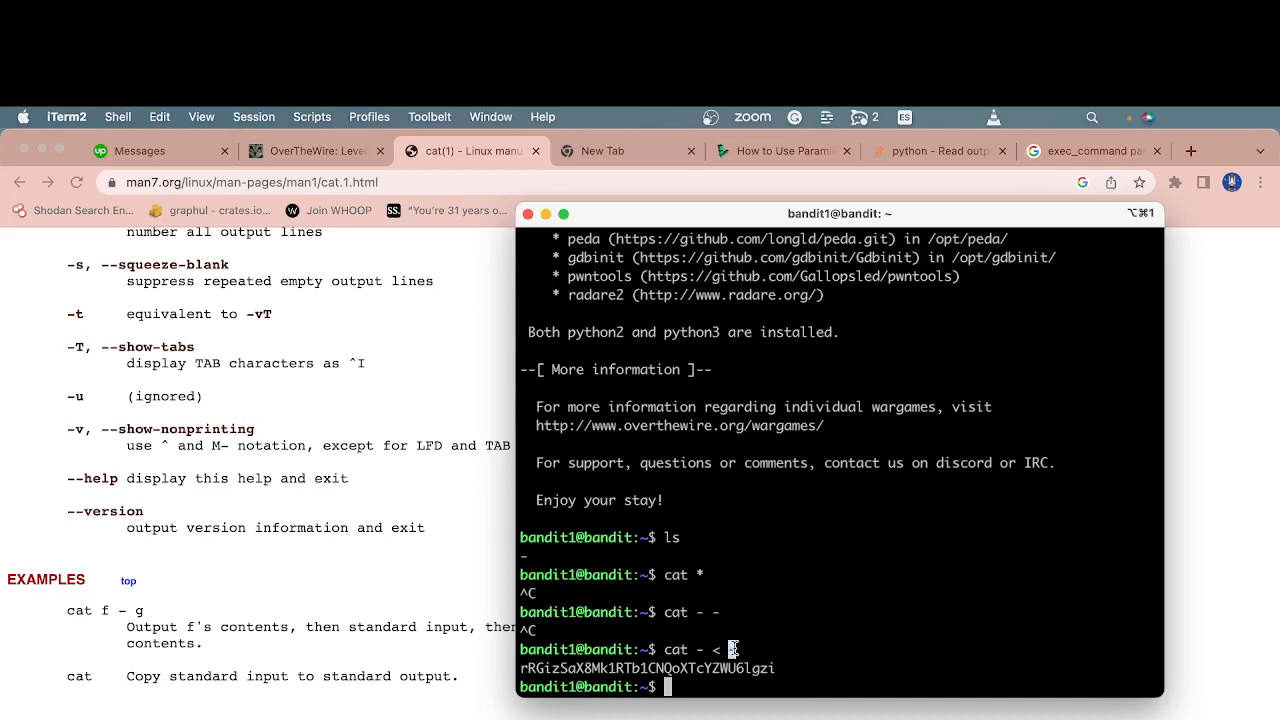
pyautogui.moveTo(728, 648)
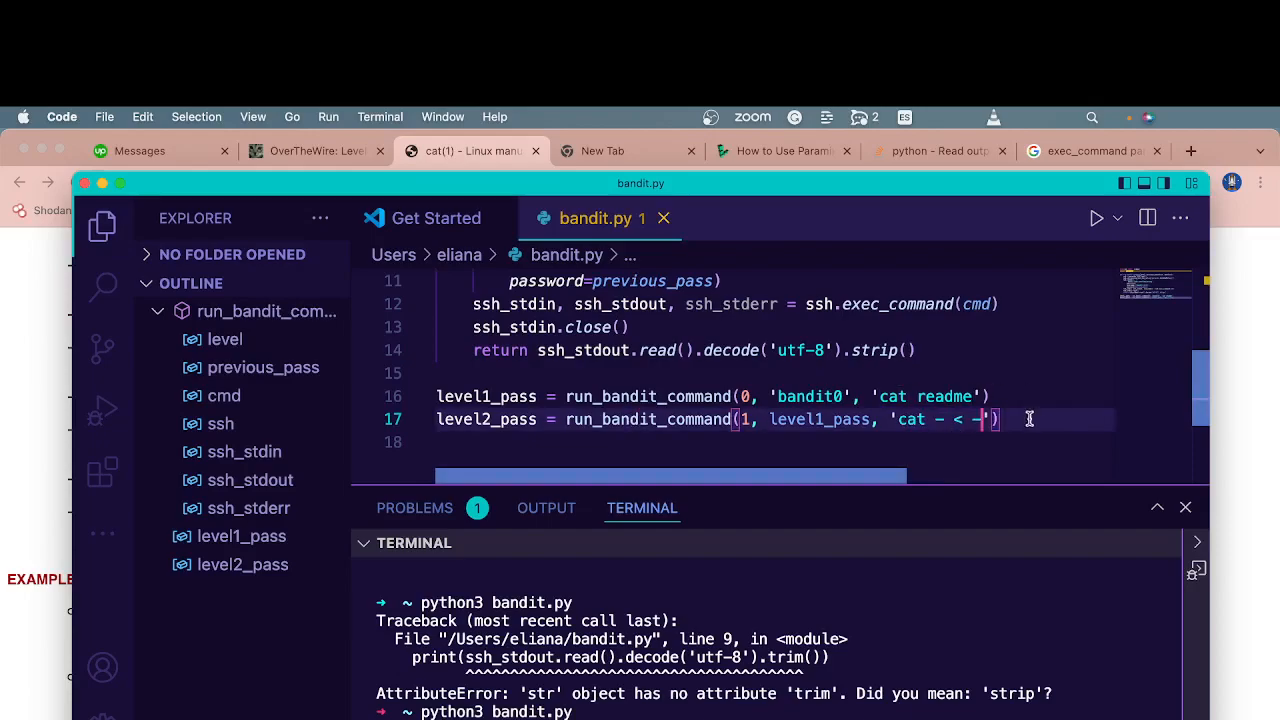
# Add print(level2_pass) and run python3 bandit.py so the level 2 password appears
pyautogui.write('print()')
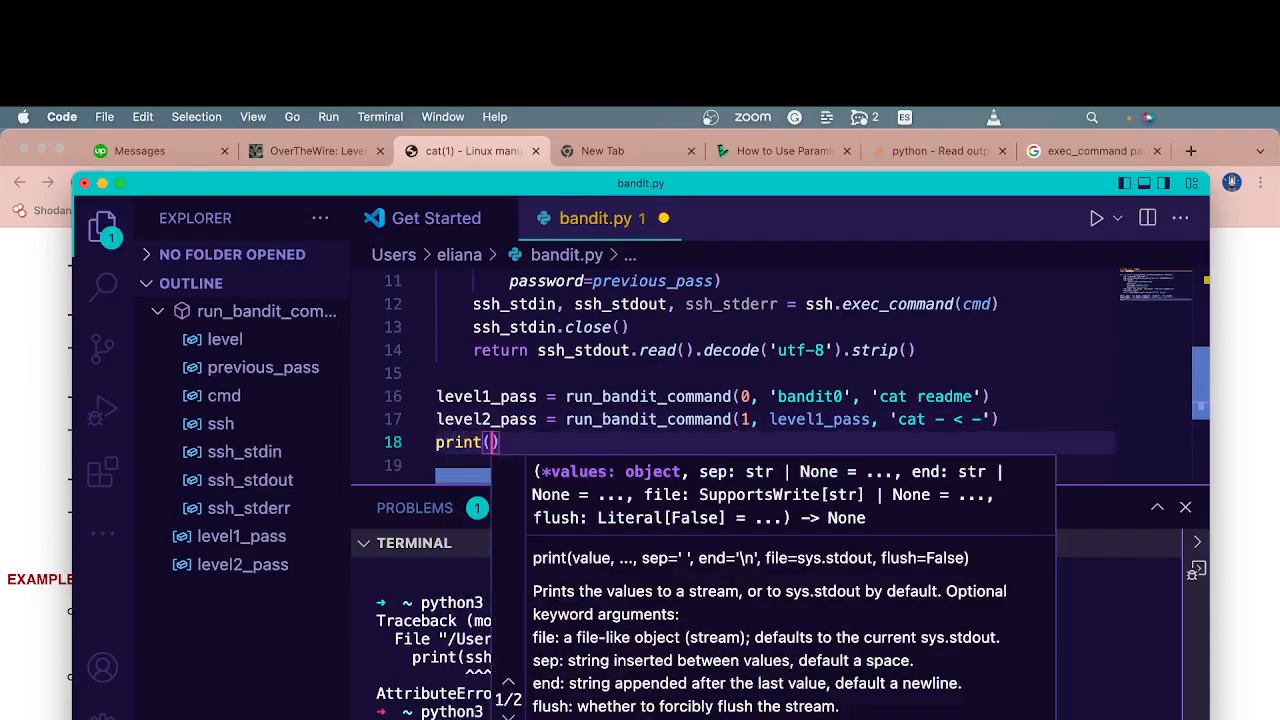
pyautogui.write('level2_pass')
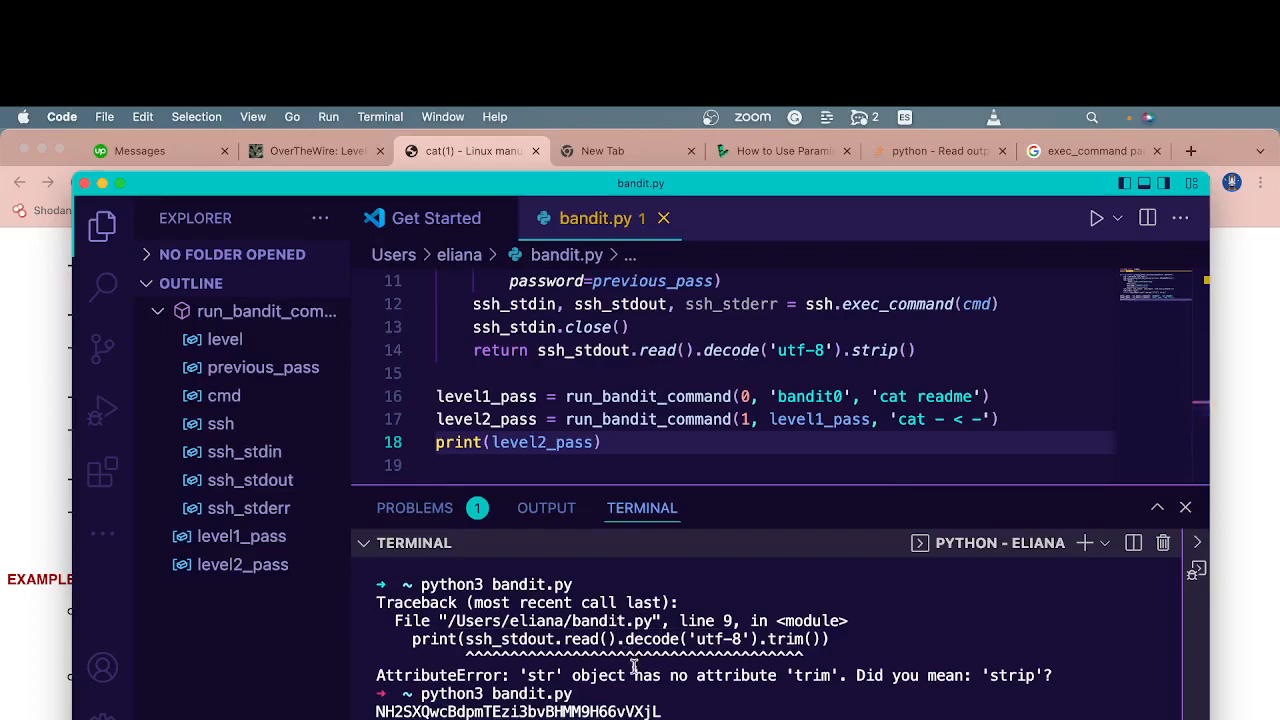
pyautogui.moveTo(648, 396)
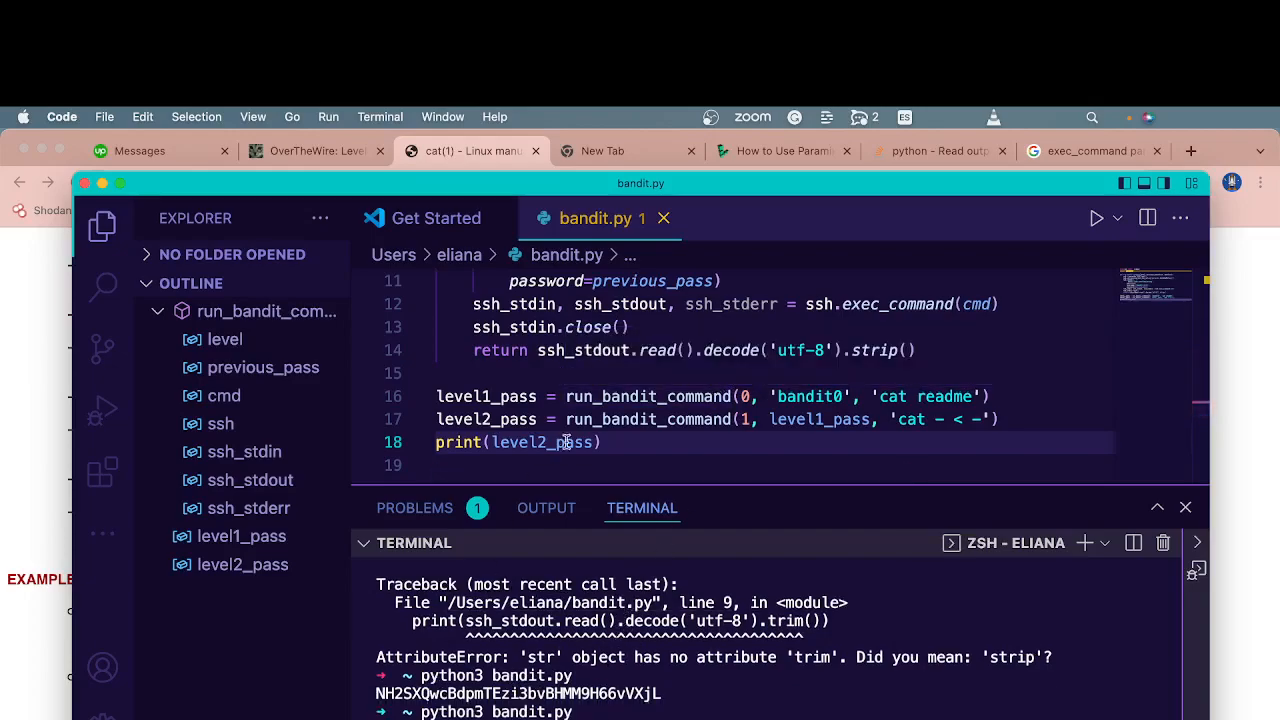
pyautogui.scroll(3)
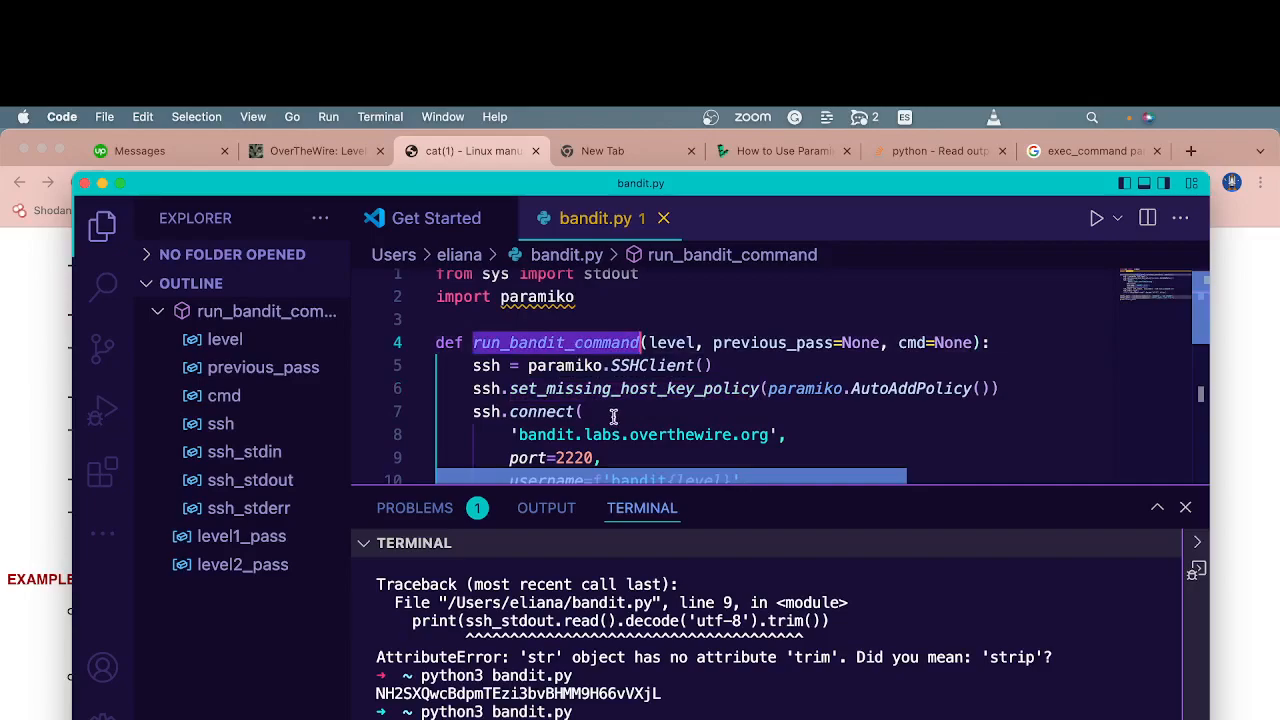
# Insert conn=None as the first parameter of run_bandit_command, before level
pyautogui.scroll(-3)
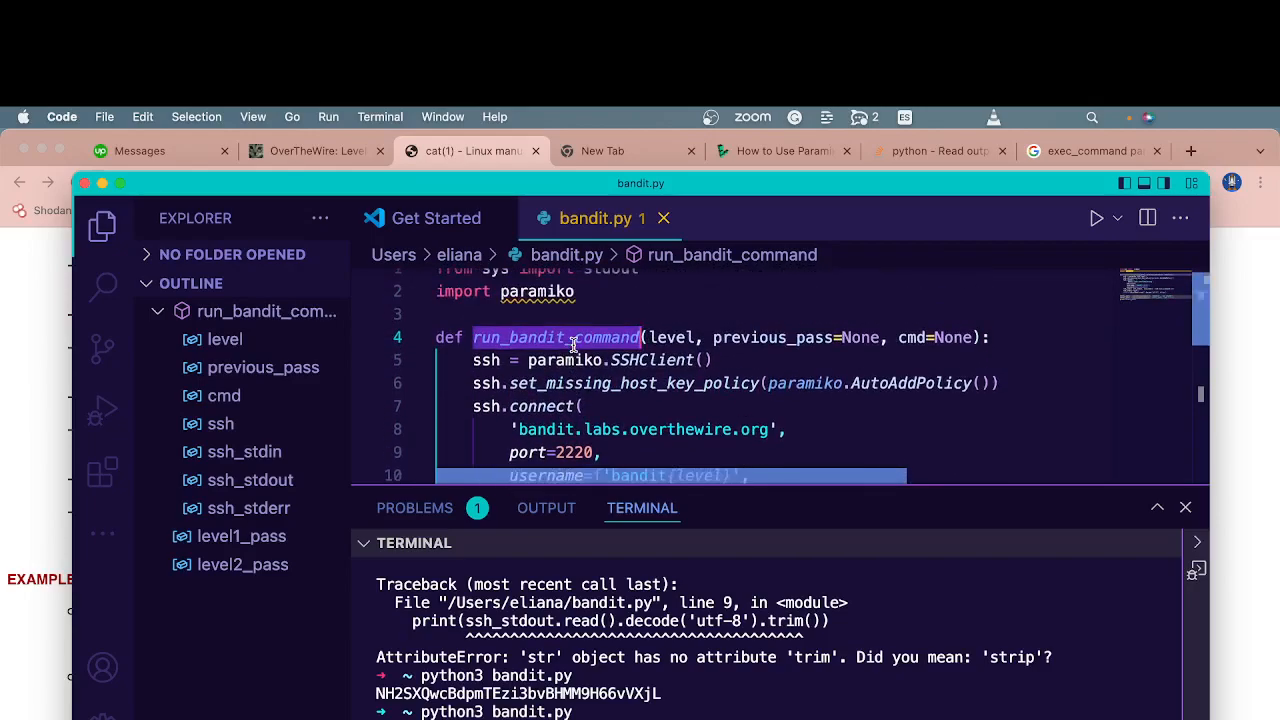
pyautogui.click(650, 336)
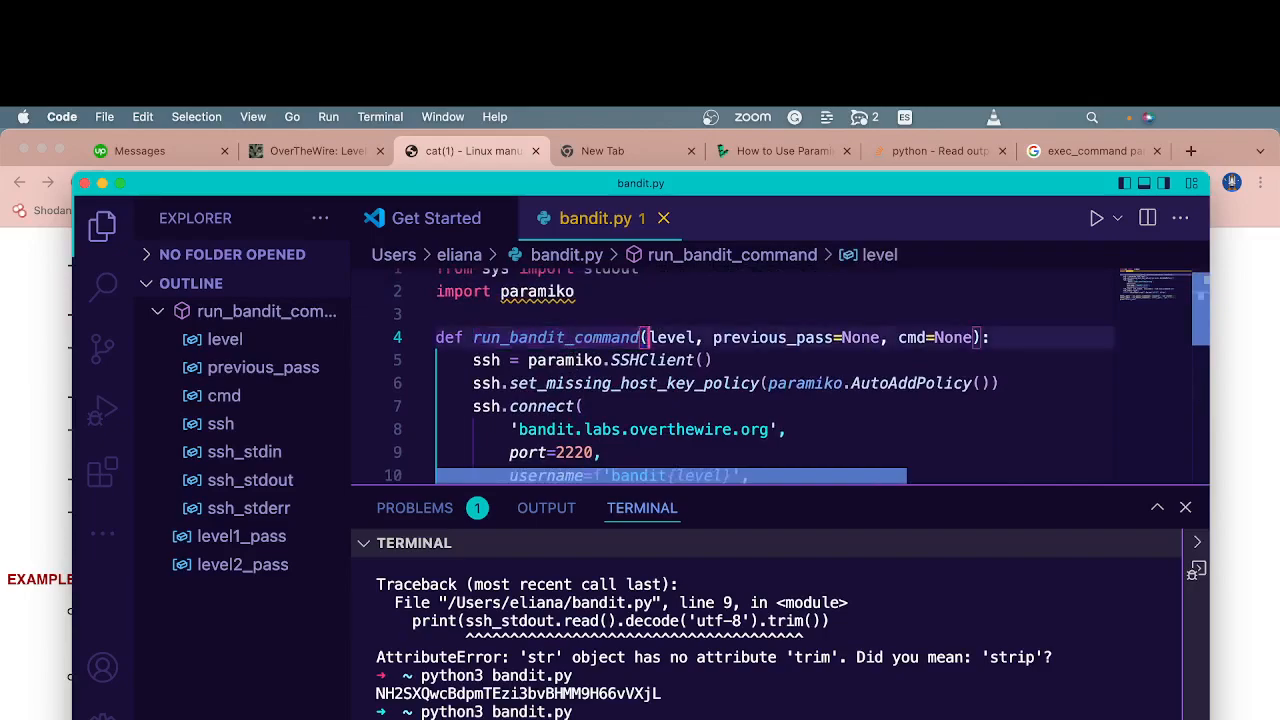
pyautogui.write('conn=None,')
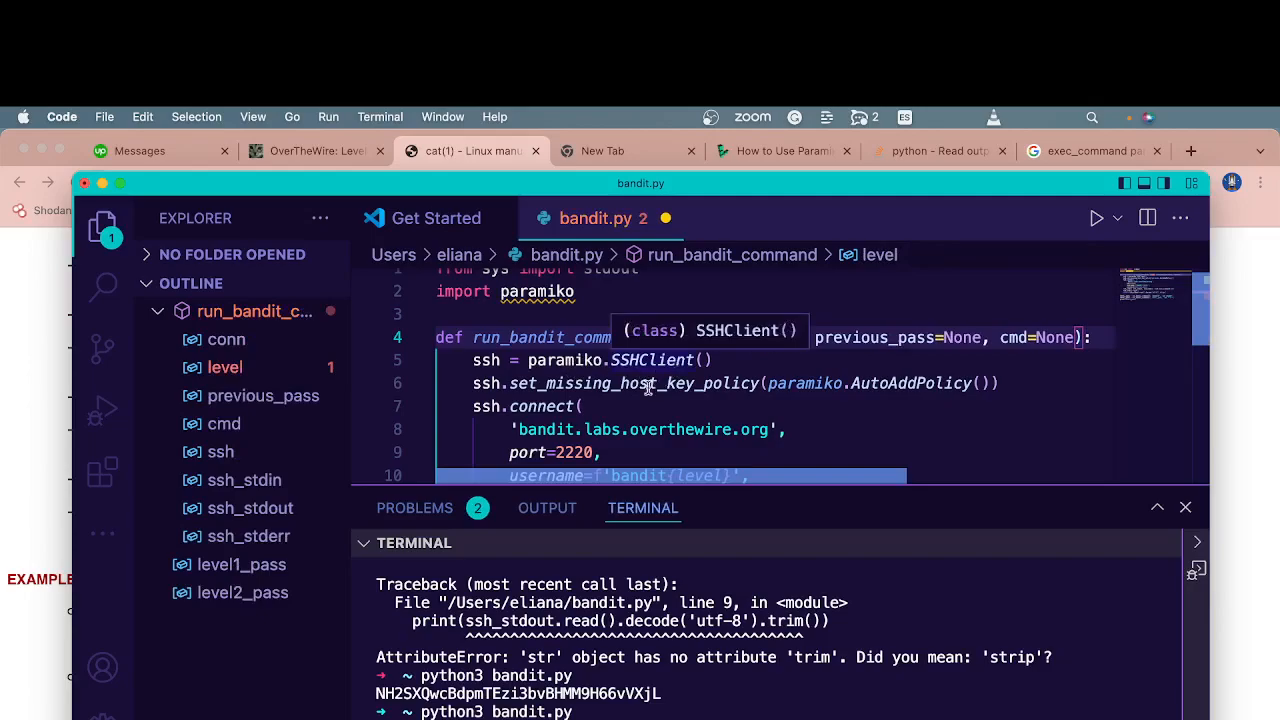
pyautogui.scroll(-3)
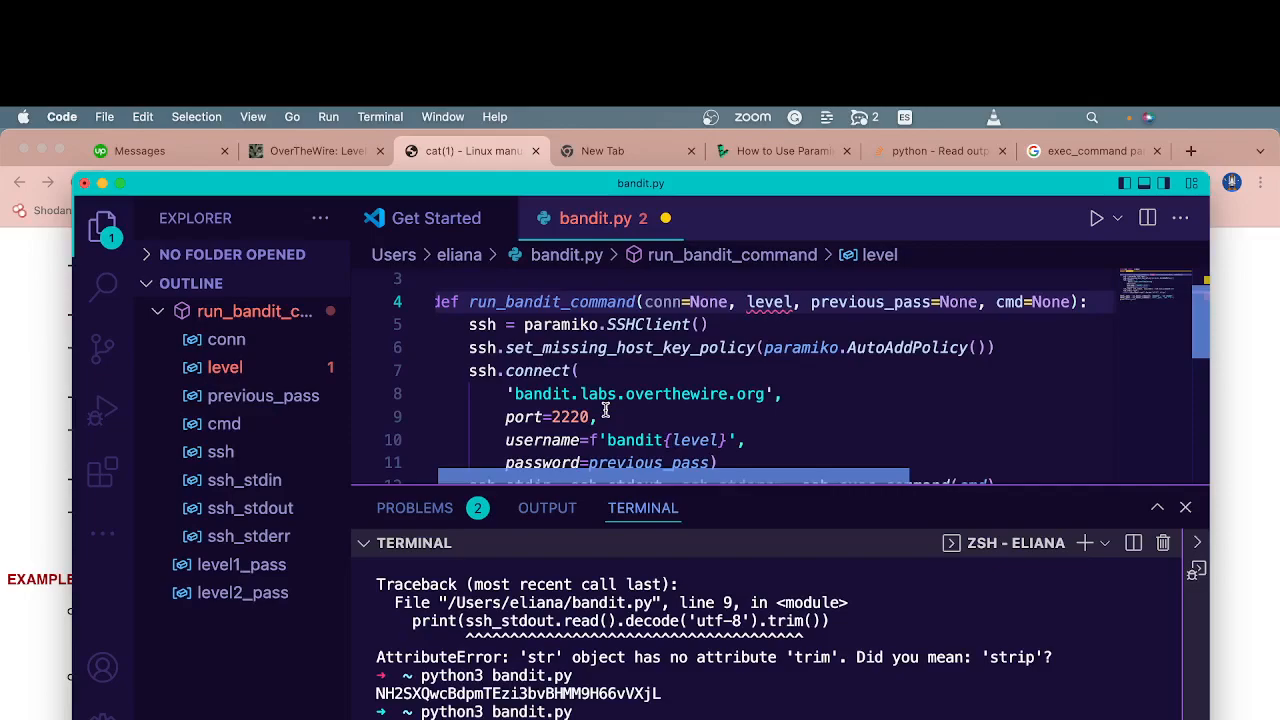
pyautogui.moveTo(710, 302)
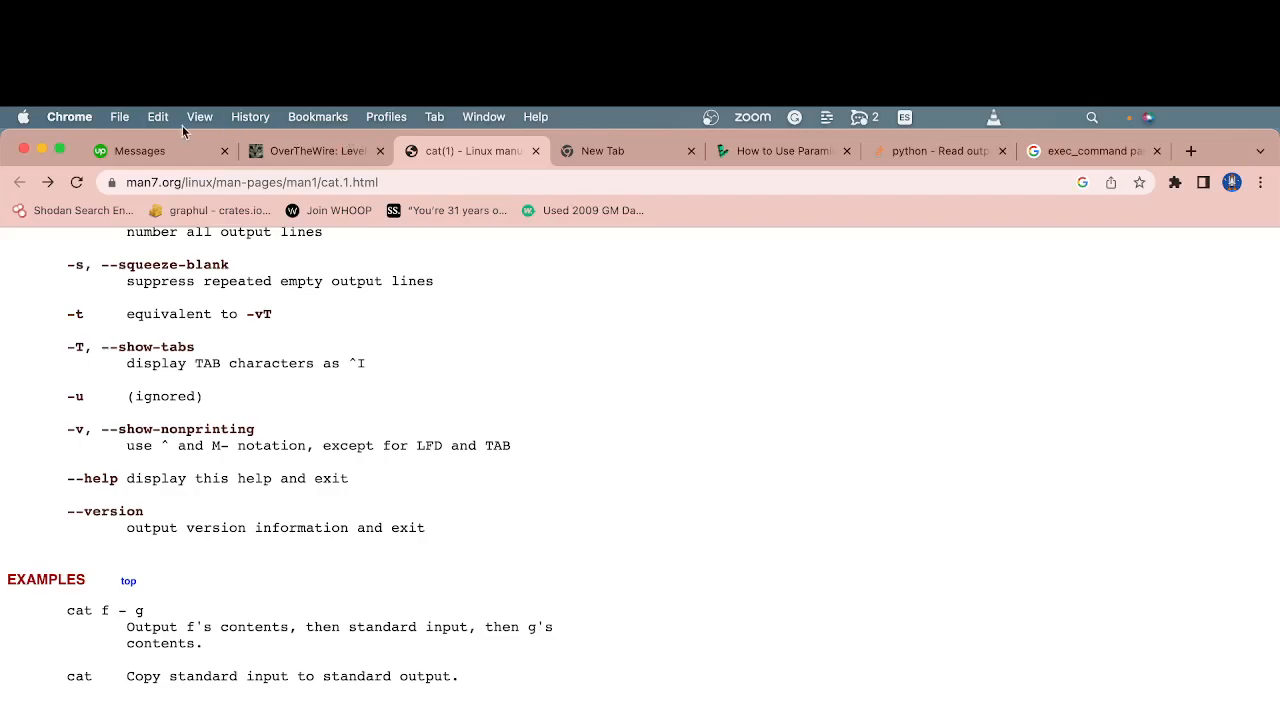
# Bring up the OverTheWire Bandit Level 2 → Level 3 goal page
pyautogui.click(316, 150)
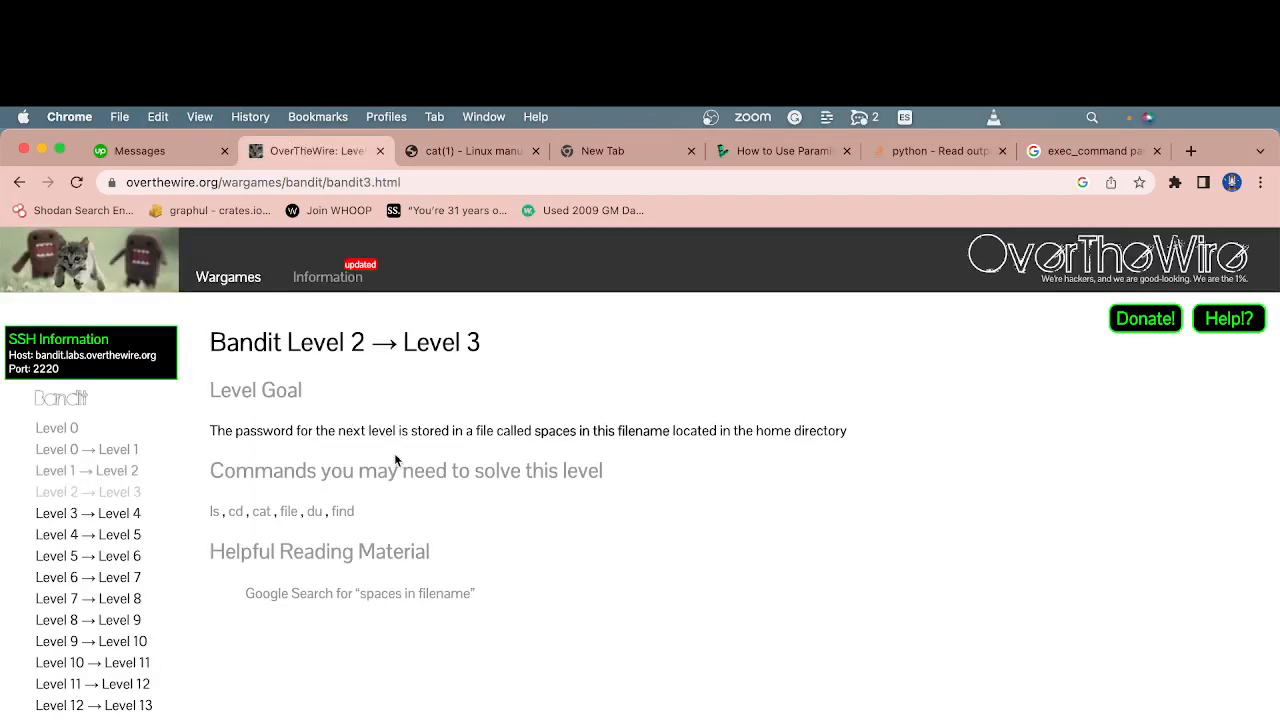
pyautogui.moveTo(578, 446)
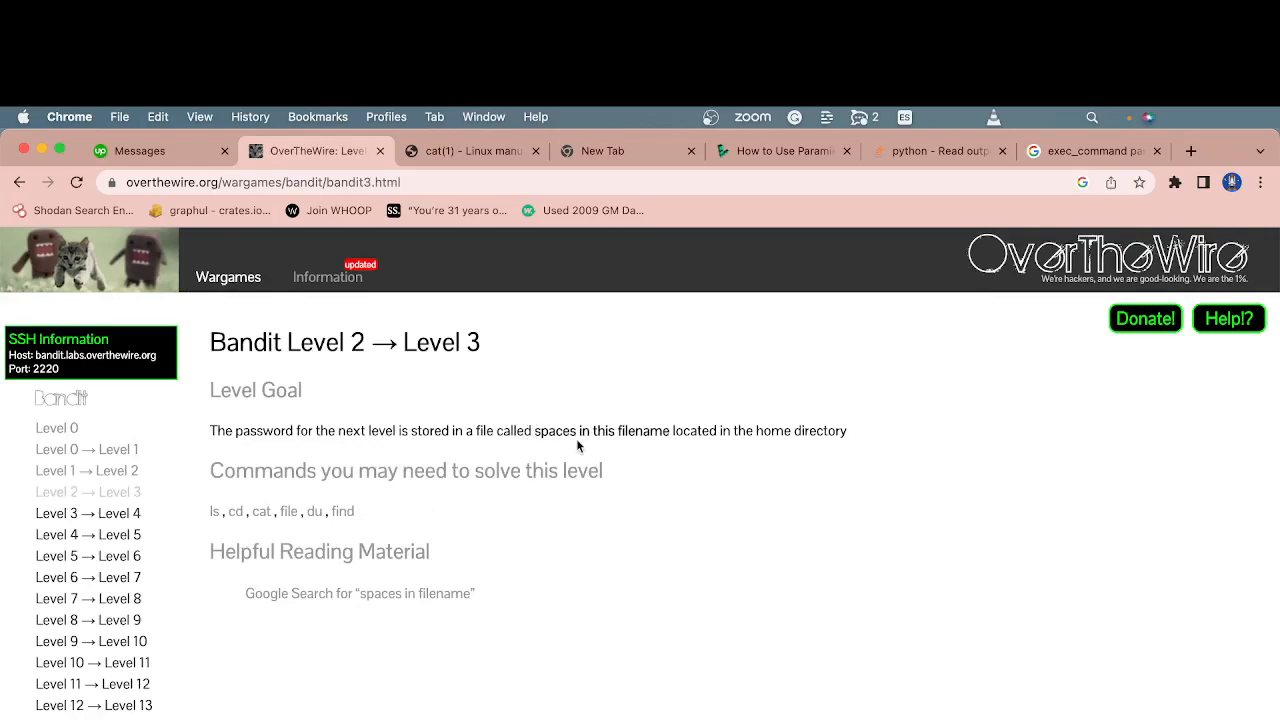
pyautogui.moveTo(324, 514)
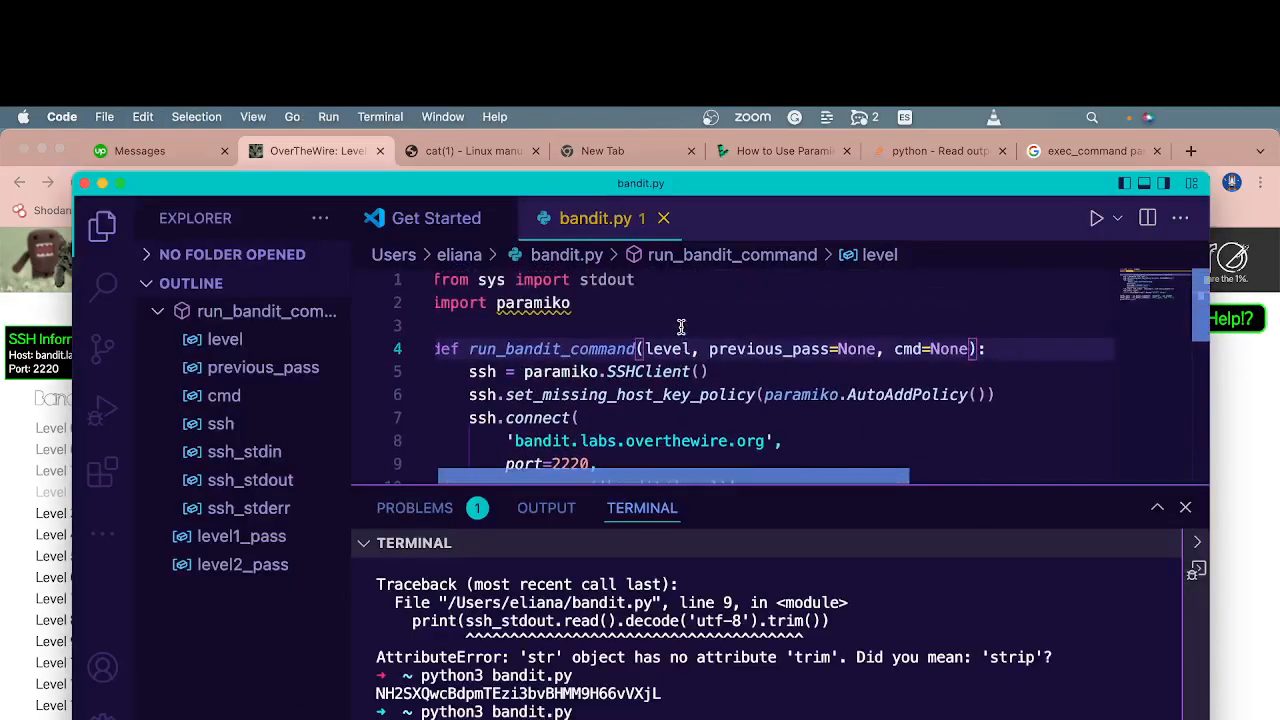
# Experiment with a conn= parameter before level in run_bandit_command, leaving level as the first parameter
pyautogui.doubleClick(552, 348)
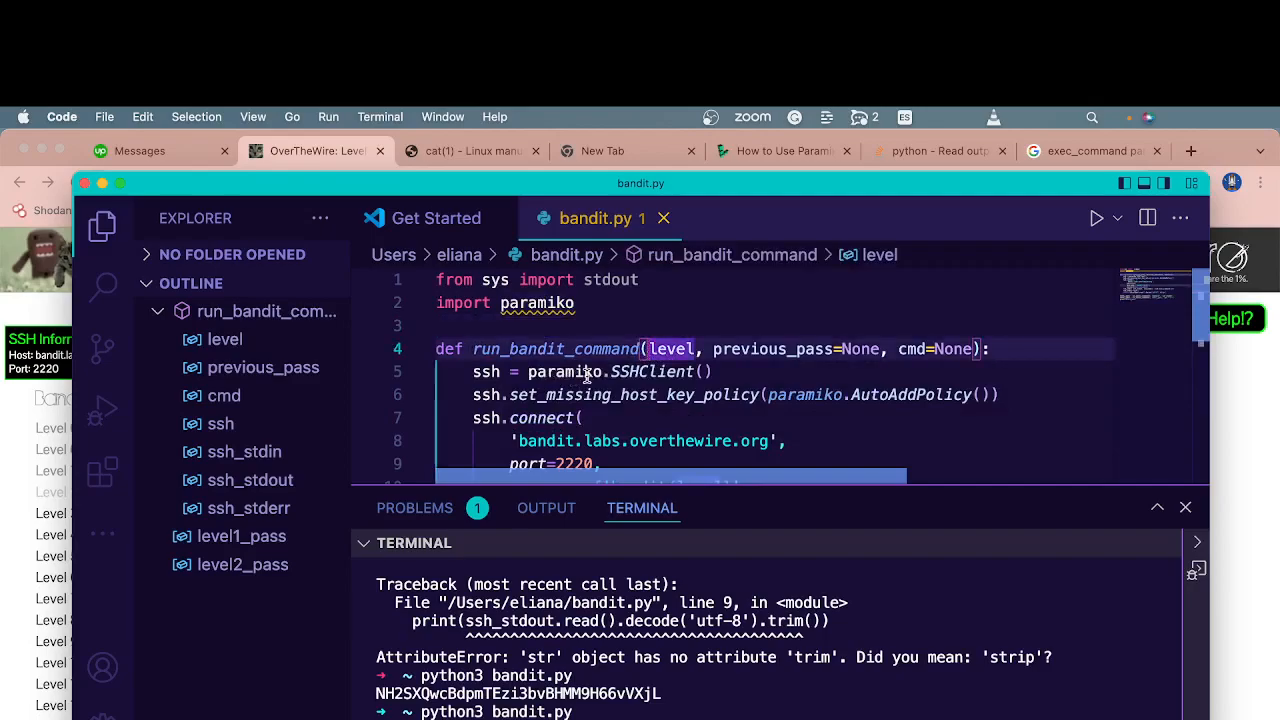
pyautogui.write('conn=')
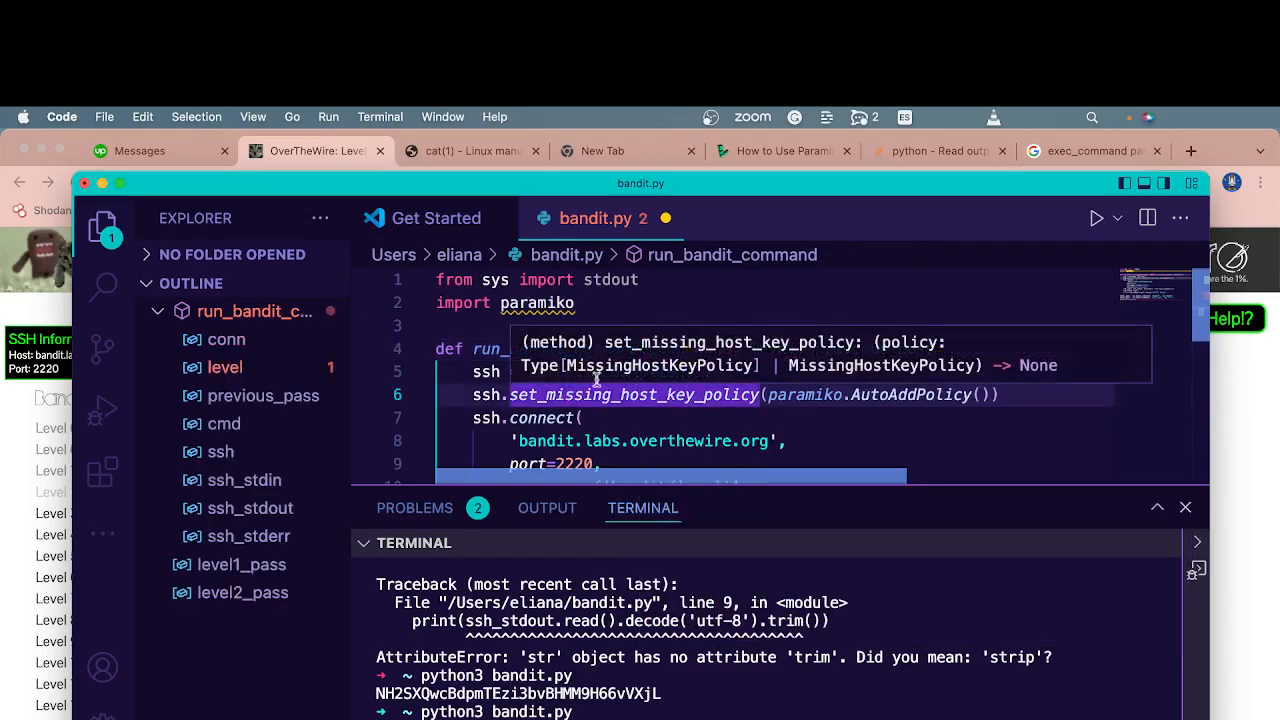
pyautogui.scroll(-3)
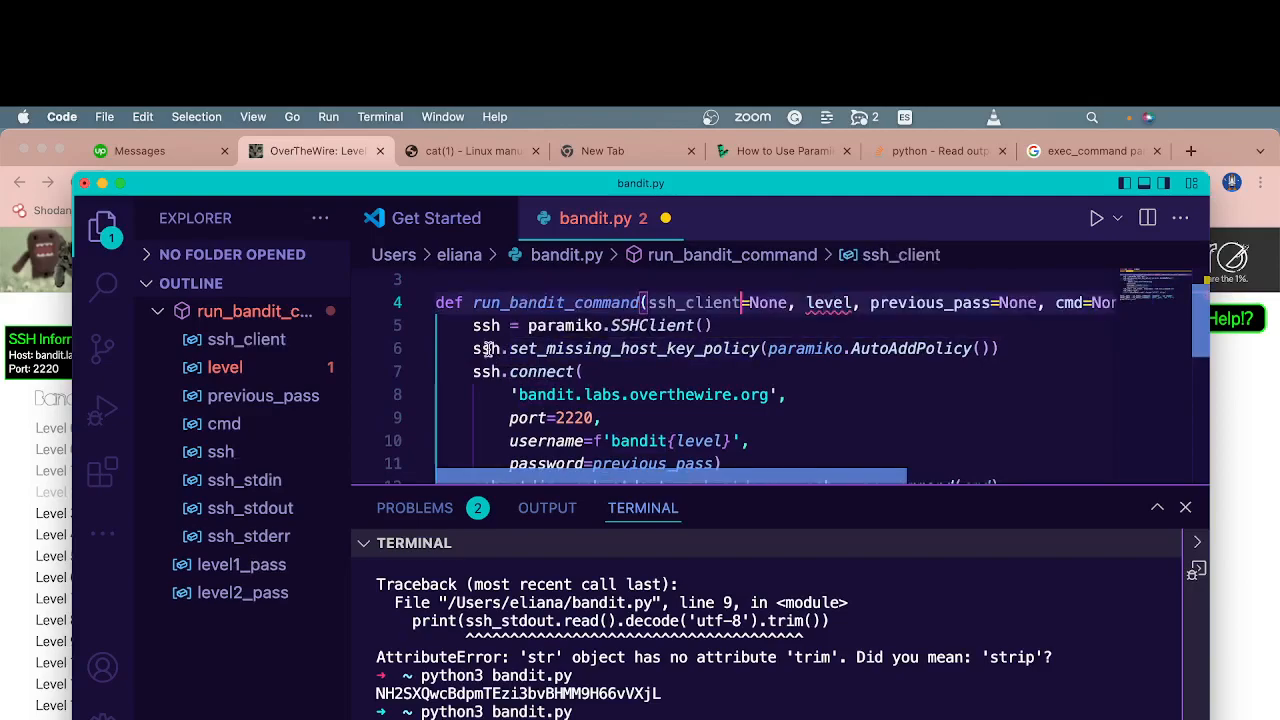
# Rename the ssh variable to ssh_client throughout and mark the unused stderr output as _ssh_stderr
pyautogui.doubleClick(692, 302)
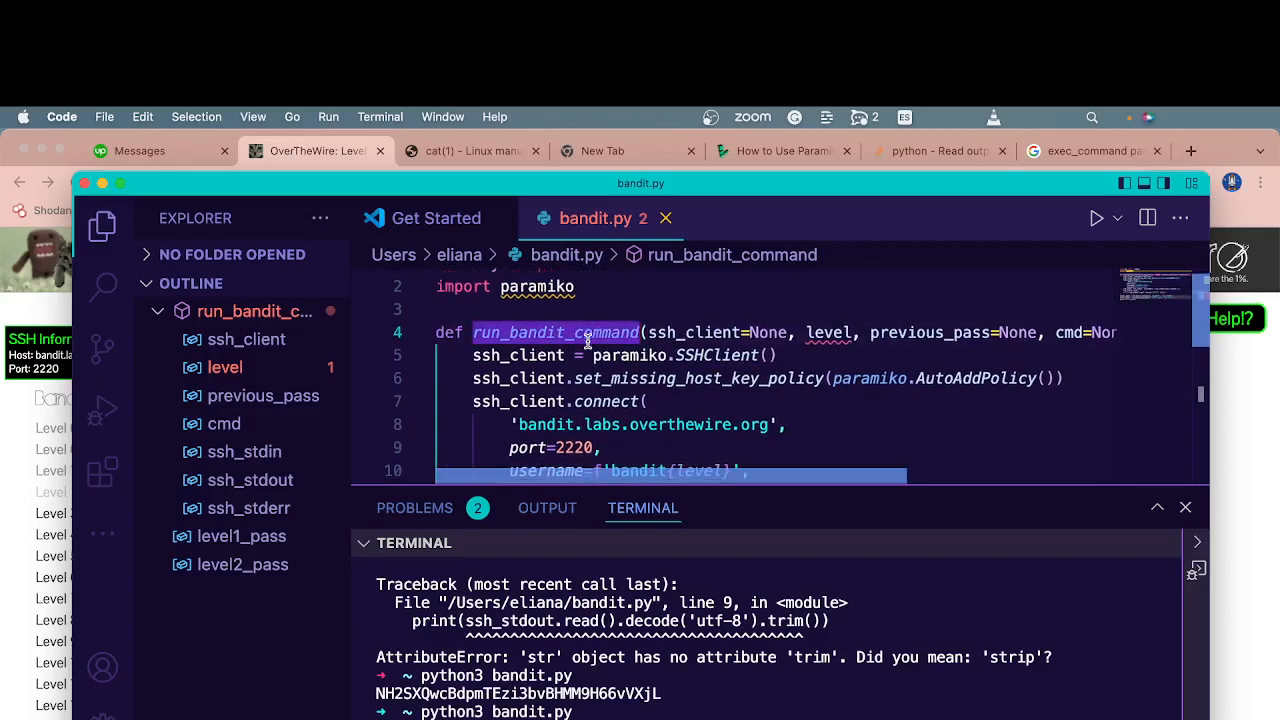
pyautogui.write('from sys import stdout')
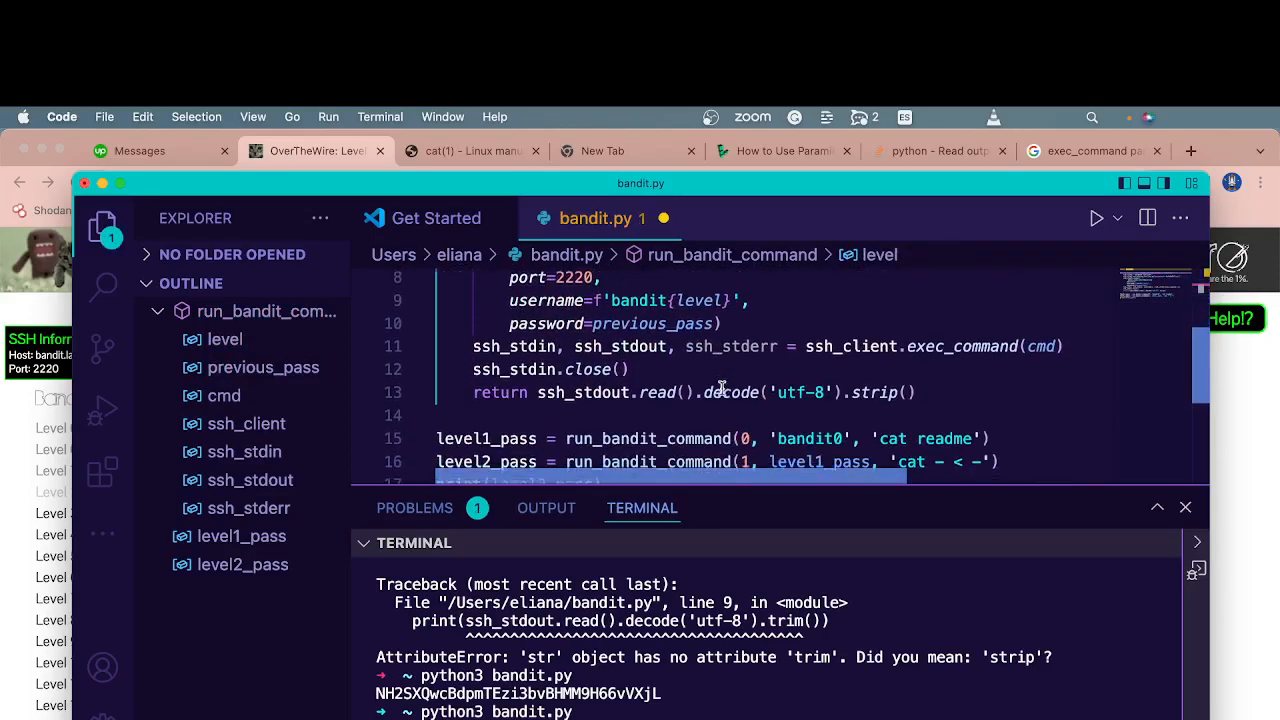
pyautogui.scroll(-3)
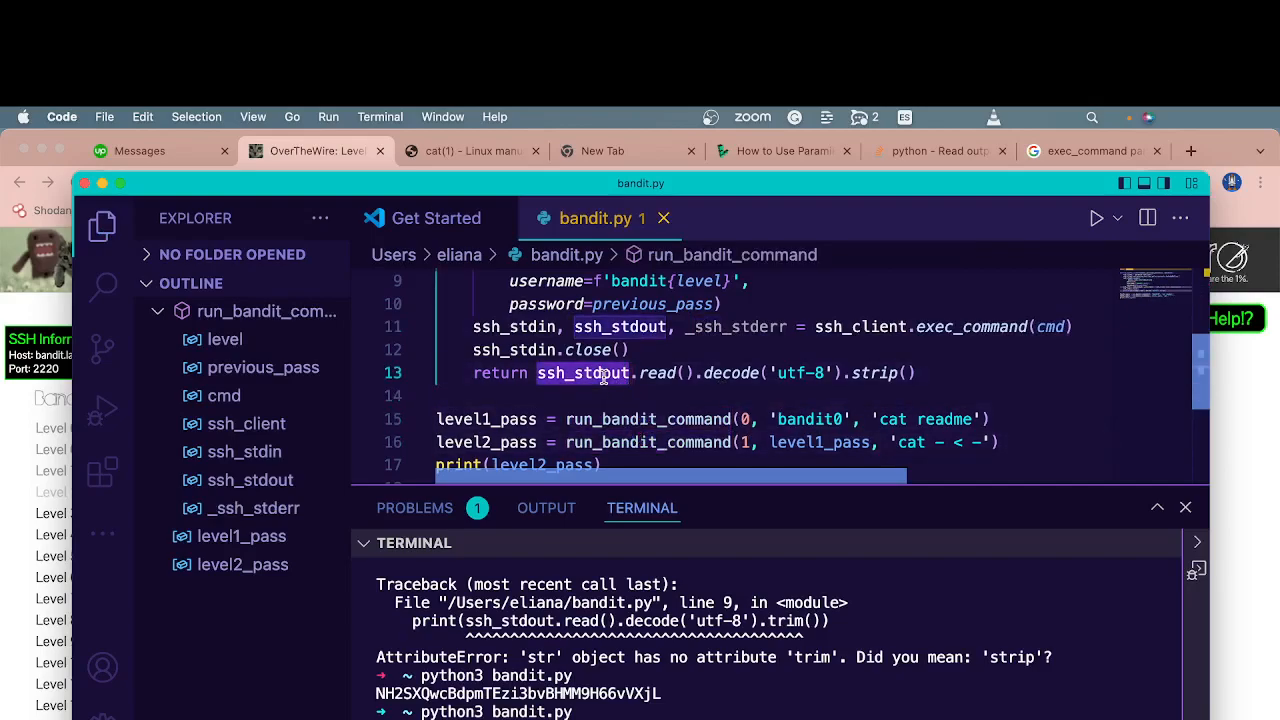
pyautogui.scroll(-3)
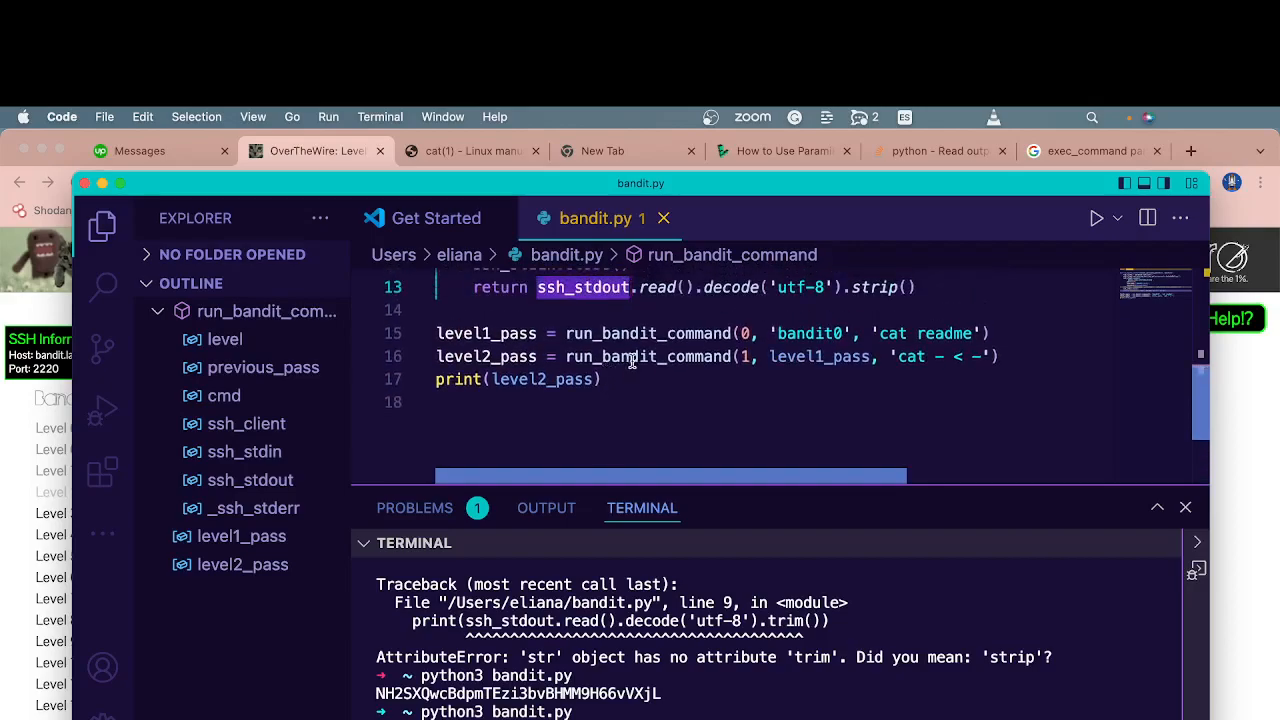
pyautogui.click(648, 356)
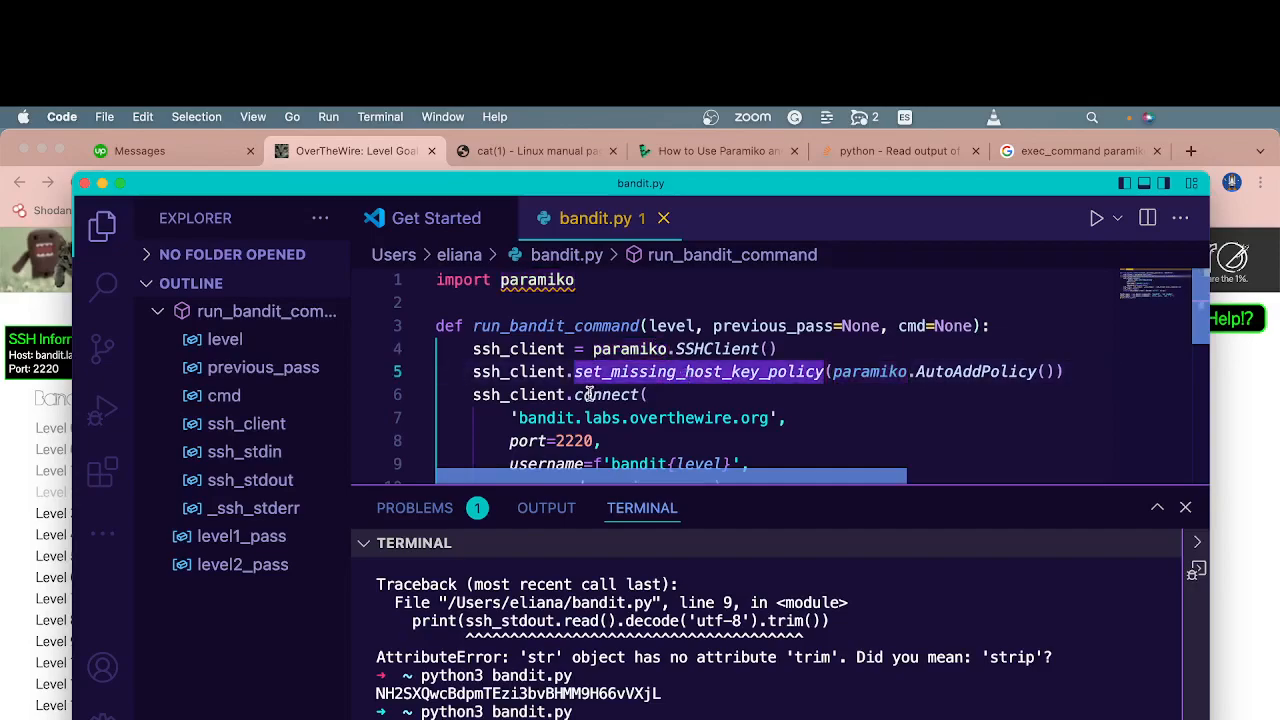
# Check the unused _ssh_stderr hint in bandit.py, then bring up the Bandit Level 2 → 3 goal page in Chrome
pyautogui.click(668, 372)
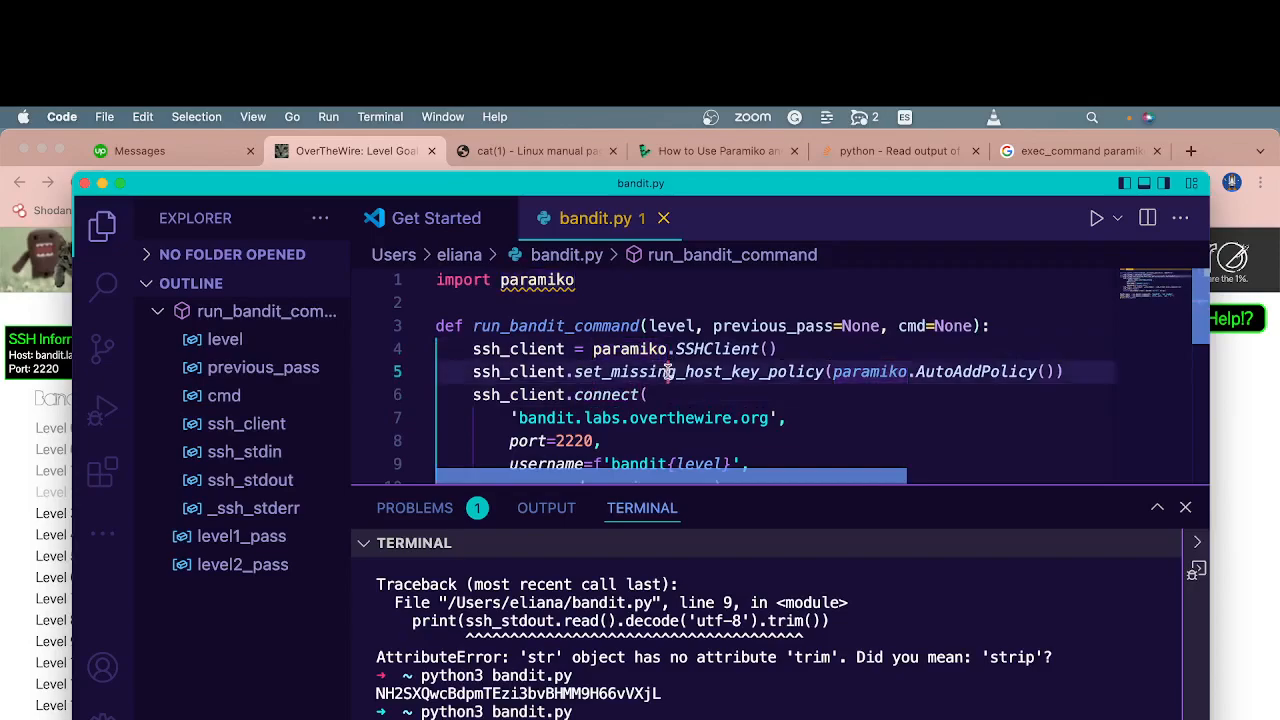
pyautogui.scroll(-3)
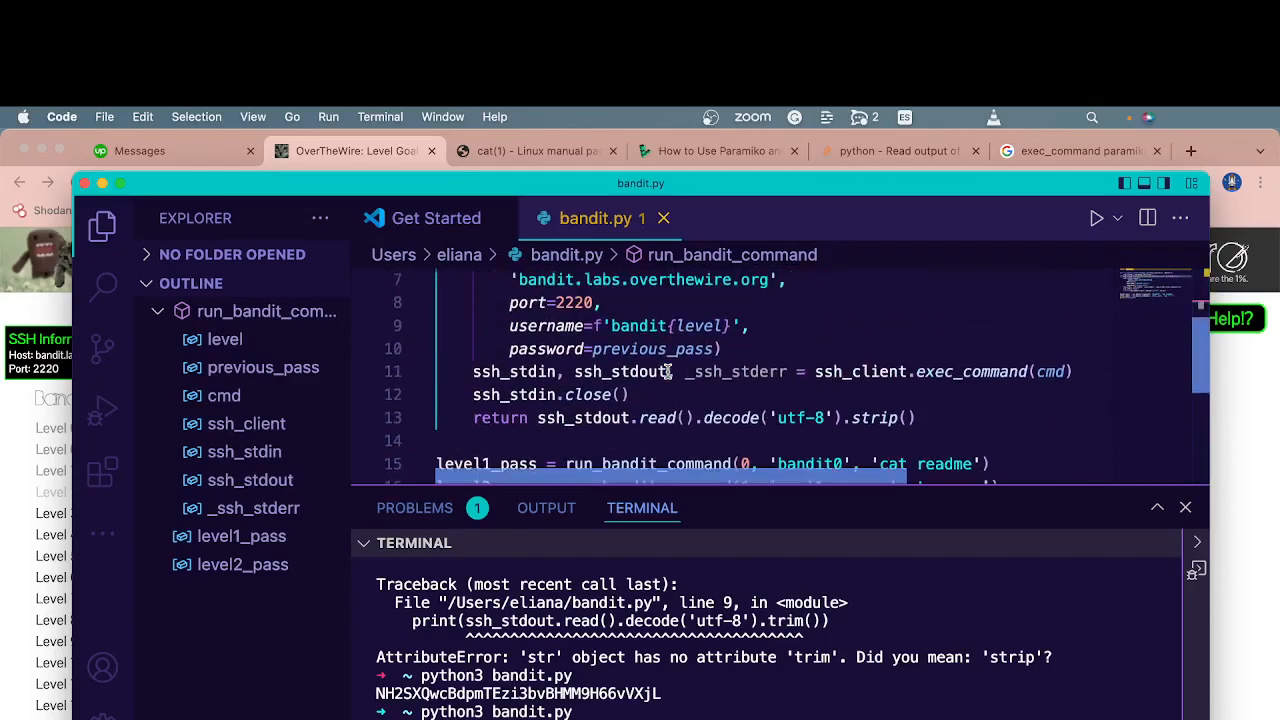
pyautogui.click(644, 372)
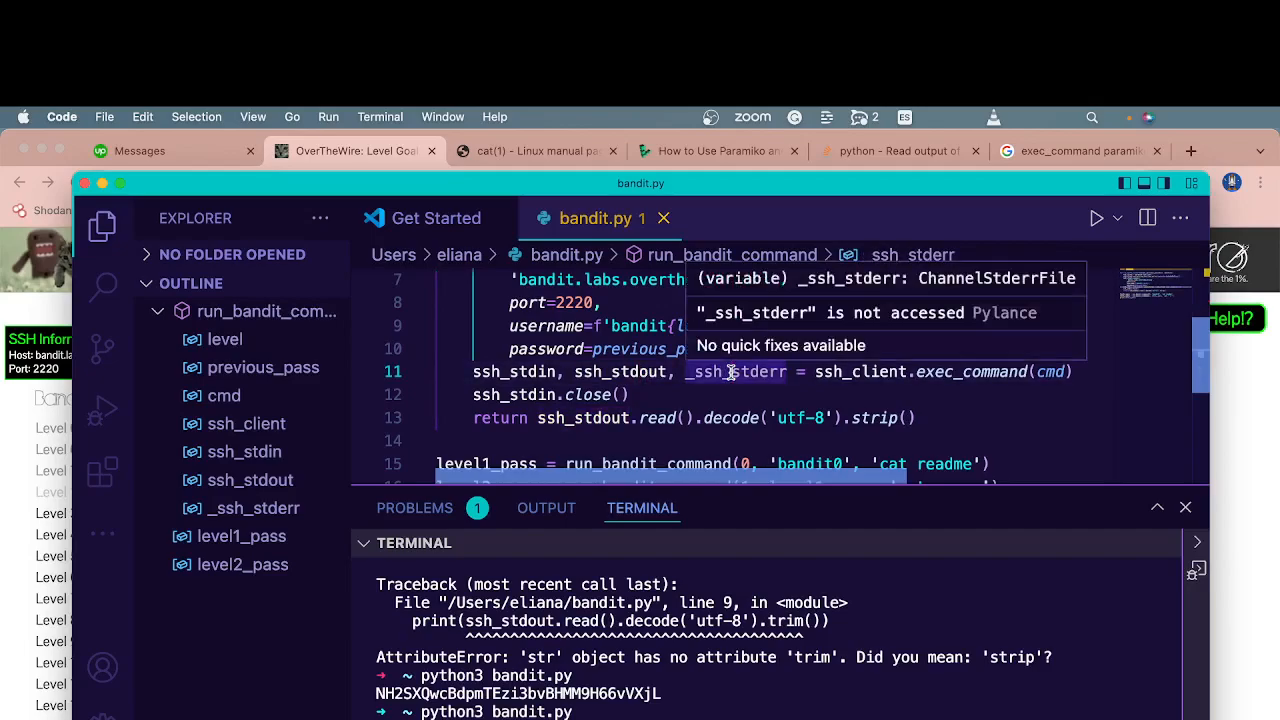
pyautogui.click(356, 150)
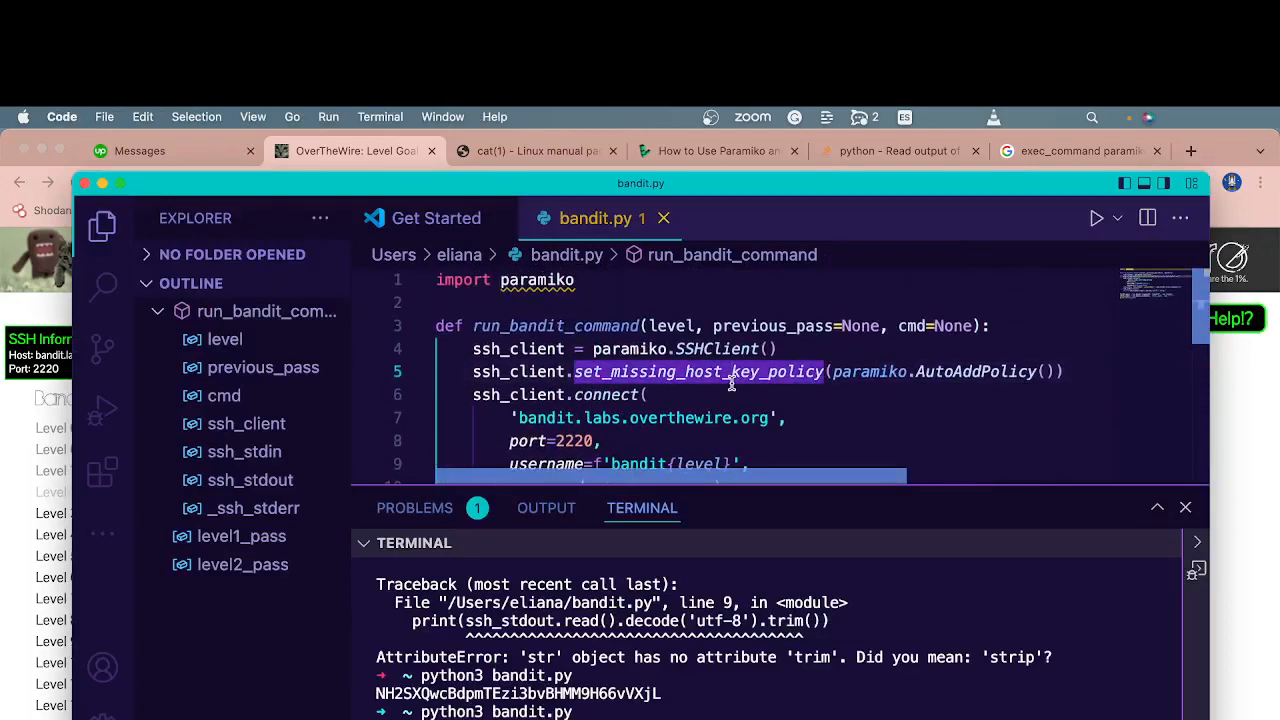
pyautogui.click(356, 150)
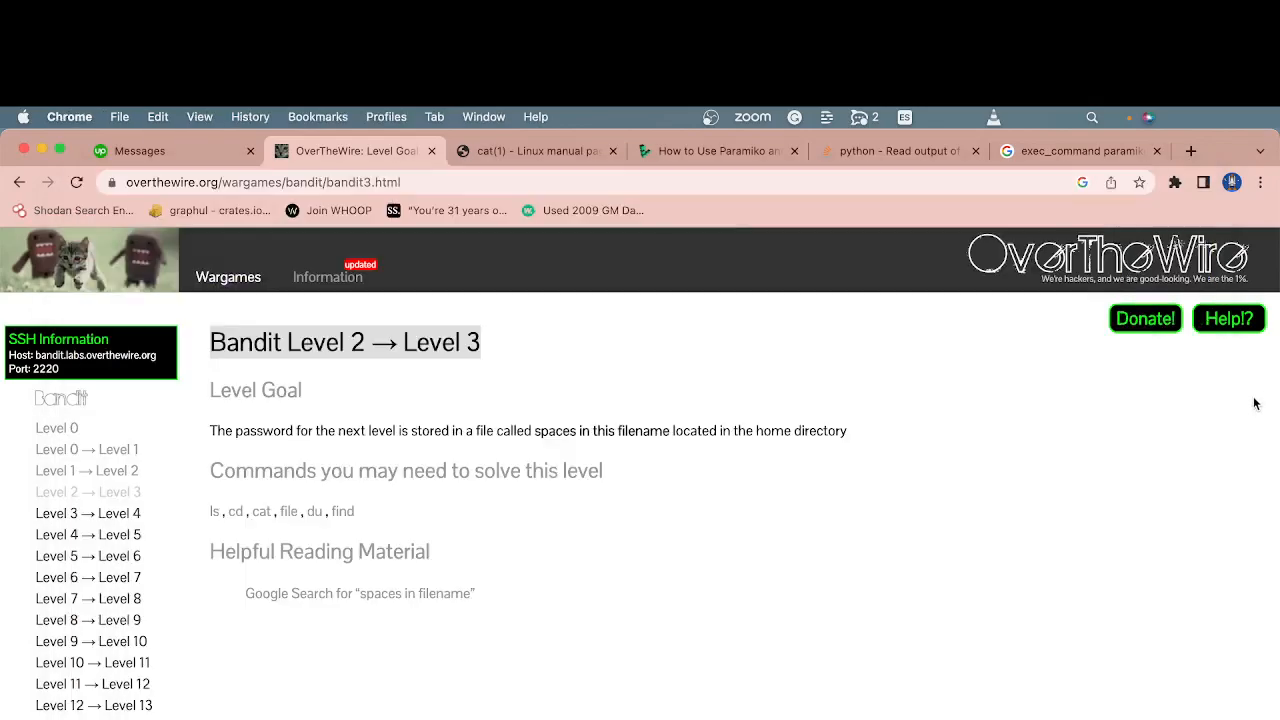
pyautogui.tripleClick(520, 430)
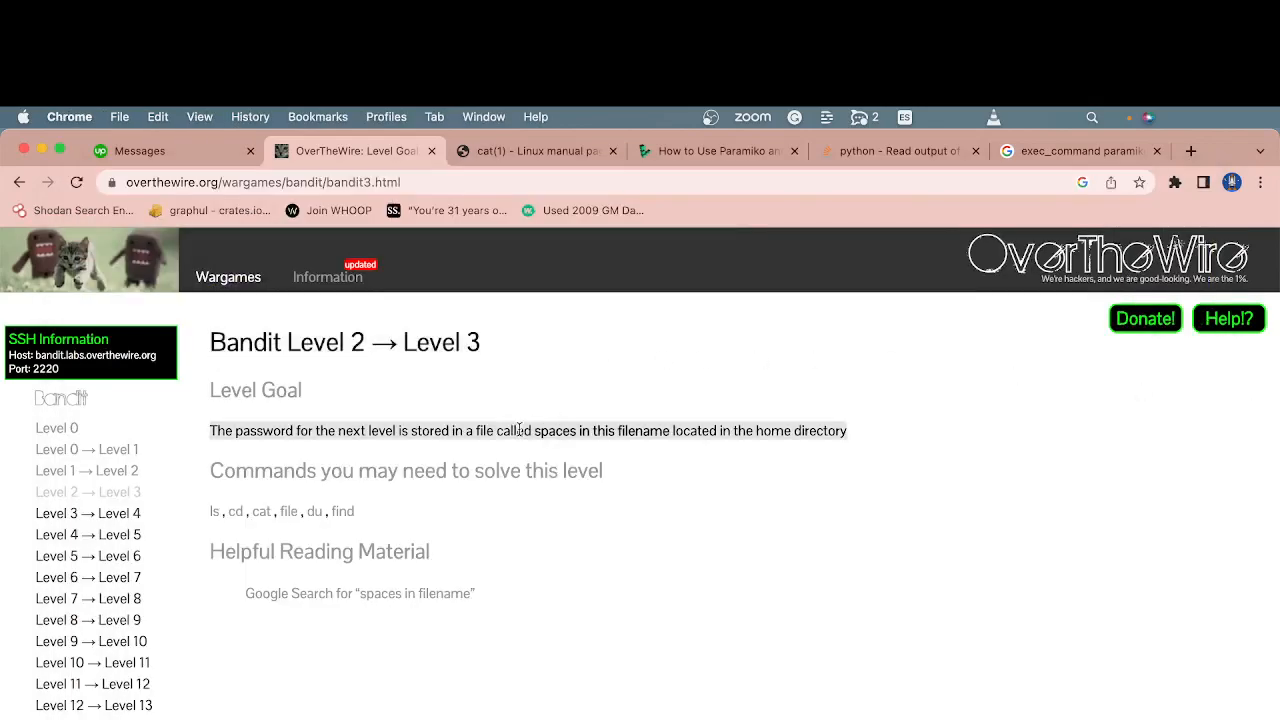
pyautogui.moveTo(1072, 660)
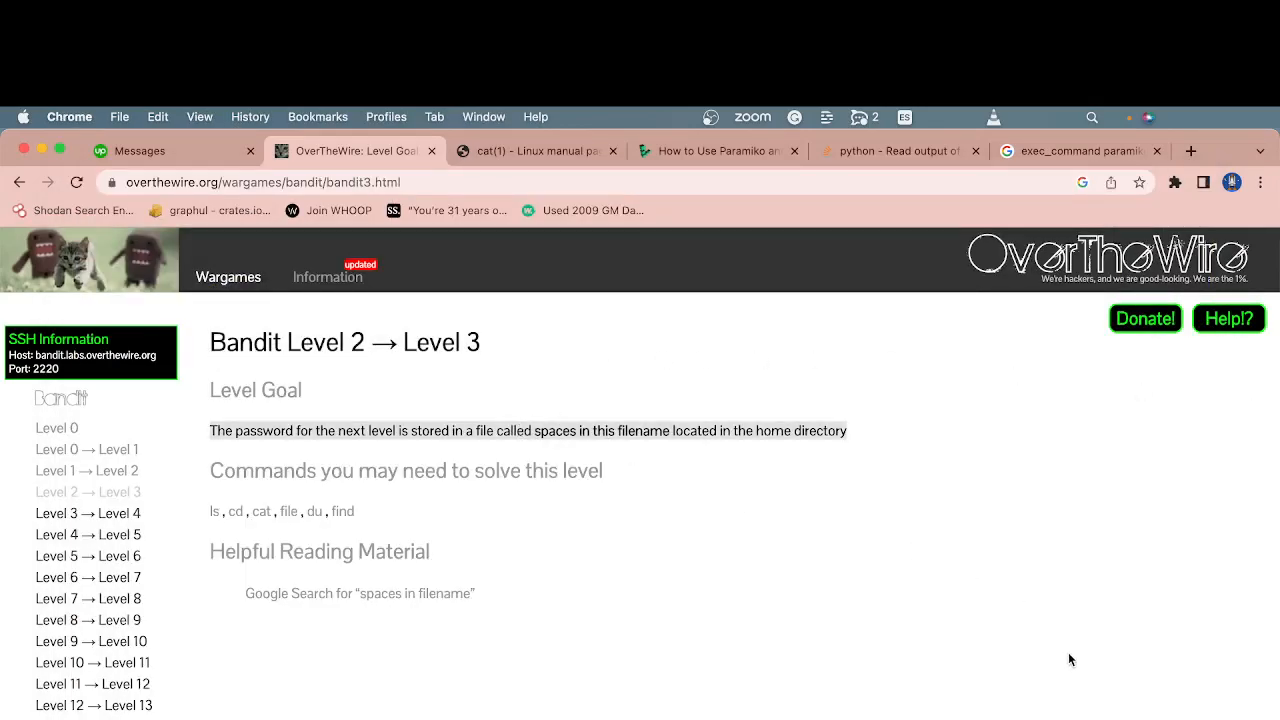
pyautogui.moveTo(860, 670)
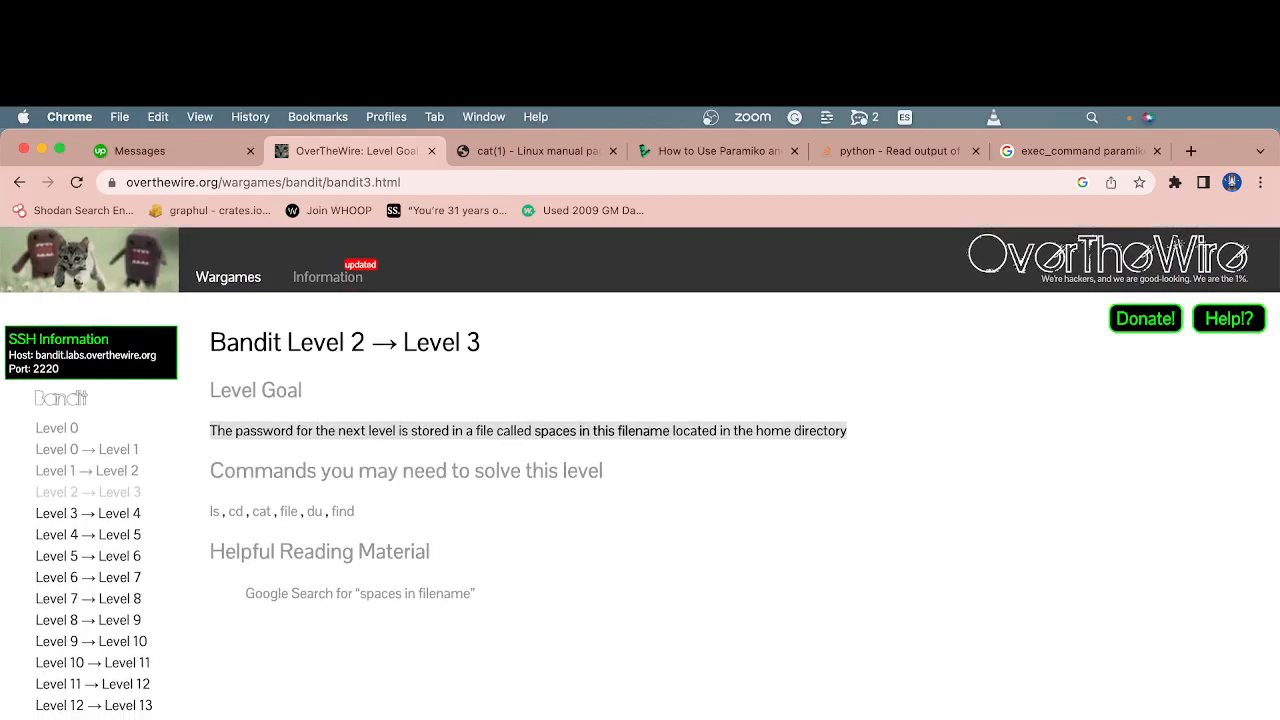
pyautogui.doubleClick(424, 472)
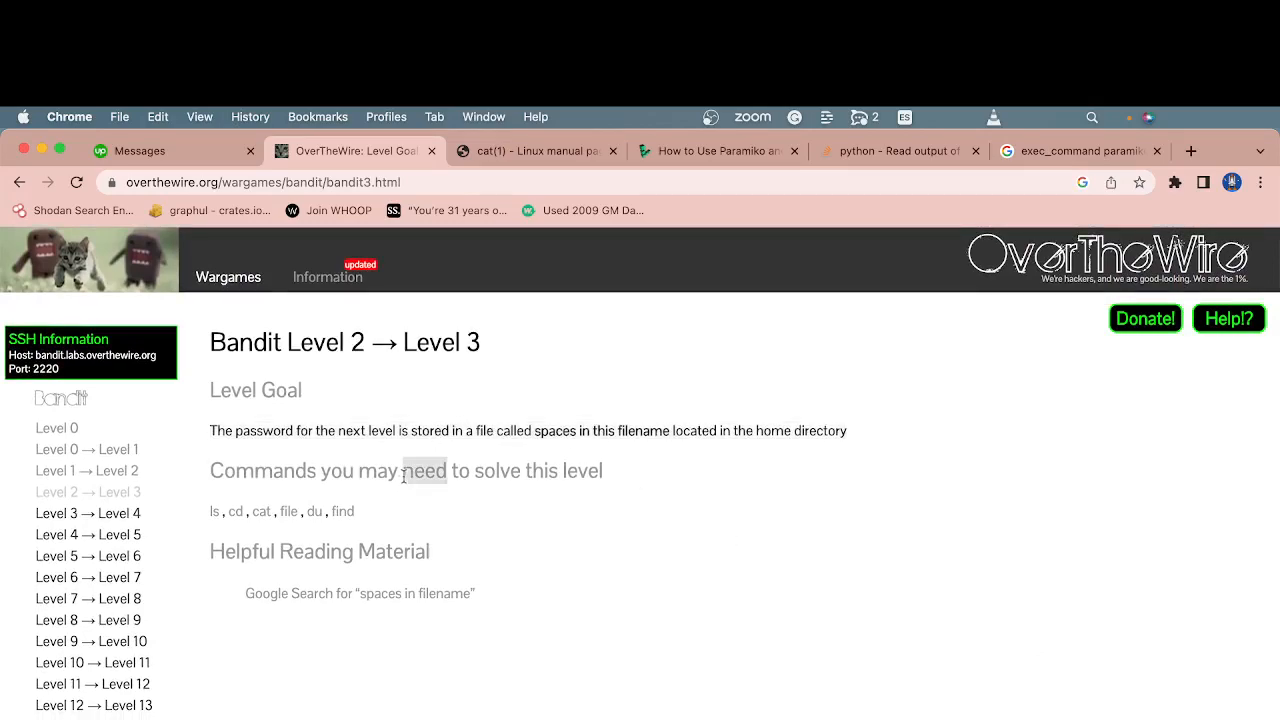